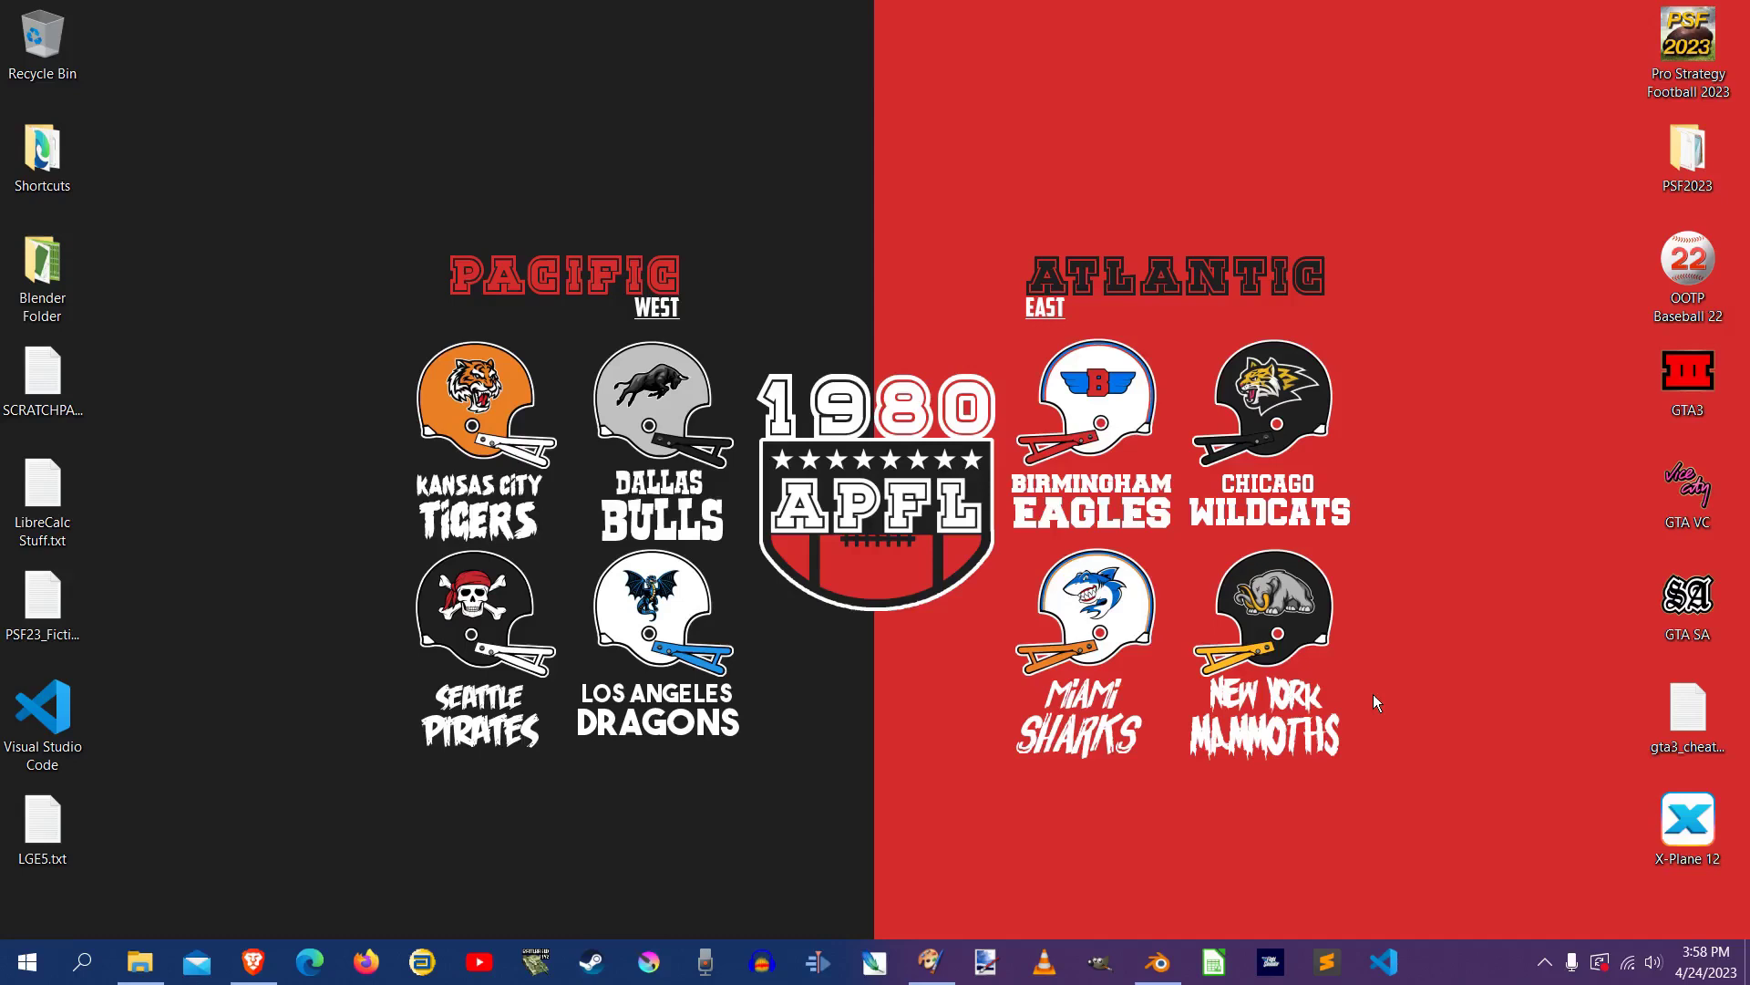
{"action": "mouse_move", "coordinate": [1207, 885]}
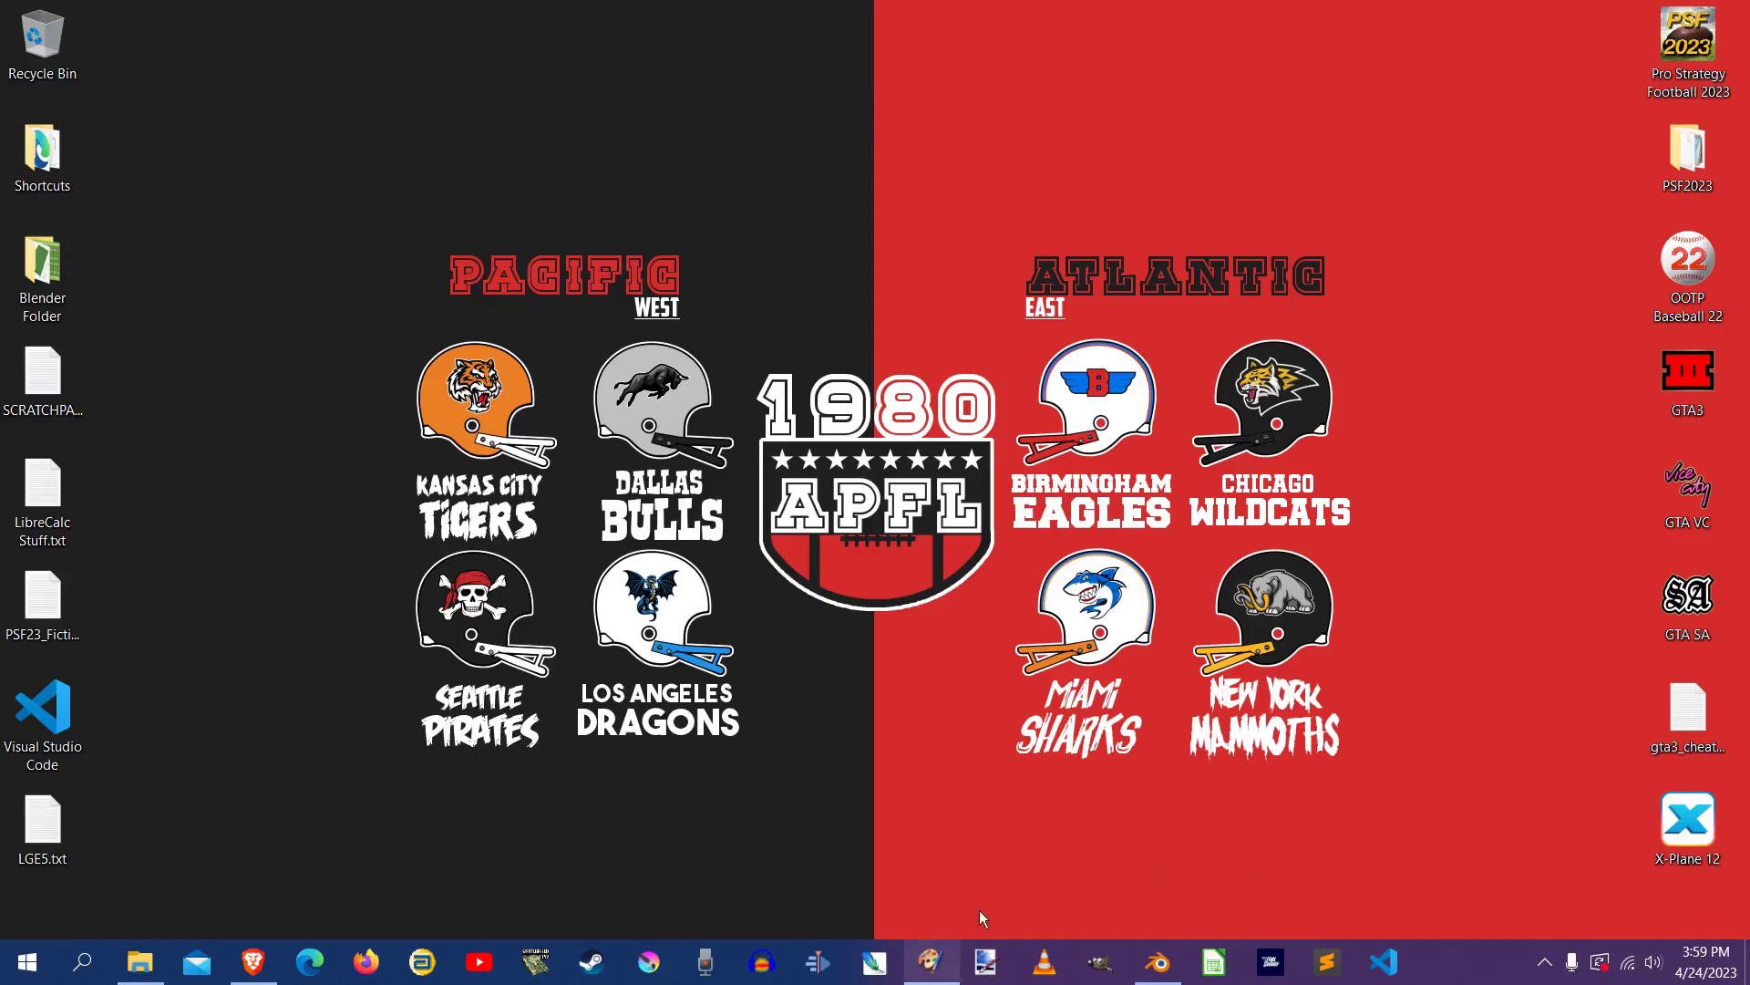
{"action": "mouse_move", "coordinate": [1173, 912]}
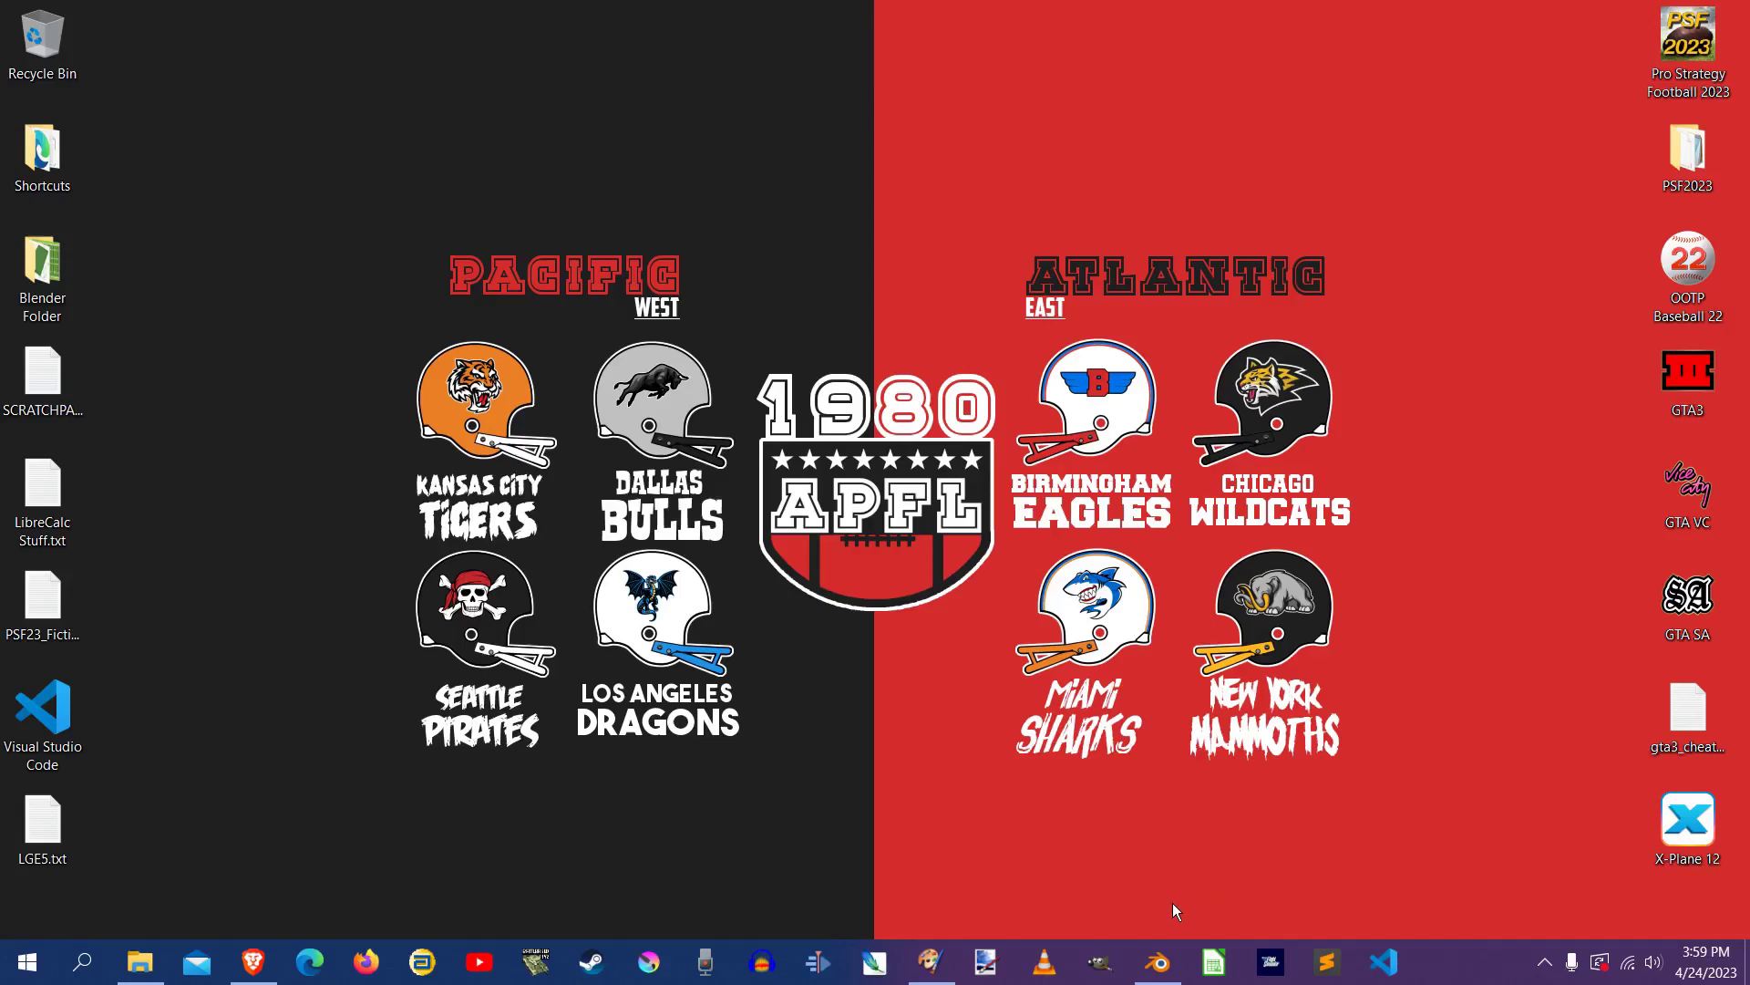
{"action": "mouse_move", "coordinate": [1156, 960]}
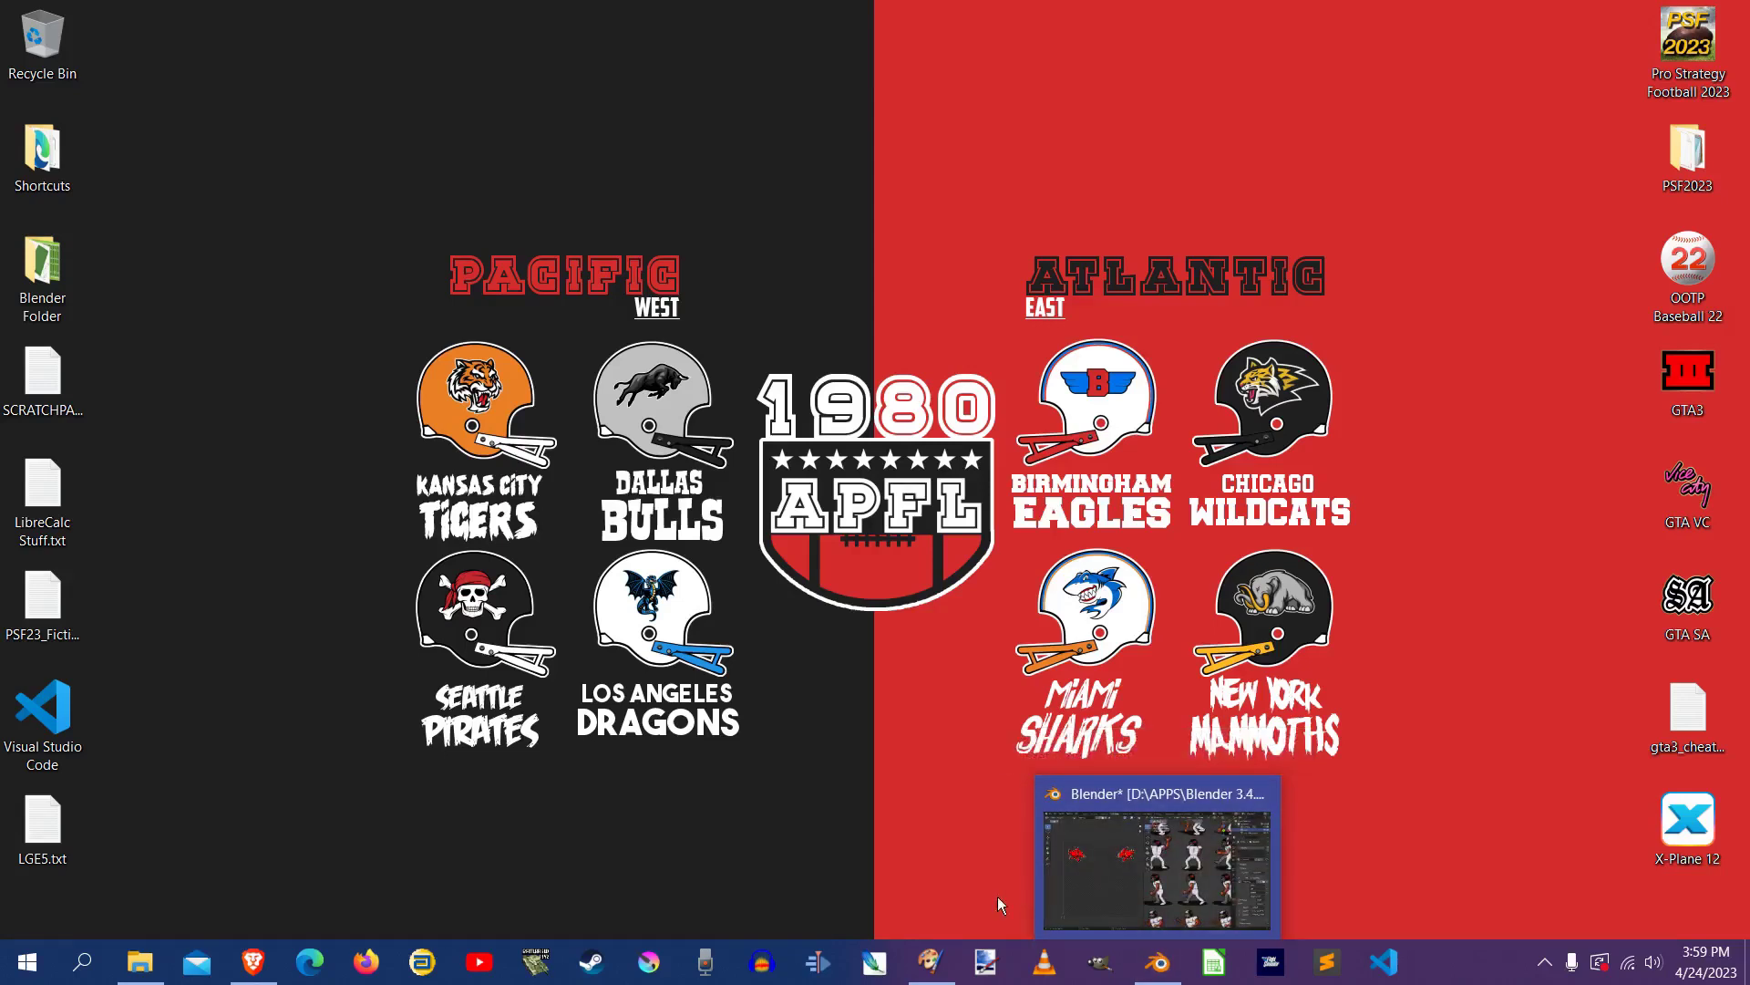
{"action": "mouse_move", "coordinate": [930, 961]}
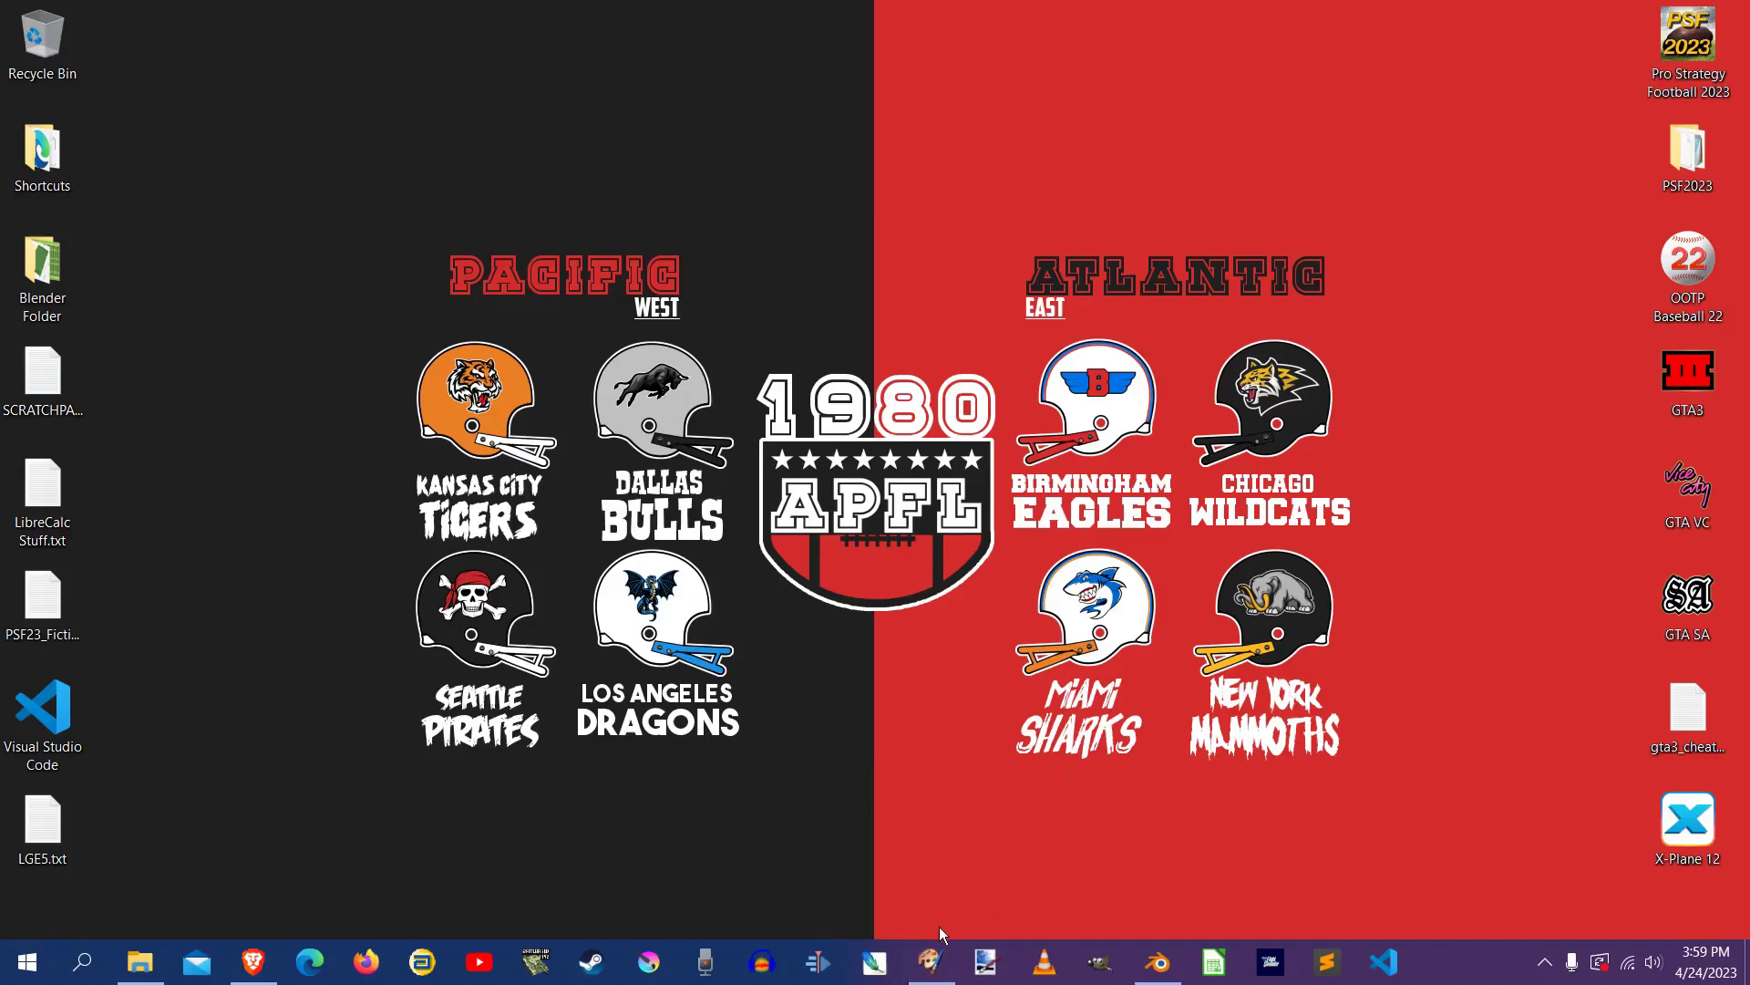
{"action": "mouse_move", "coordinate": [928, 960]}
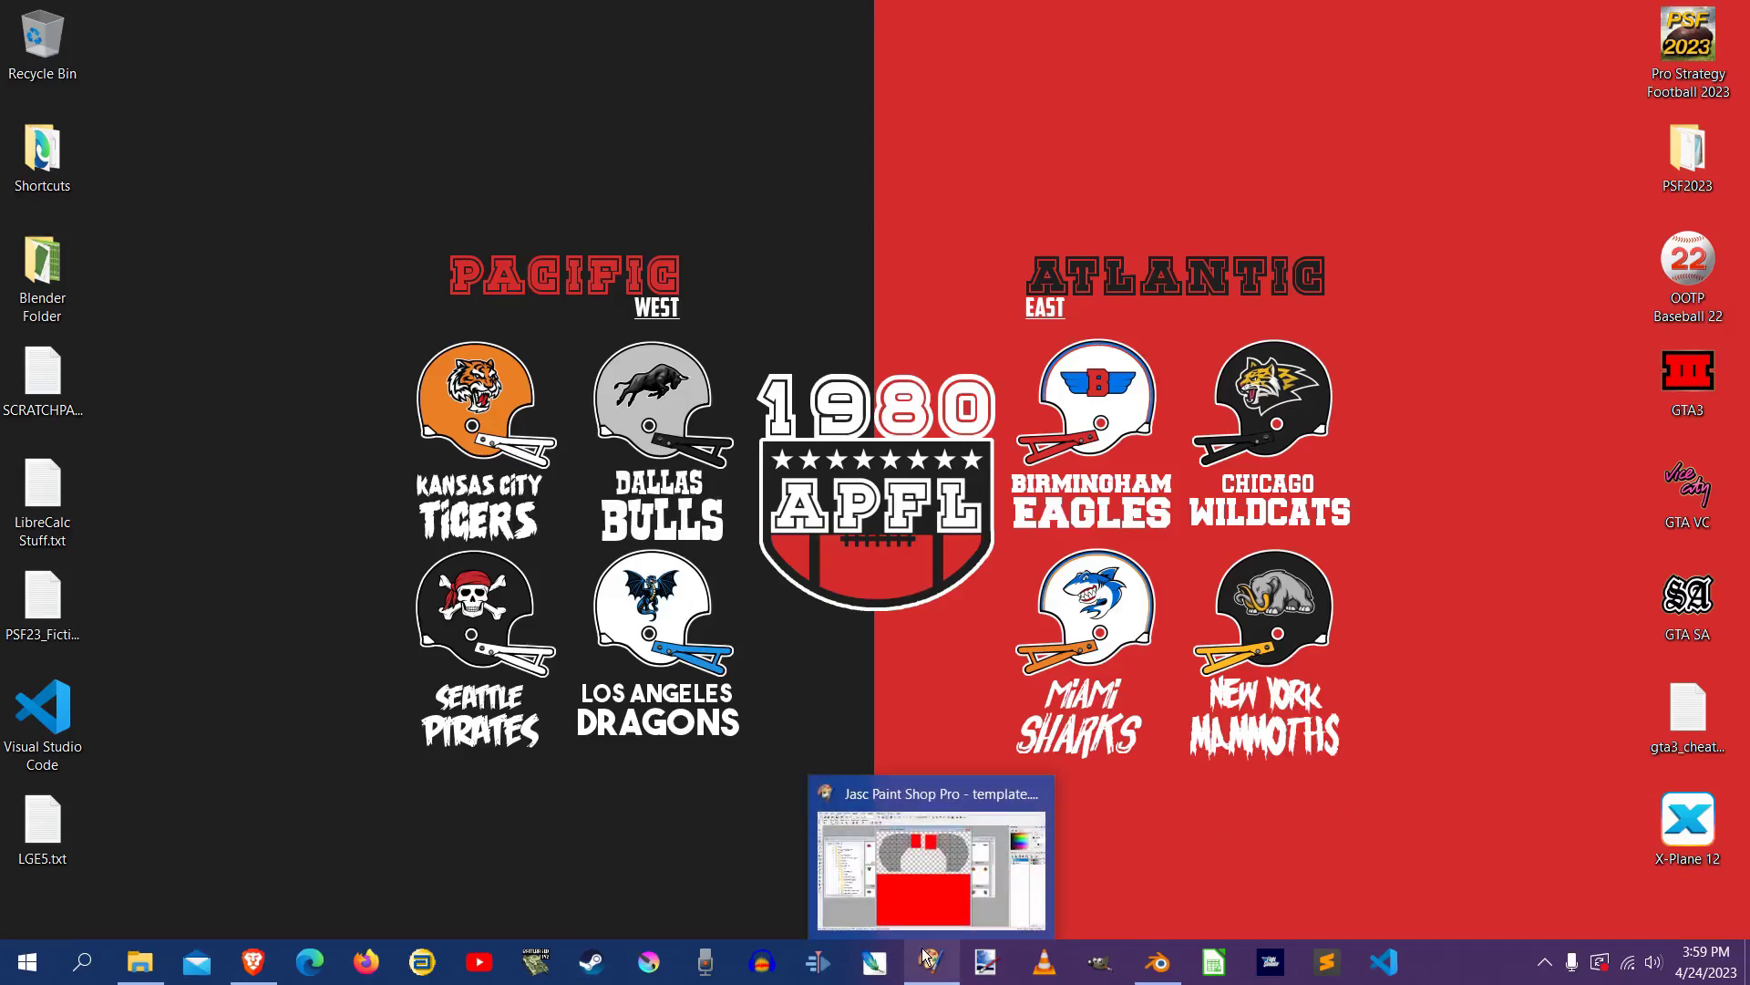
Hide the helmet template layer so only the two red logos remain, and start Save As
{"action": "left_click", "coordinate": [928, 853]}
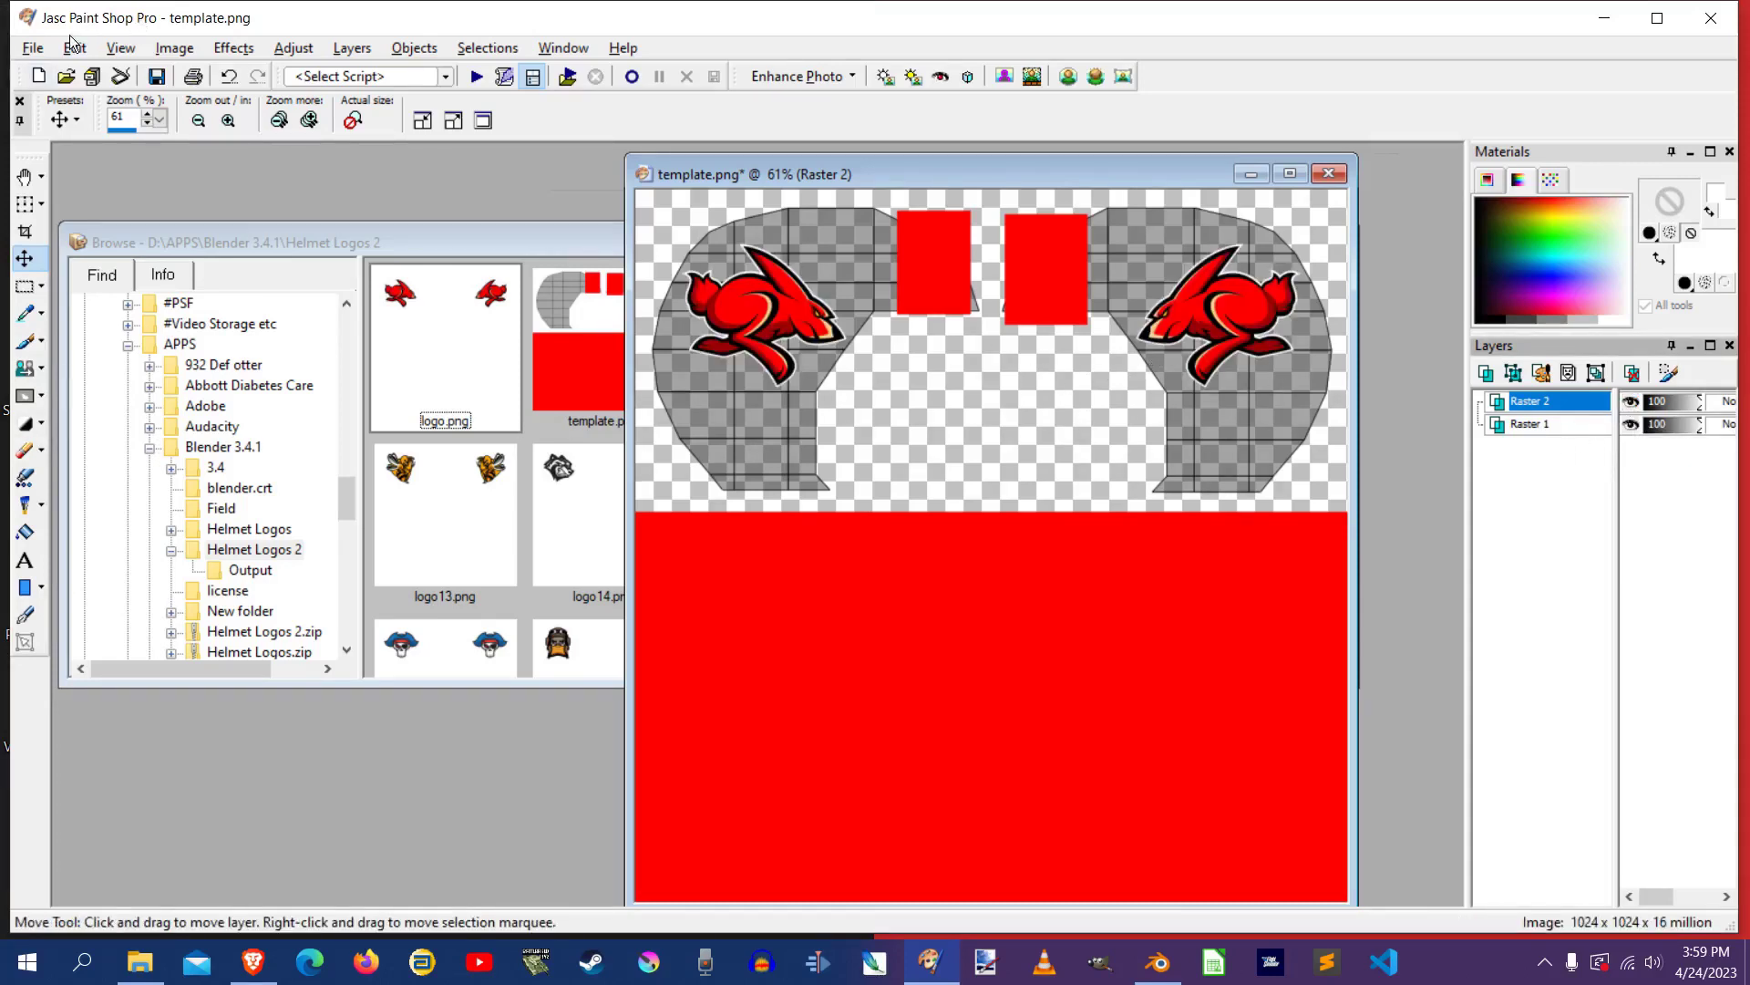
{"action": "left_click", "coordinate": [33, 47]}
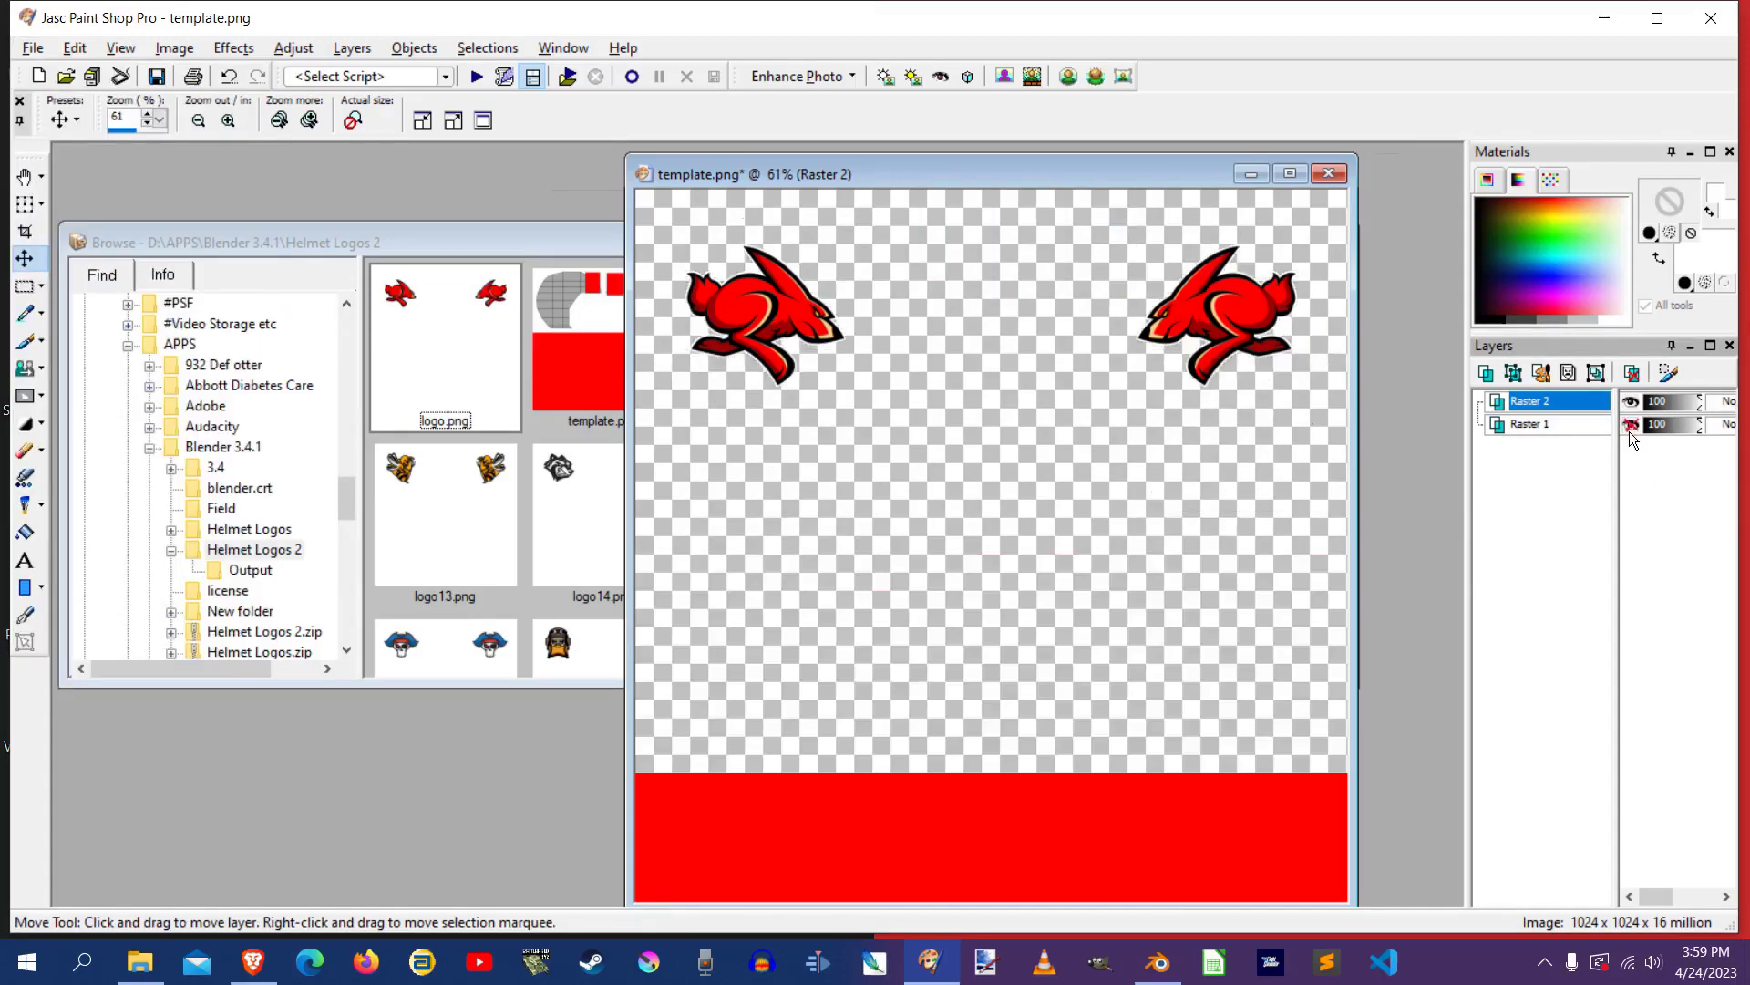
{"action": "left_click", "coordinate": [31, 47]}
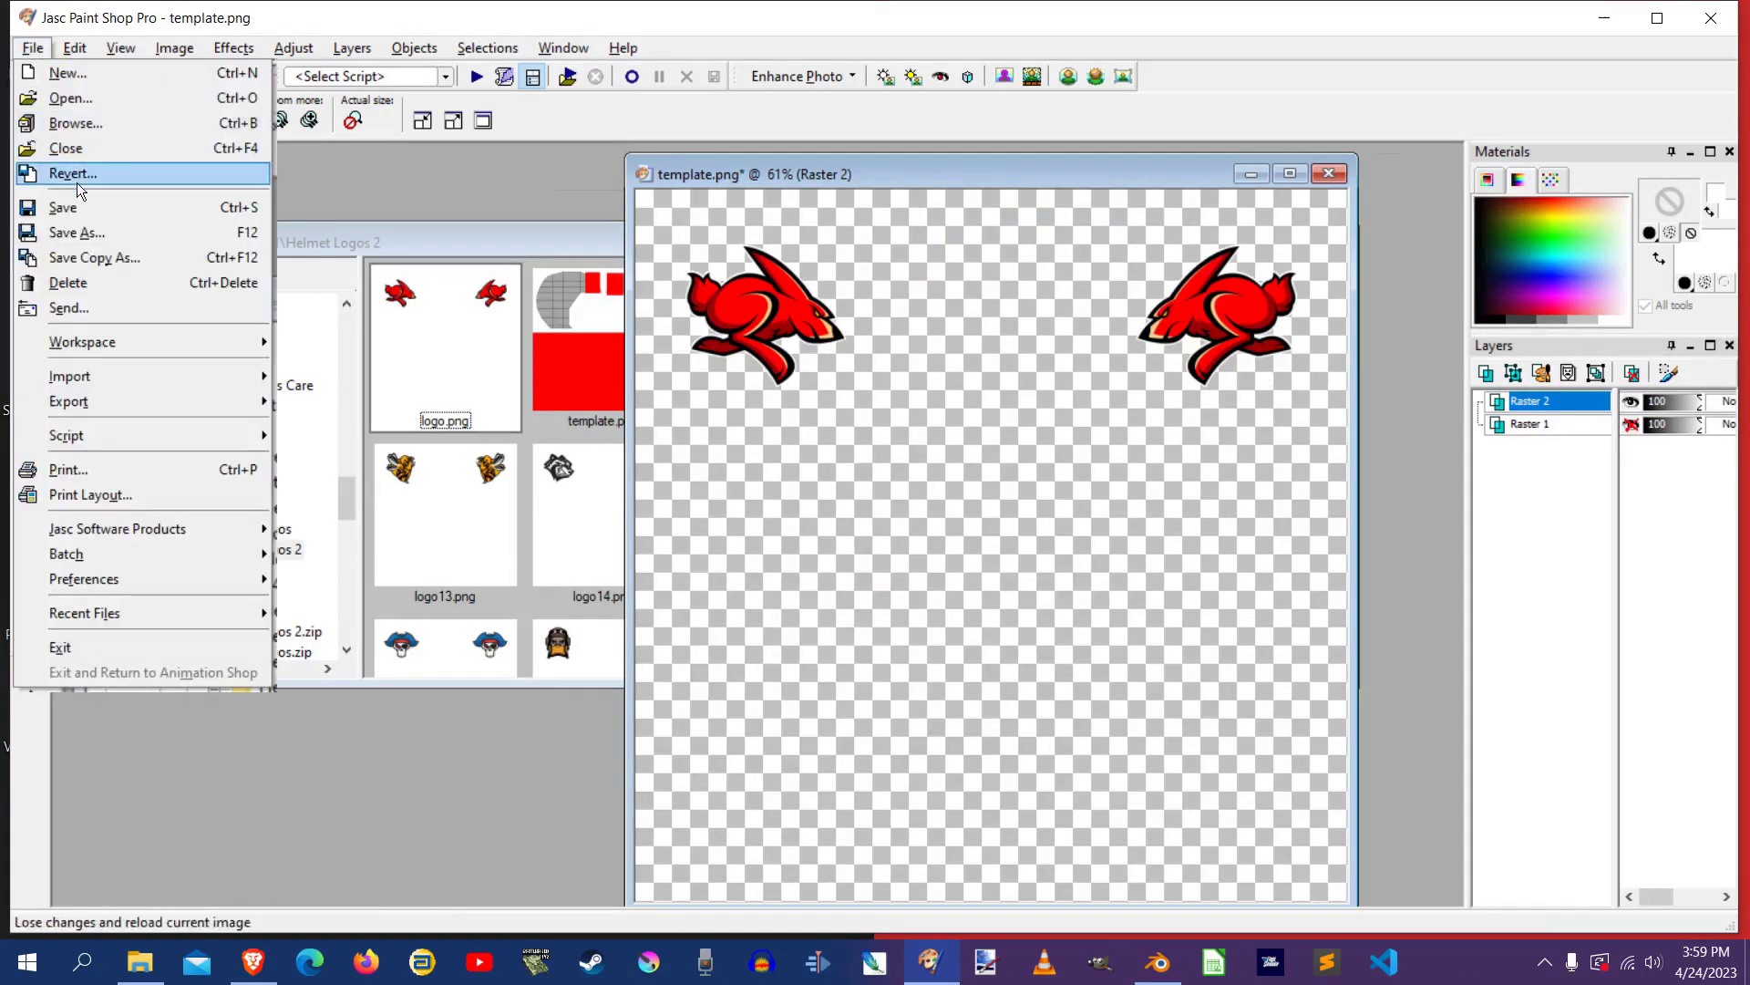
{"action": "left_click", "coordinate": [77, 231]}
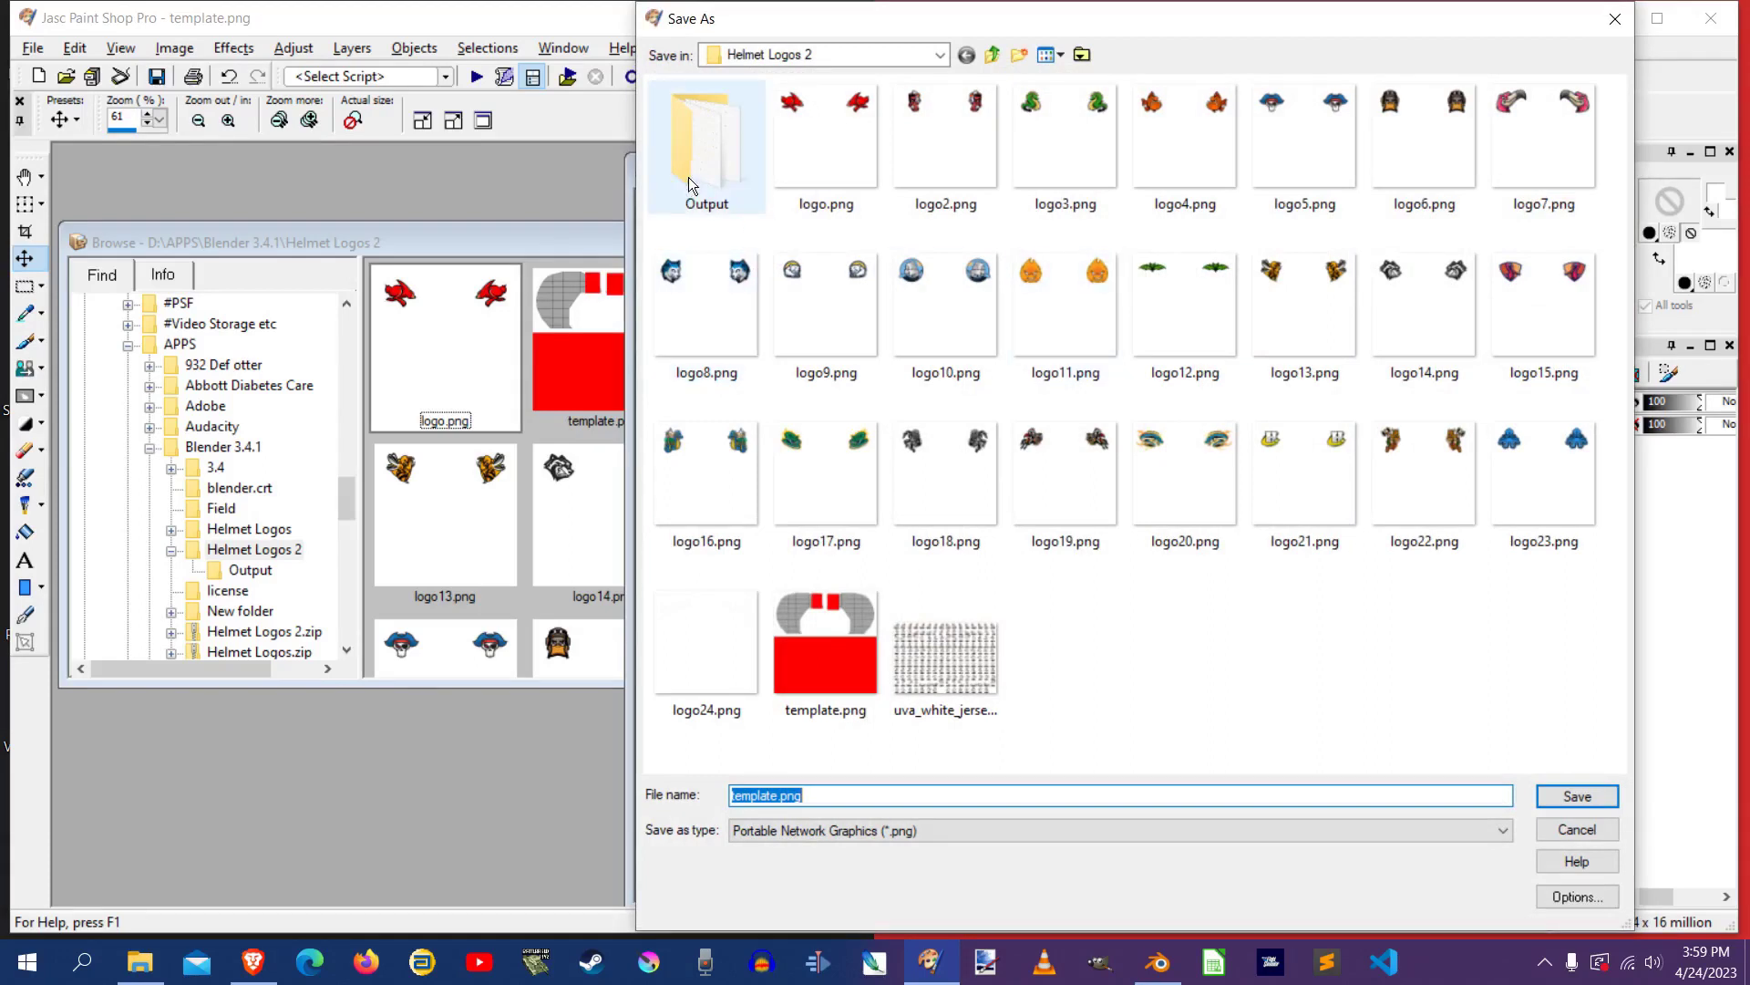
Save the logos-only image as logo.png, overwriting the existing file
{"action": "left_click", "coordinate": [824, 133]}
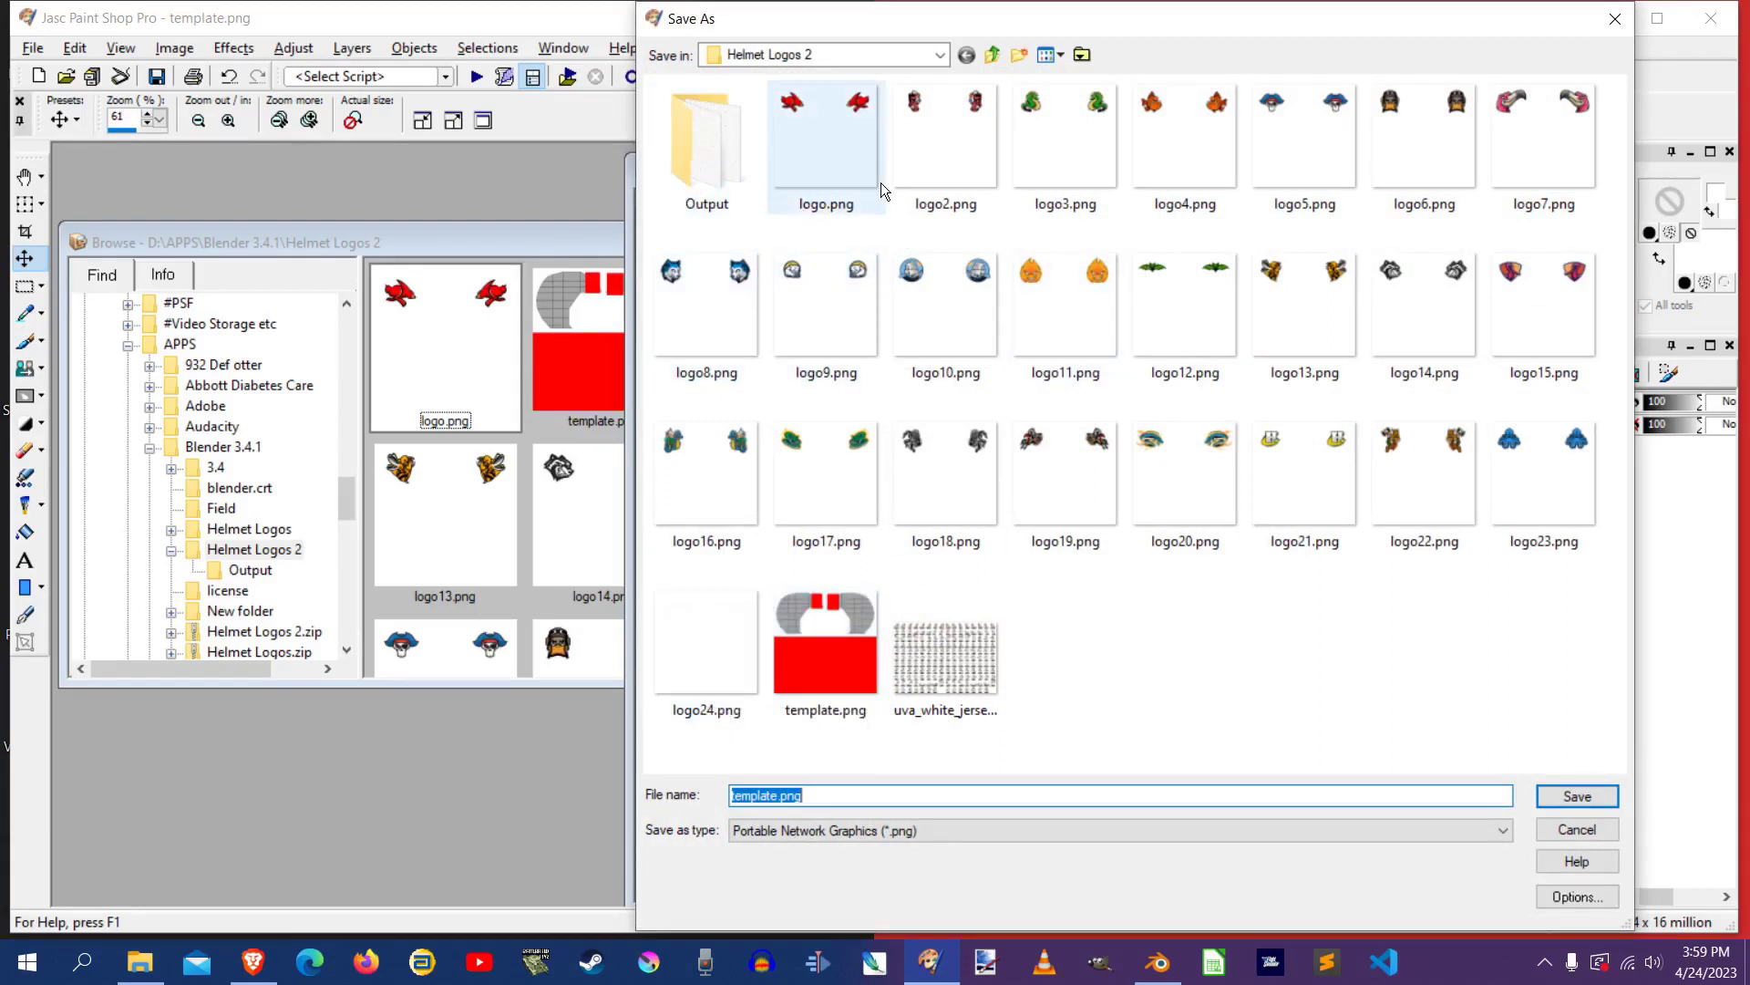
{"action": "left_click", "coordinate": [824, 133]}
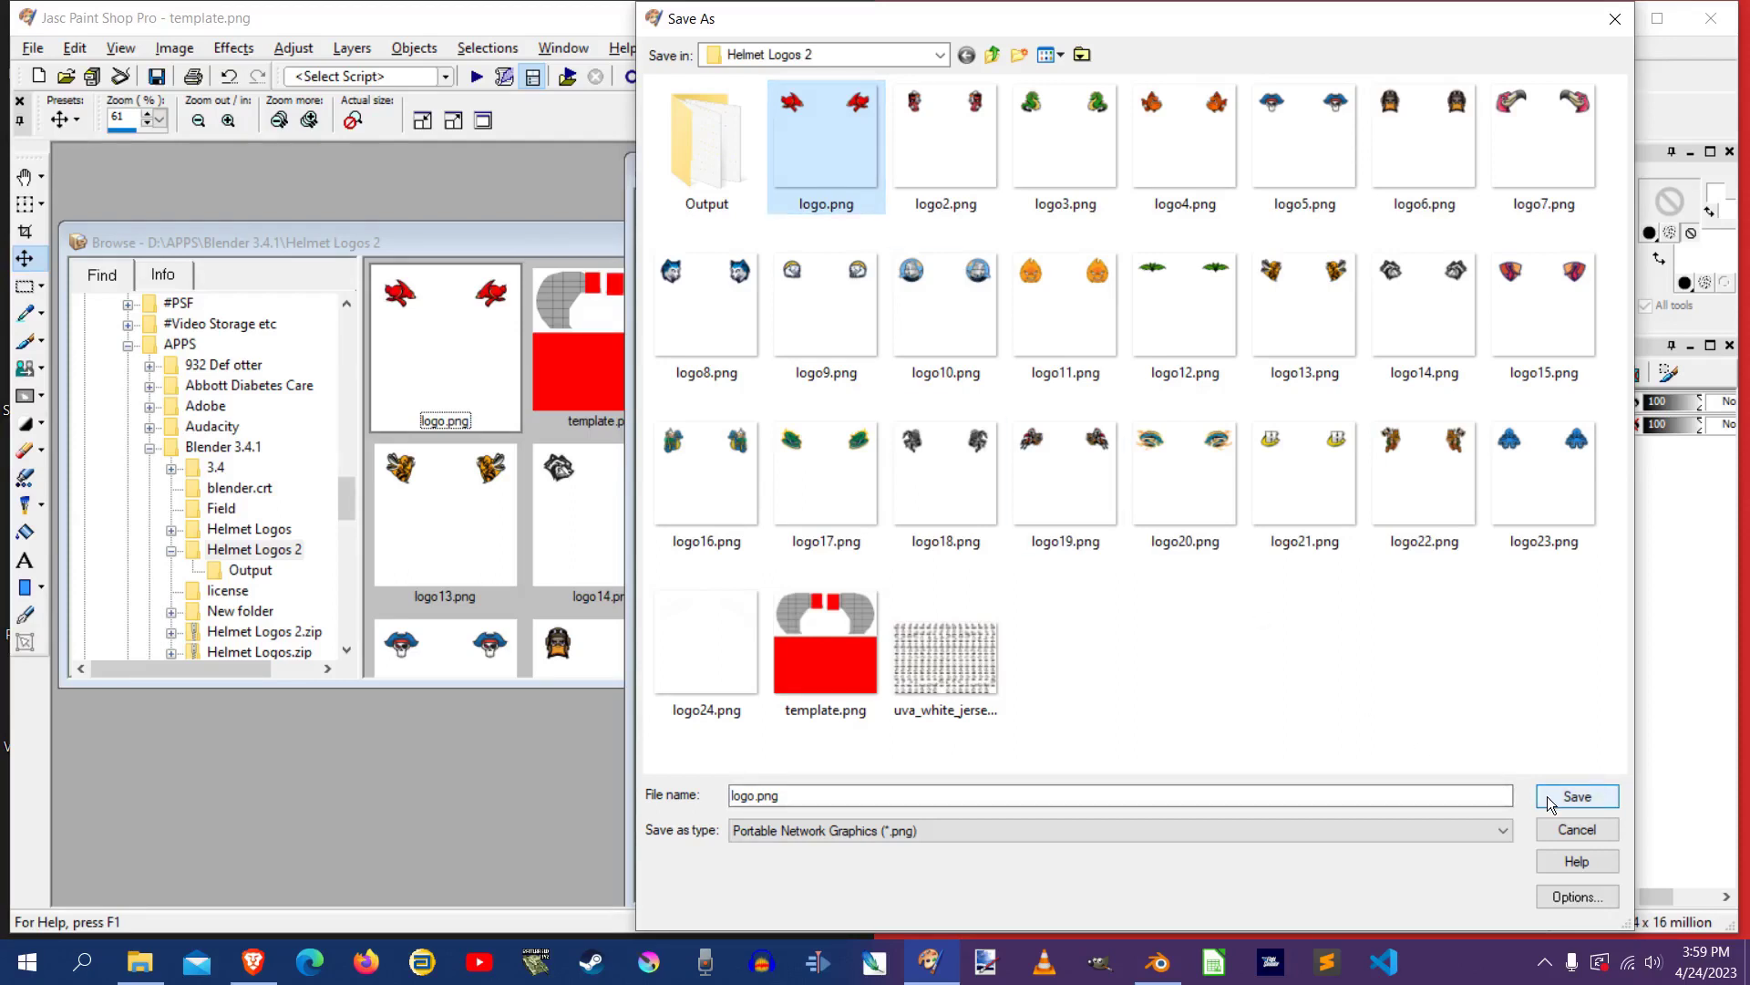
{"action": "left_click", "coordinate": [1575, 796]}
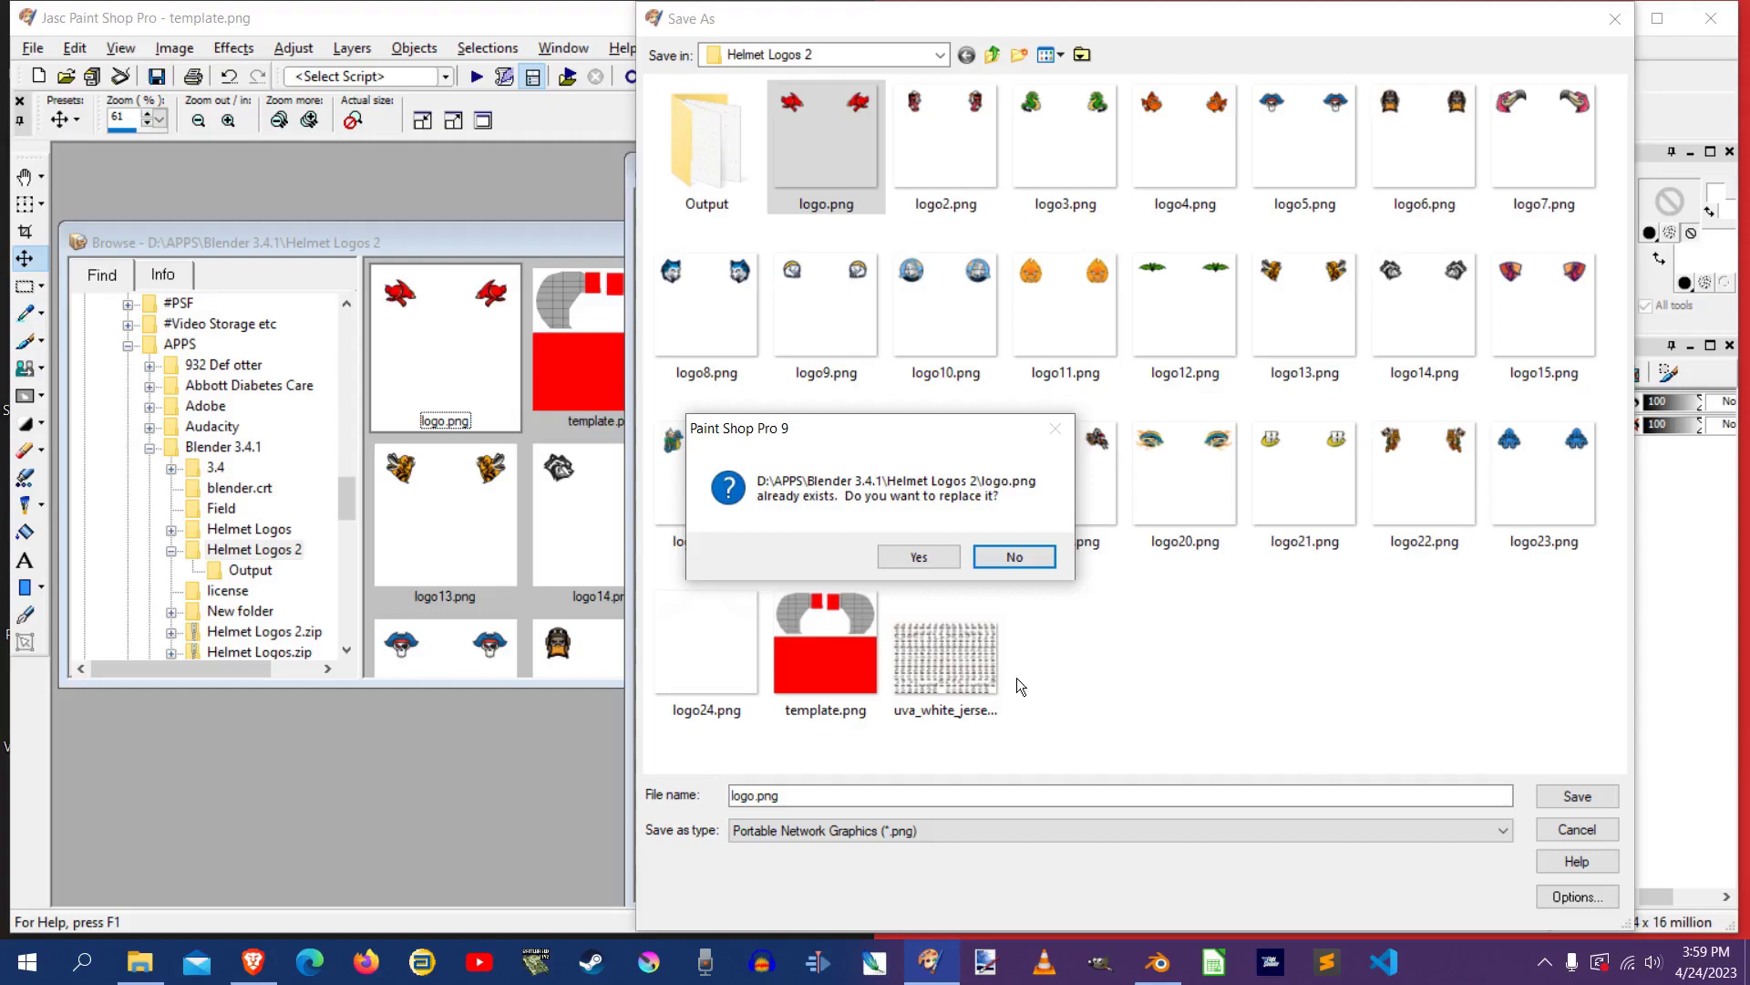
Confirm replacing logo.png, then review the sprite sheet helmets textured with the red logos
{"action": "left_click", "coordinate": [913, 557]}
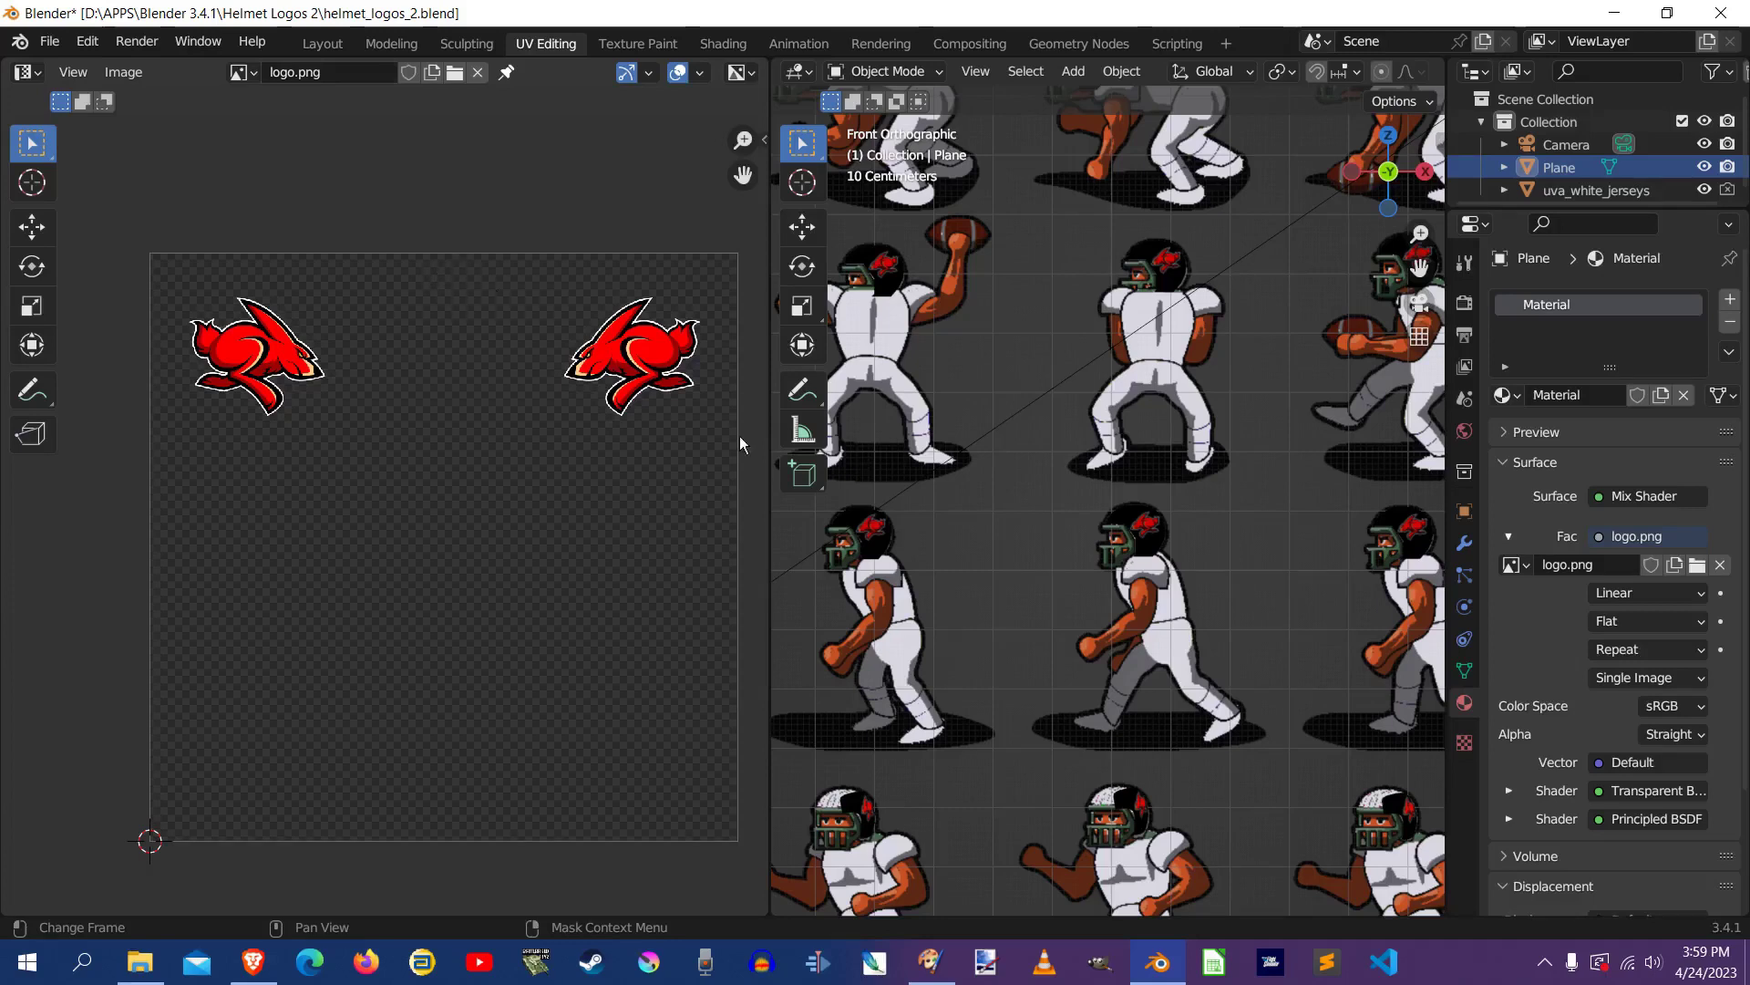
{"action": "mouse_move", "coordinate": [494, 511]}
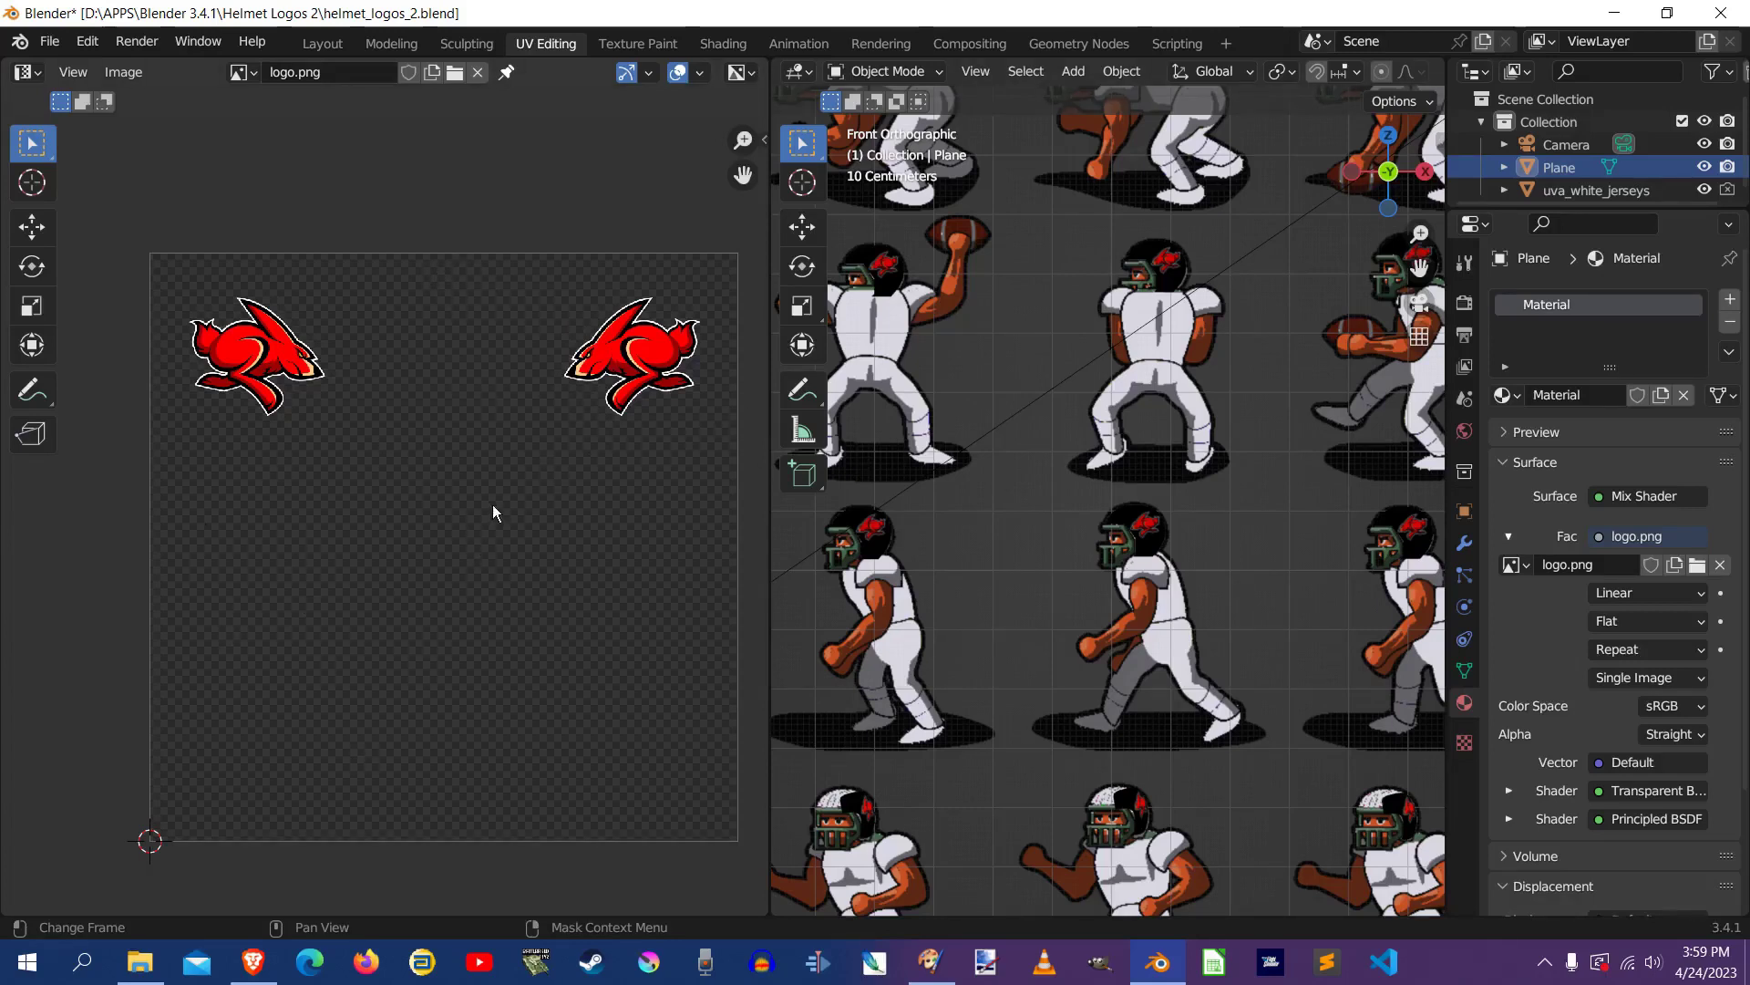
{"action": "mouse_move", "coordinate": [536, 416]}
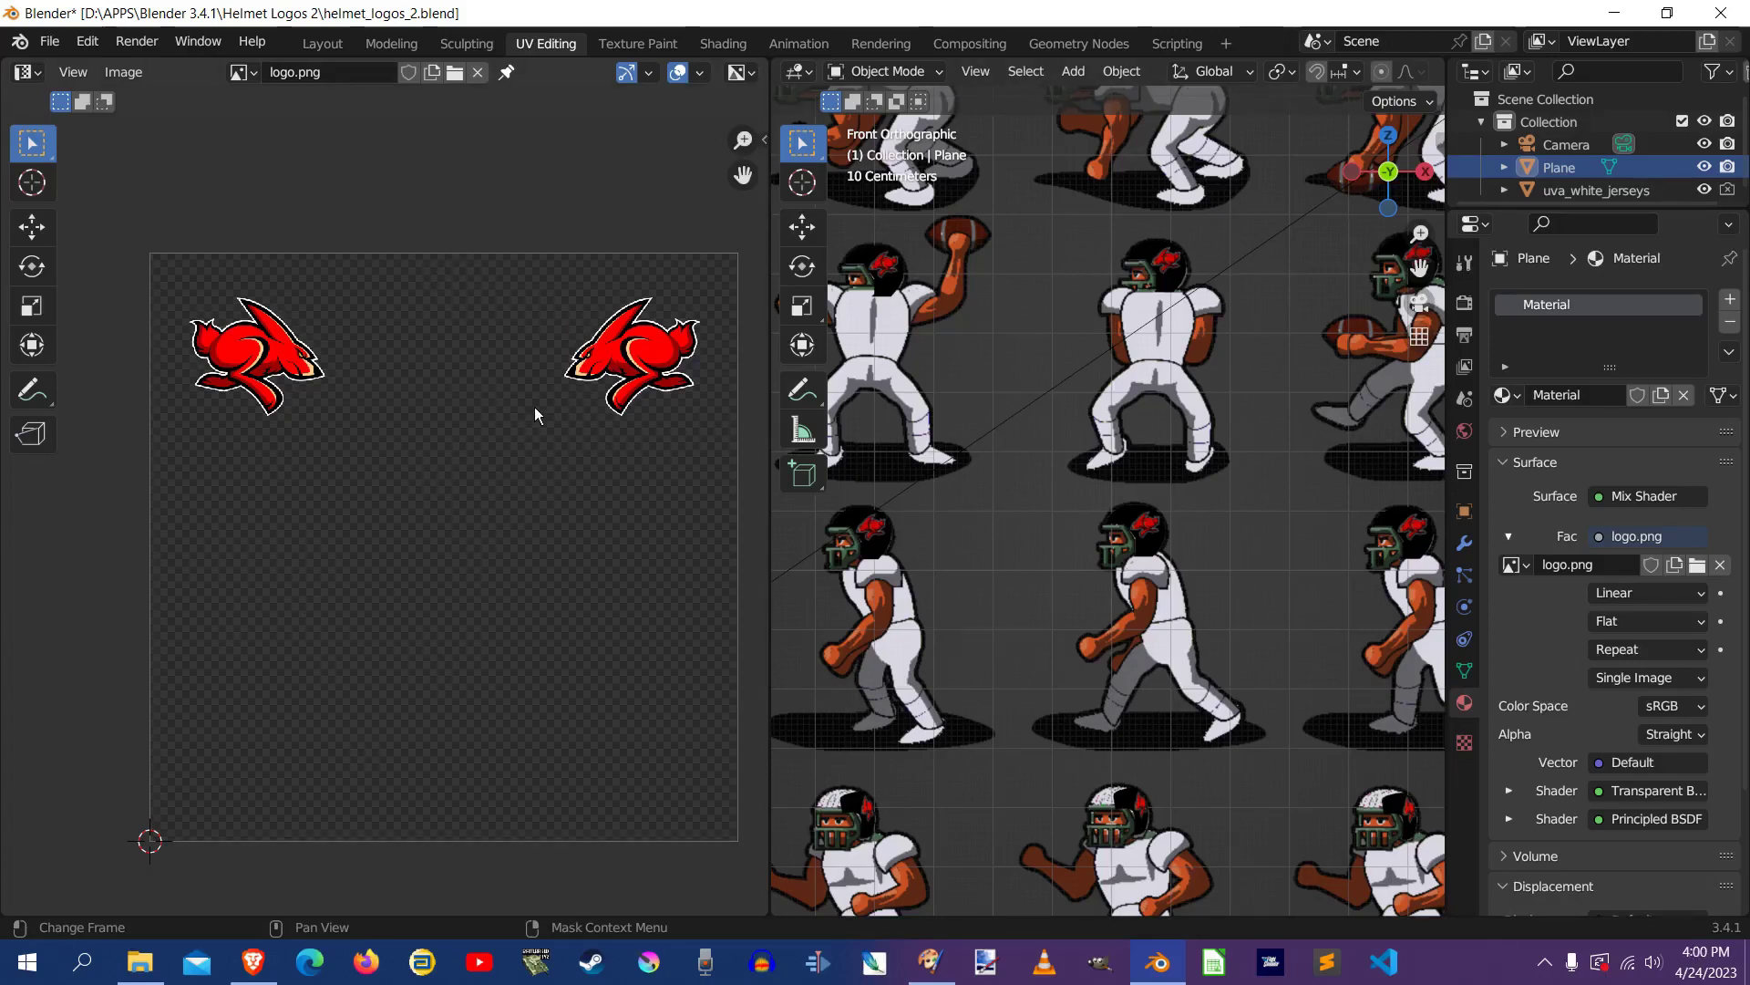
{"action": "mouse_move", "coordinate": [693, 286]}
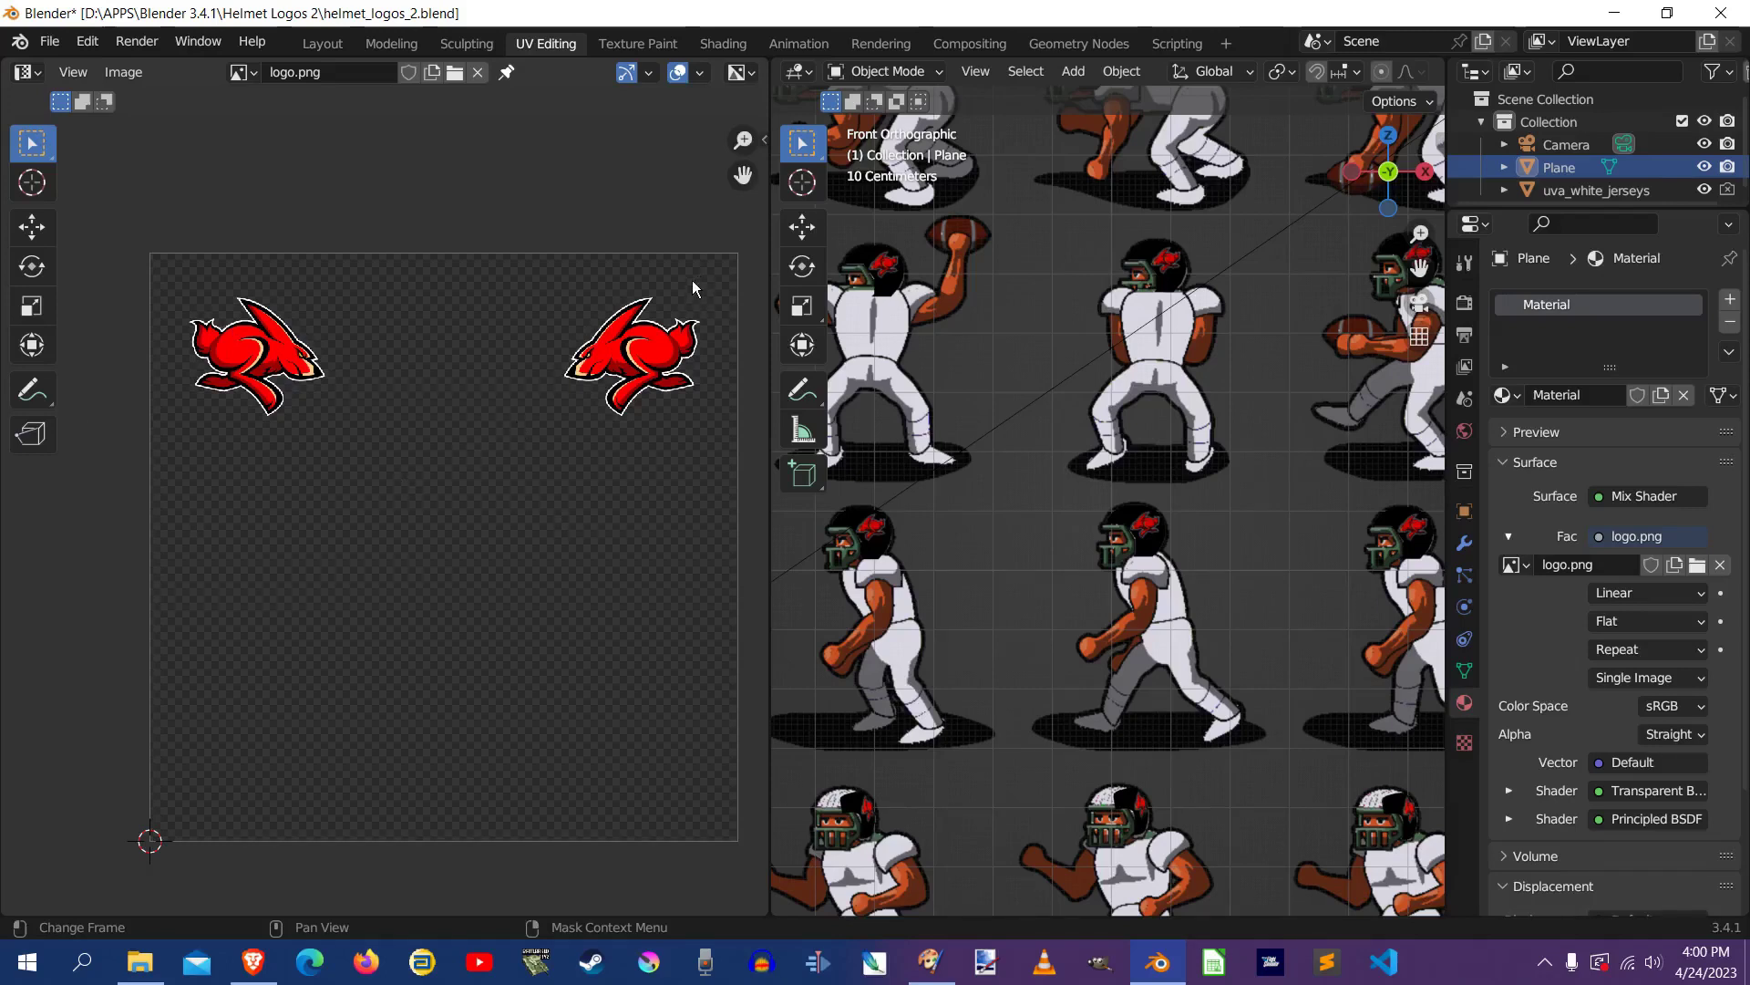
{"action": "mouse_move", "coordinate": [1277, 536]}
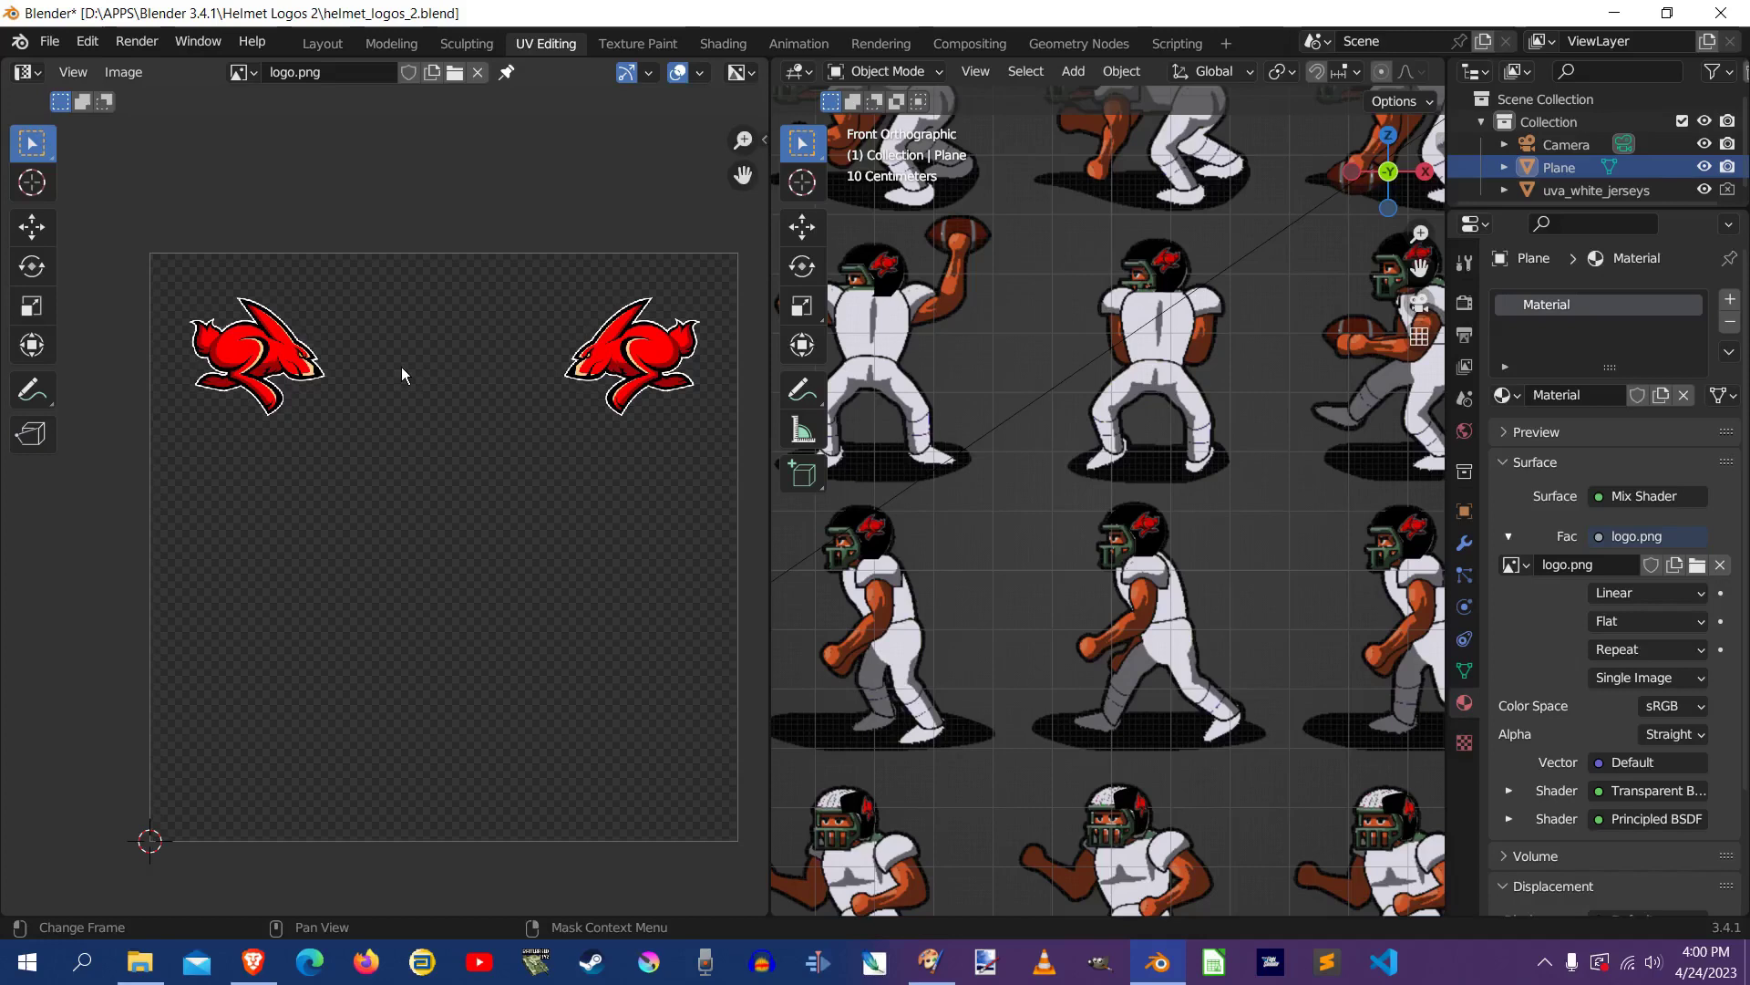
{"action": "mouse_move", "coordinate": [440, 321]}
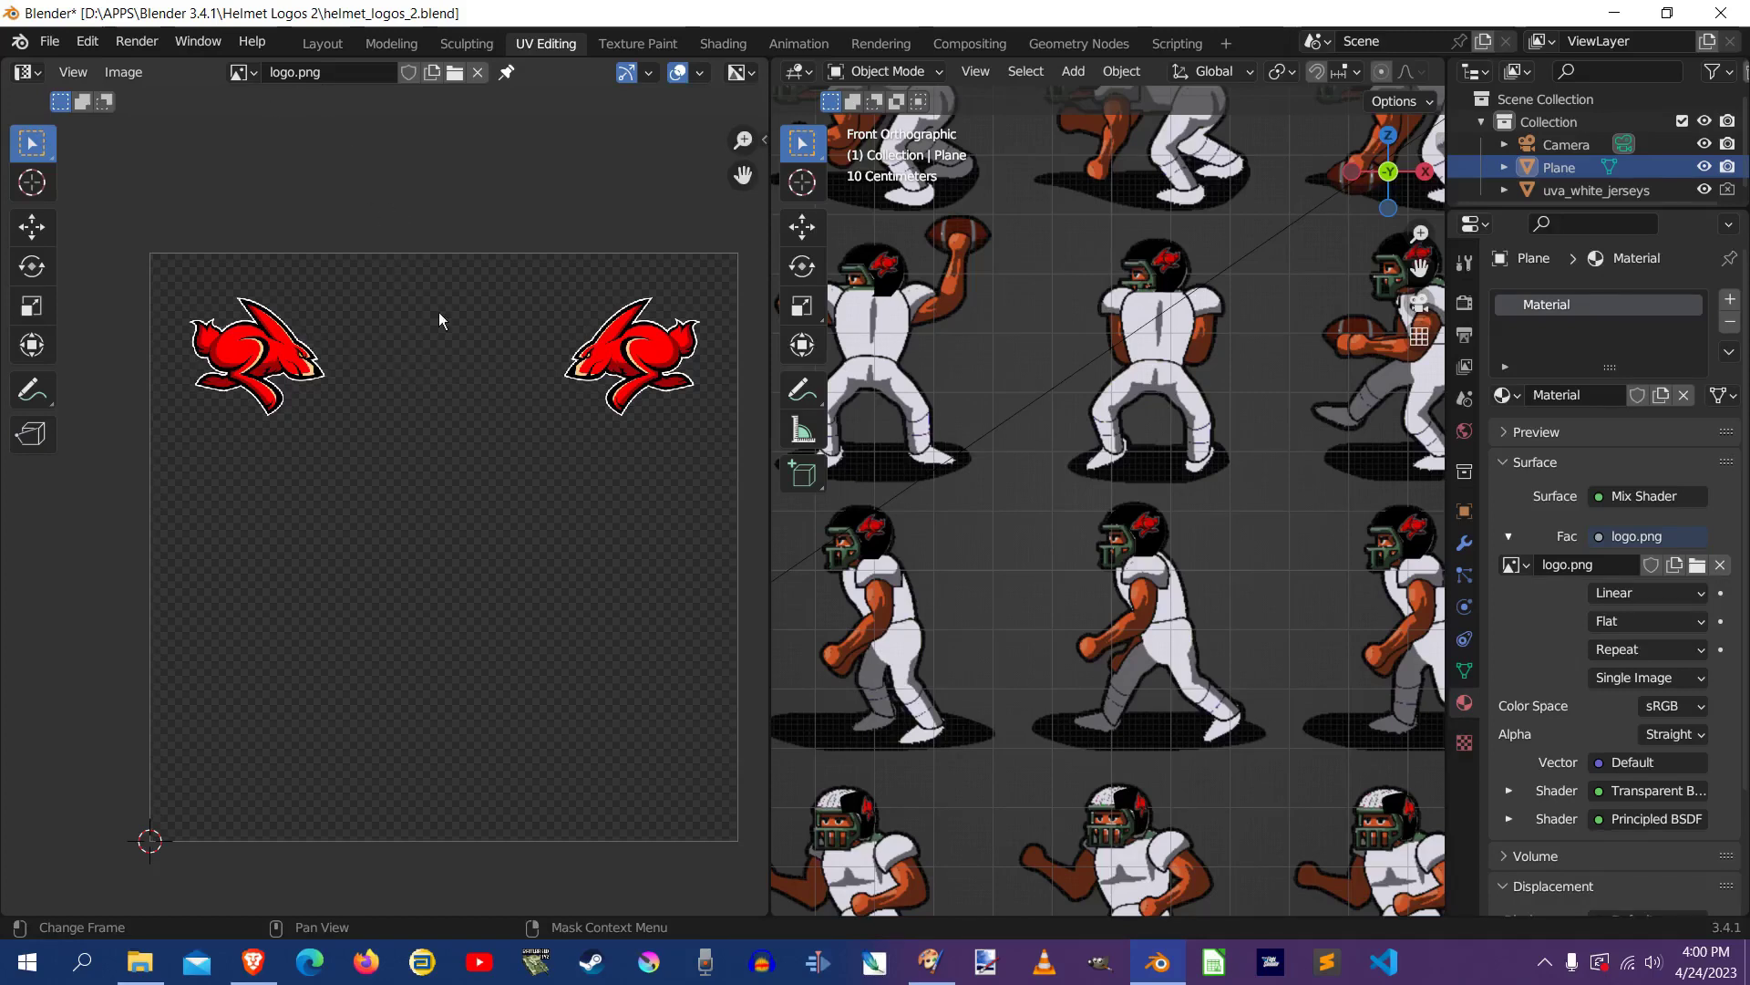
{"action": "left_click", "coordinate": [137, 42]}
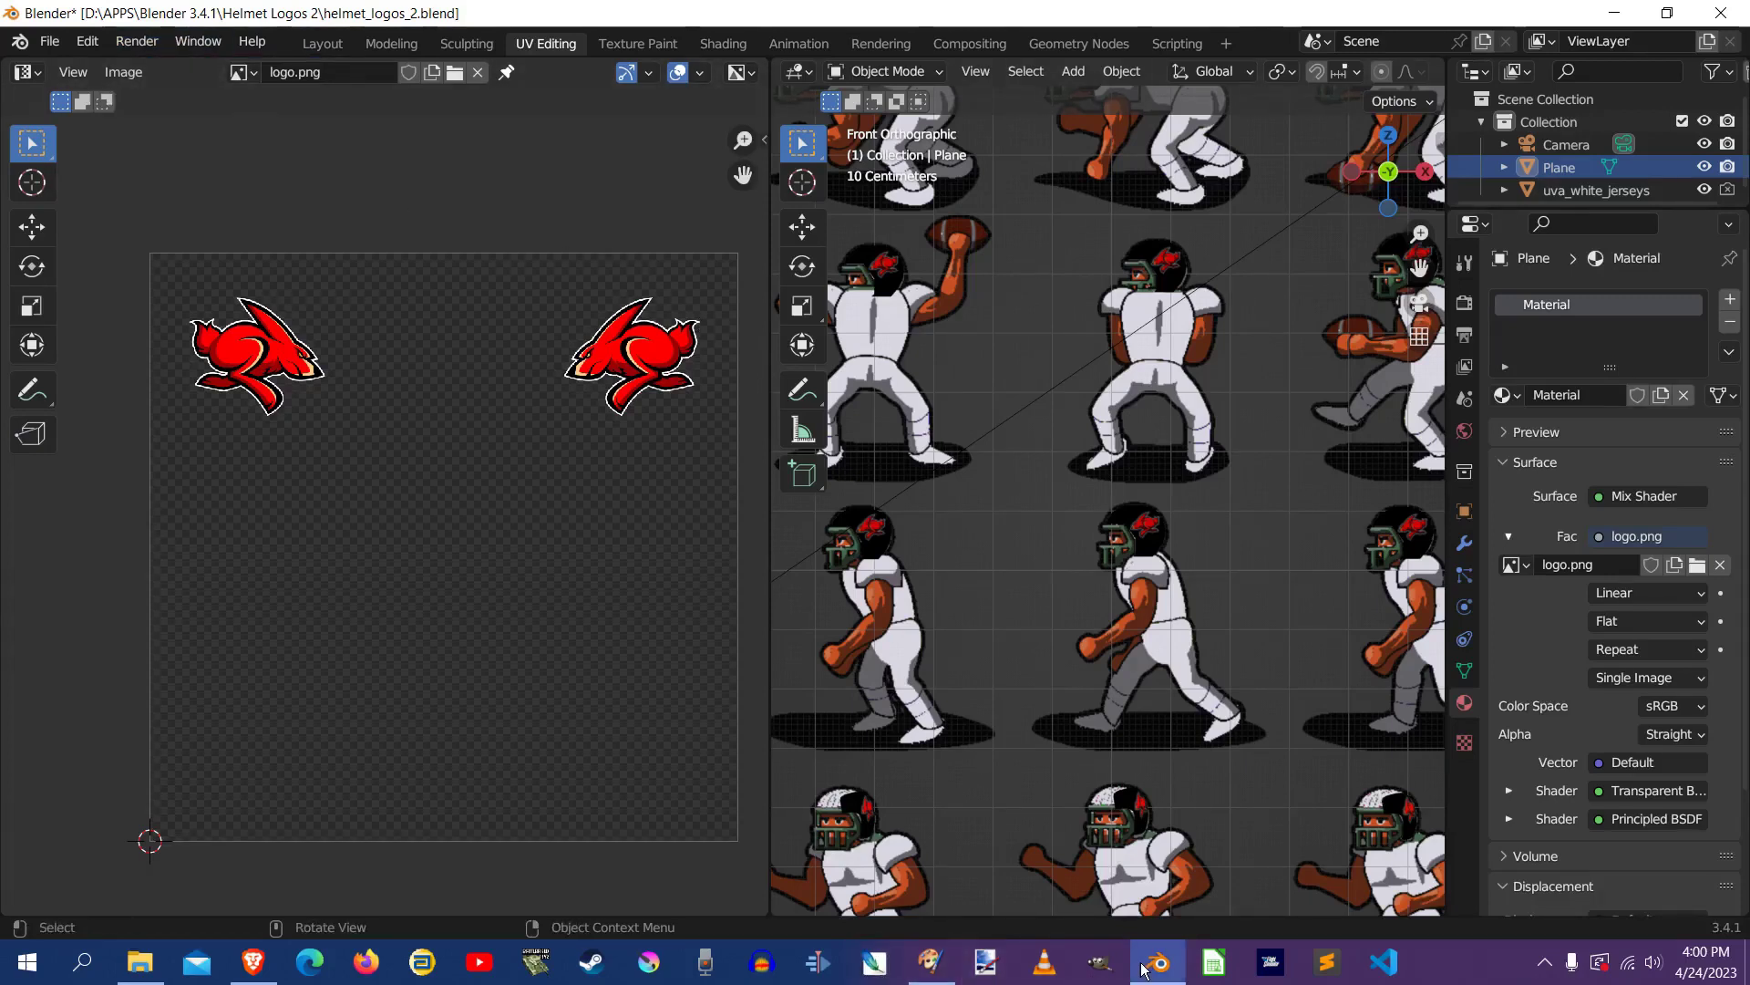
{"action": "mouse_move", "coordinate": [985, 961]}
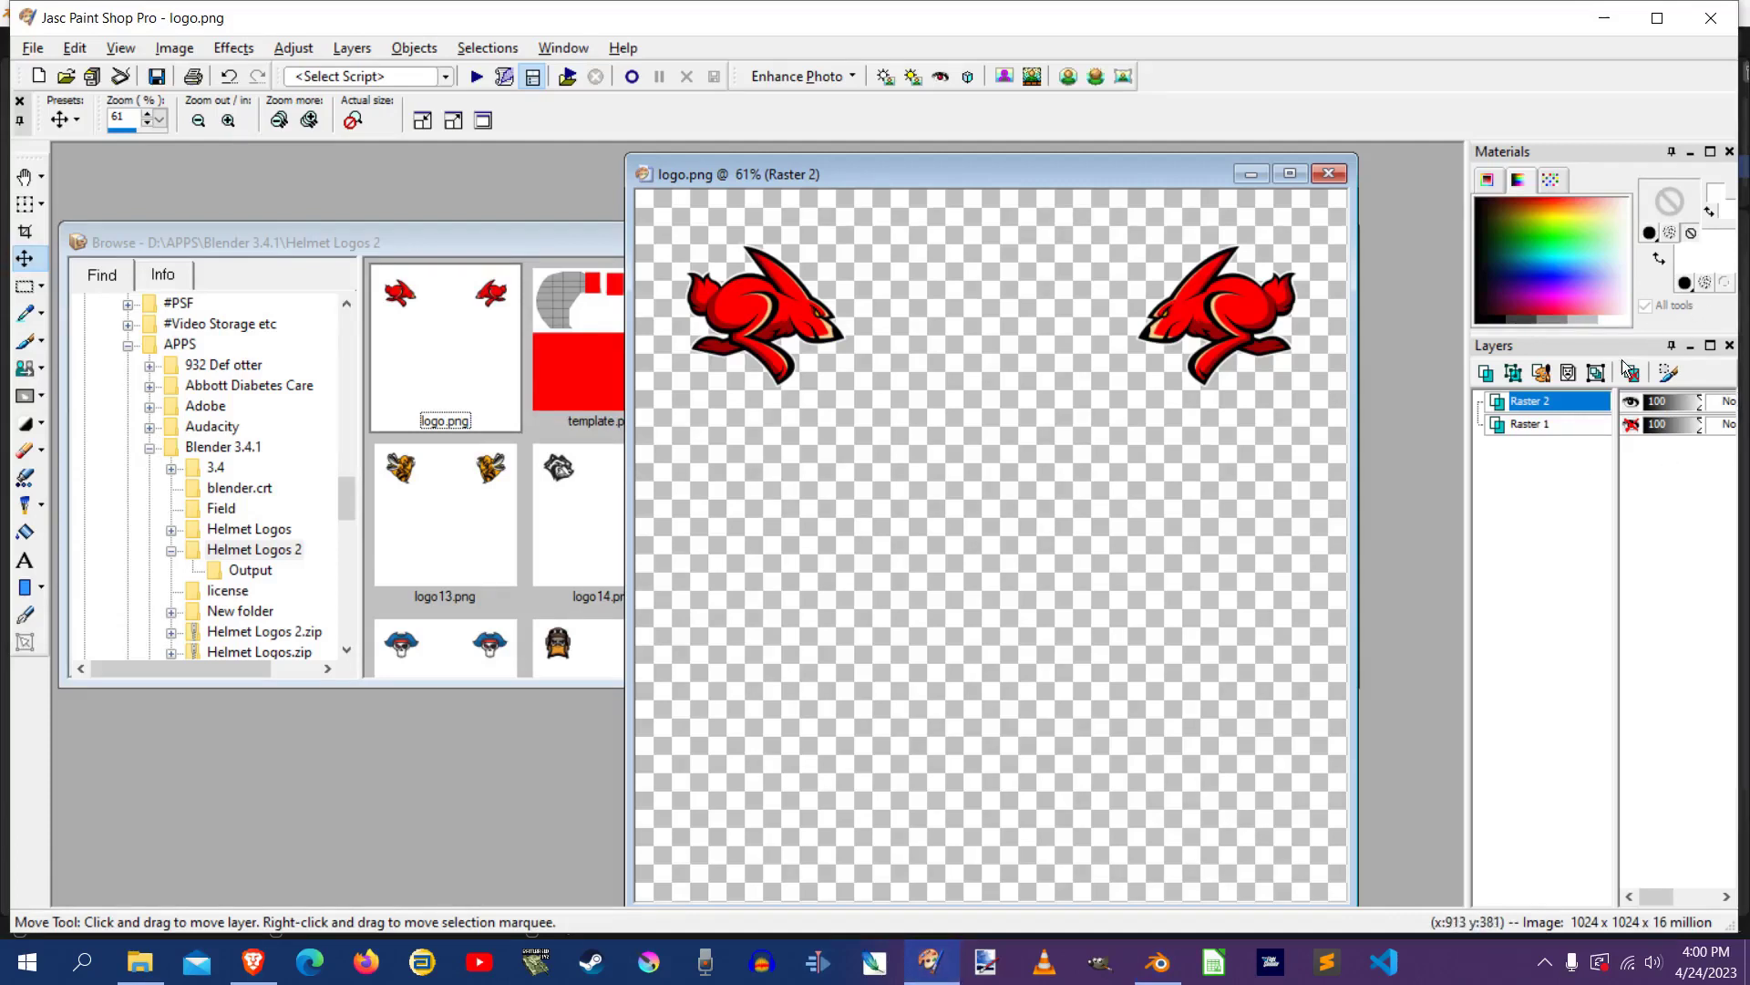
Hide the red logos layer (Raster 2) and show the helmet template layer (Raster 1)
{"action": "left_click", "coordinate": [73, 48]}
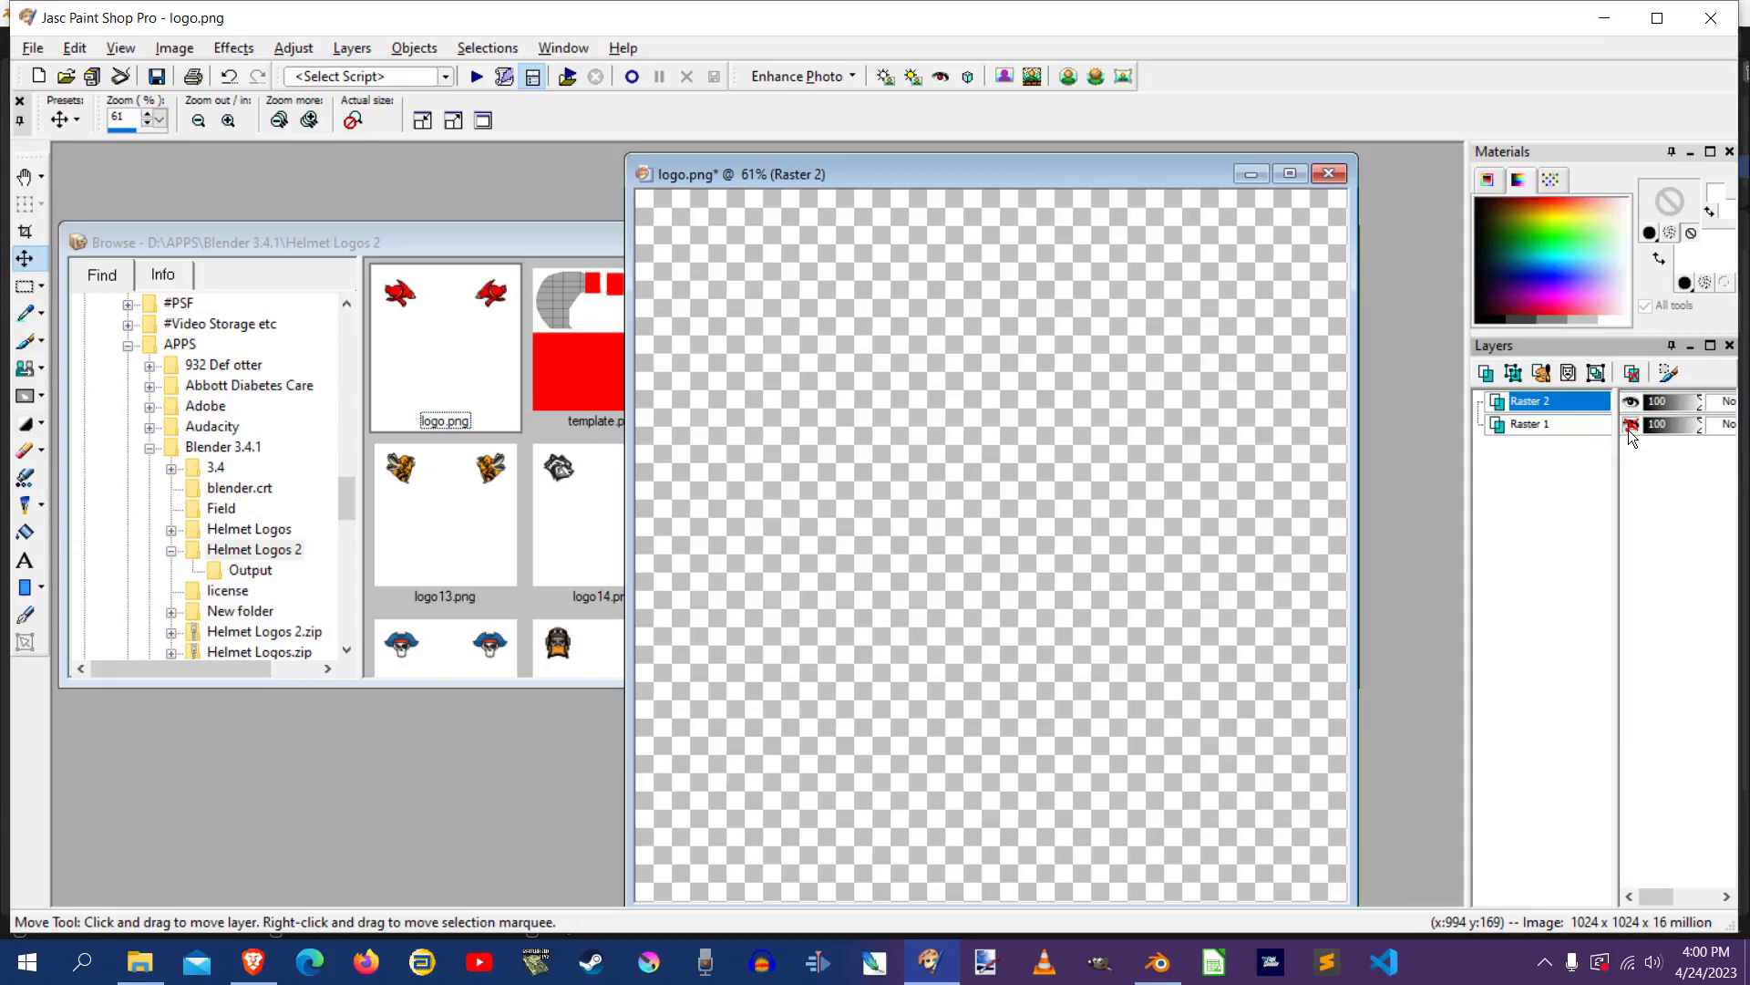
{"action": "left_click", "coordinate": [1630, 425]}
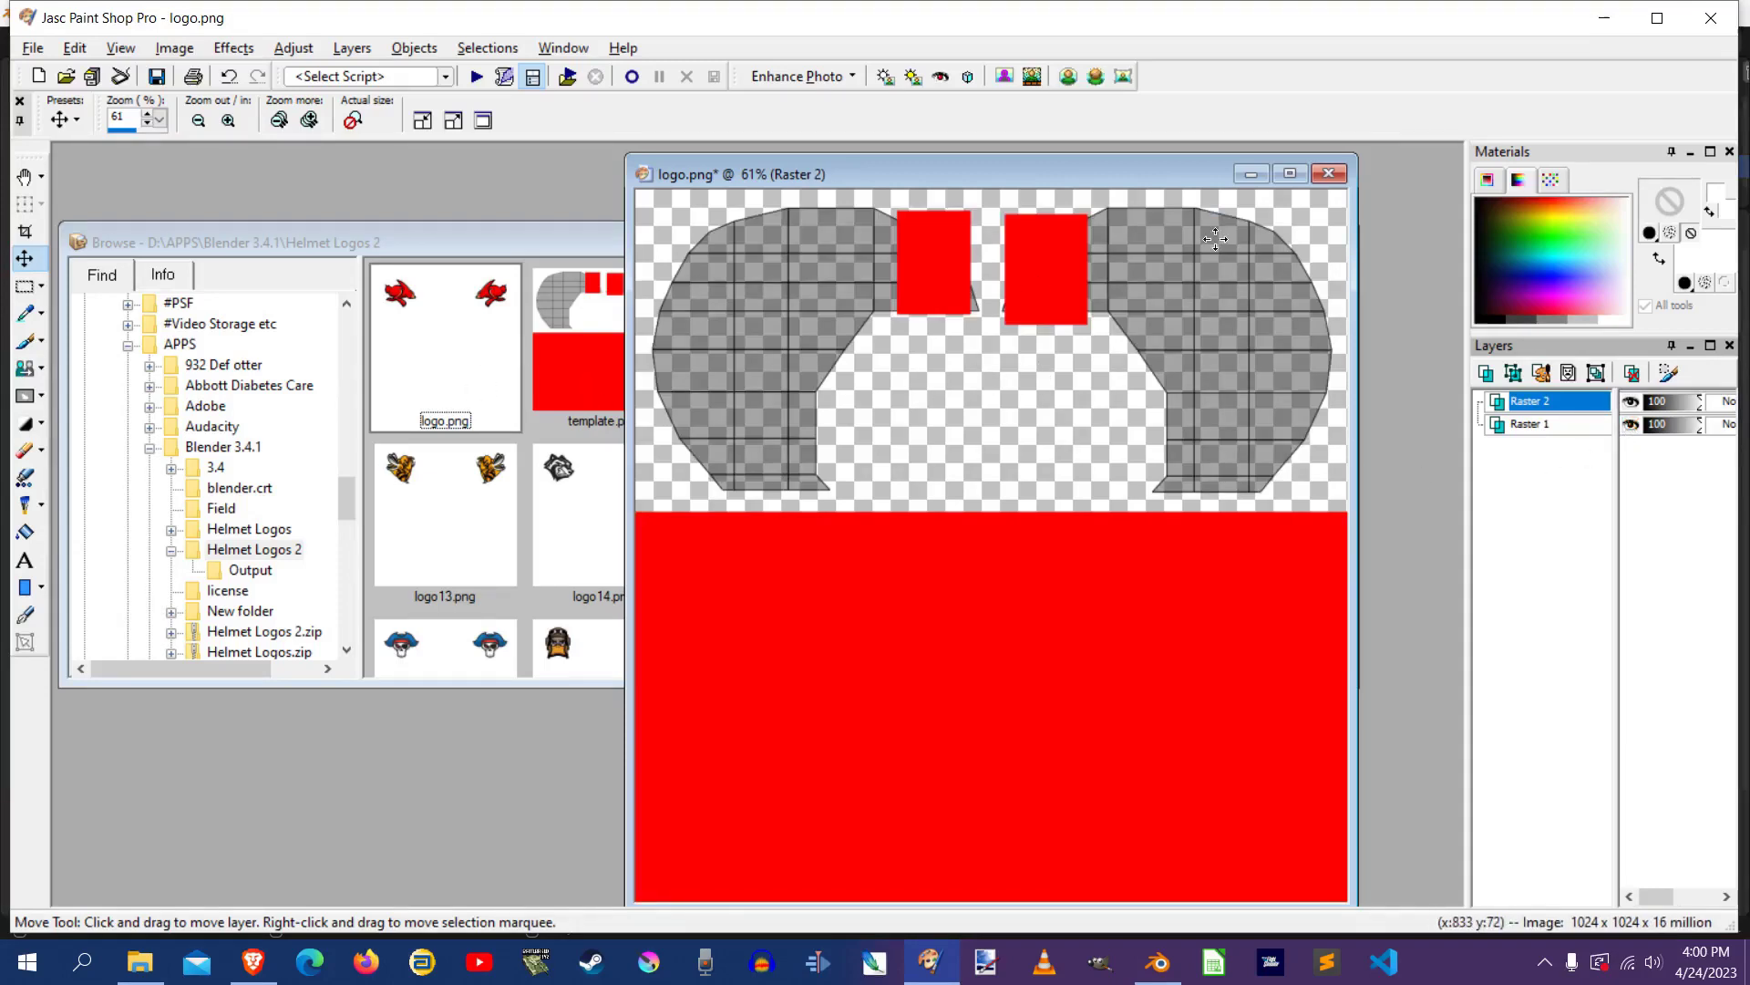
{"action": "mouse_move", "coordinate": [1132, 367]}
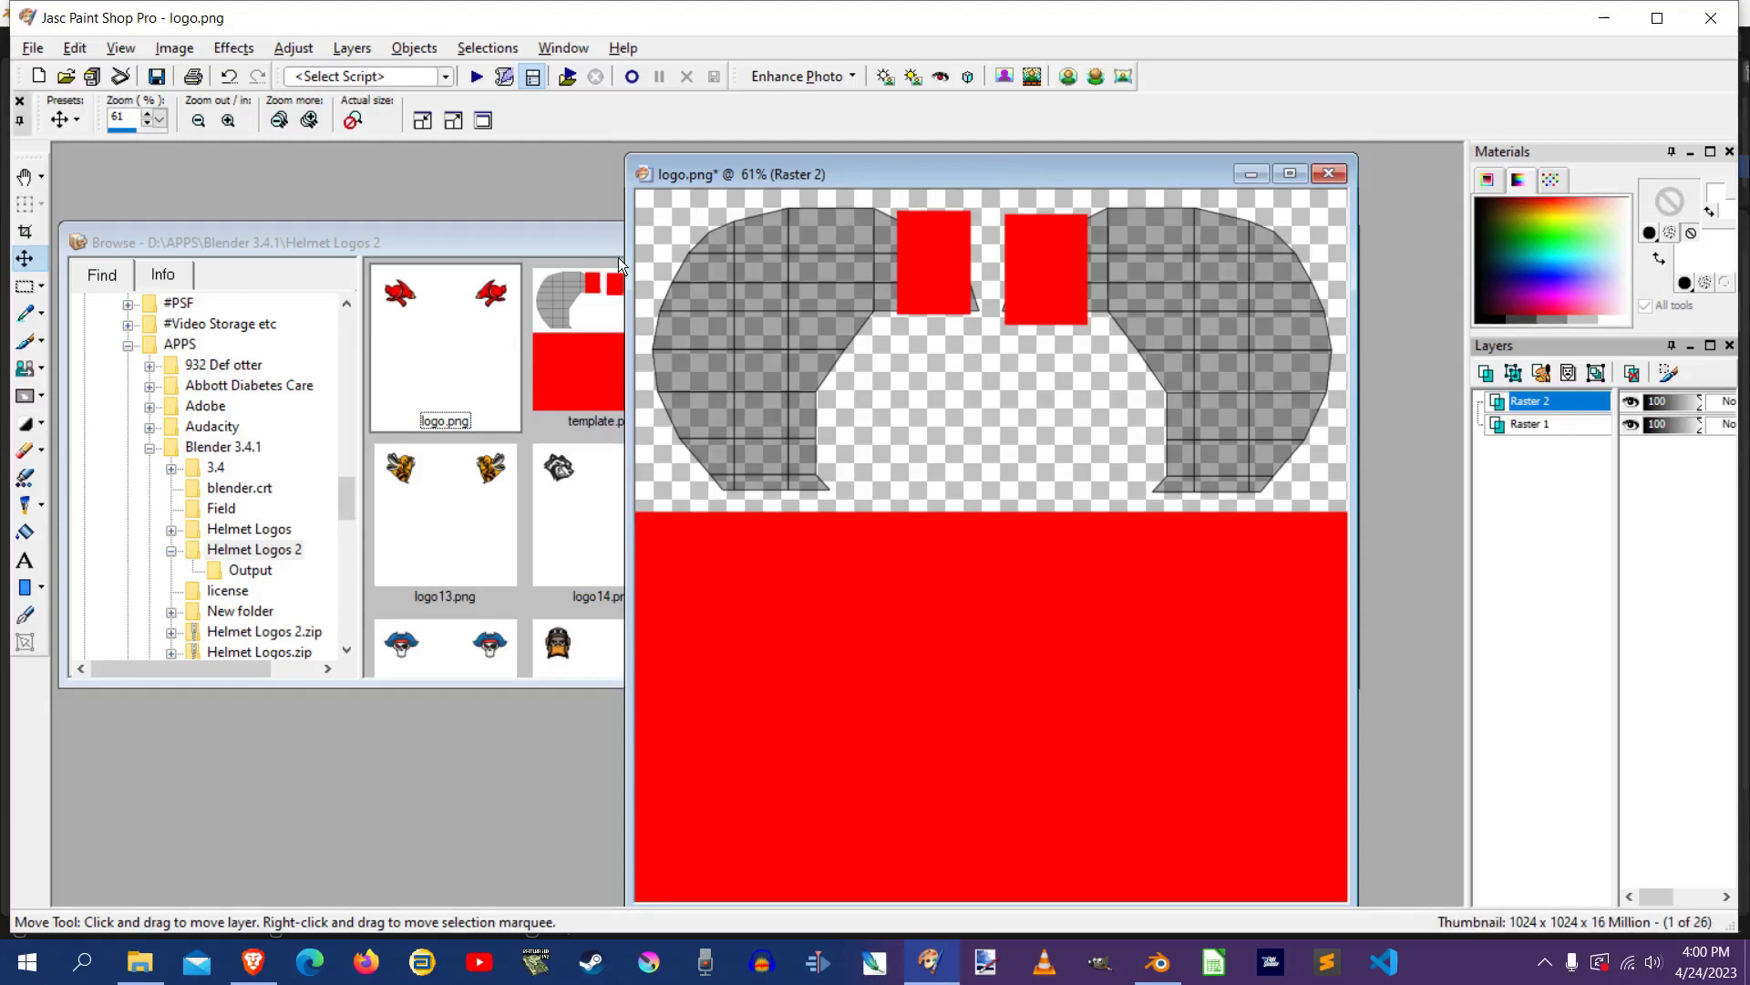
{"action": "mouse_move", "coordinate": [1209, 463]}
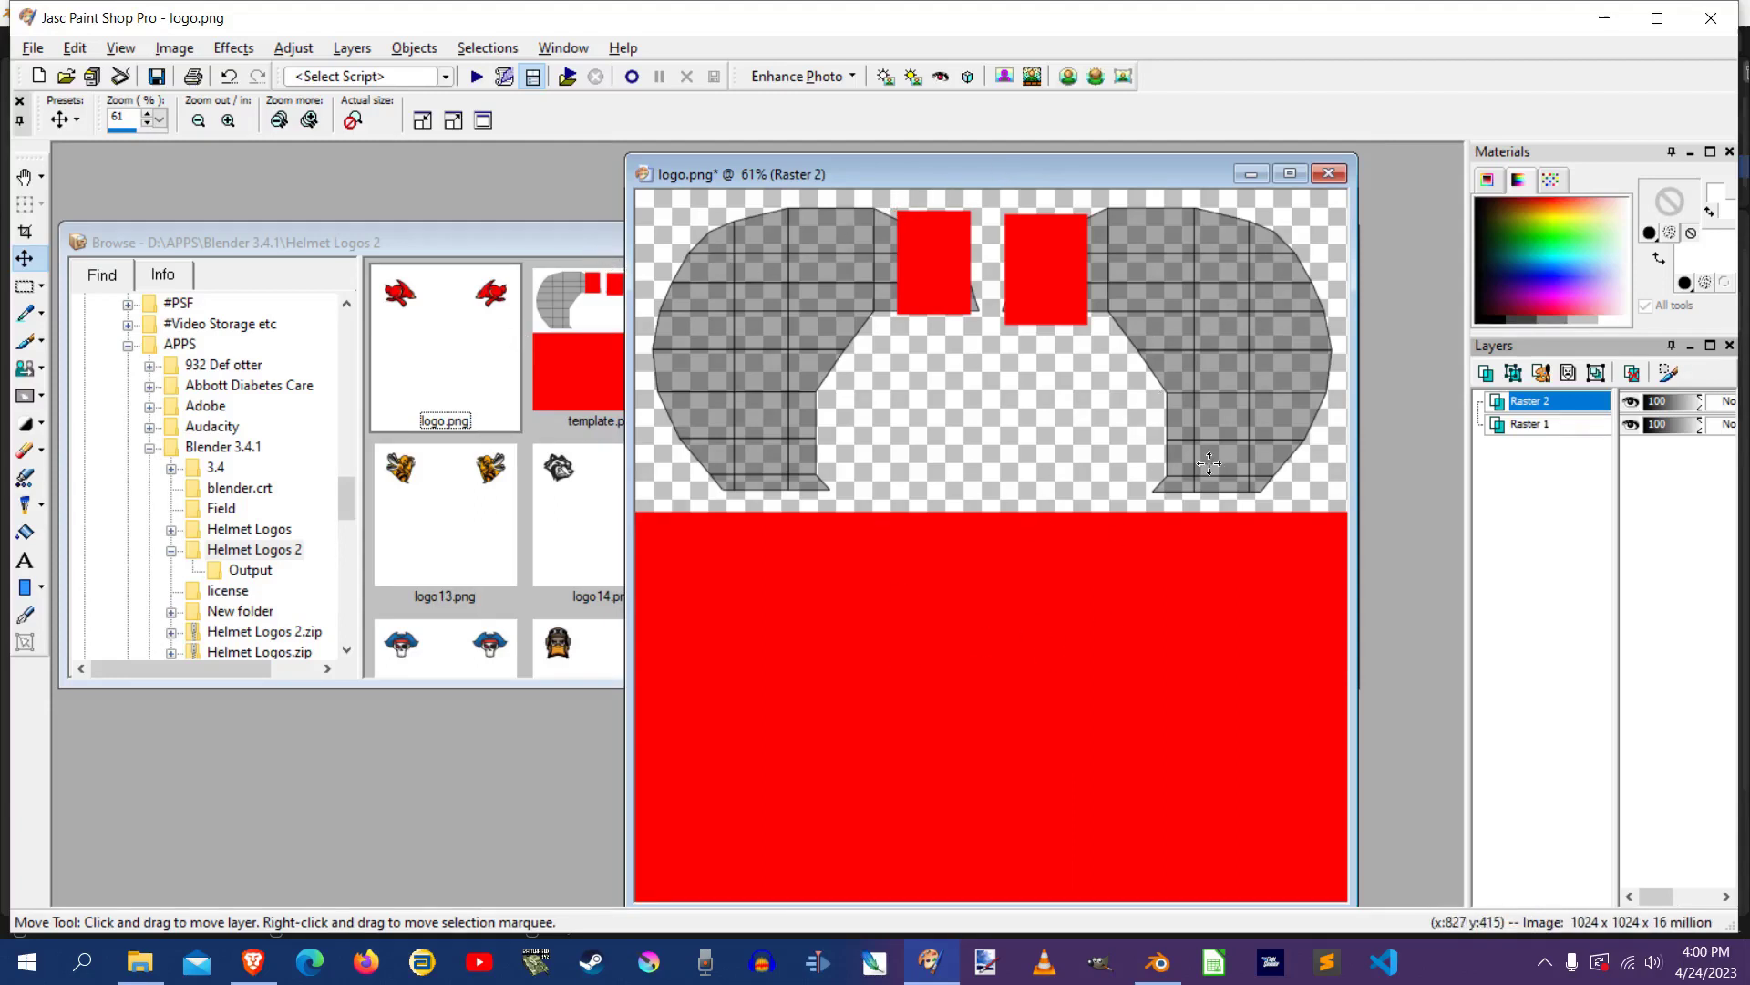
{"action": "mouse_move", "coordinate": [1058, 500]}
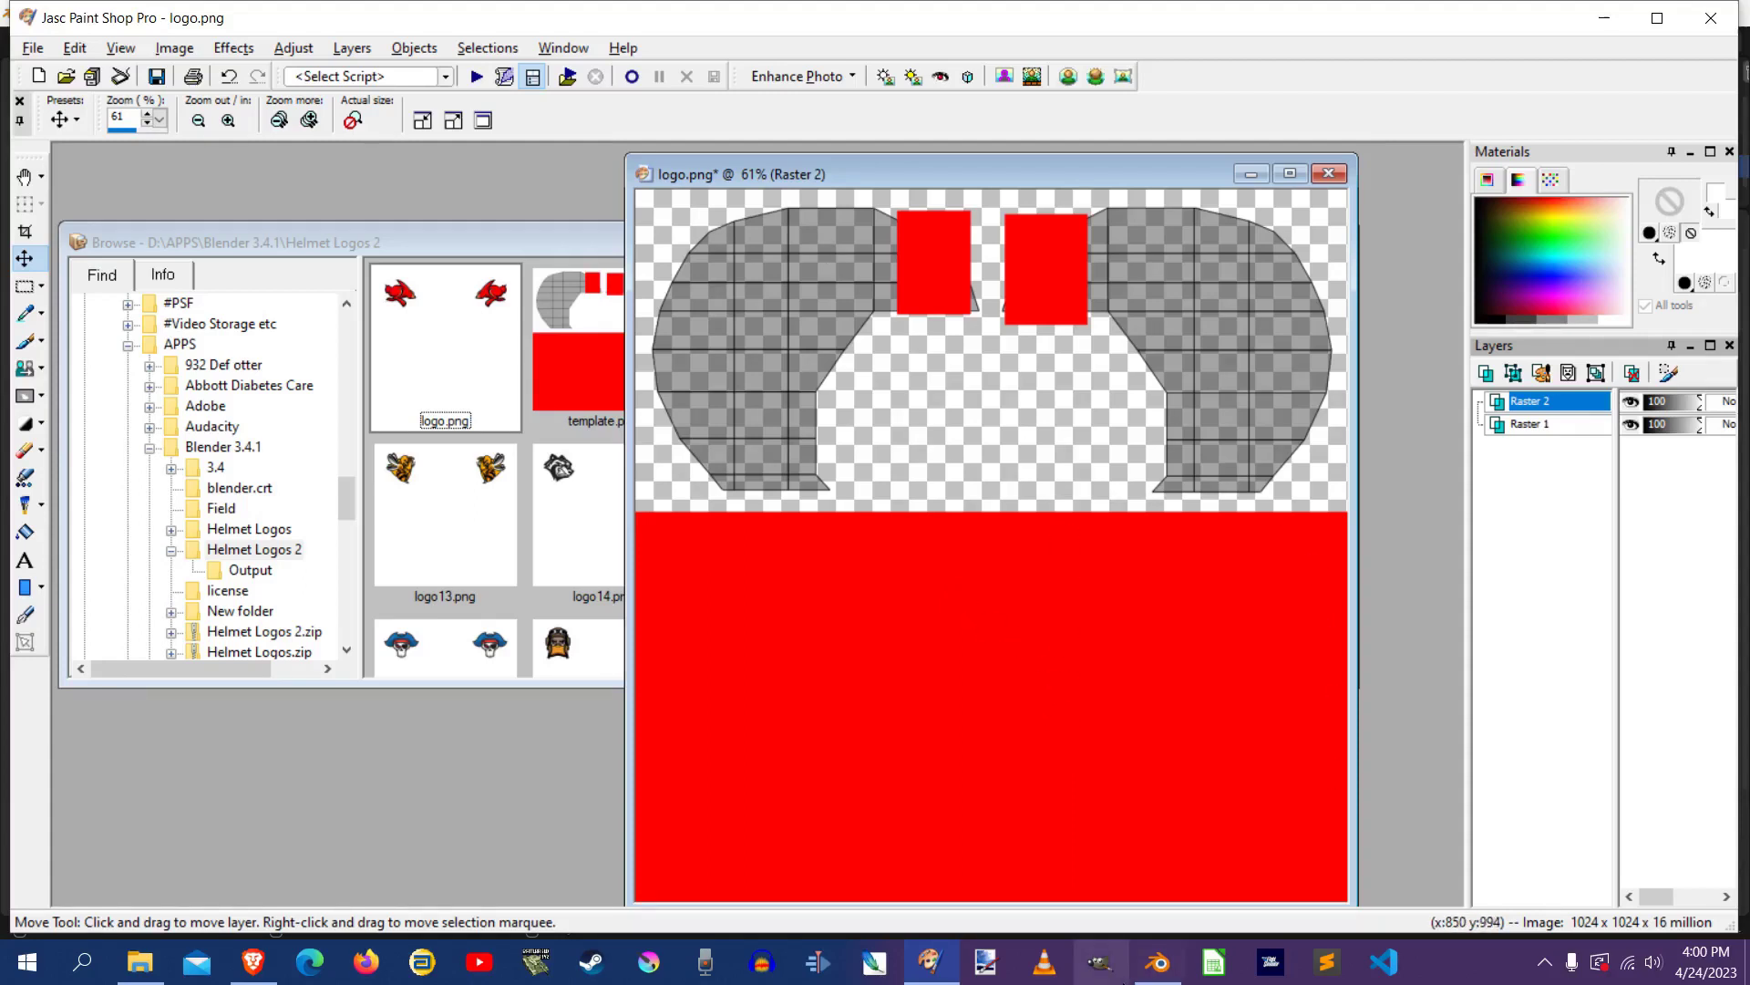
{"action": "mouse_move", "coordinate": [1158, 963]}
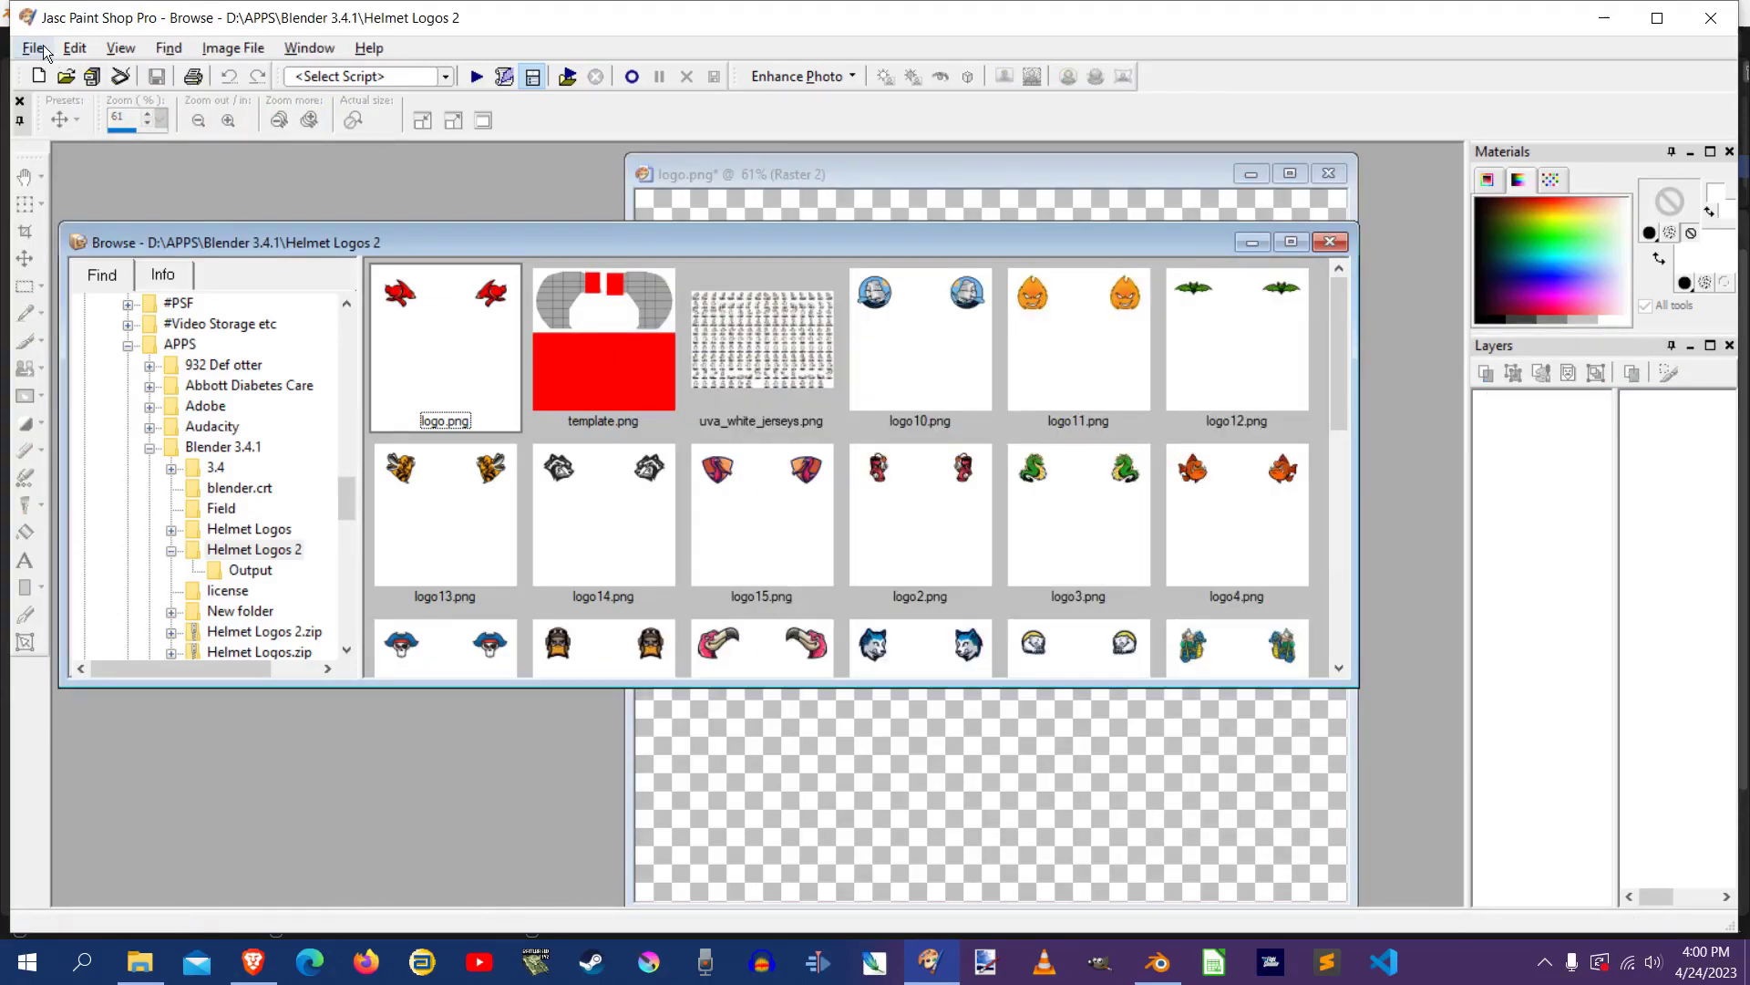
{"action": "mouse_move", "coordinate": [907, 406]}
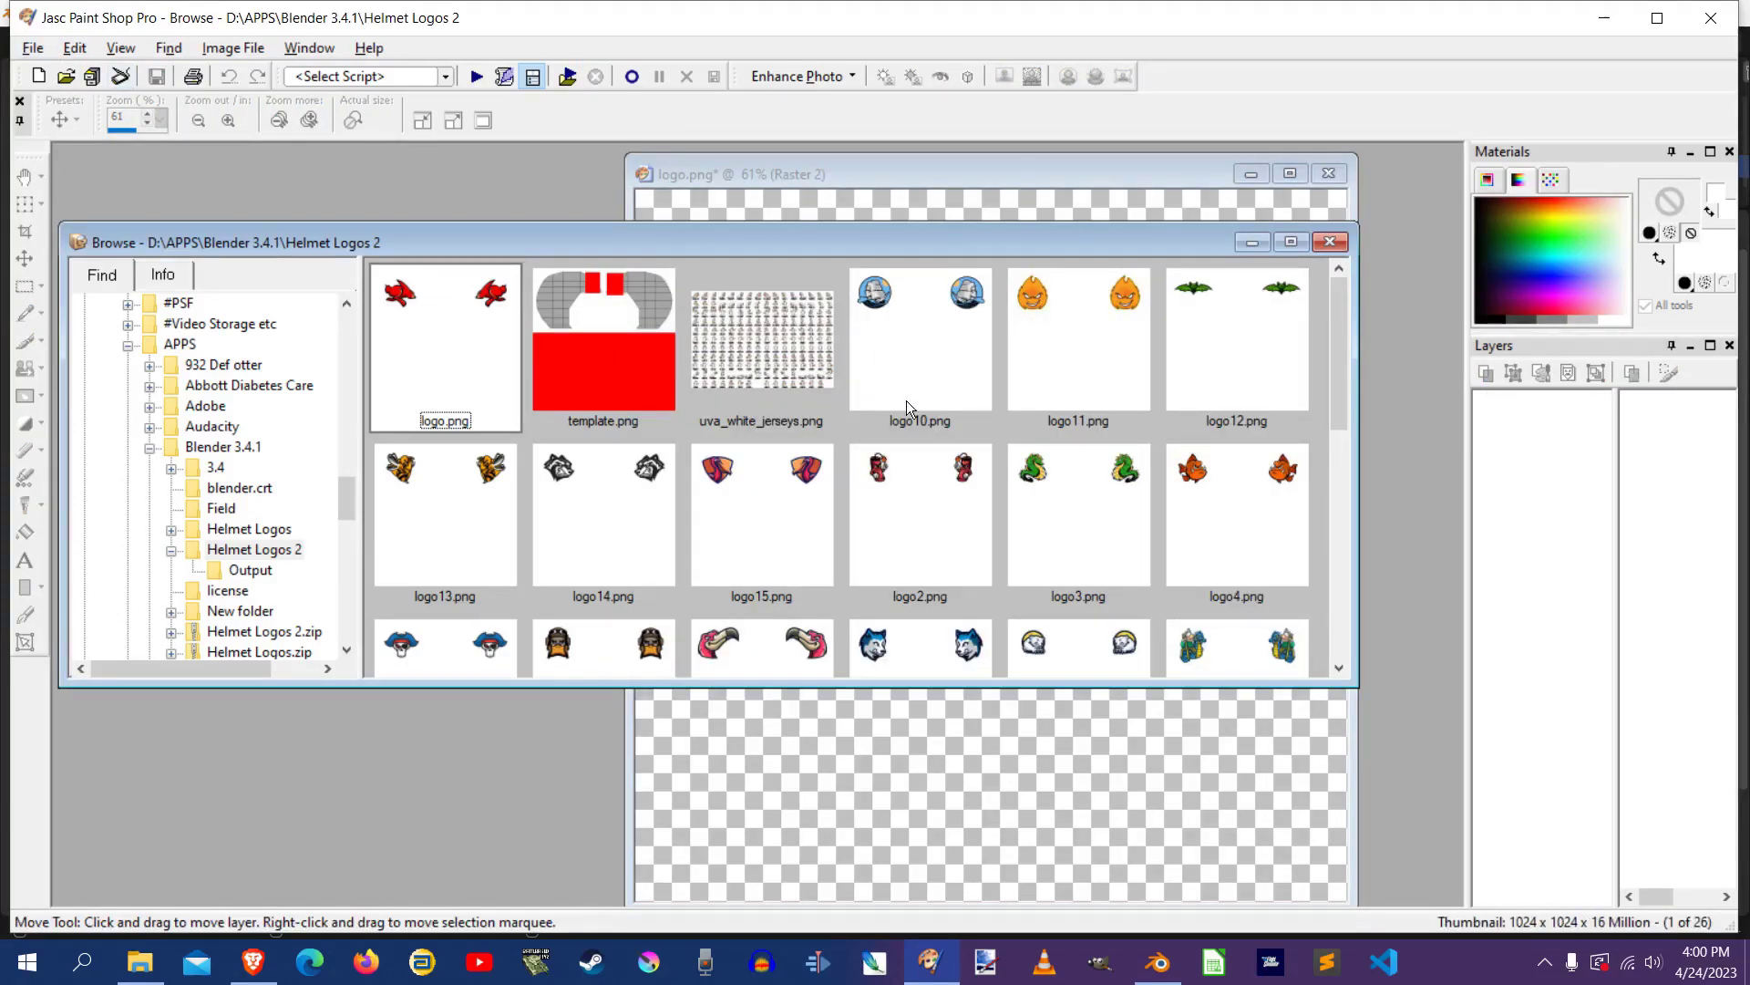
{"action": "mouse_move", "coordinate": [893, 450]}
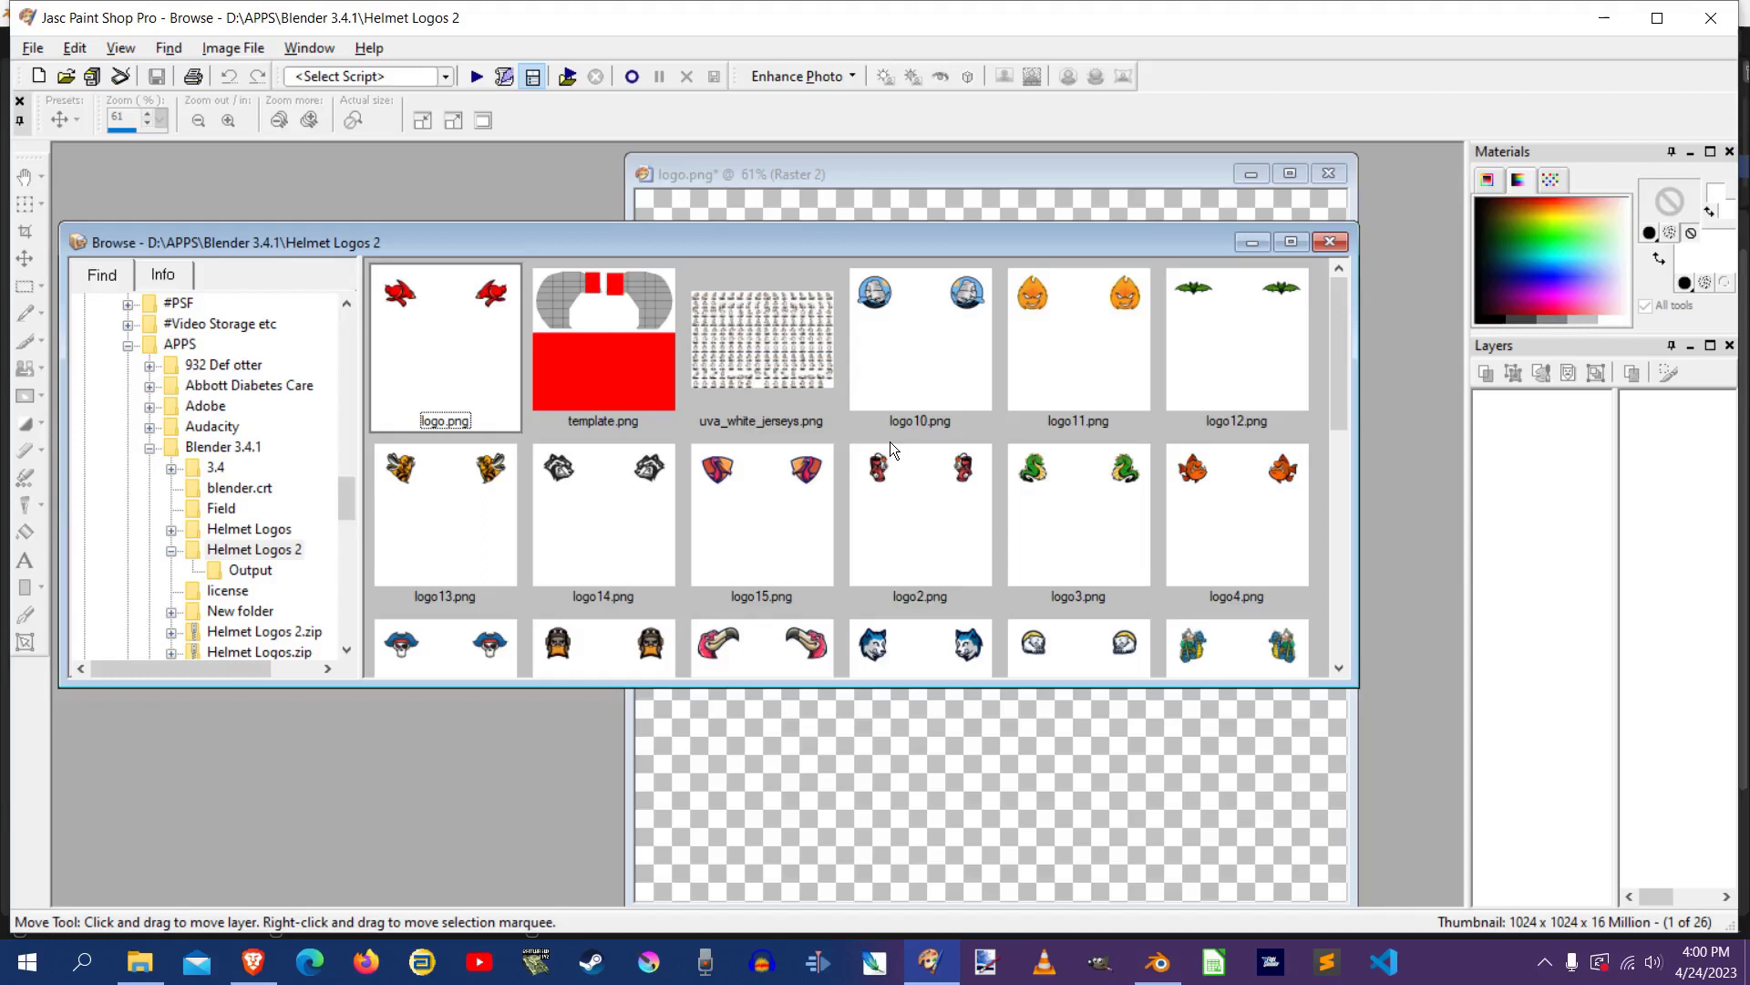
{"action": "mouse_move", "coordinate": [854, 554]}
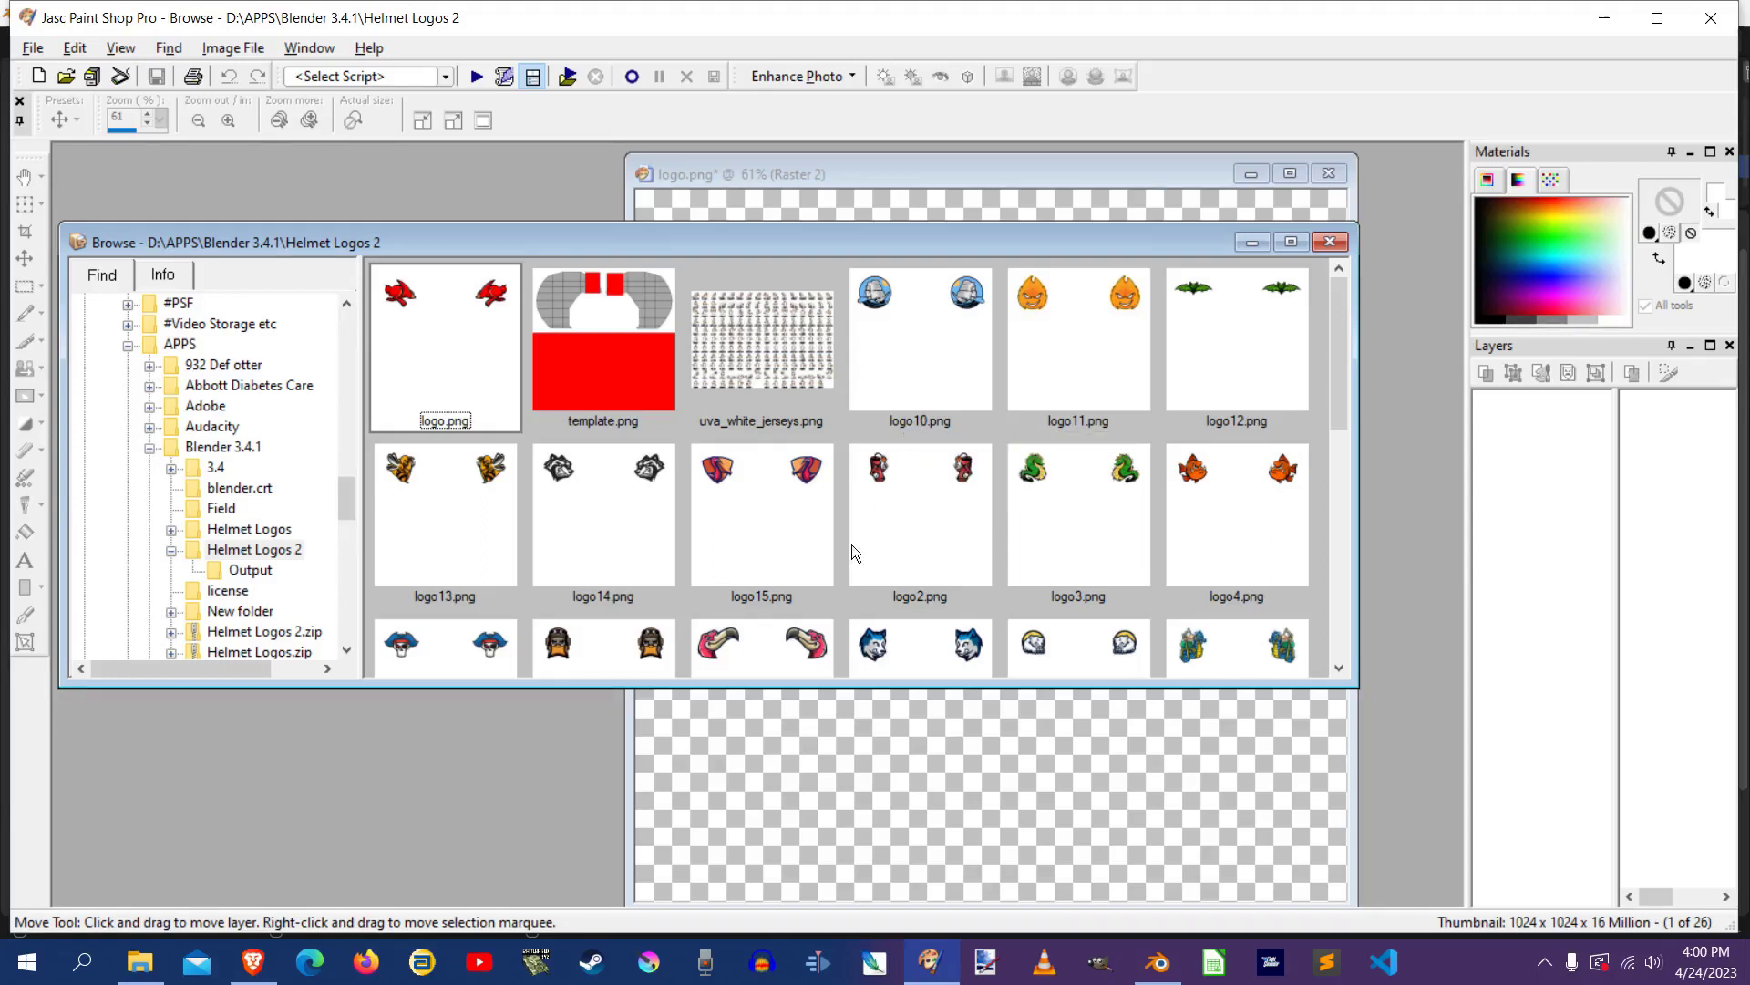
{"action": "mouse_move", "coordinate": [504, 416]}
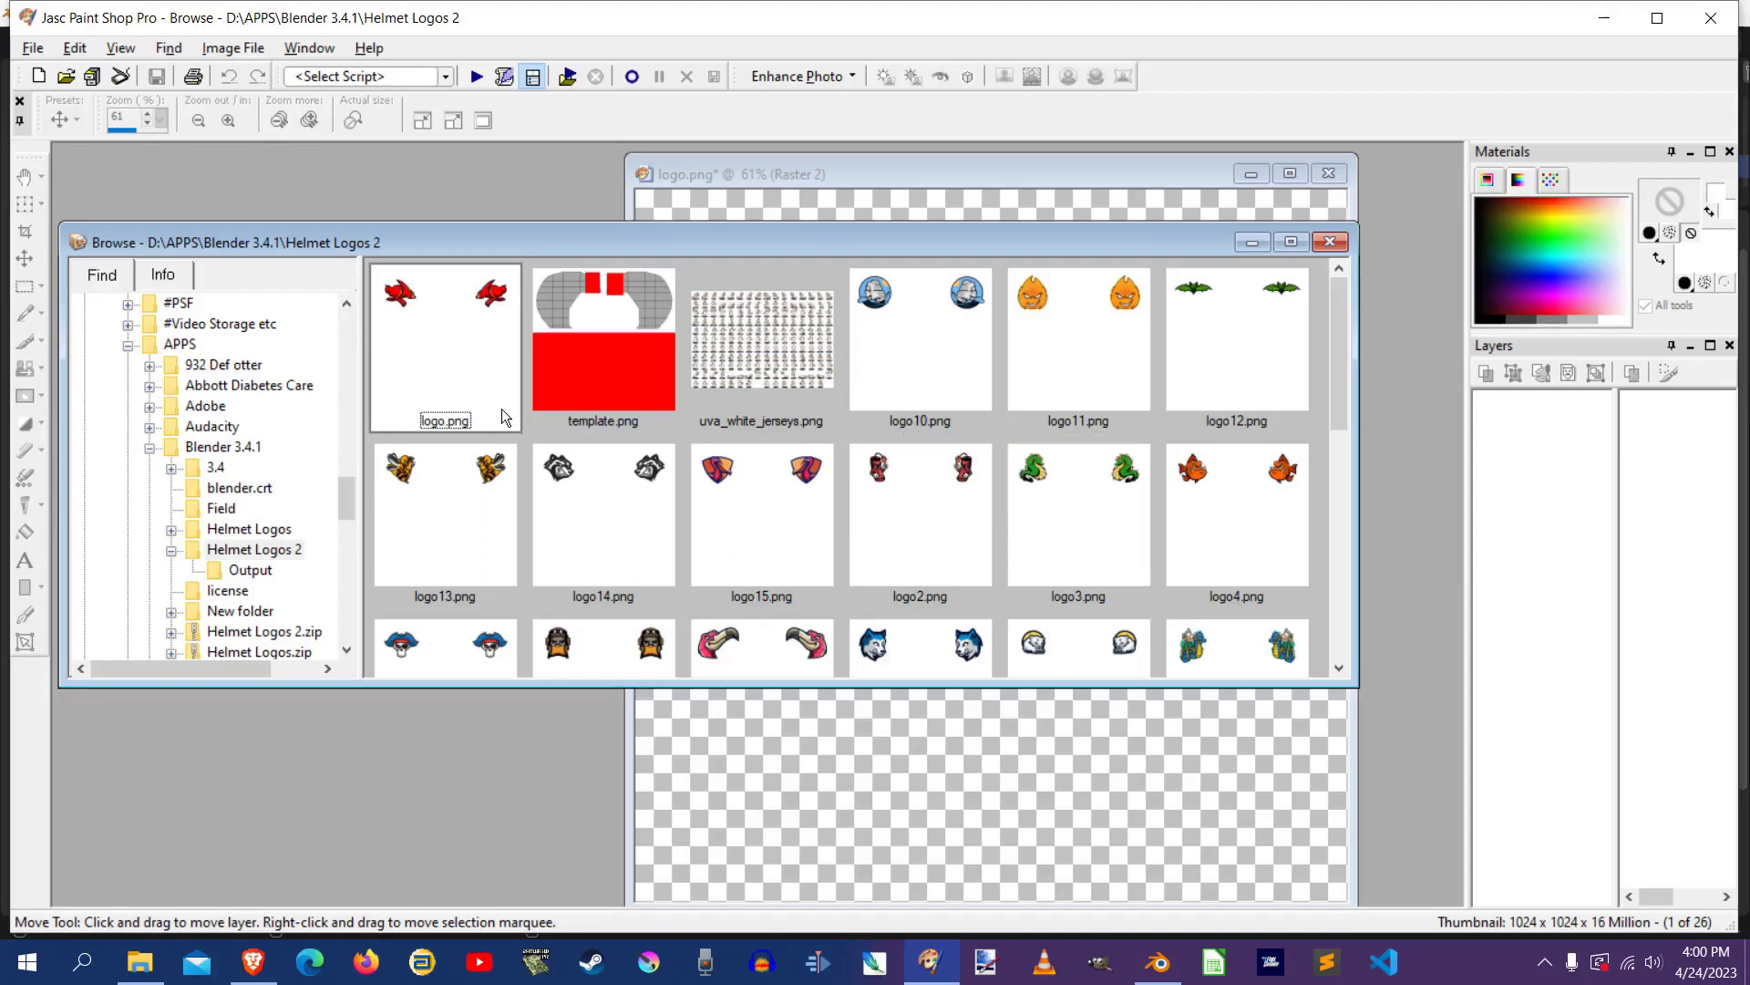
{"action": "mouse_move", "coordinate": [500, 417]}
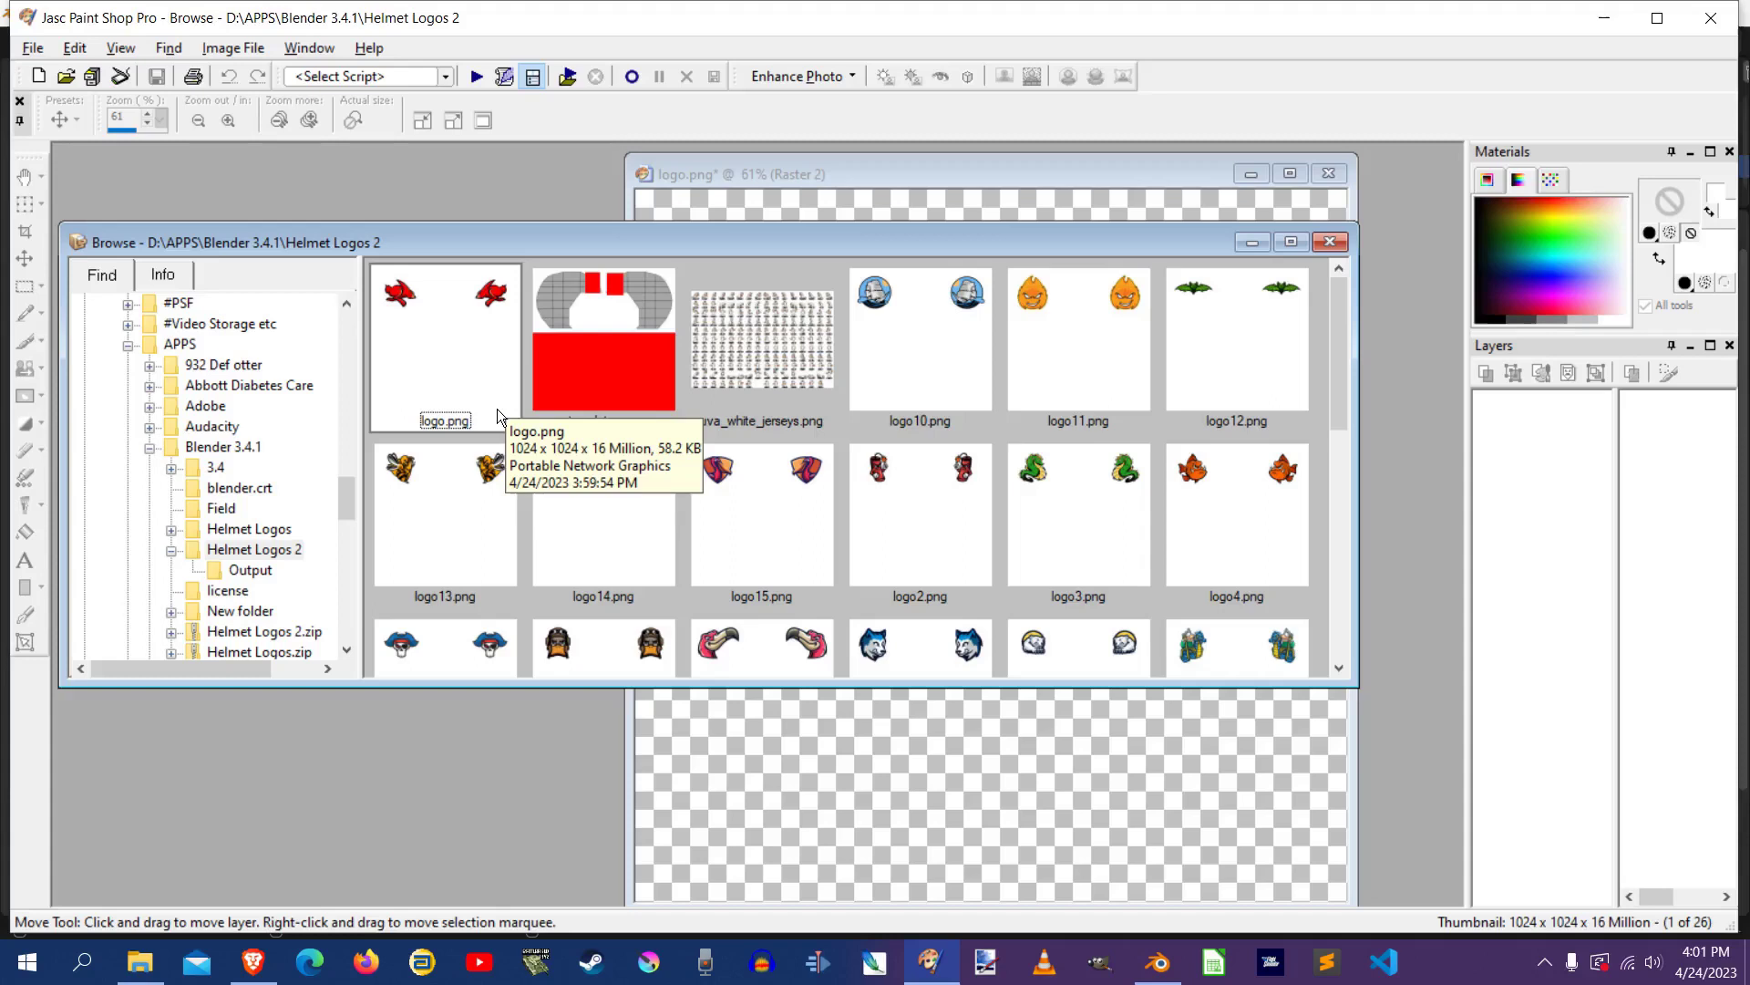
{"action": "mouse_move", "coordinate": [925, 558]}
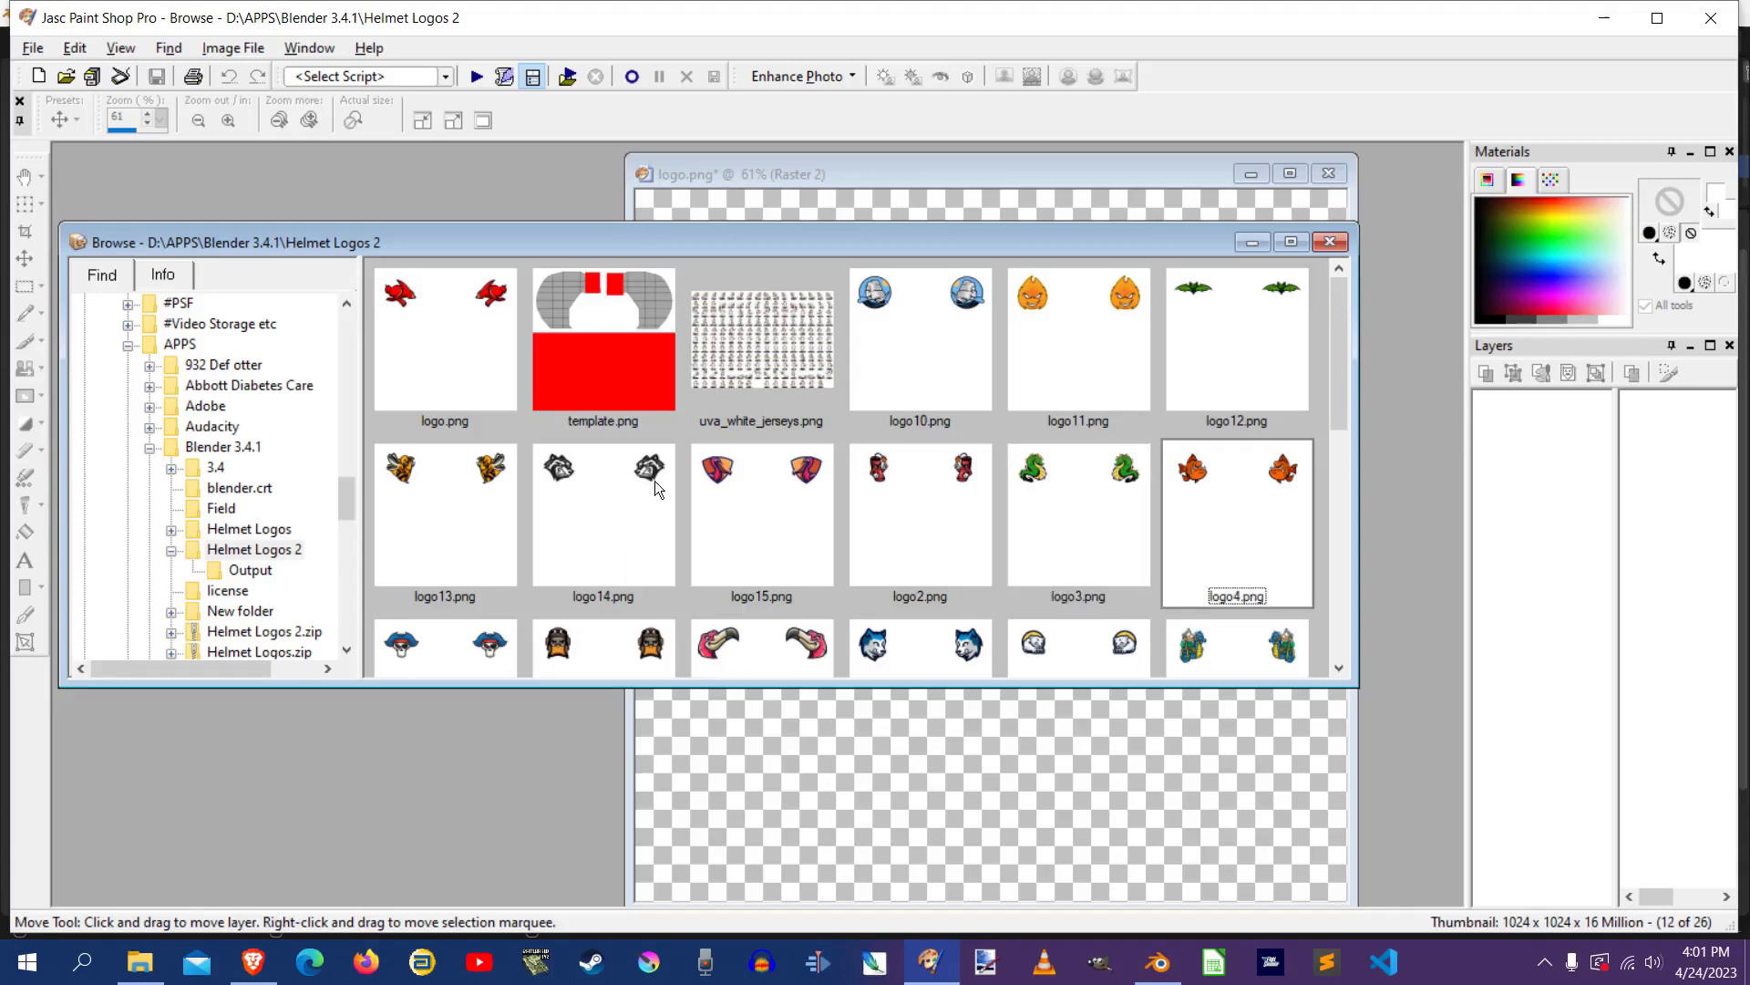
{"action": "mouse_move", "coordinate": [824, 534]}
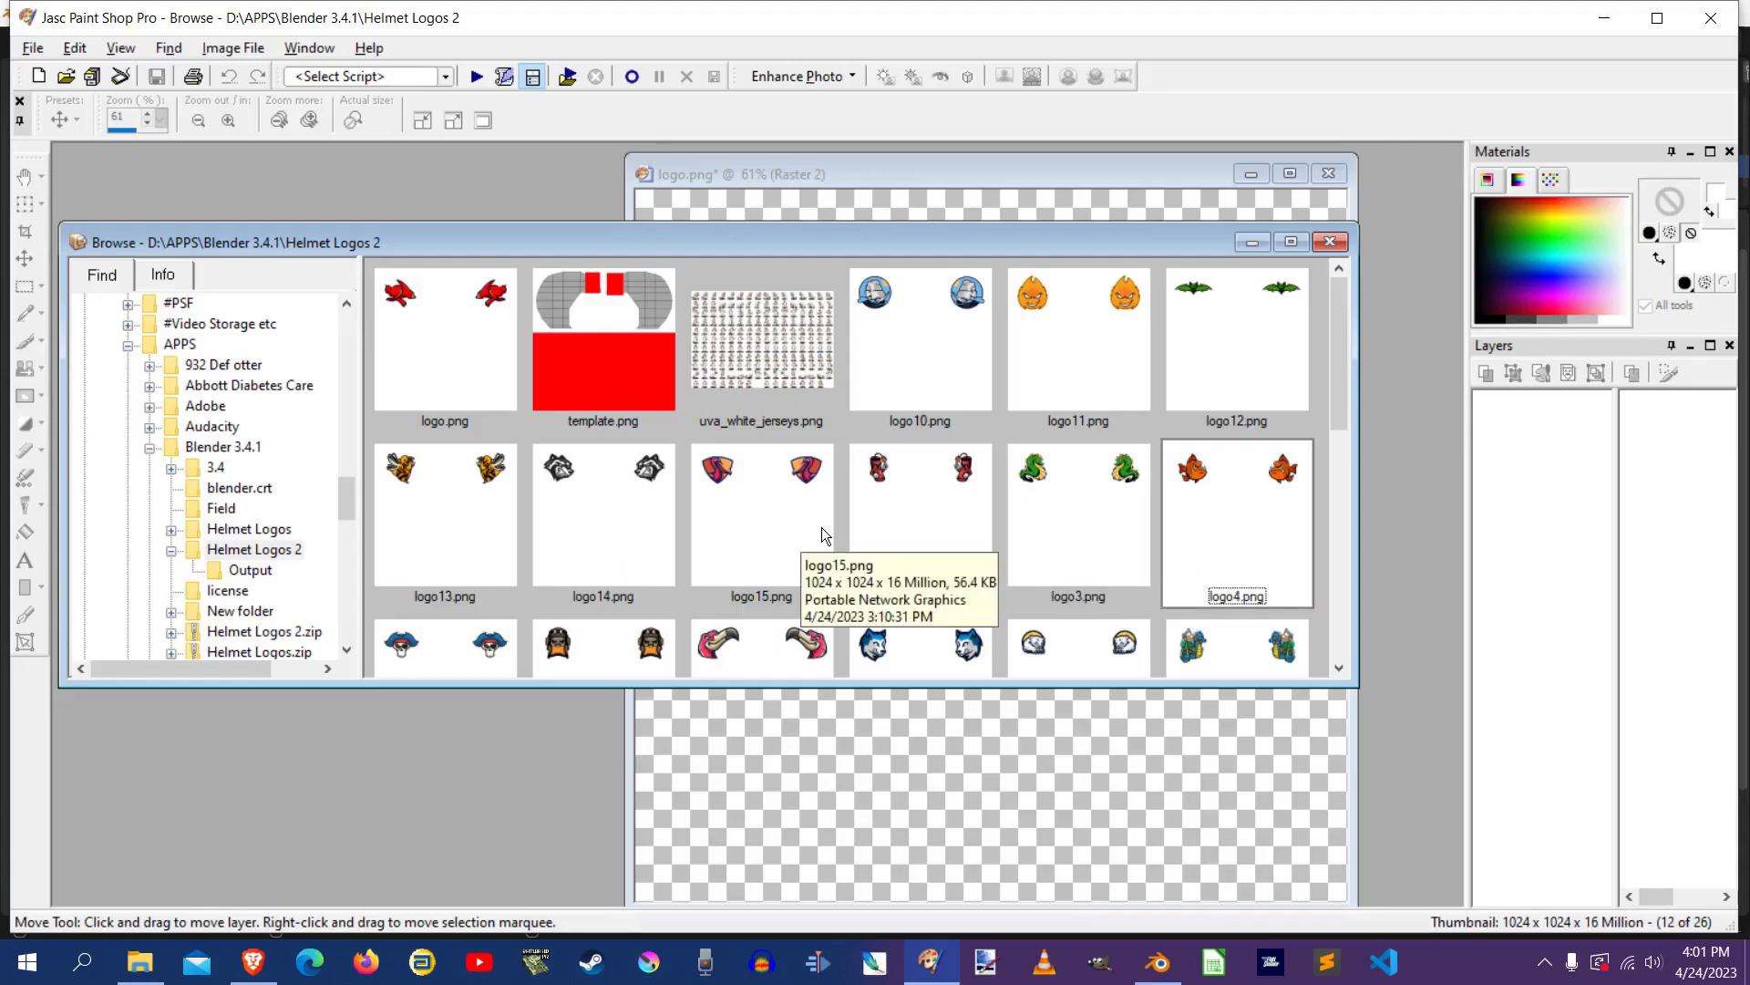
{"action": "scroll", "scroll_direction": "down", "scroll_amount": 3}
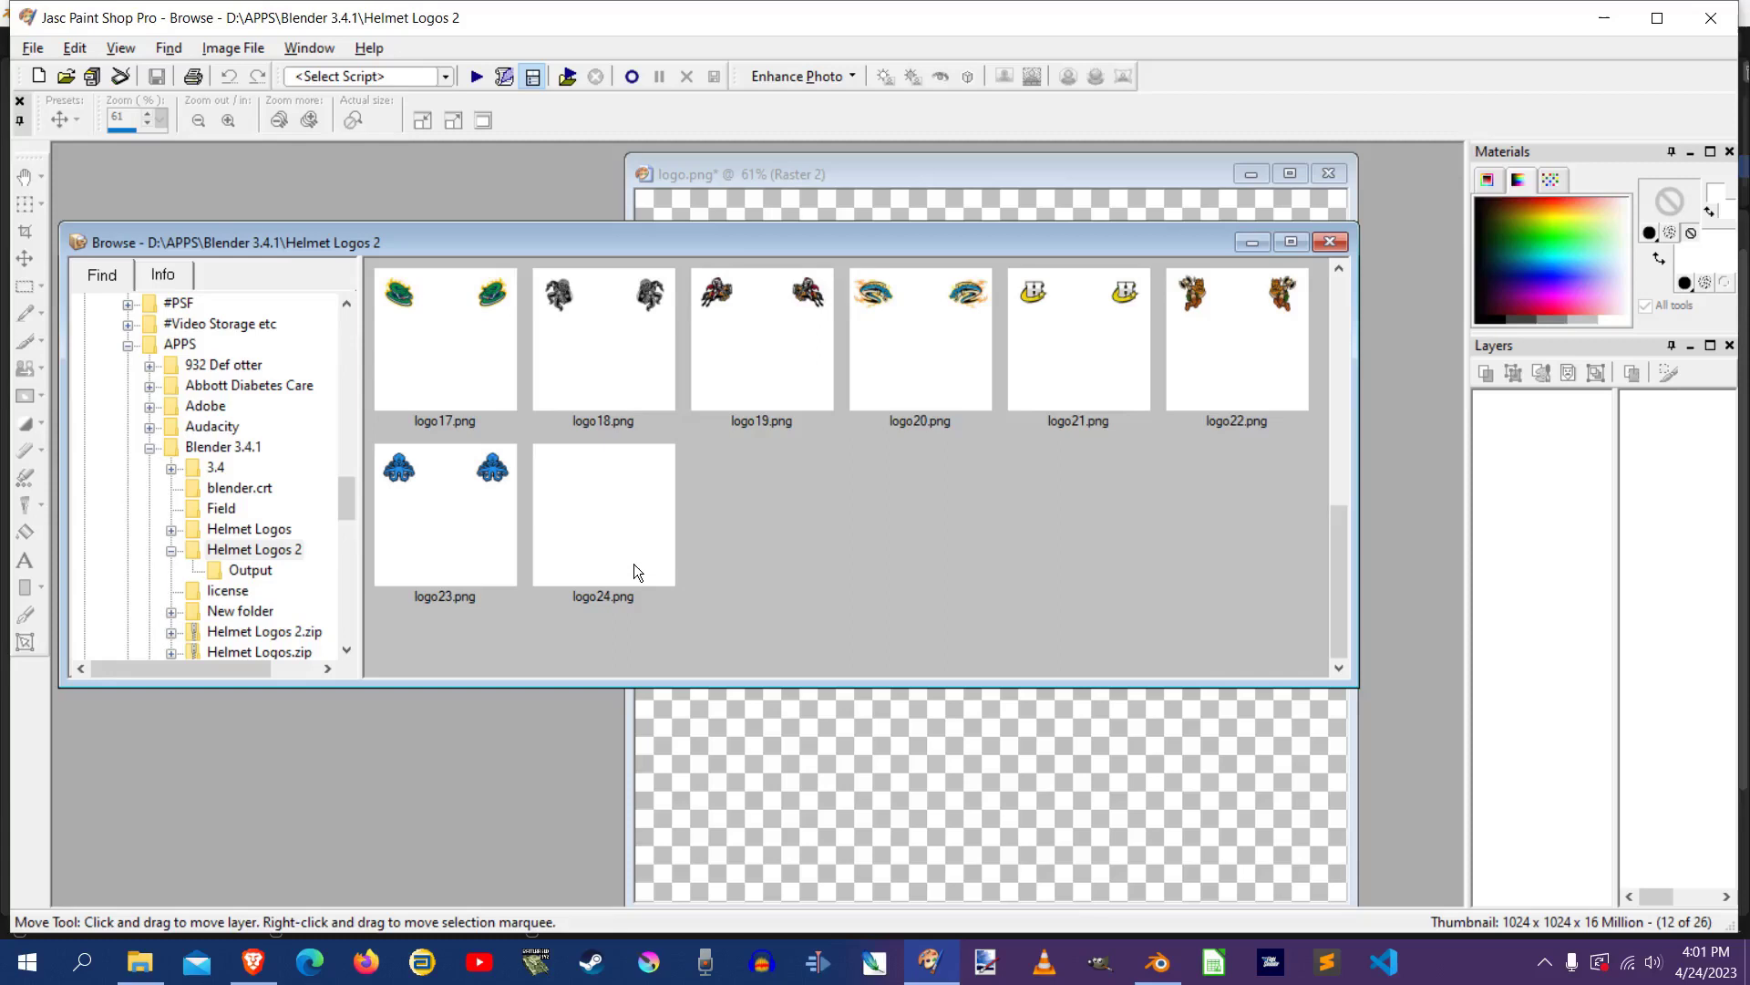
{"action": "left_click", "coordinate": [602, 515]}
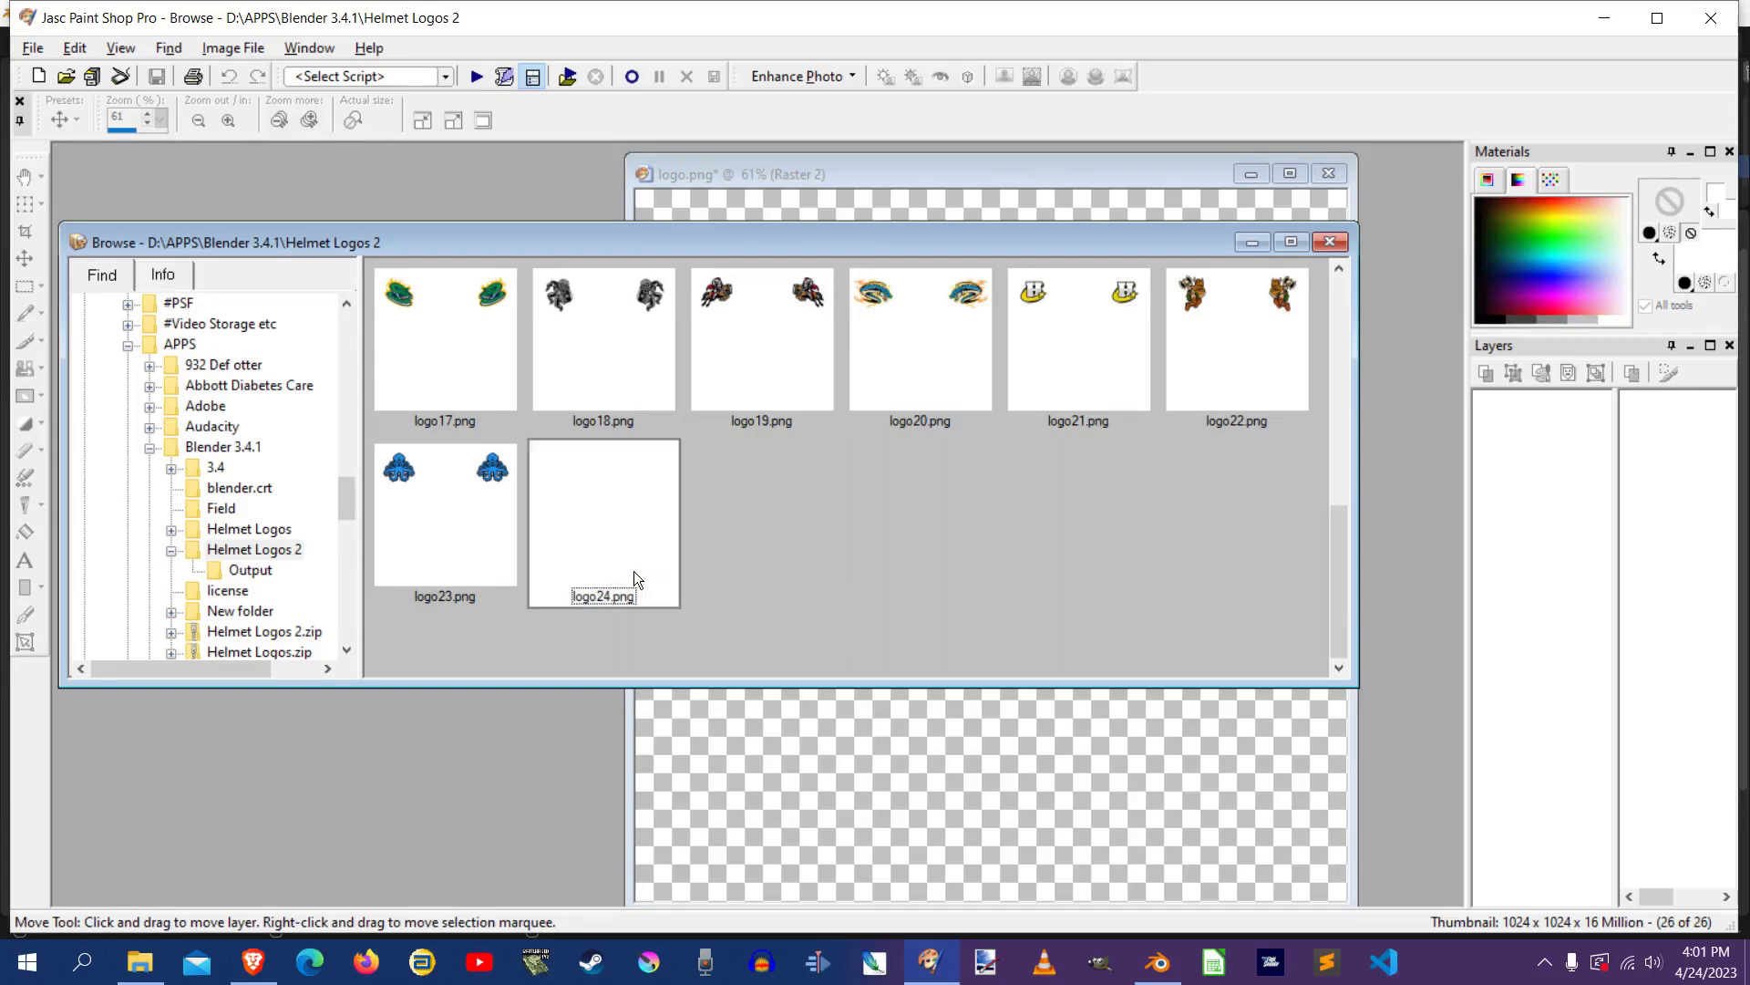
{"action": "mouse_move", "coordinate": [742, 554]}
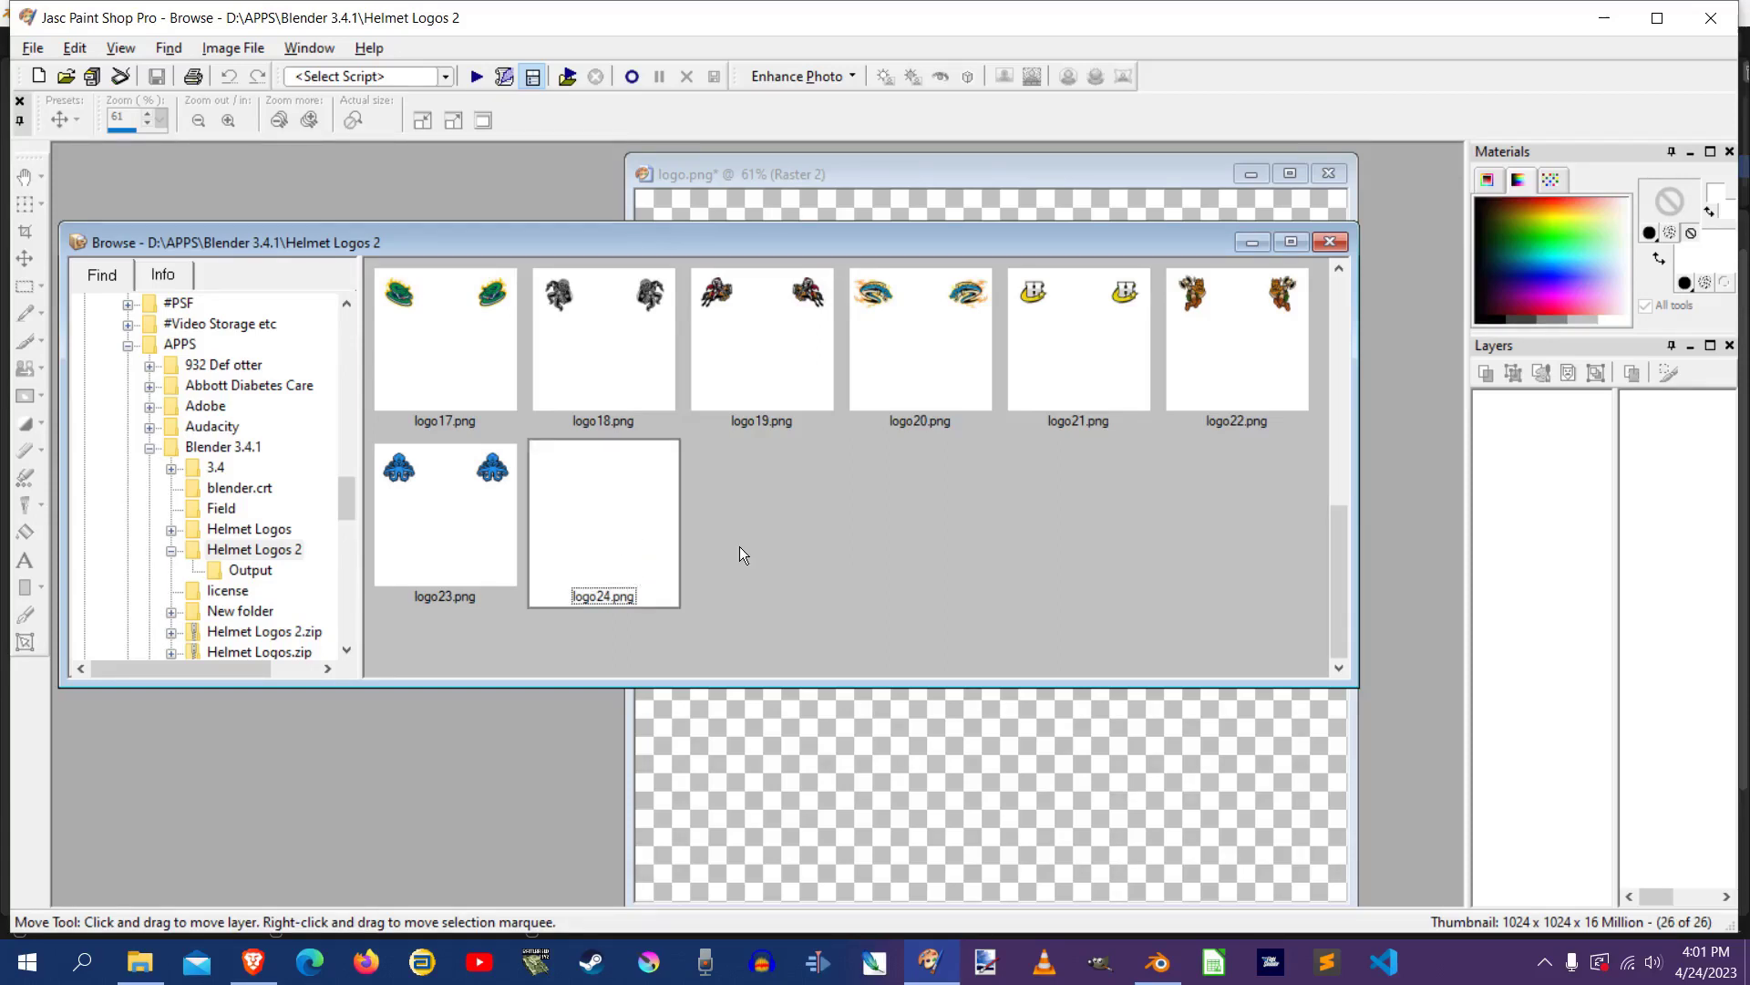
{"action": "double_click", "coordinate": [603, 521]}
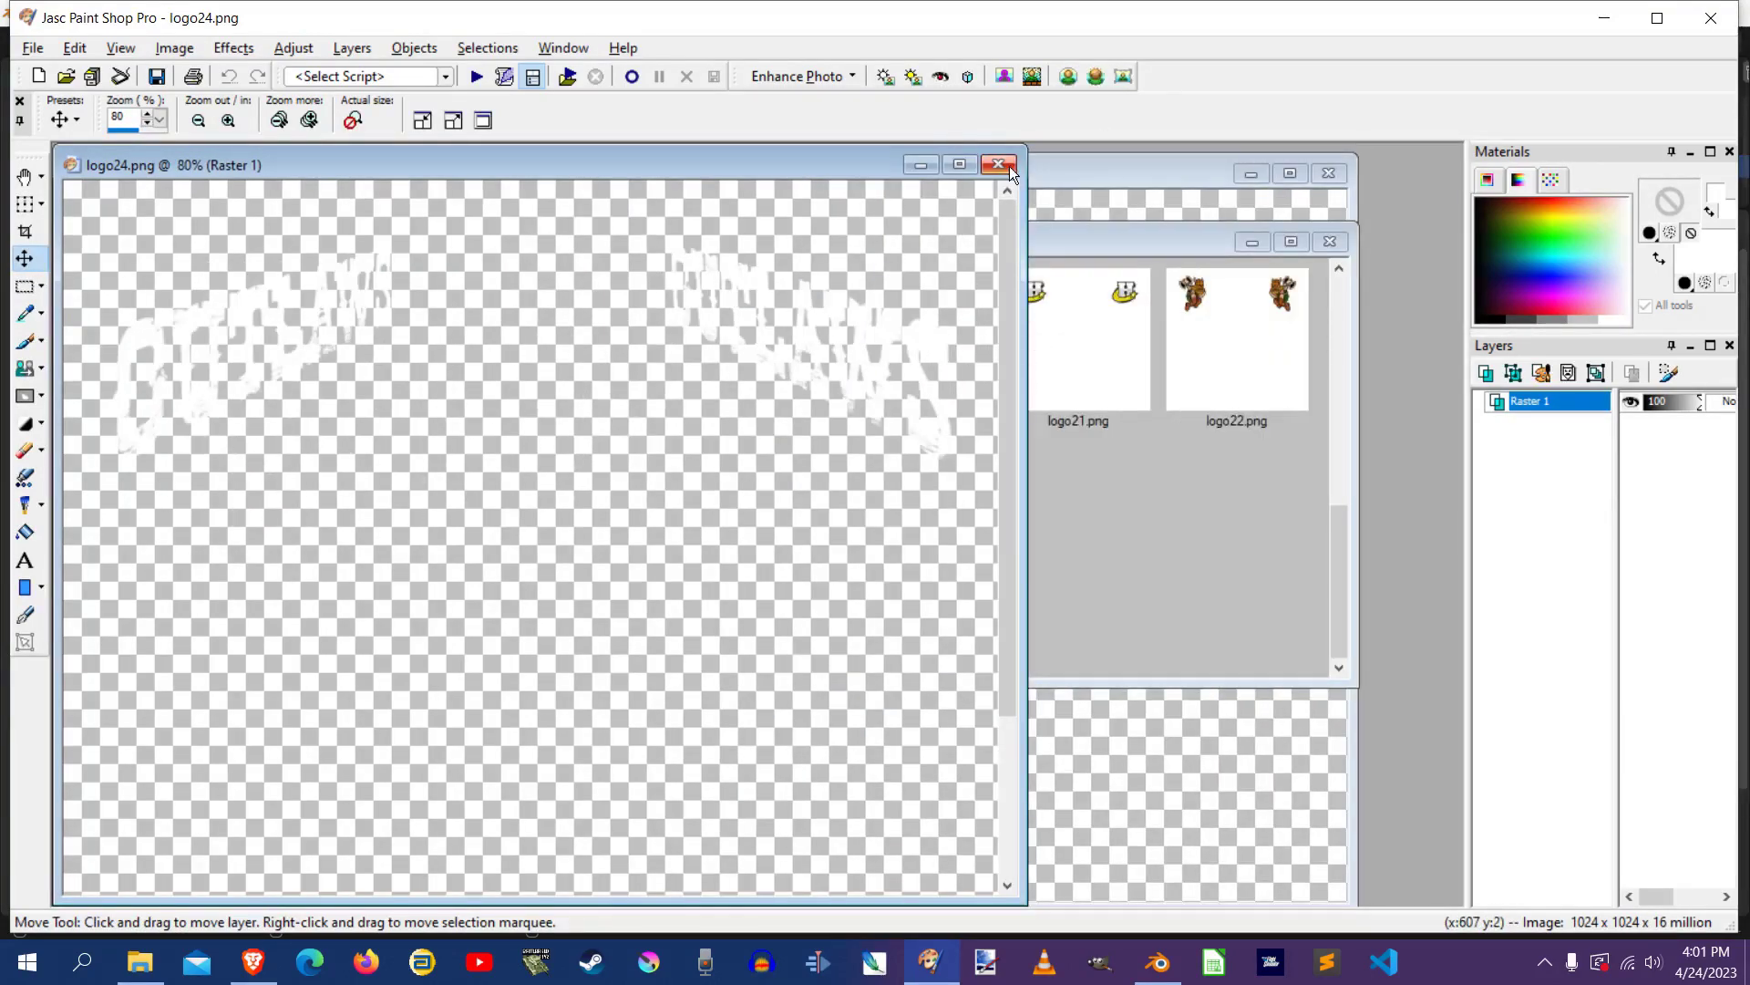
{"action": "left_click", "coordinate": [998, 164]}
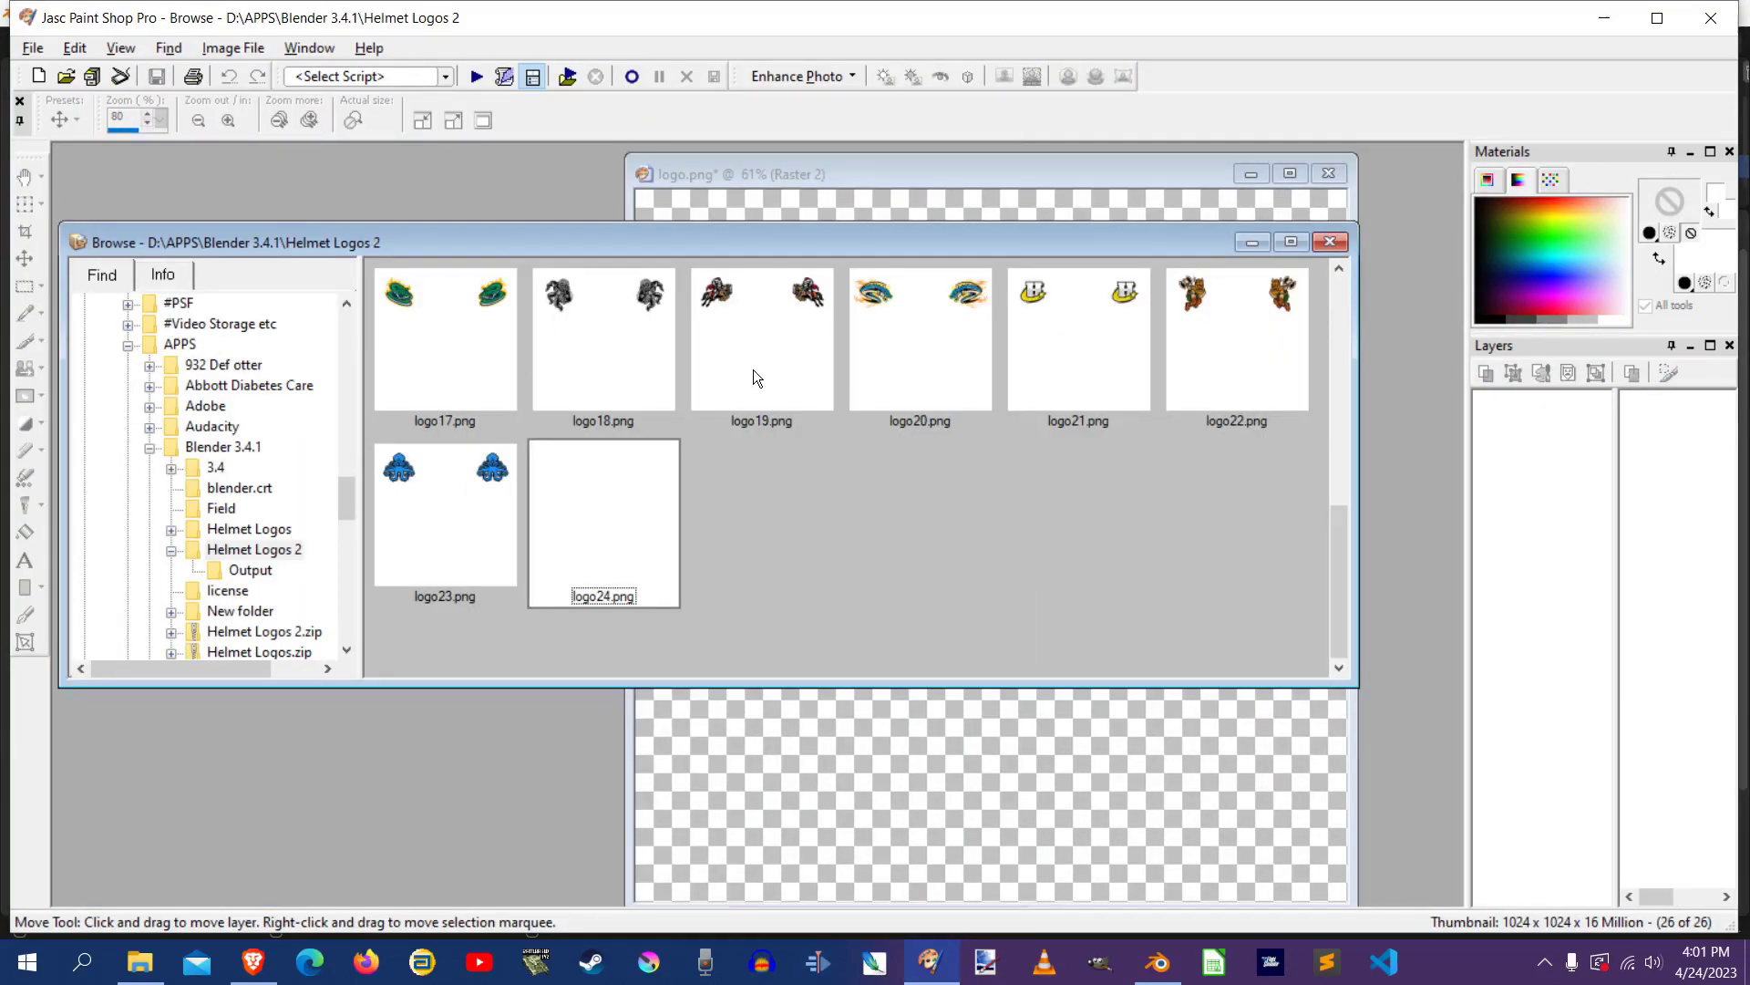
{"action": "left_click", "coordinate": [1156, 961]}
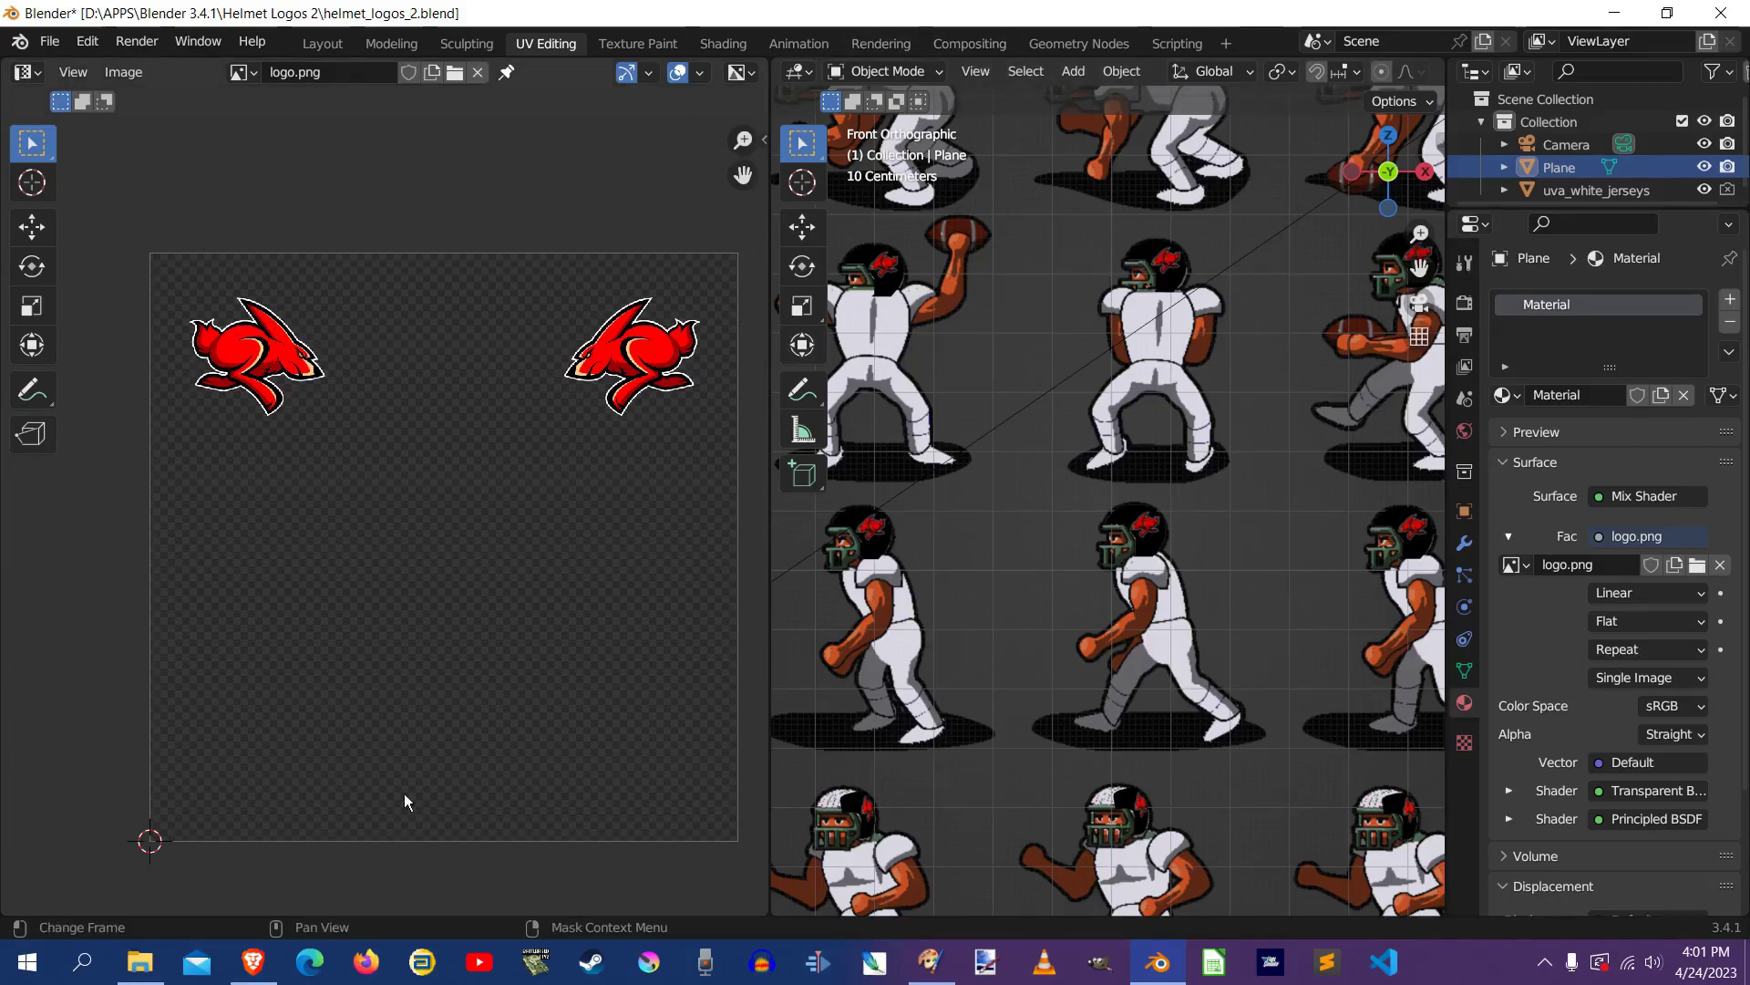
{"action": "mouse_move", "coordinate": [569, 332]}
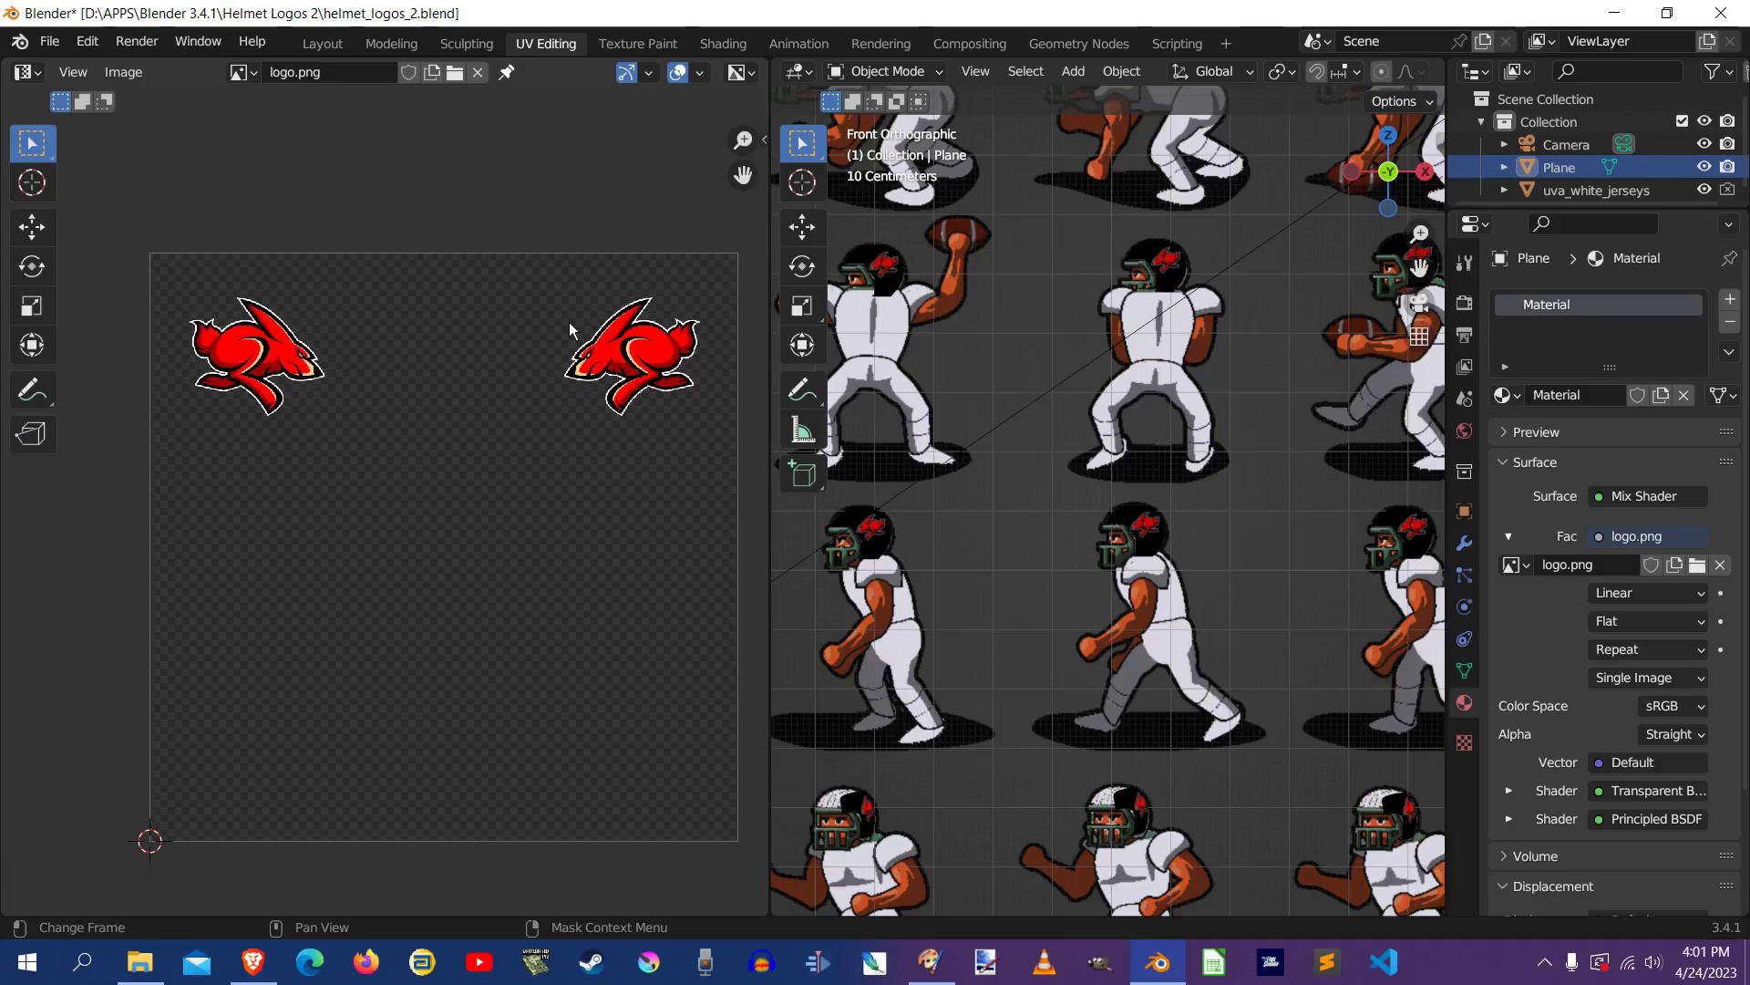
{"action": "mouse_move", "coordinate": [330, 290]}
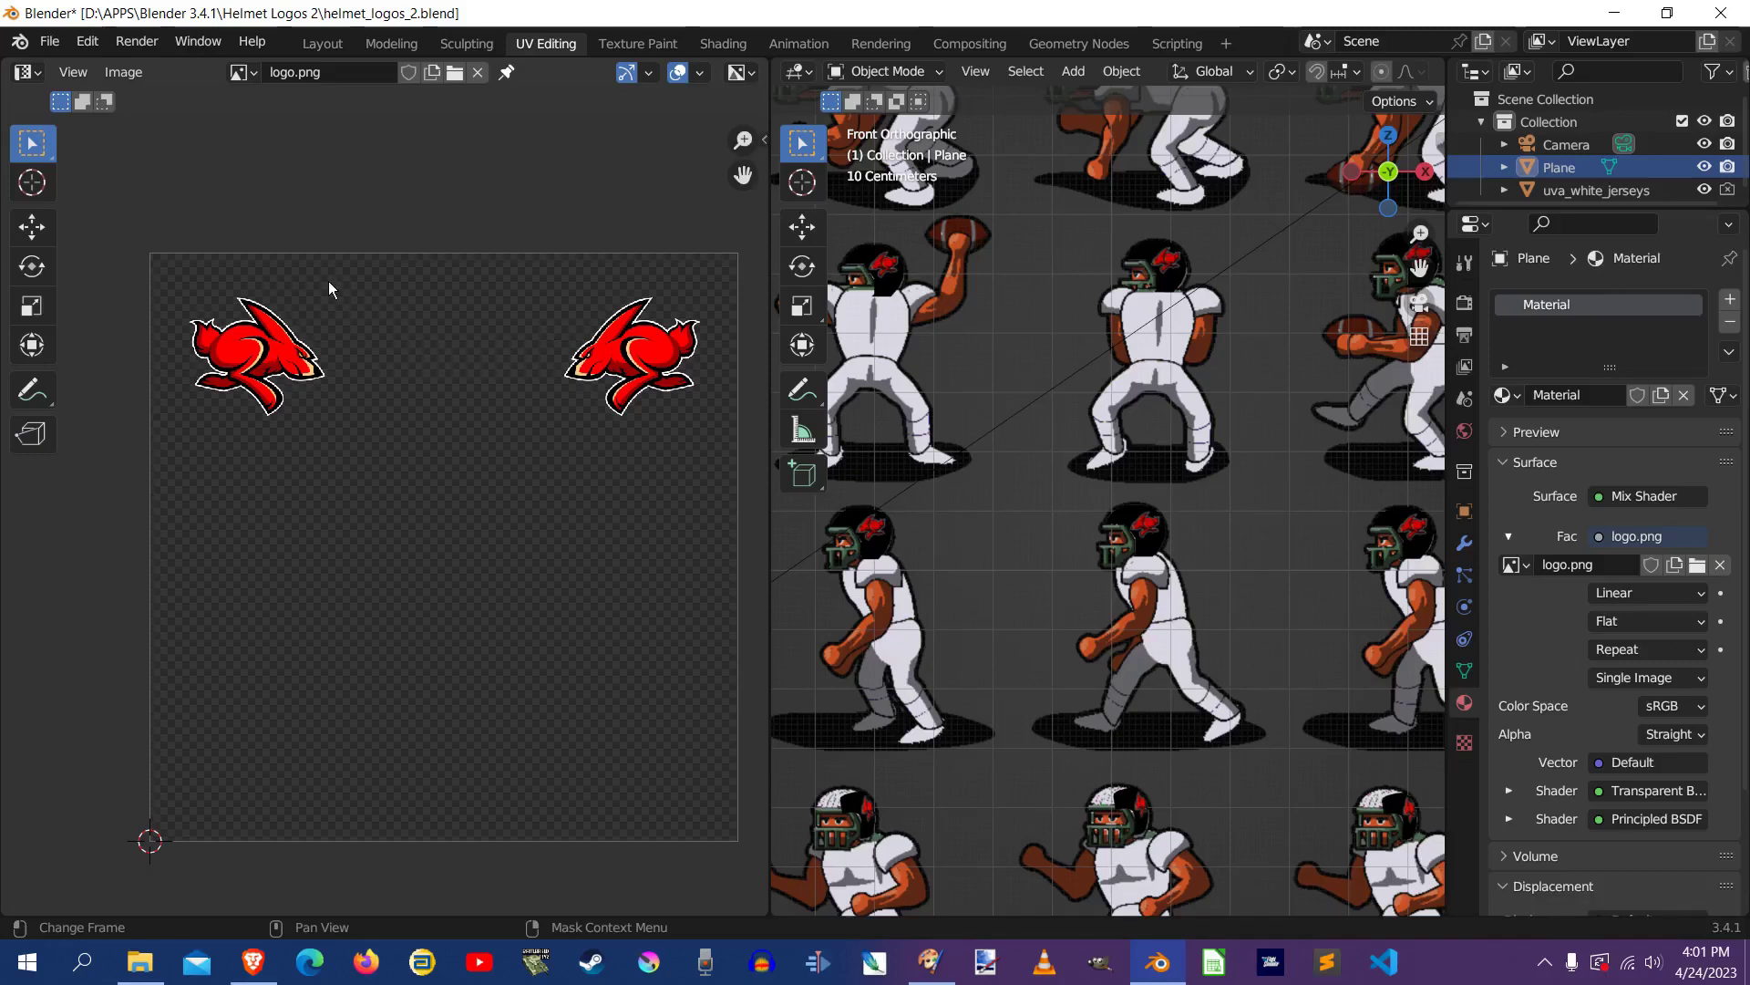
{"action": "mouse_move", "coordinate": [1079, 266]}
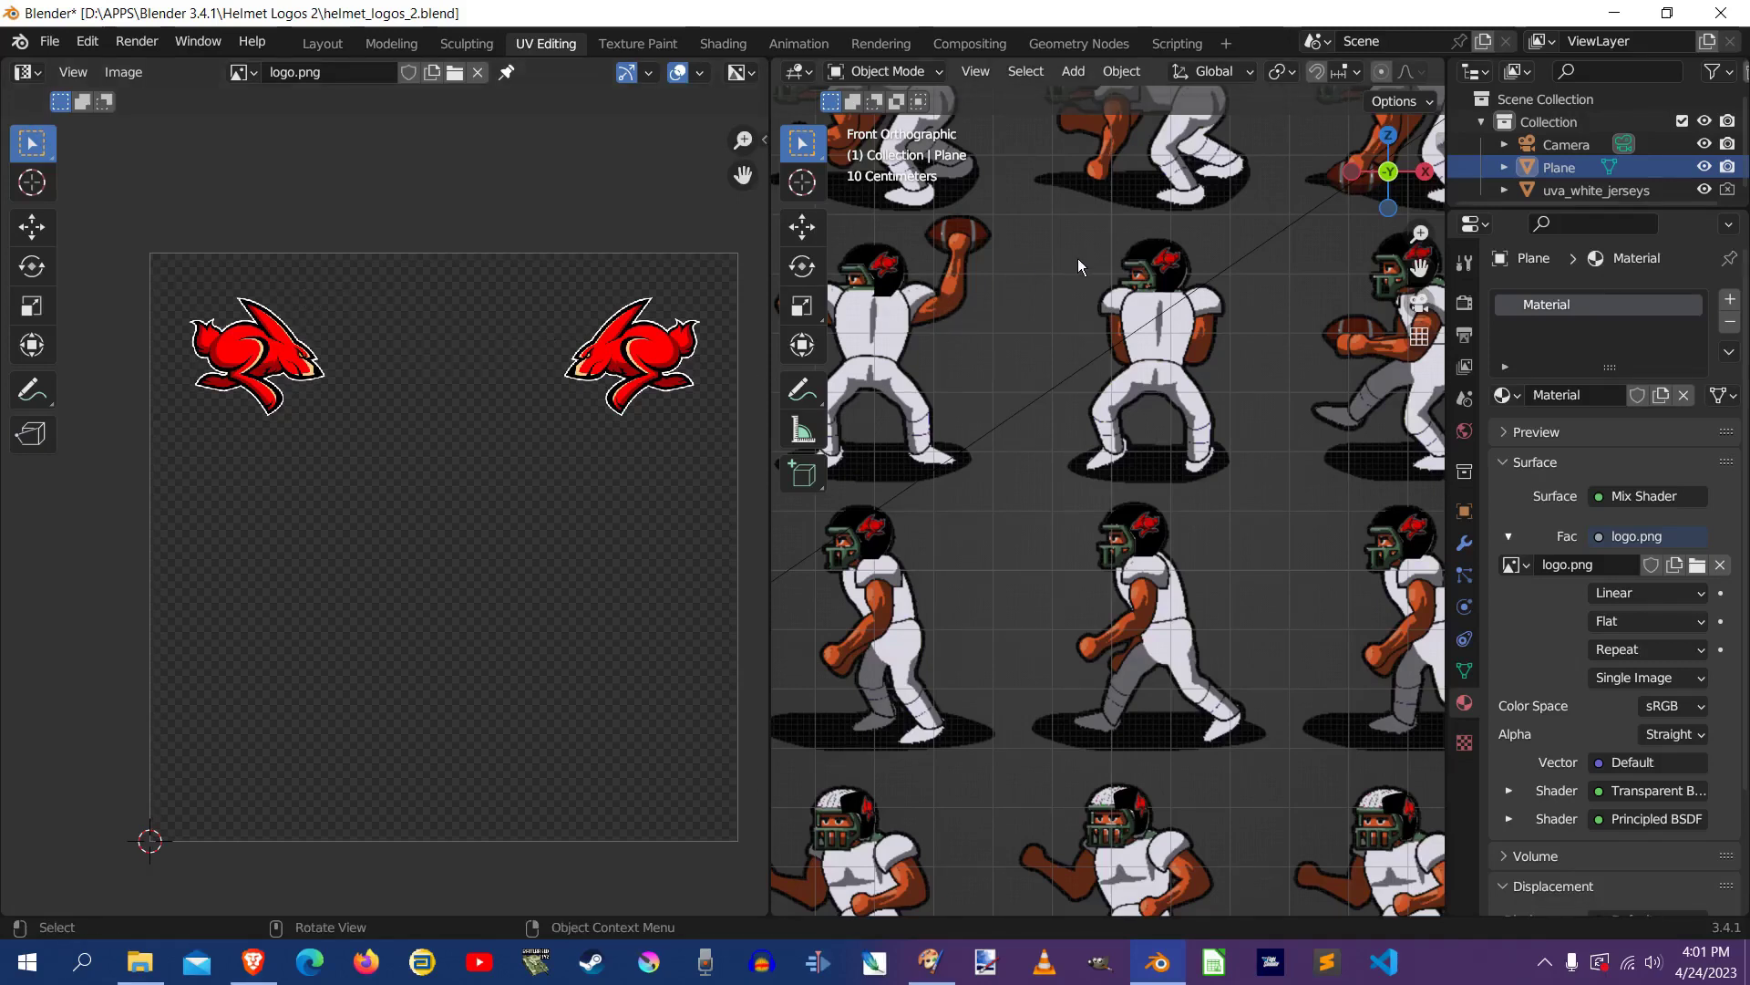
{"action": "mouse_move", "coordinate": [1113, 282]}
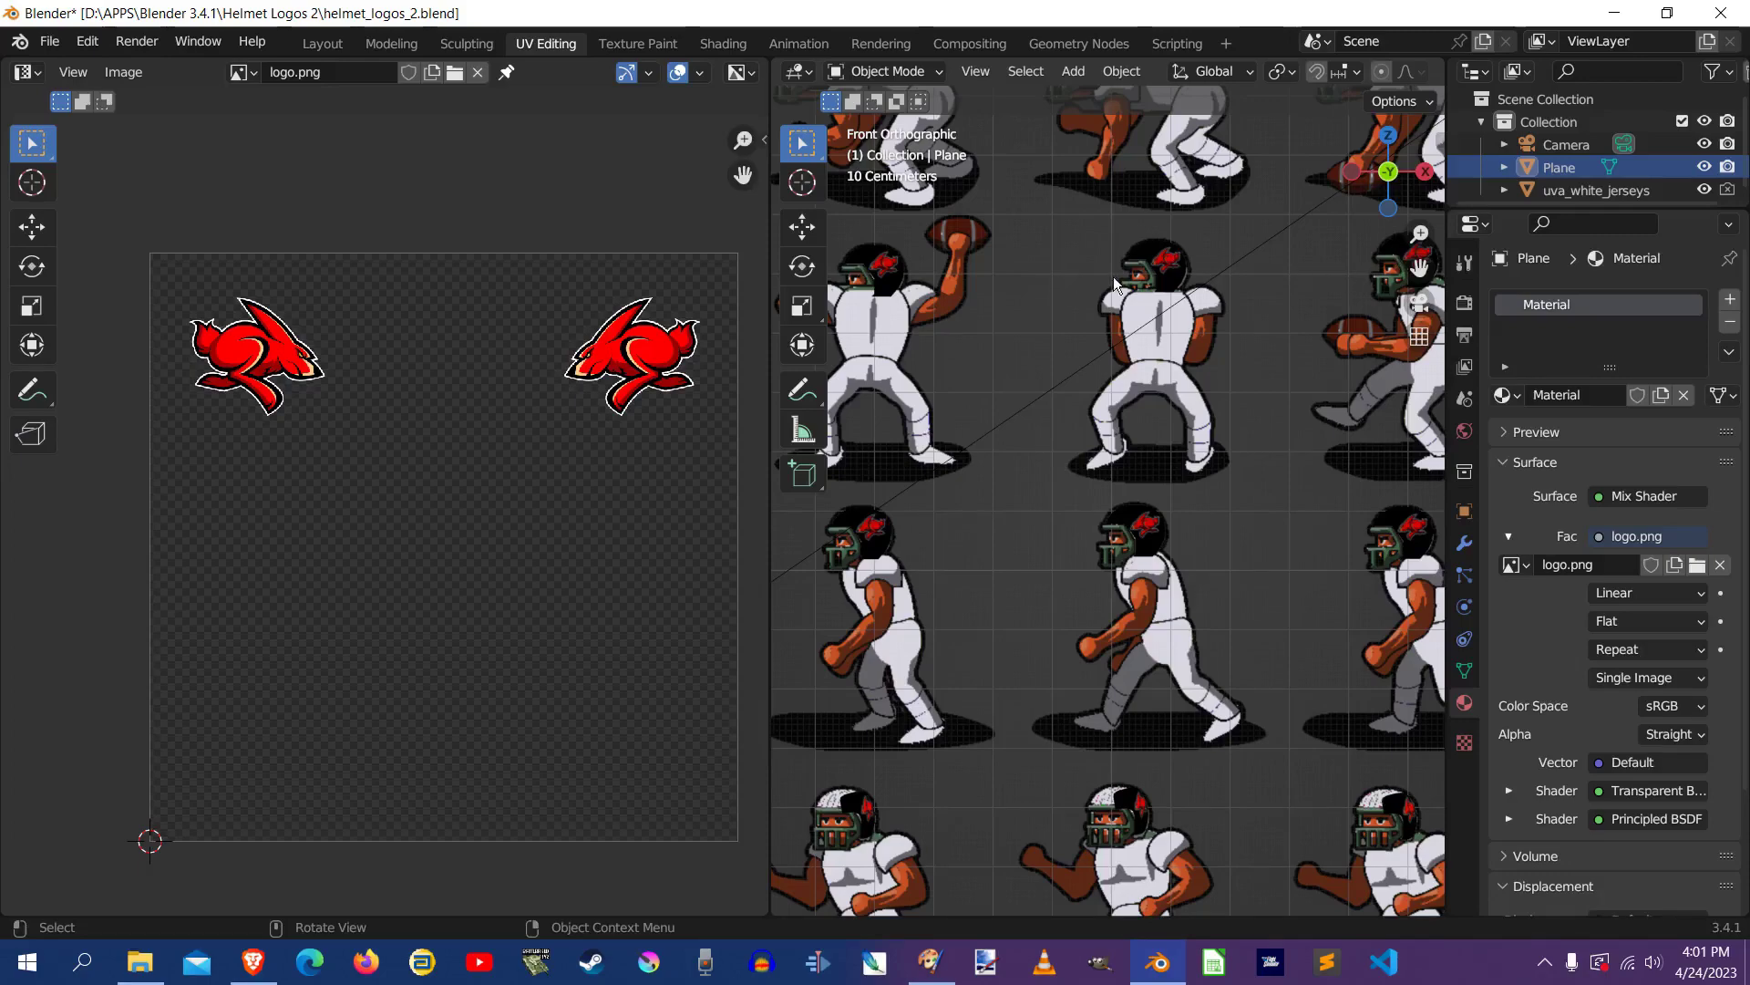
Widen the 3D viewport over the image editor so the full sprite sheet of player poses is visible
{"action": "scroll", "scroll_direction": "down", "scroll_amount": 3}
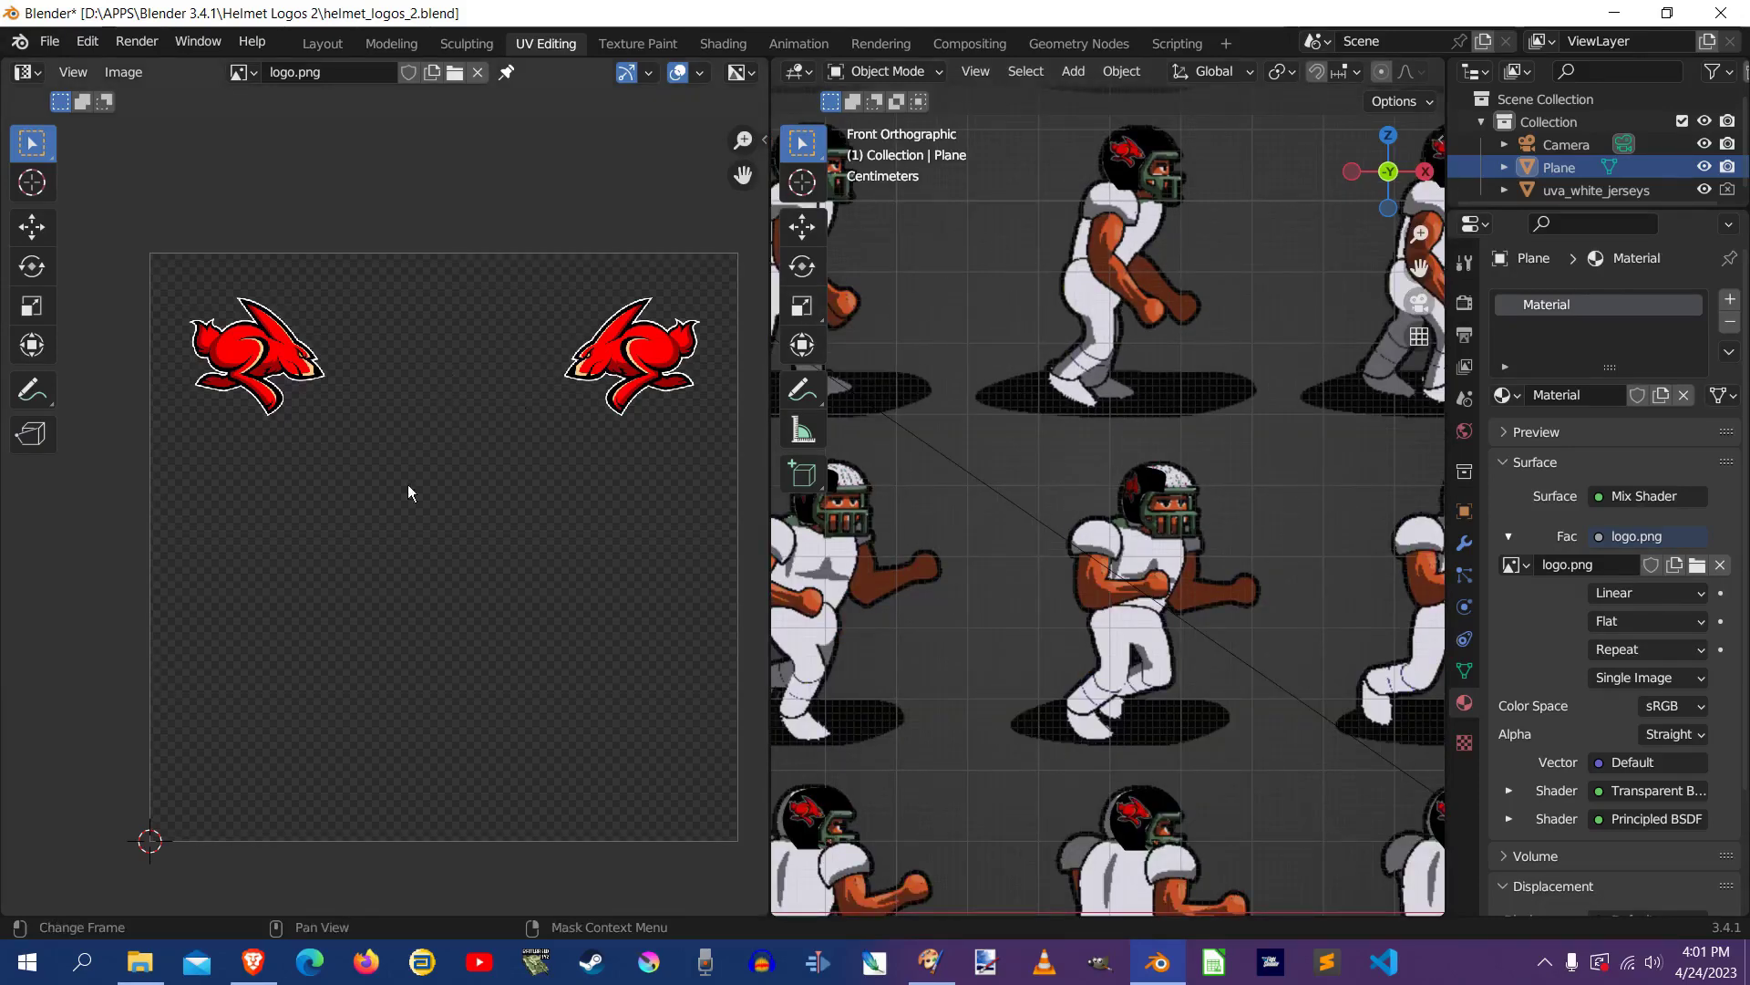
{"action": "mouse_move", "coordinate": [405, 380]}
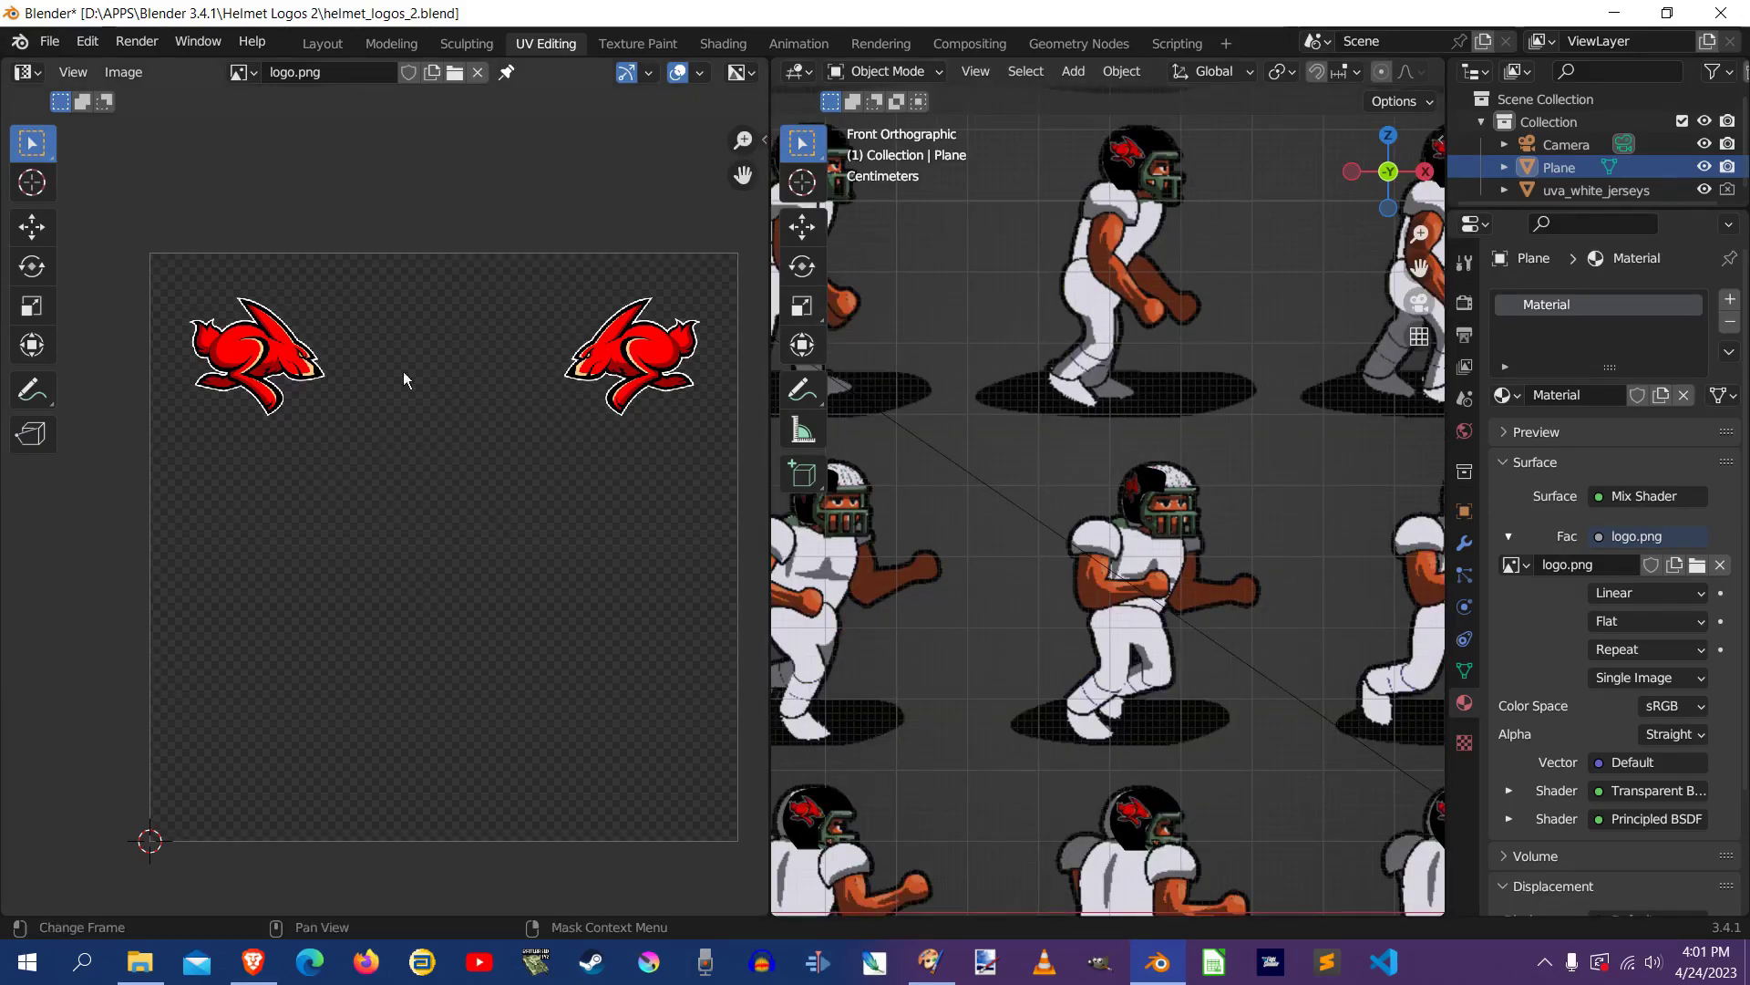
{"action": "mouse_move", "coordinate": [361, 88]}
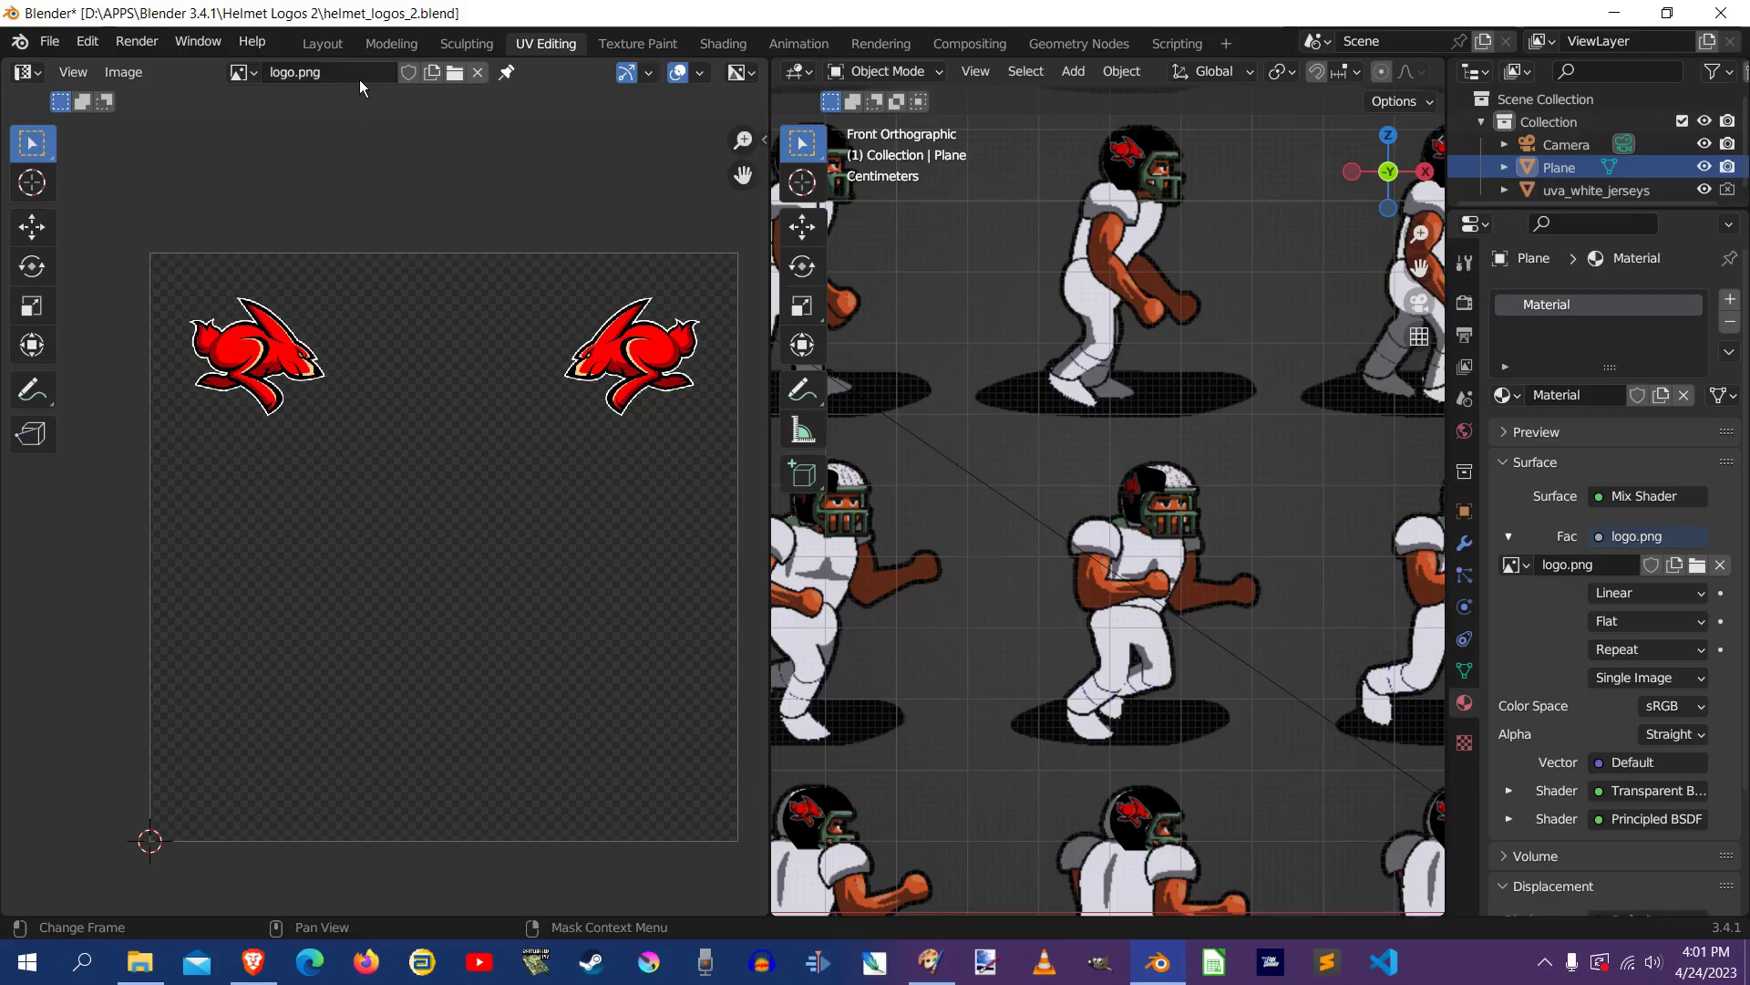
{"action": "mouse_move", "coordinate": [467, 62]}
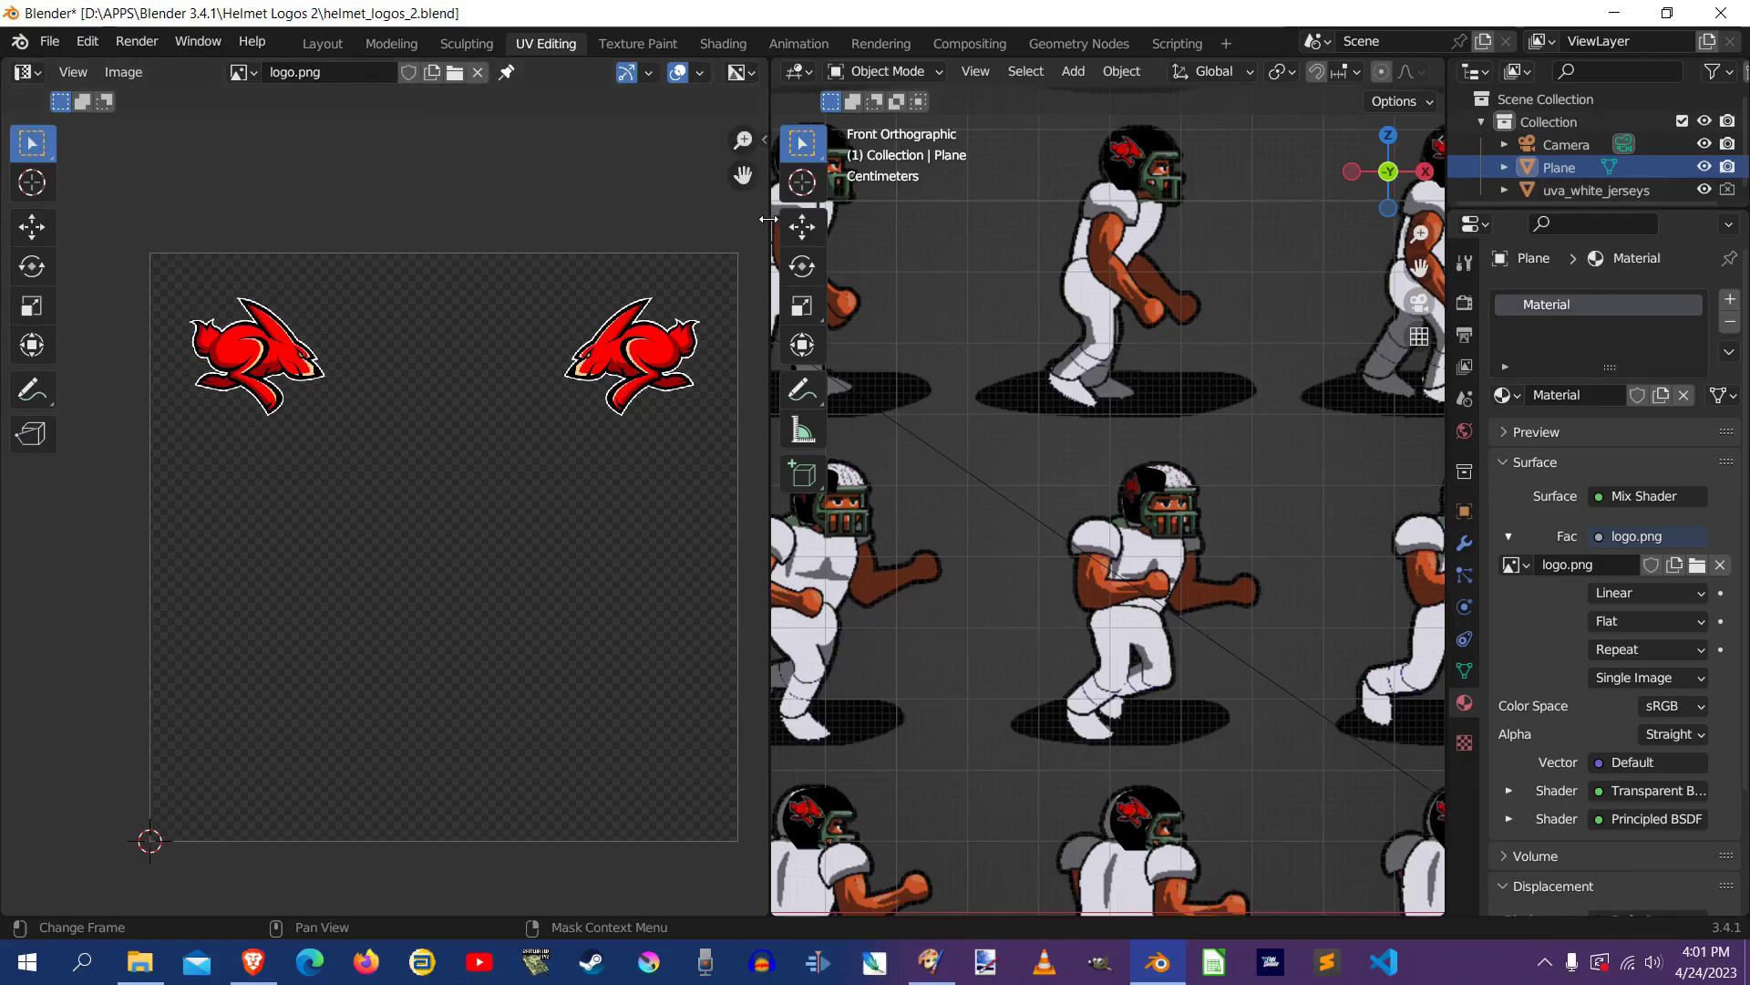
{"action": "left_click_drag", "start_coordinate": [768, 447], "coordinate": [355, 447]}
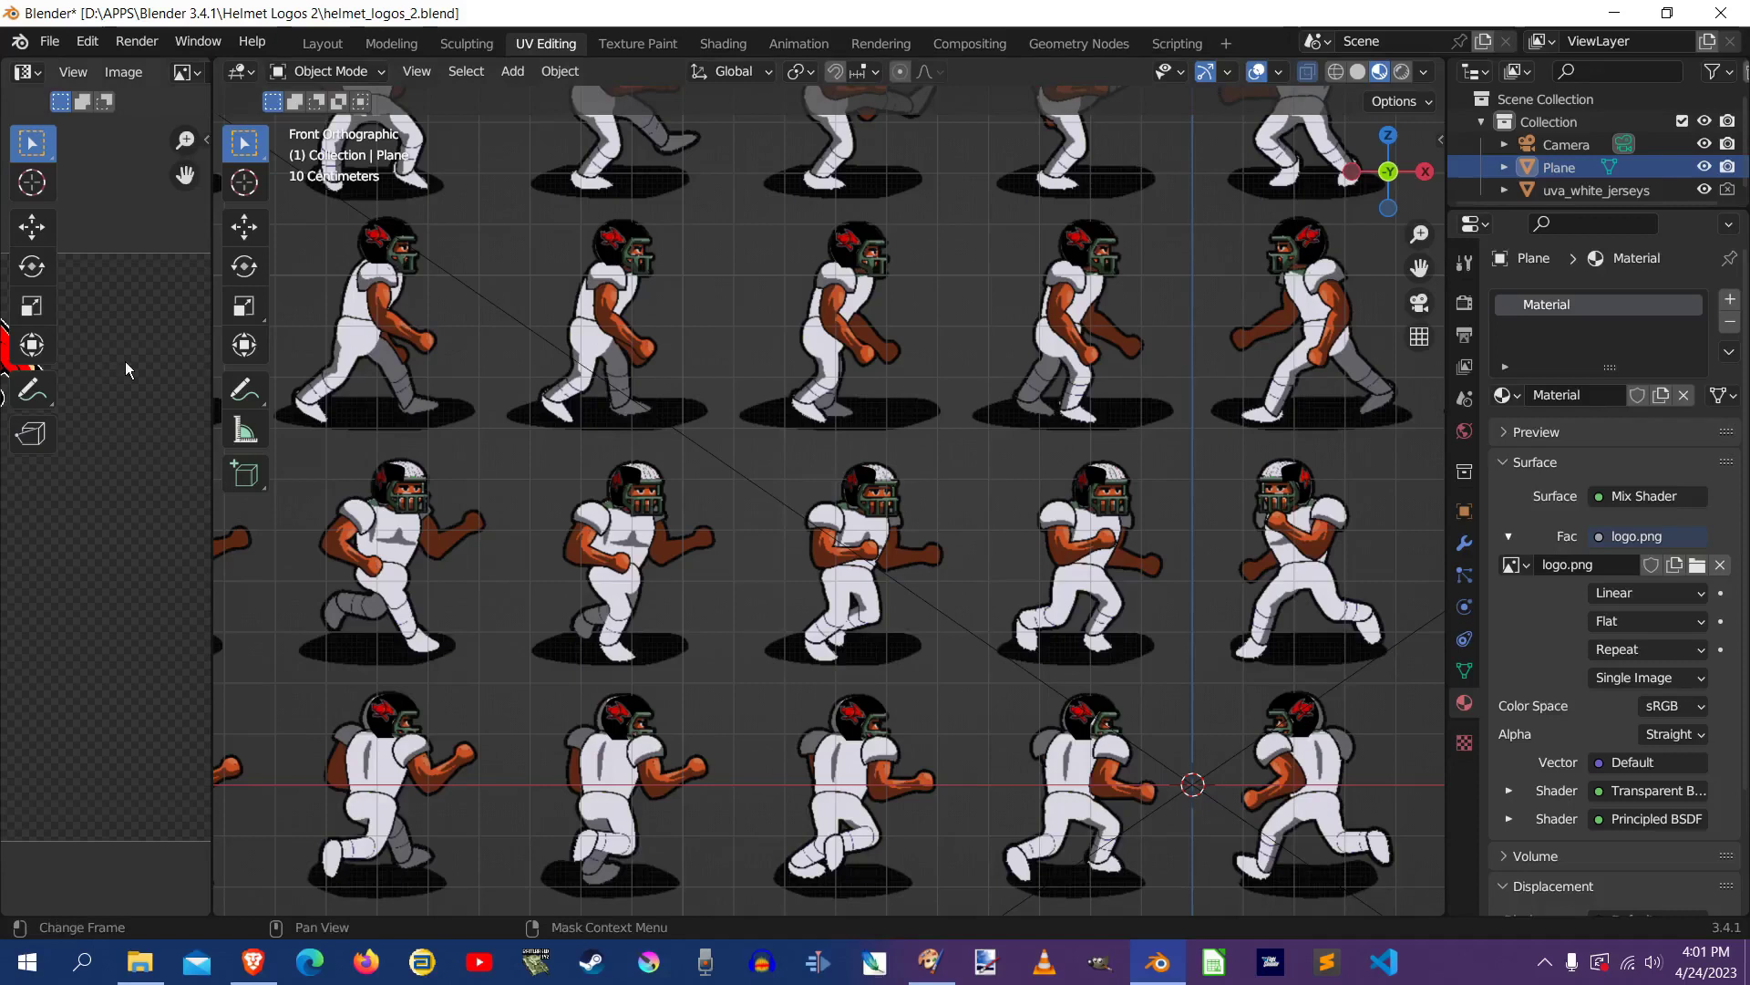
{"action": "mouse_move", "coordinate": [106, 290]}
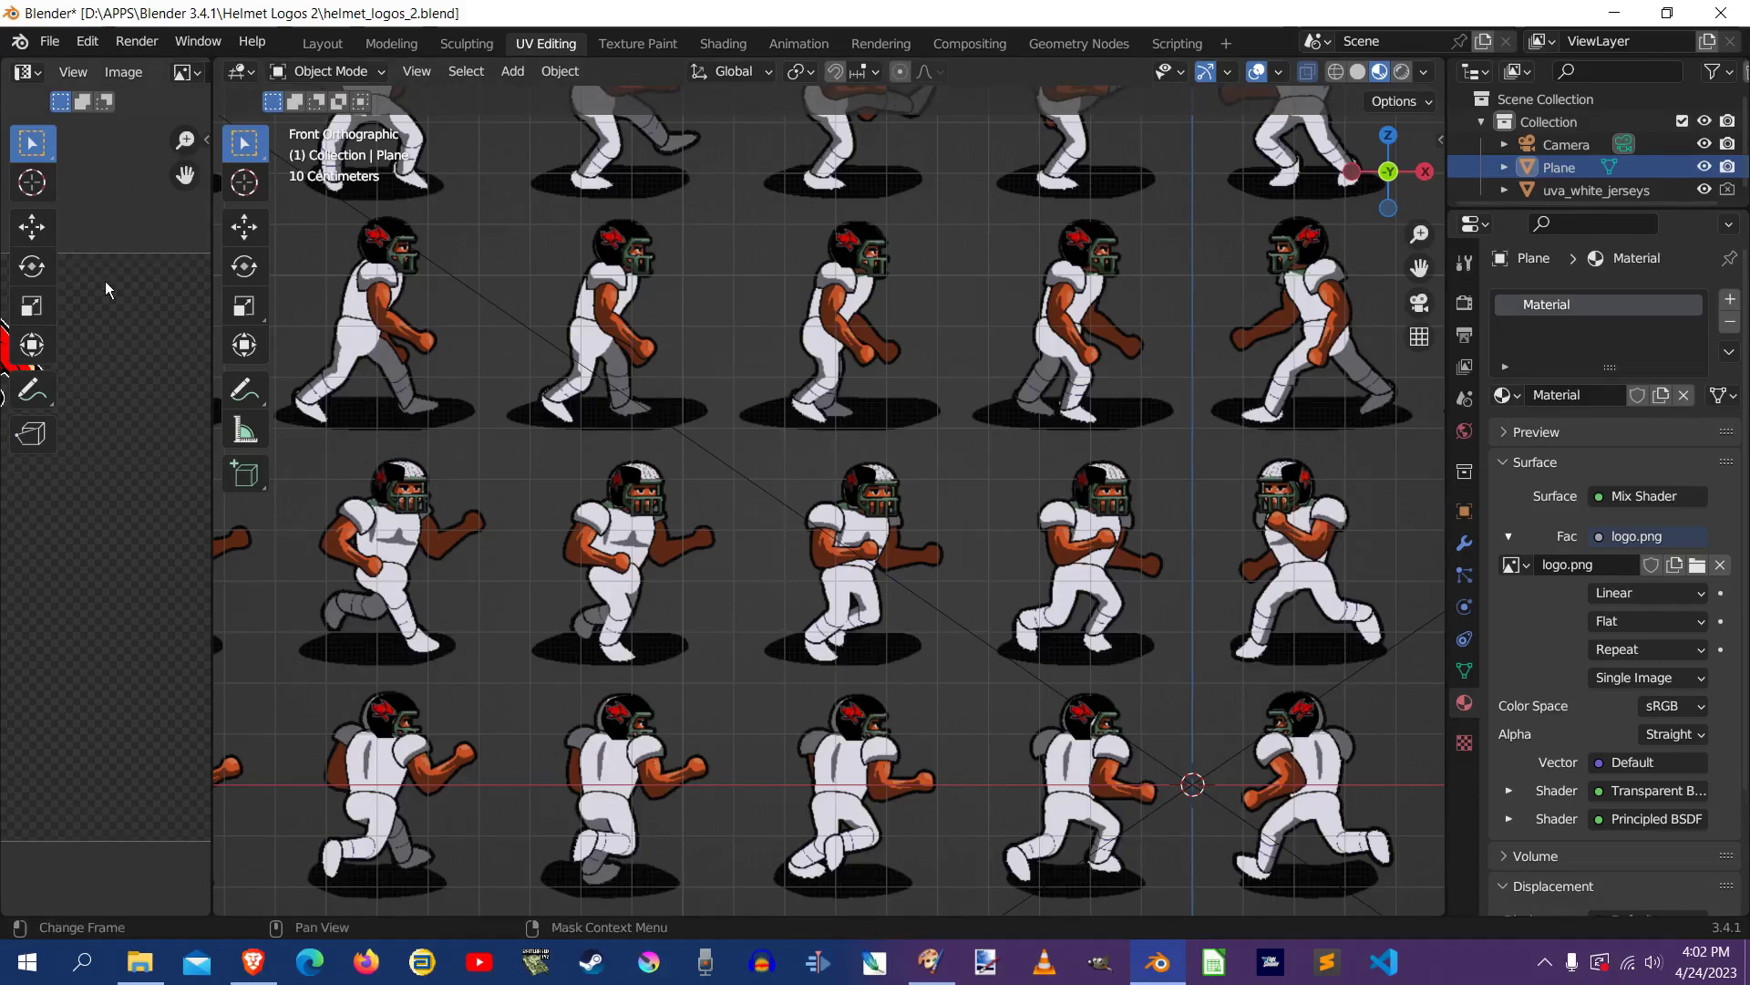
{"action": "mouse_move", "coordinate": [106, 275]}
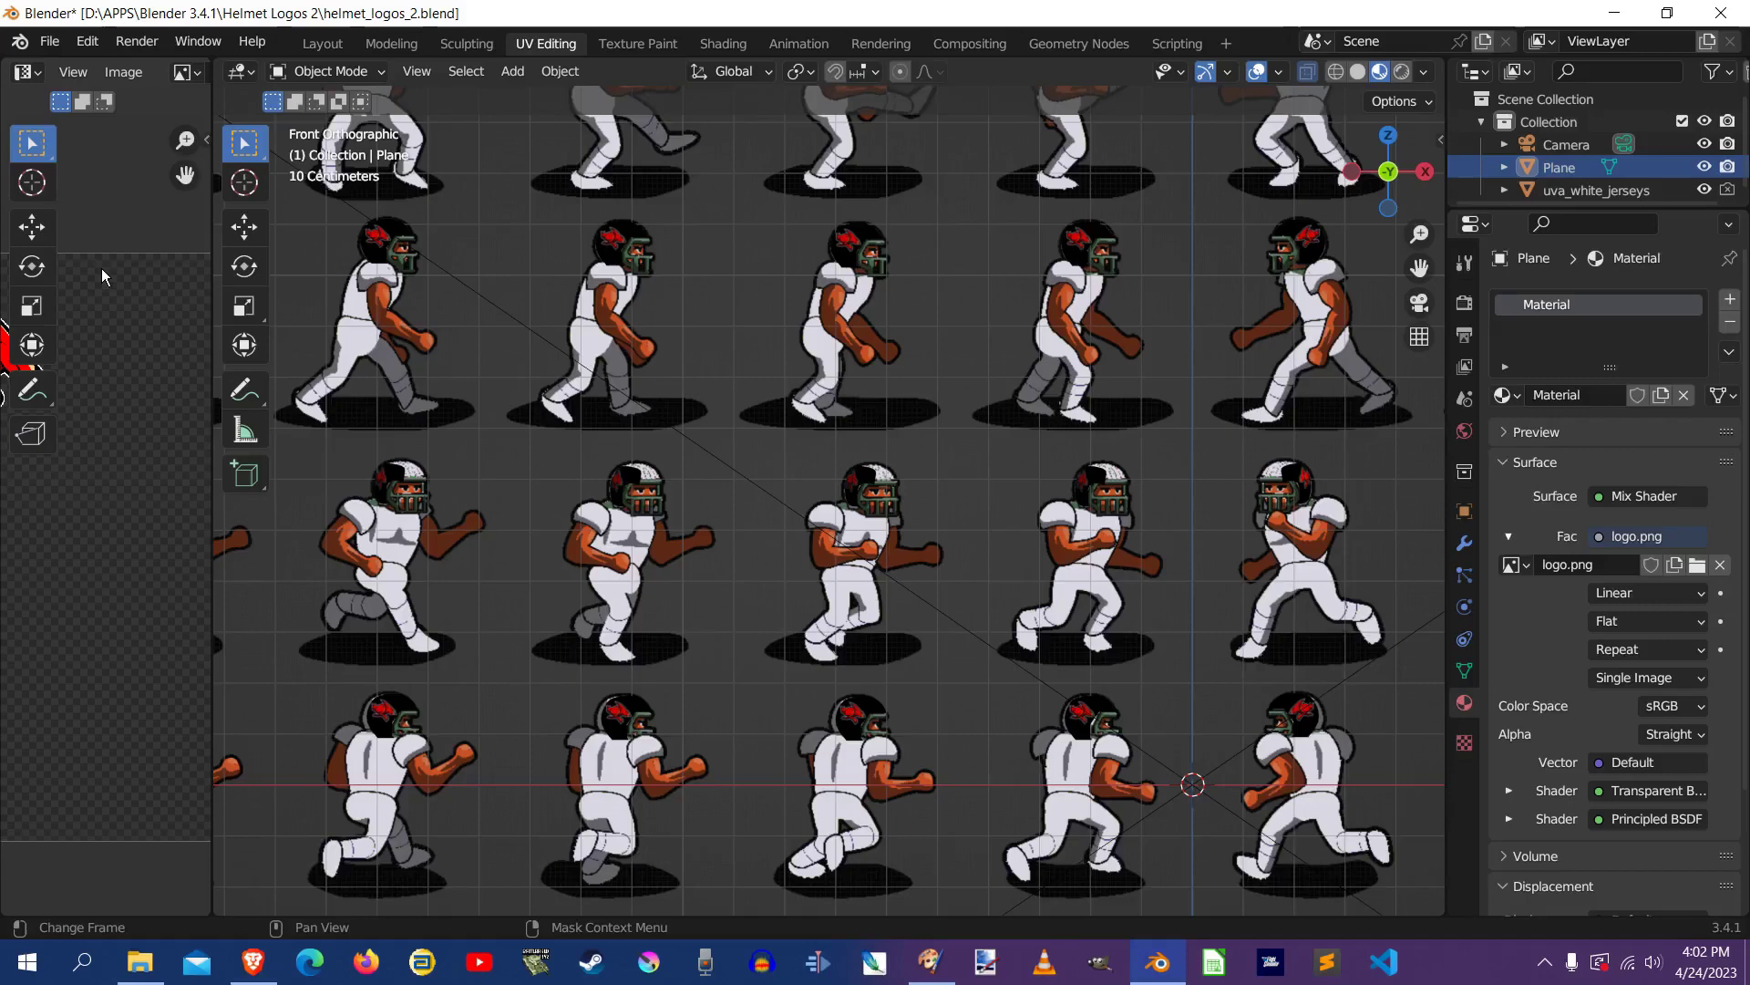
{"action": "mouse_move", "coordinate": [1047, 401]}
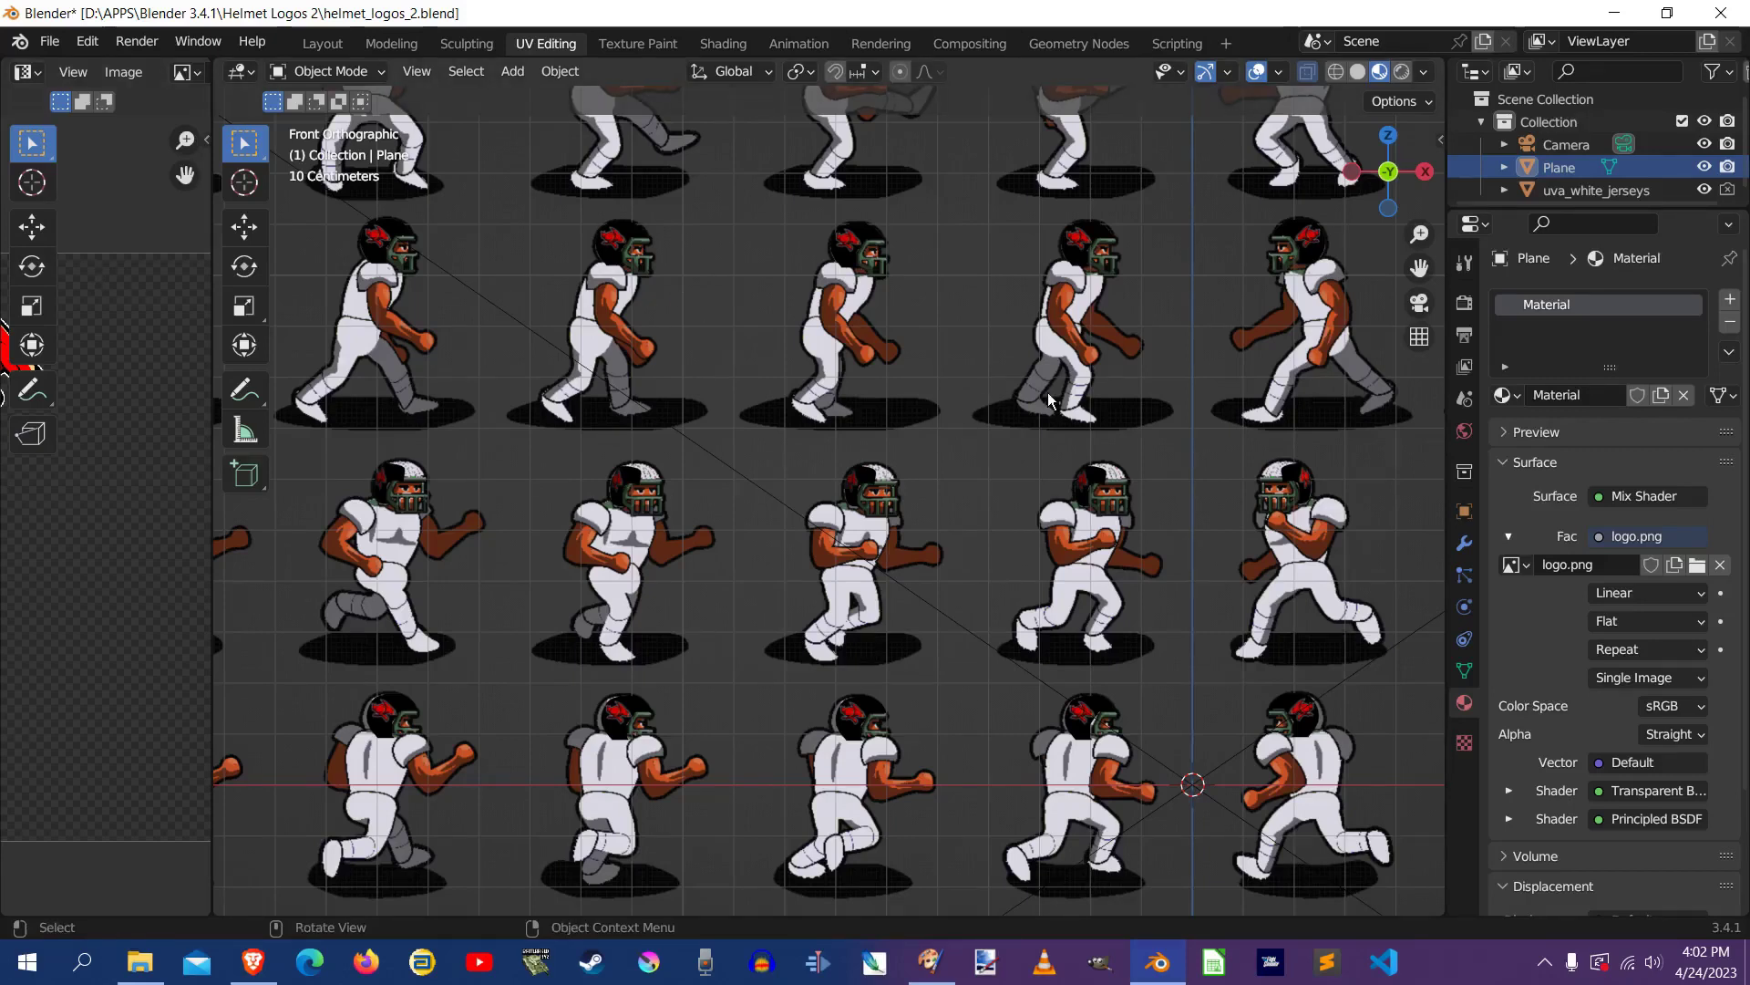
{"action": "mouse_move", "coordinate": [1289, 556]}
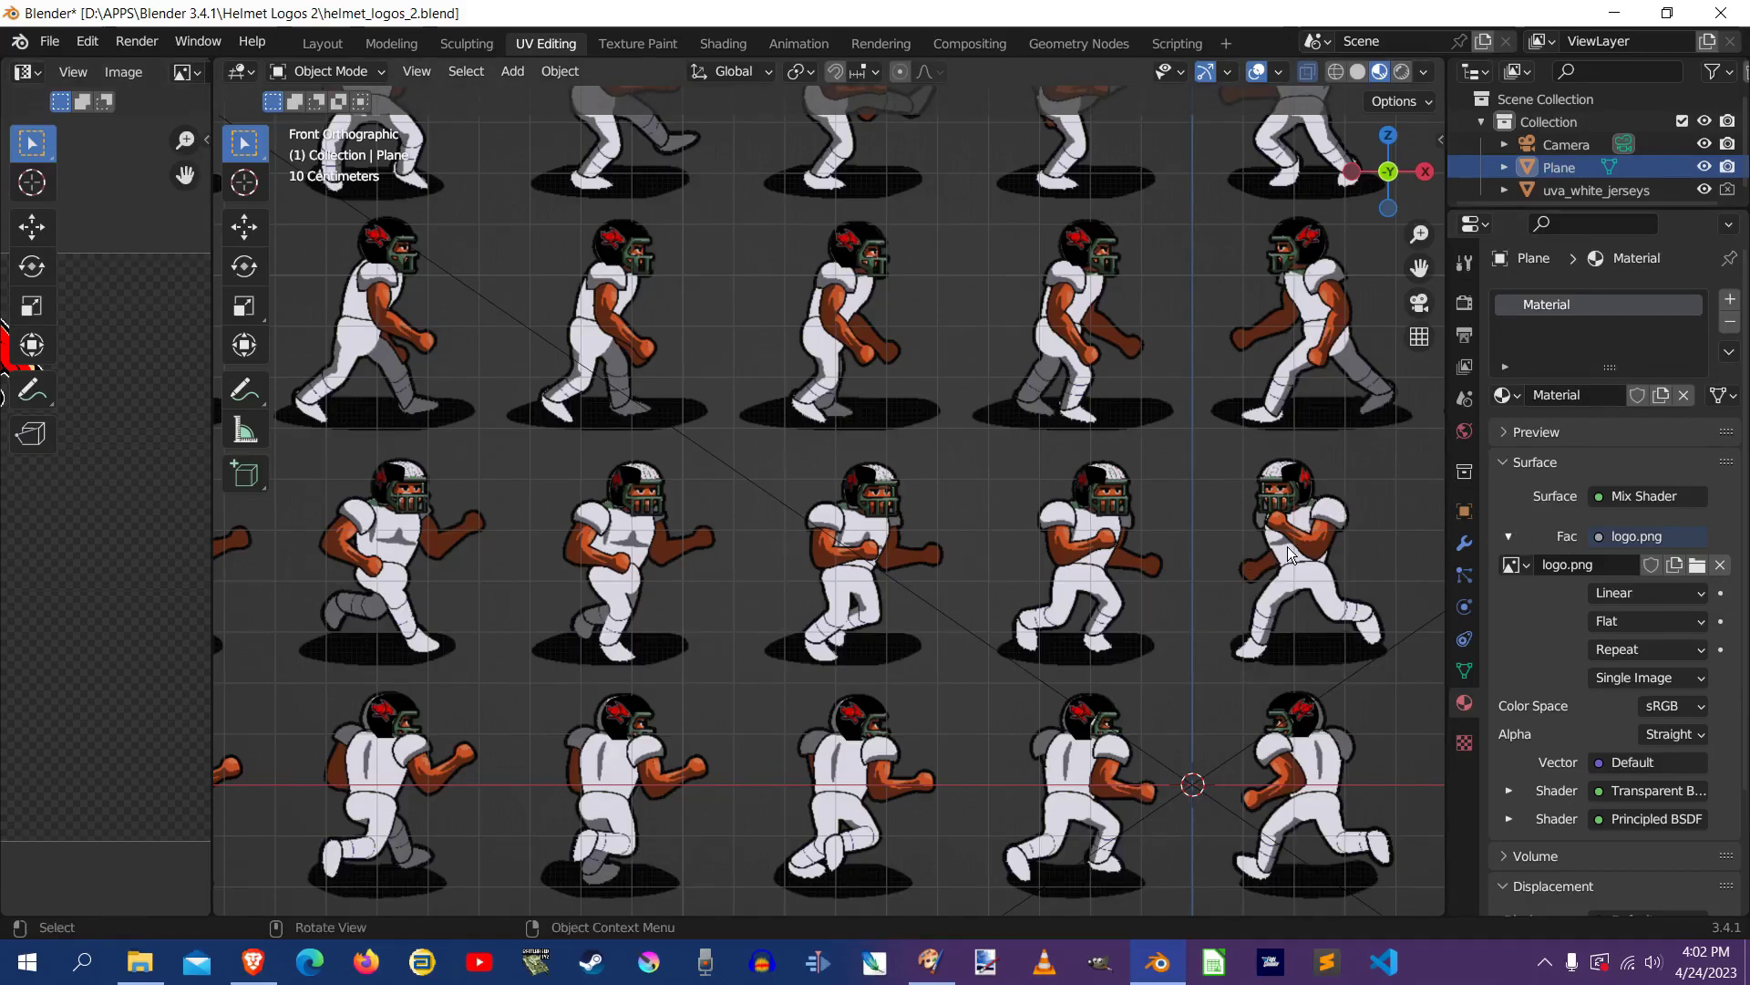
{"action": "mouse_move", "coordinate": [1412, 620]}
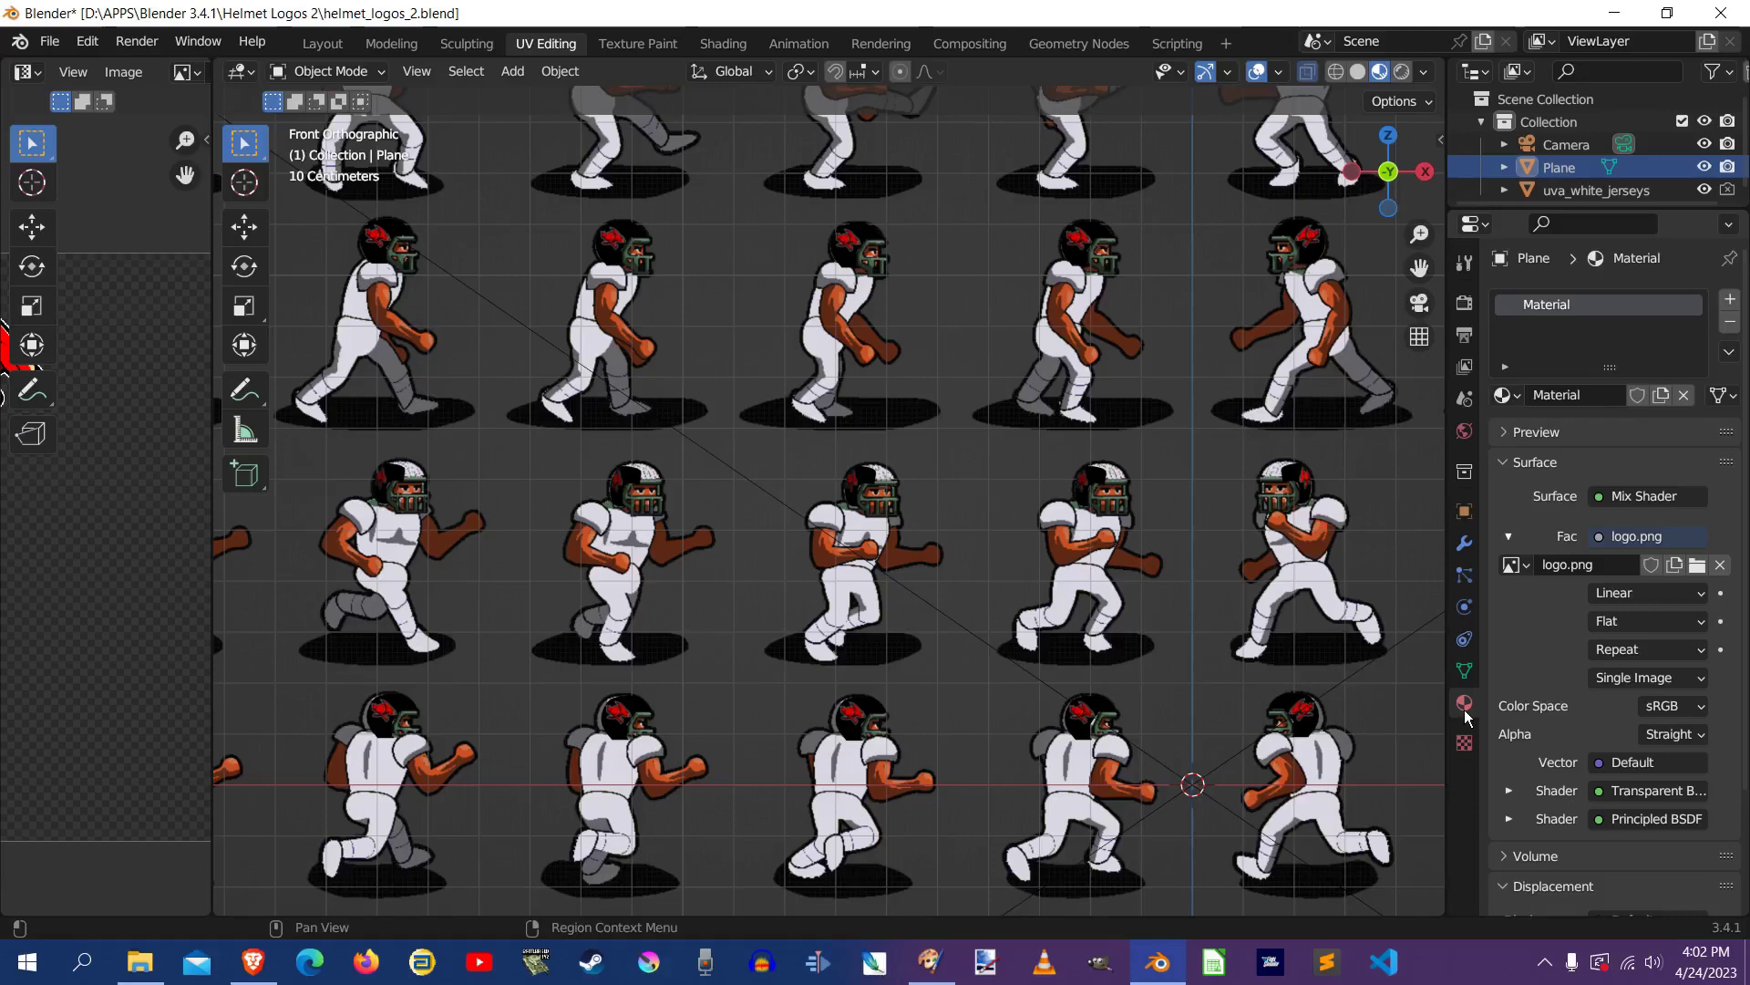
{"action": "mouse_move", "coordinate": [1464, 704]}
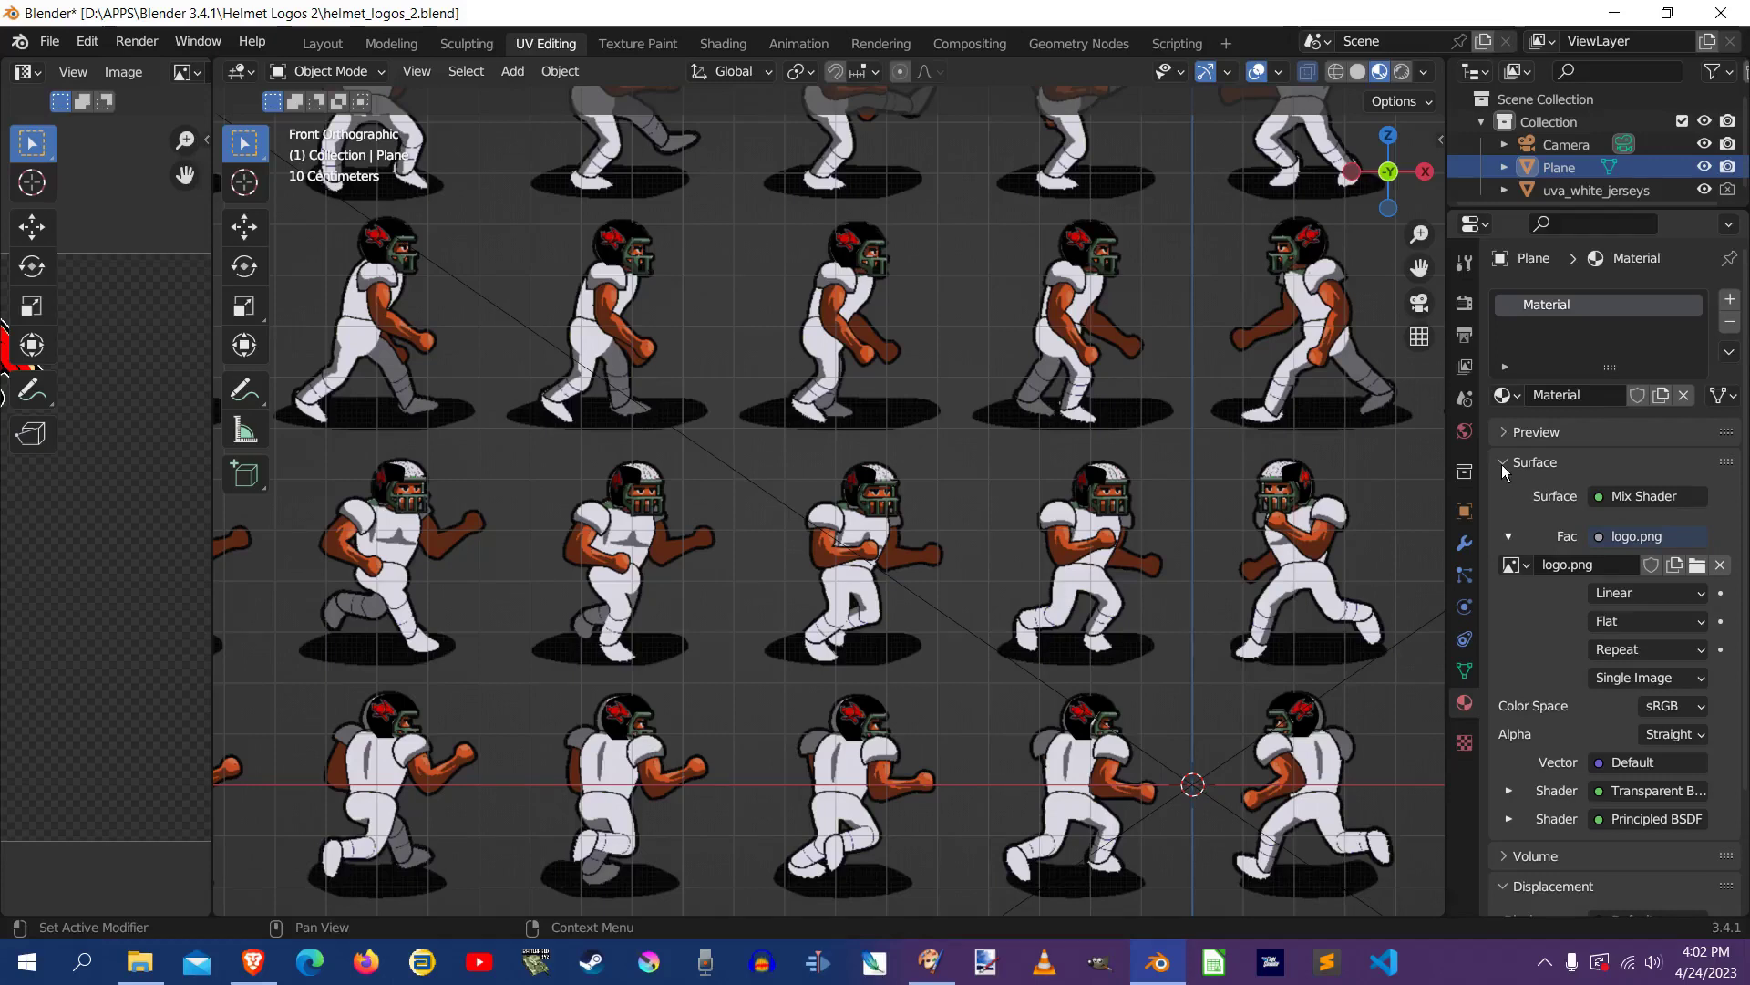
{"action": "left_click", "coordinate": [1536, 462]}
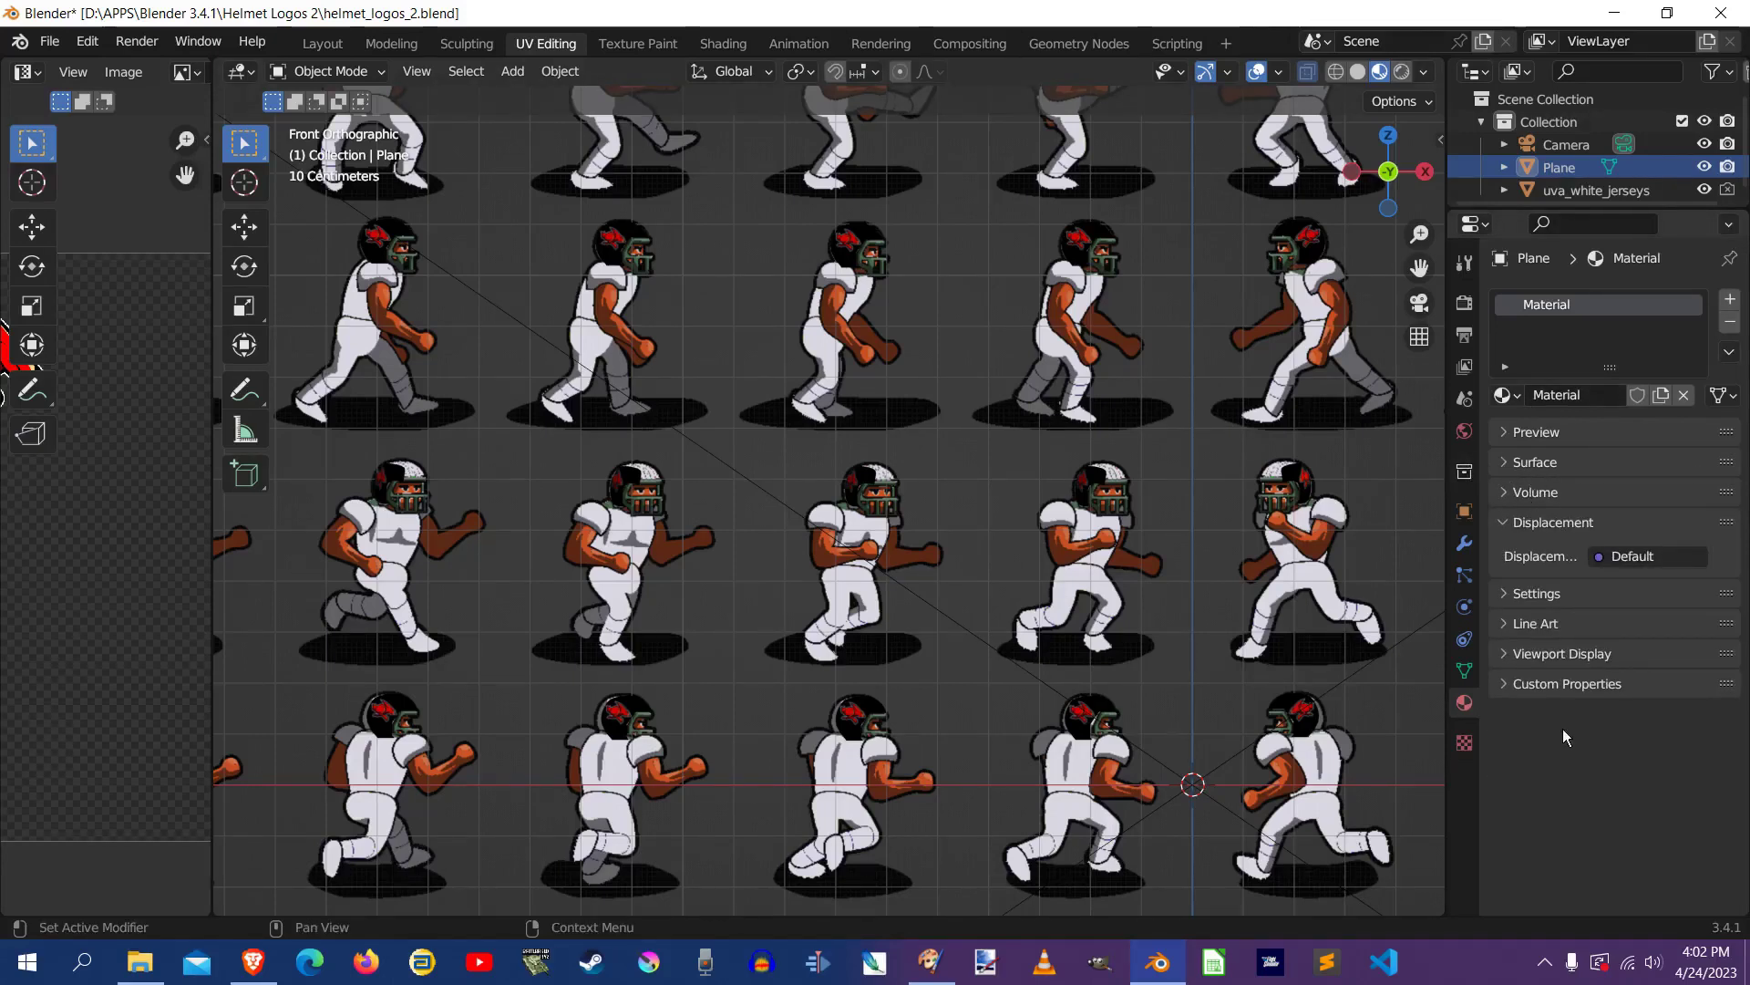
{"action": "mouse_move", "coordinate": [1519, 467]}
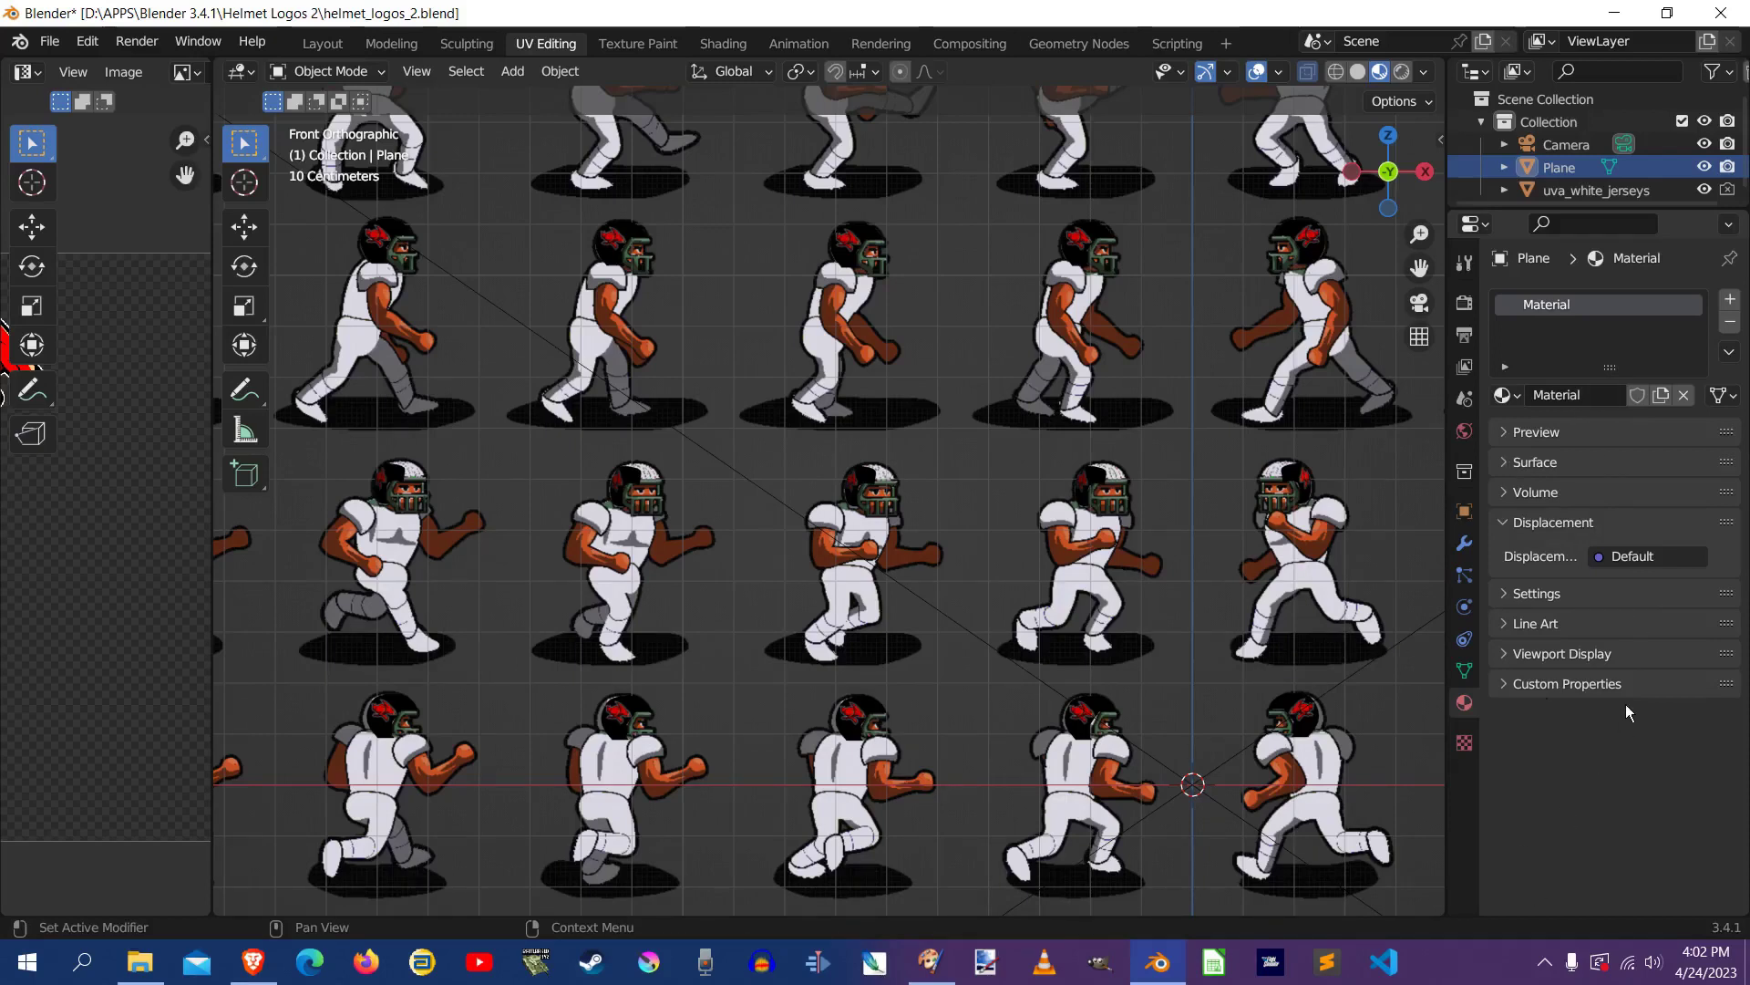
{"action": "left_click", "coordinate": [1506, 461]}
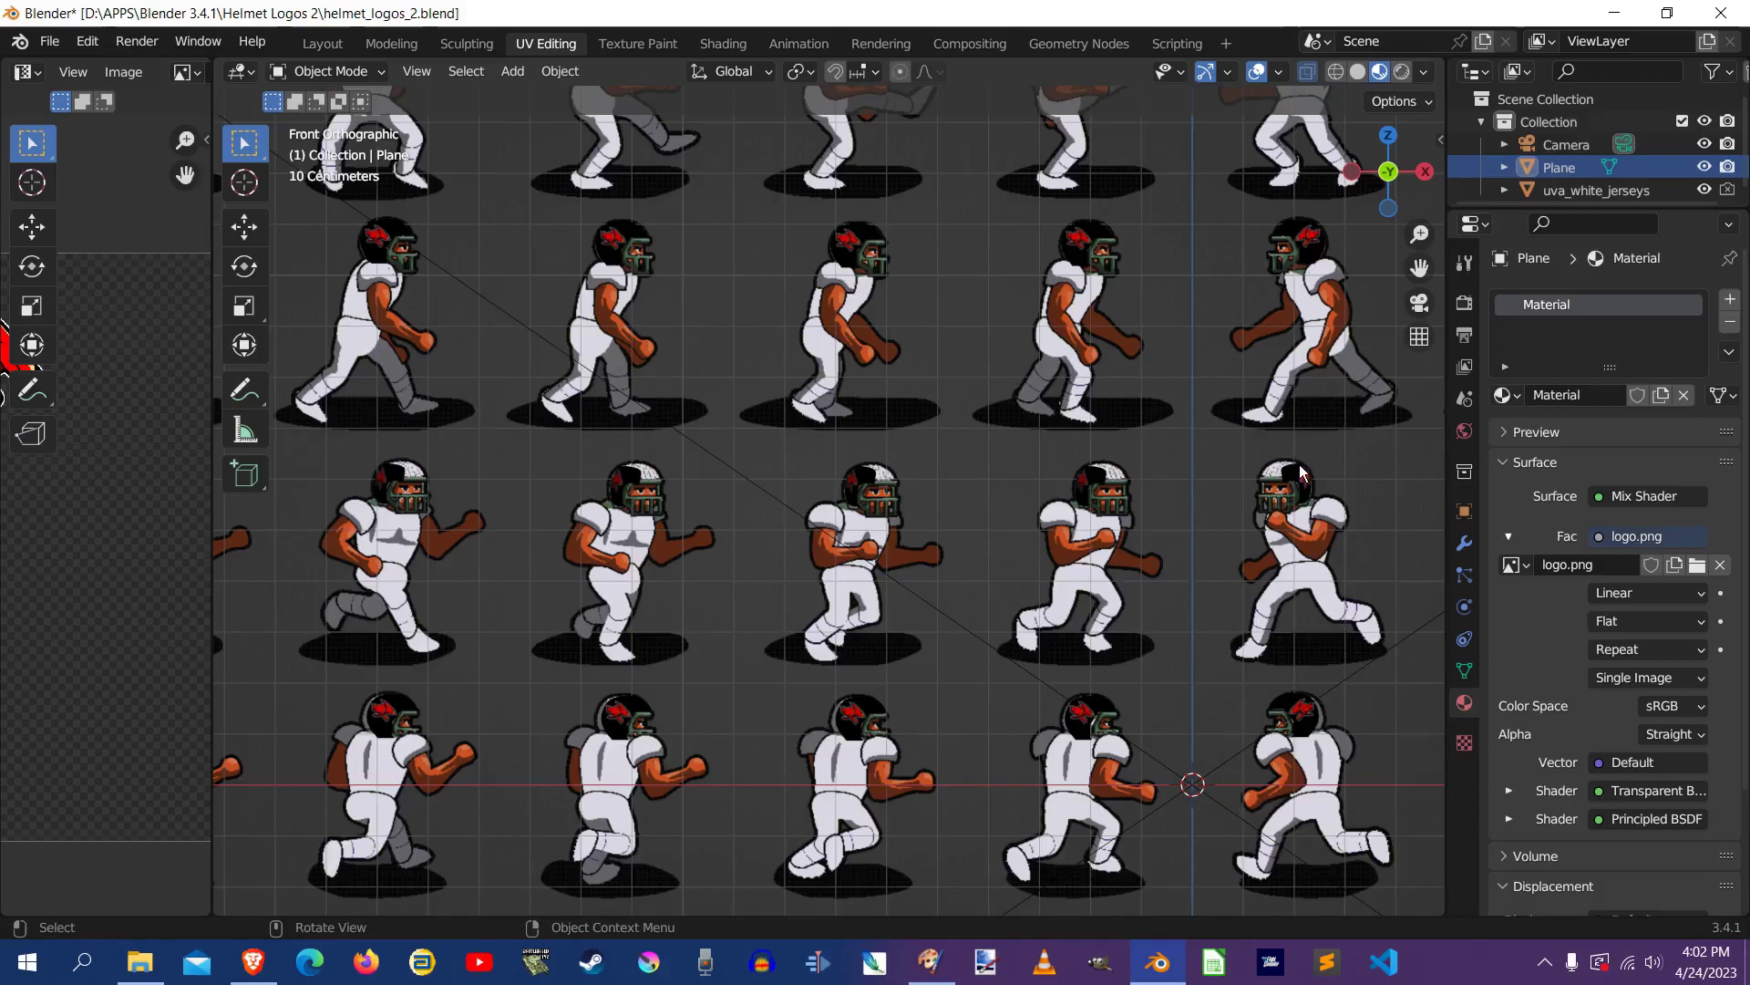
{"action": "mouse_move", "coordinate": [168, 529]}
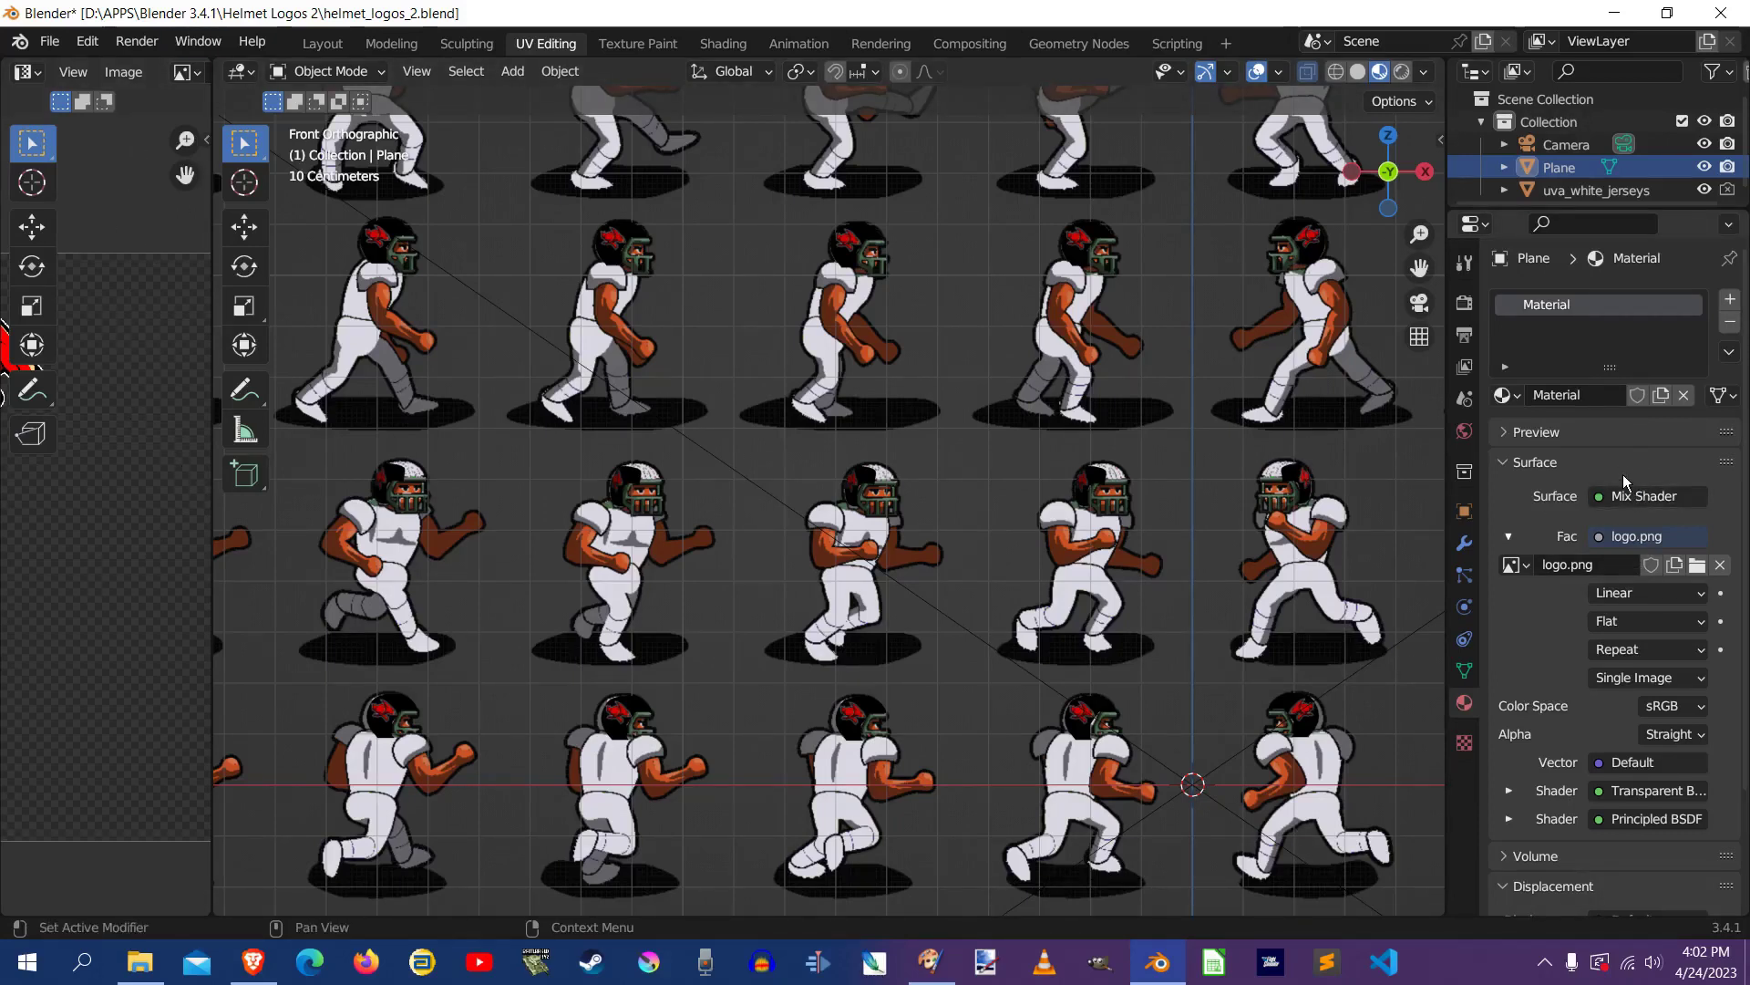
{"action": "mouse_move", "coordinate": [1605, 362]}
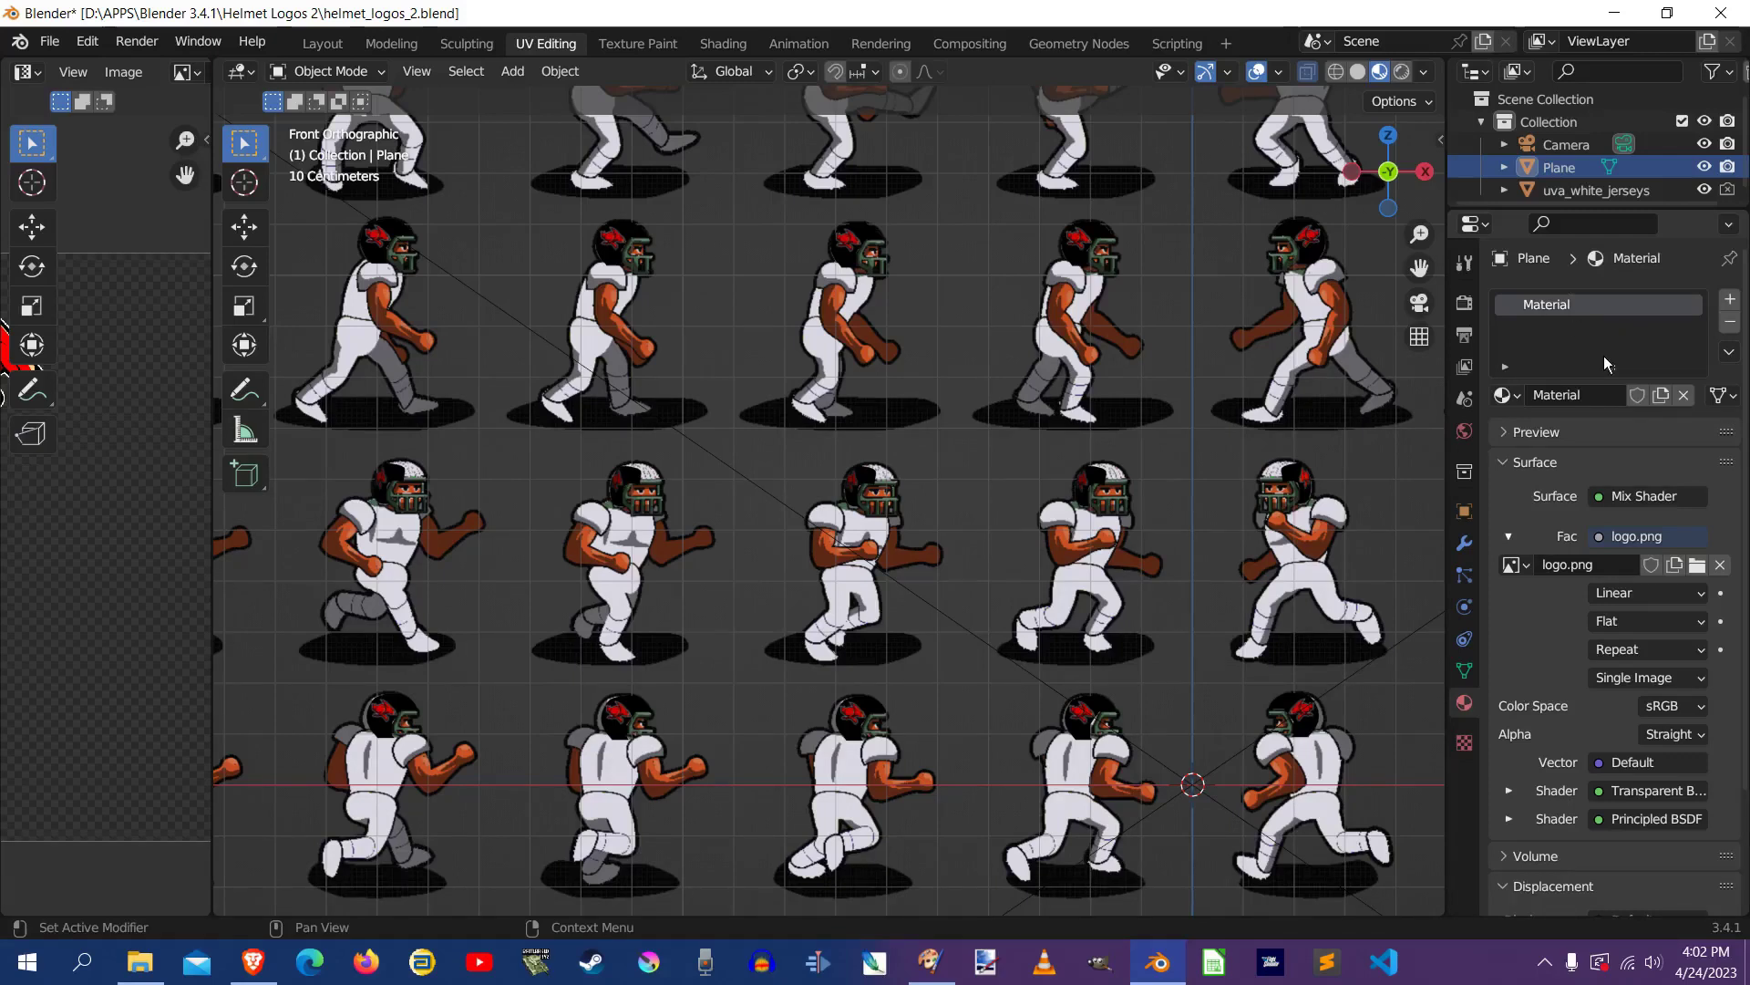
{"action": "mouse_move", "coordinate": [1568, 563]}
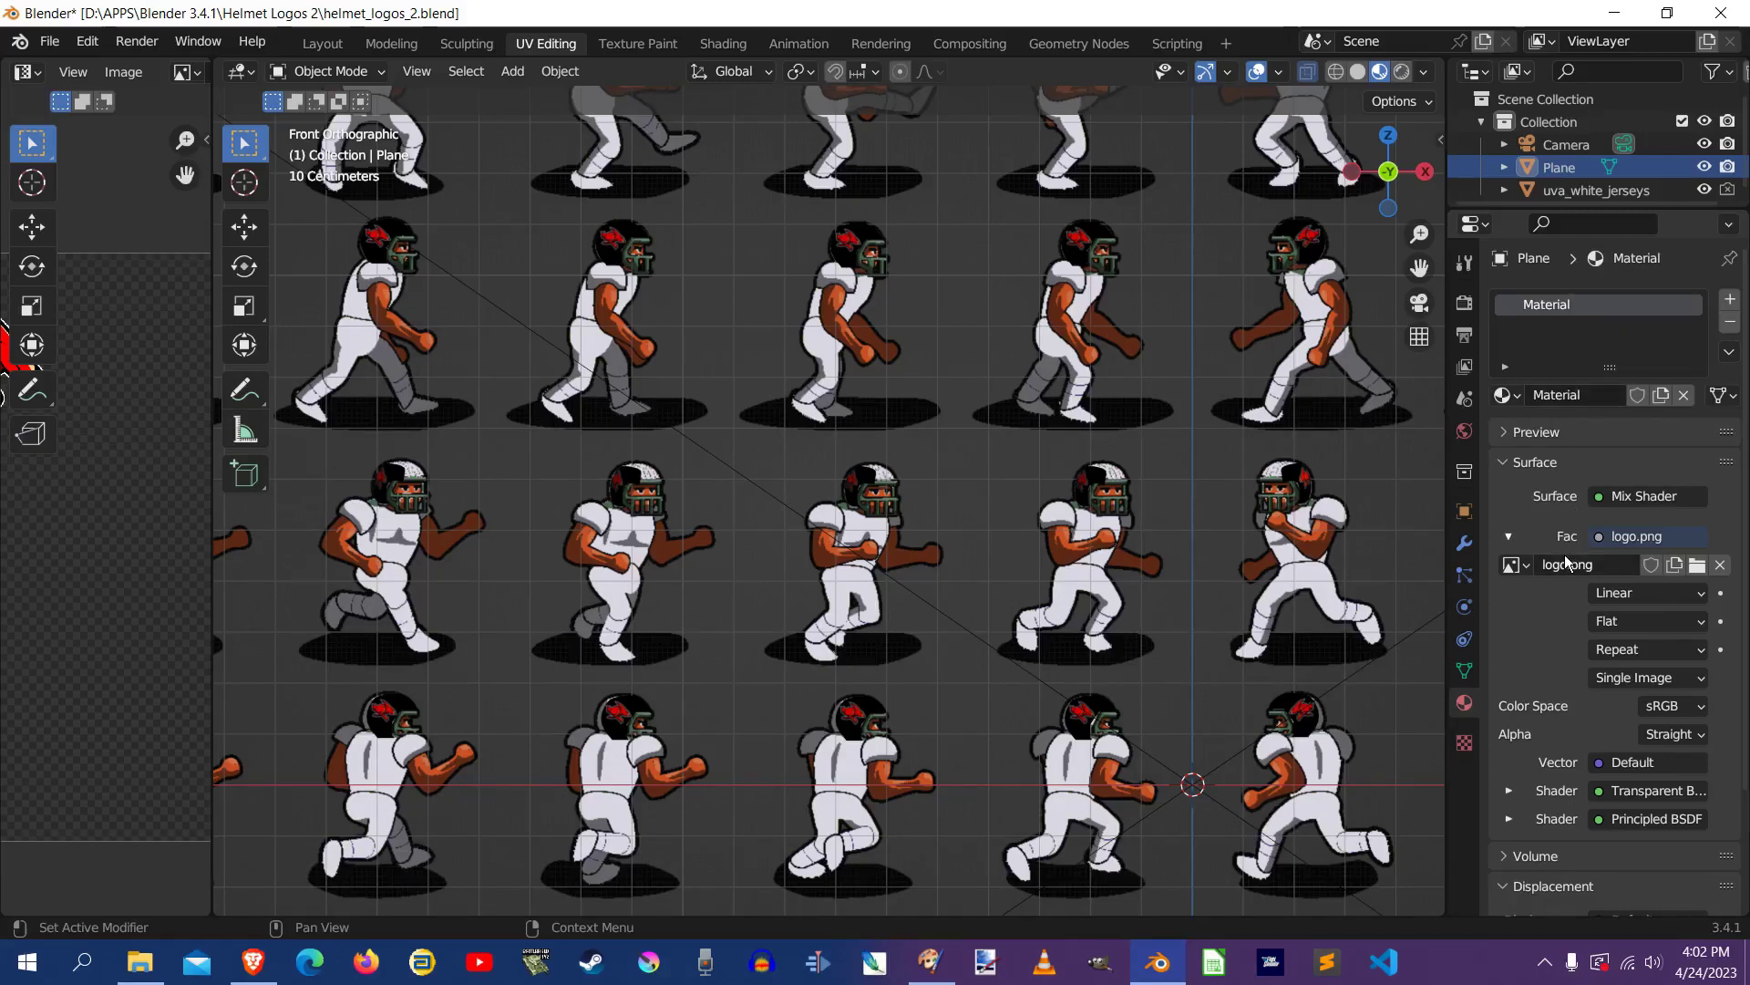
{"action": "left_click", "coordinate": [1504, 461]}
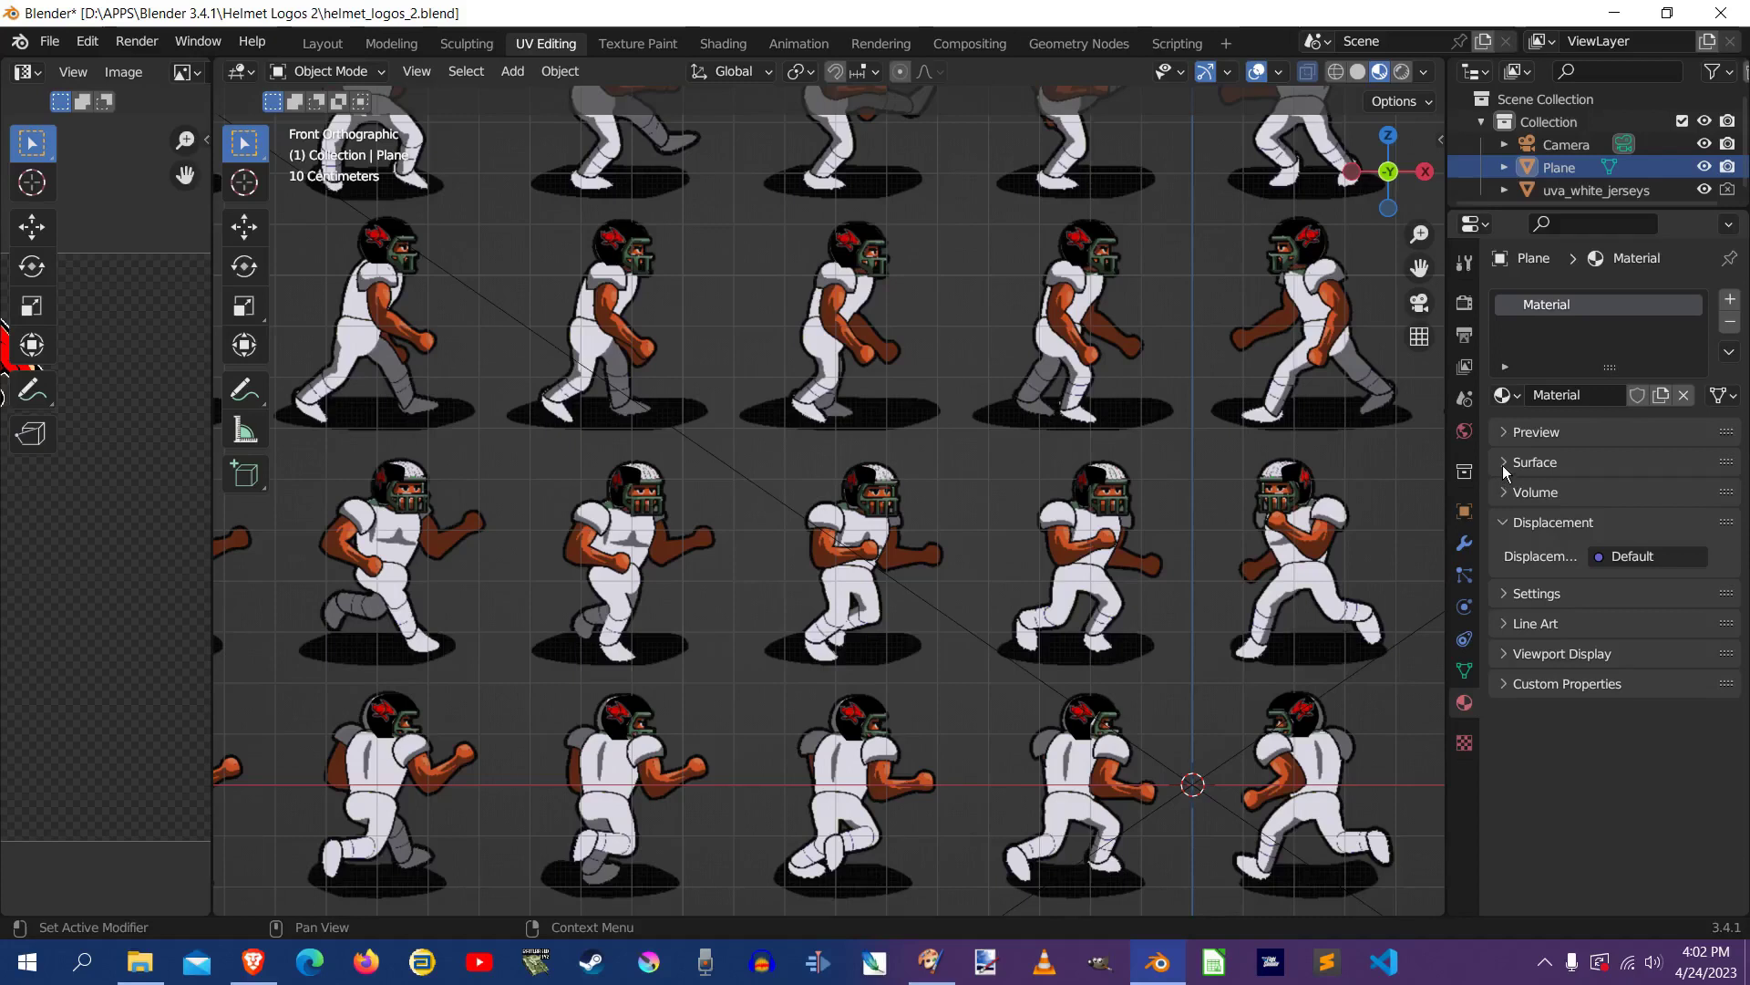
{"action": "left_click", "coordinate": [1536, 462]}
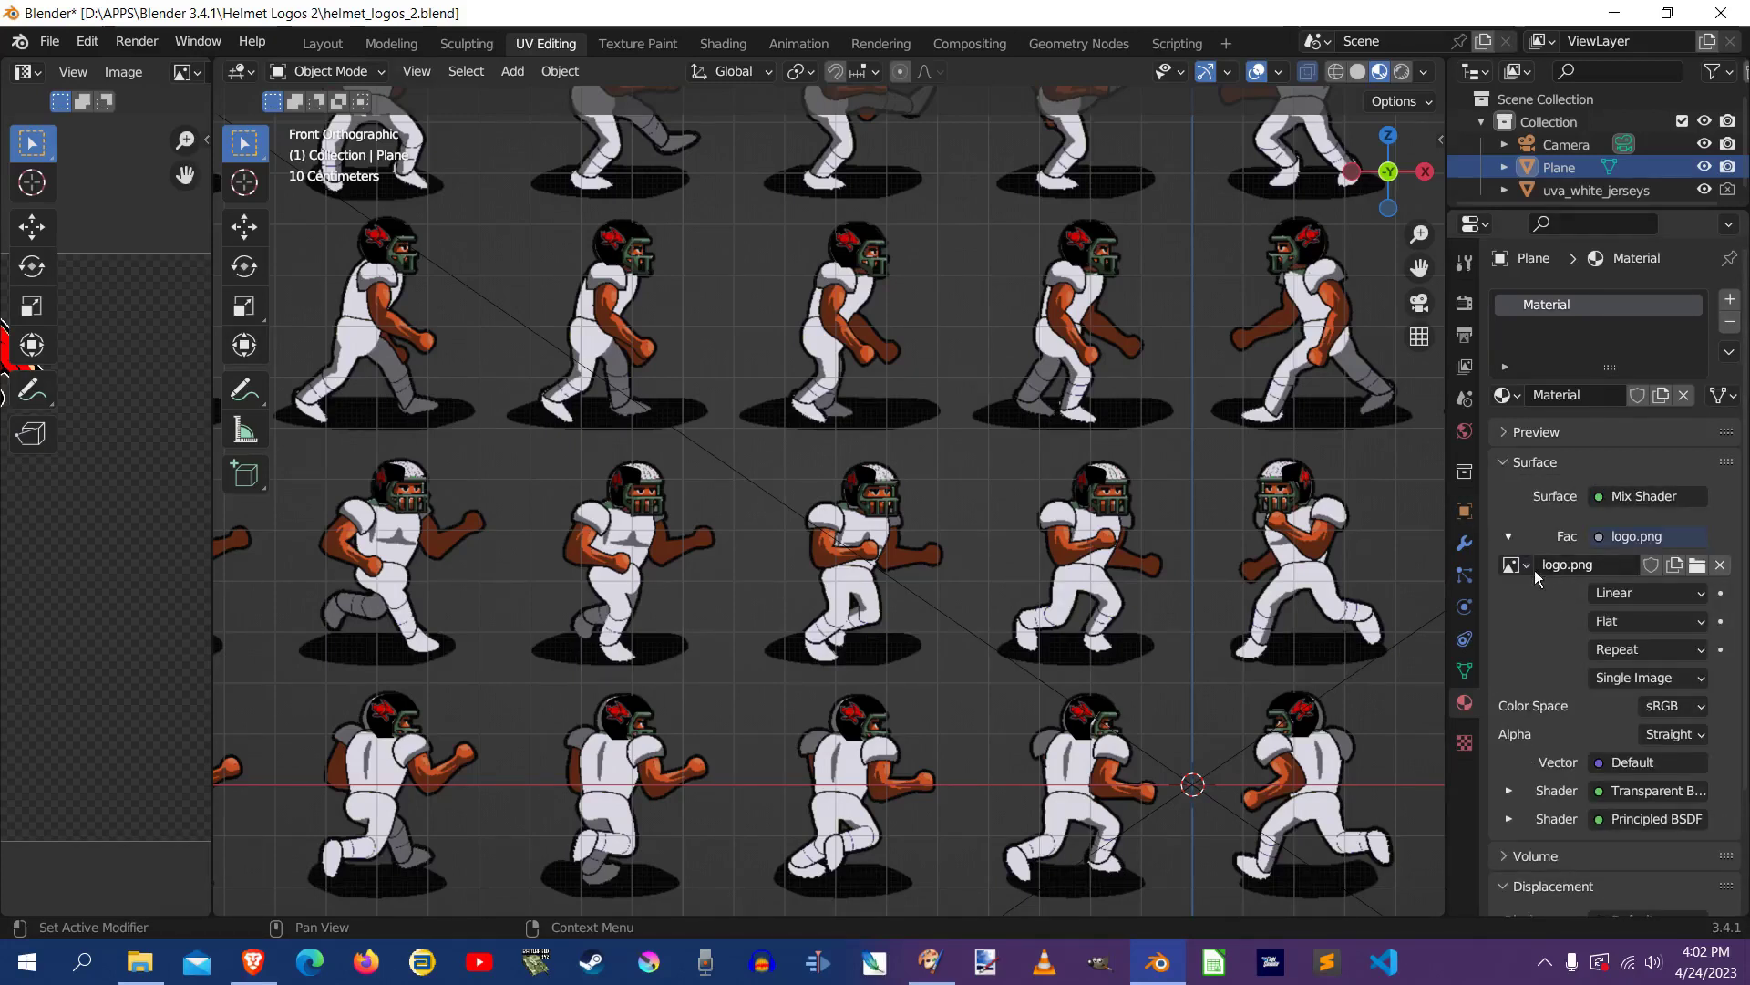
{"action": "mouse_move", "coordinate": [1568, 565]}
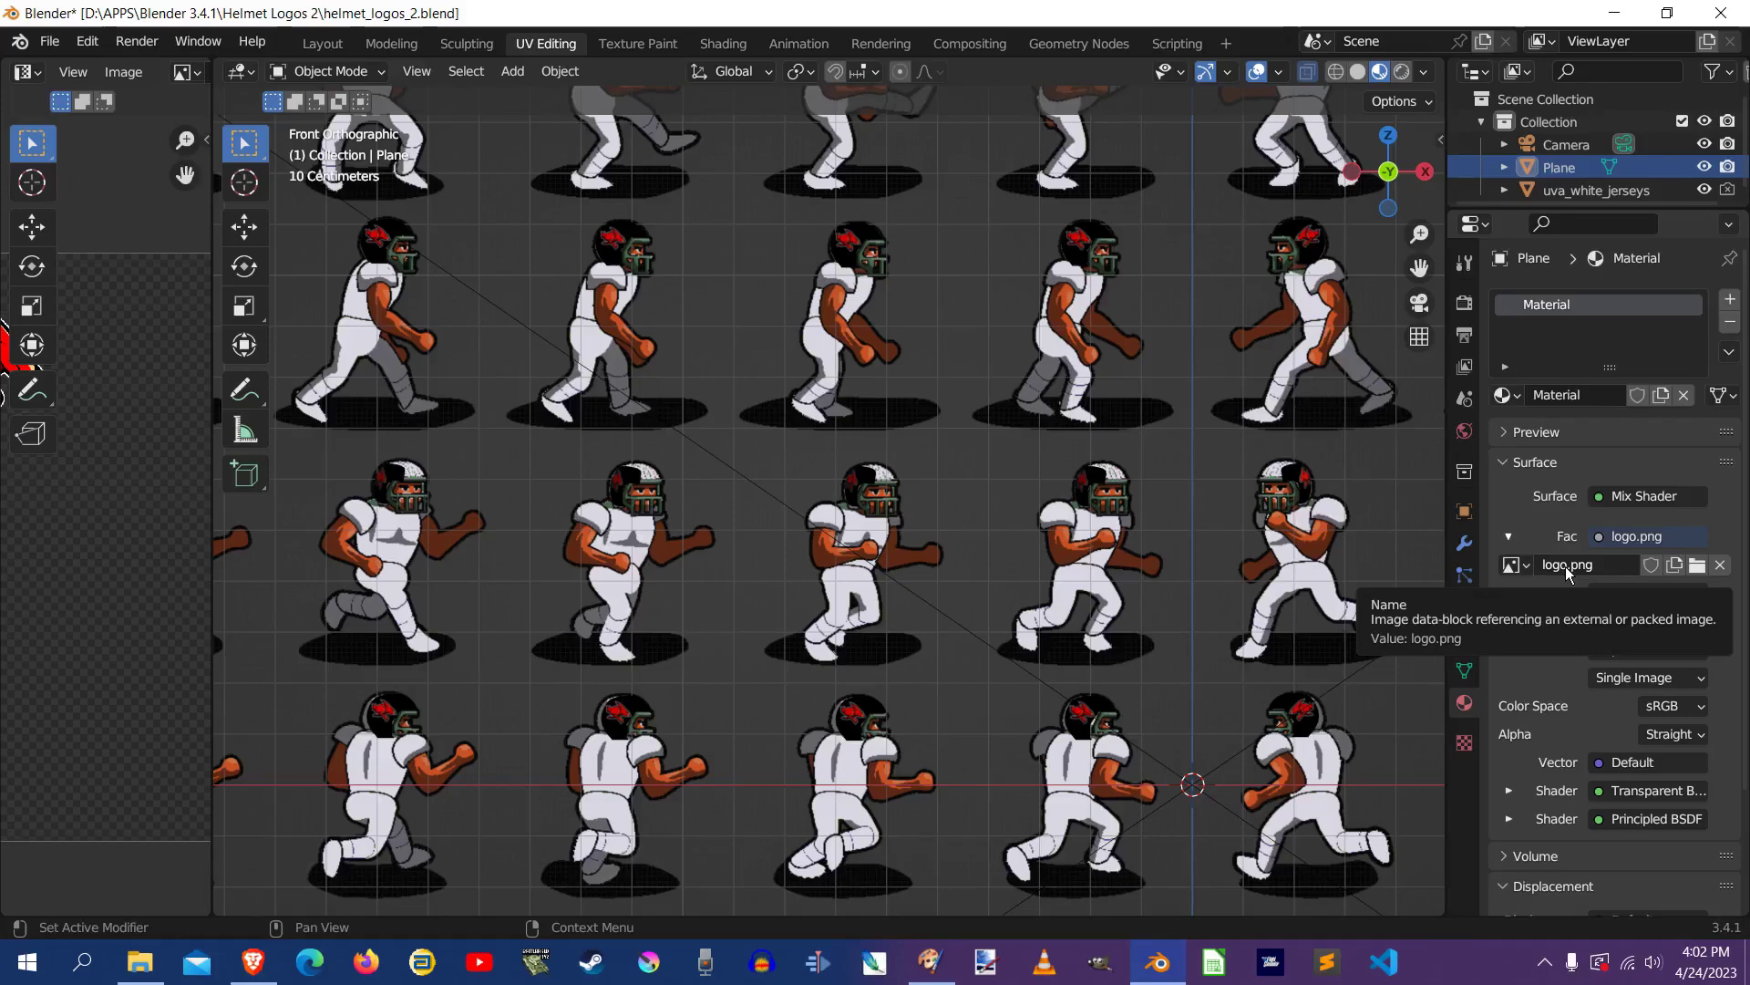
{"action": "mouse_move", "coordinate": [1579, 577]}
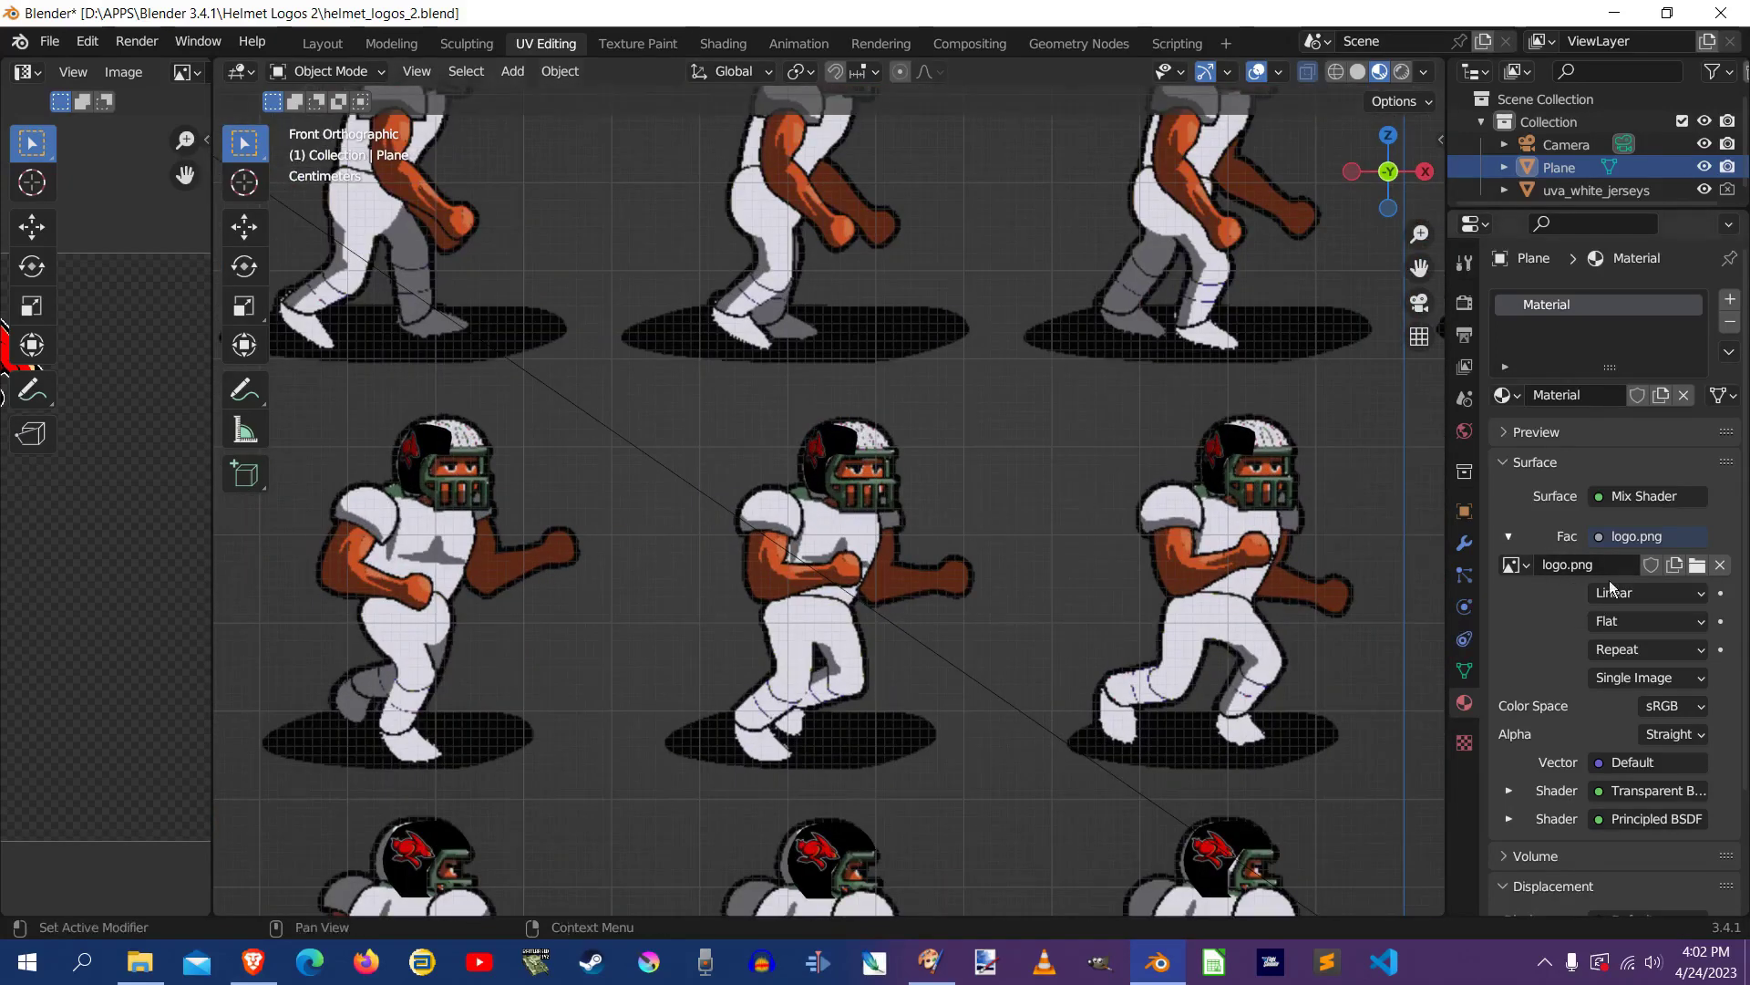
{"action": "mouse_move", "coordinate": [1698, 563]}
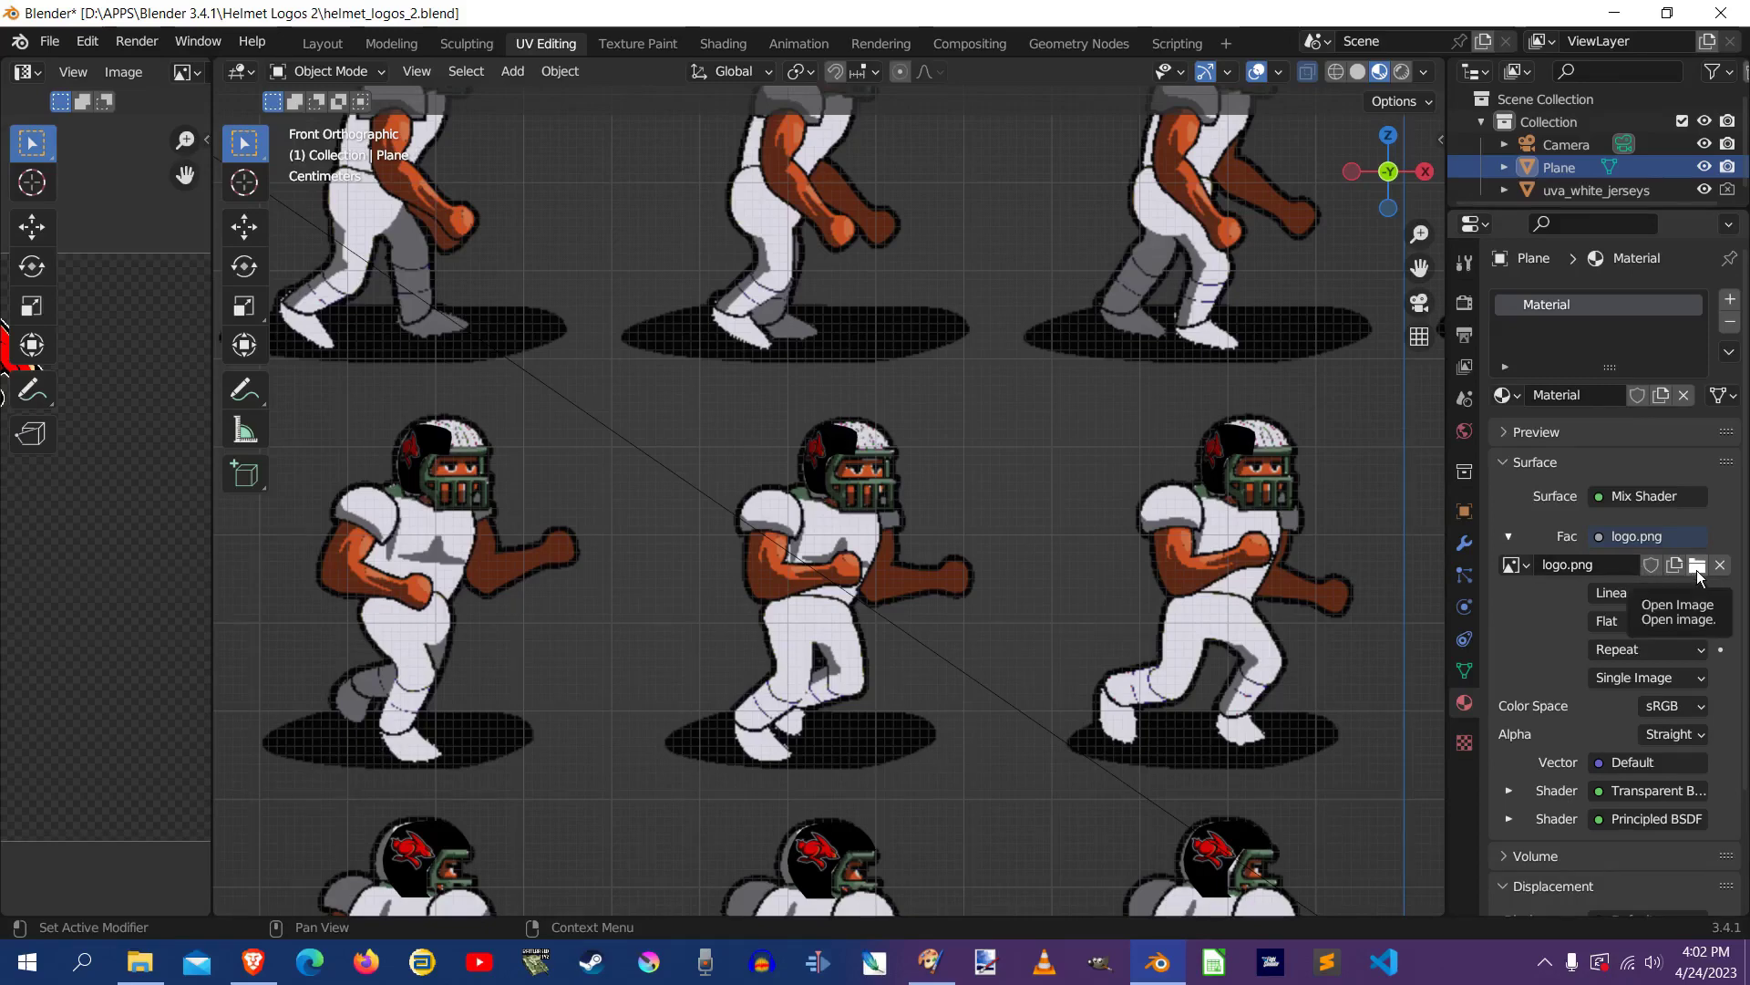
Swap the helmet material's image texture from logo.png to logo7.png
{"action": "left_click", "coordinate": [1697, 563]}
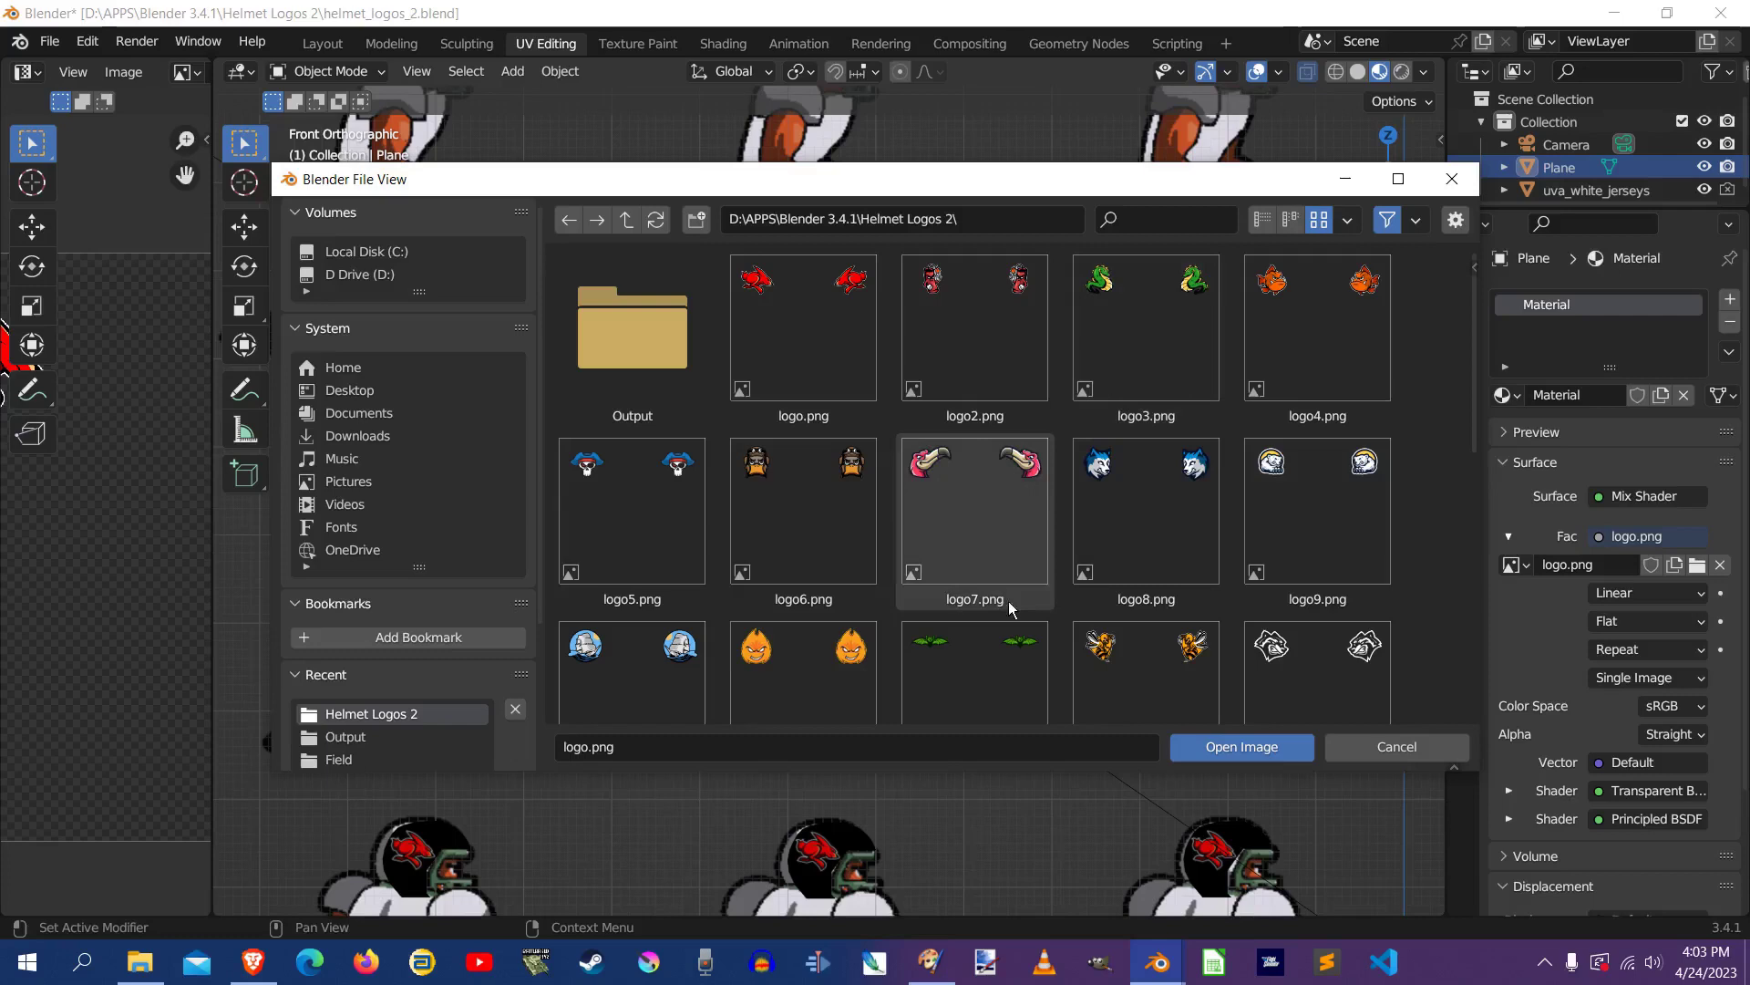
{"action": "left_click", "coordinate": [1314, 509]}
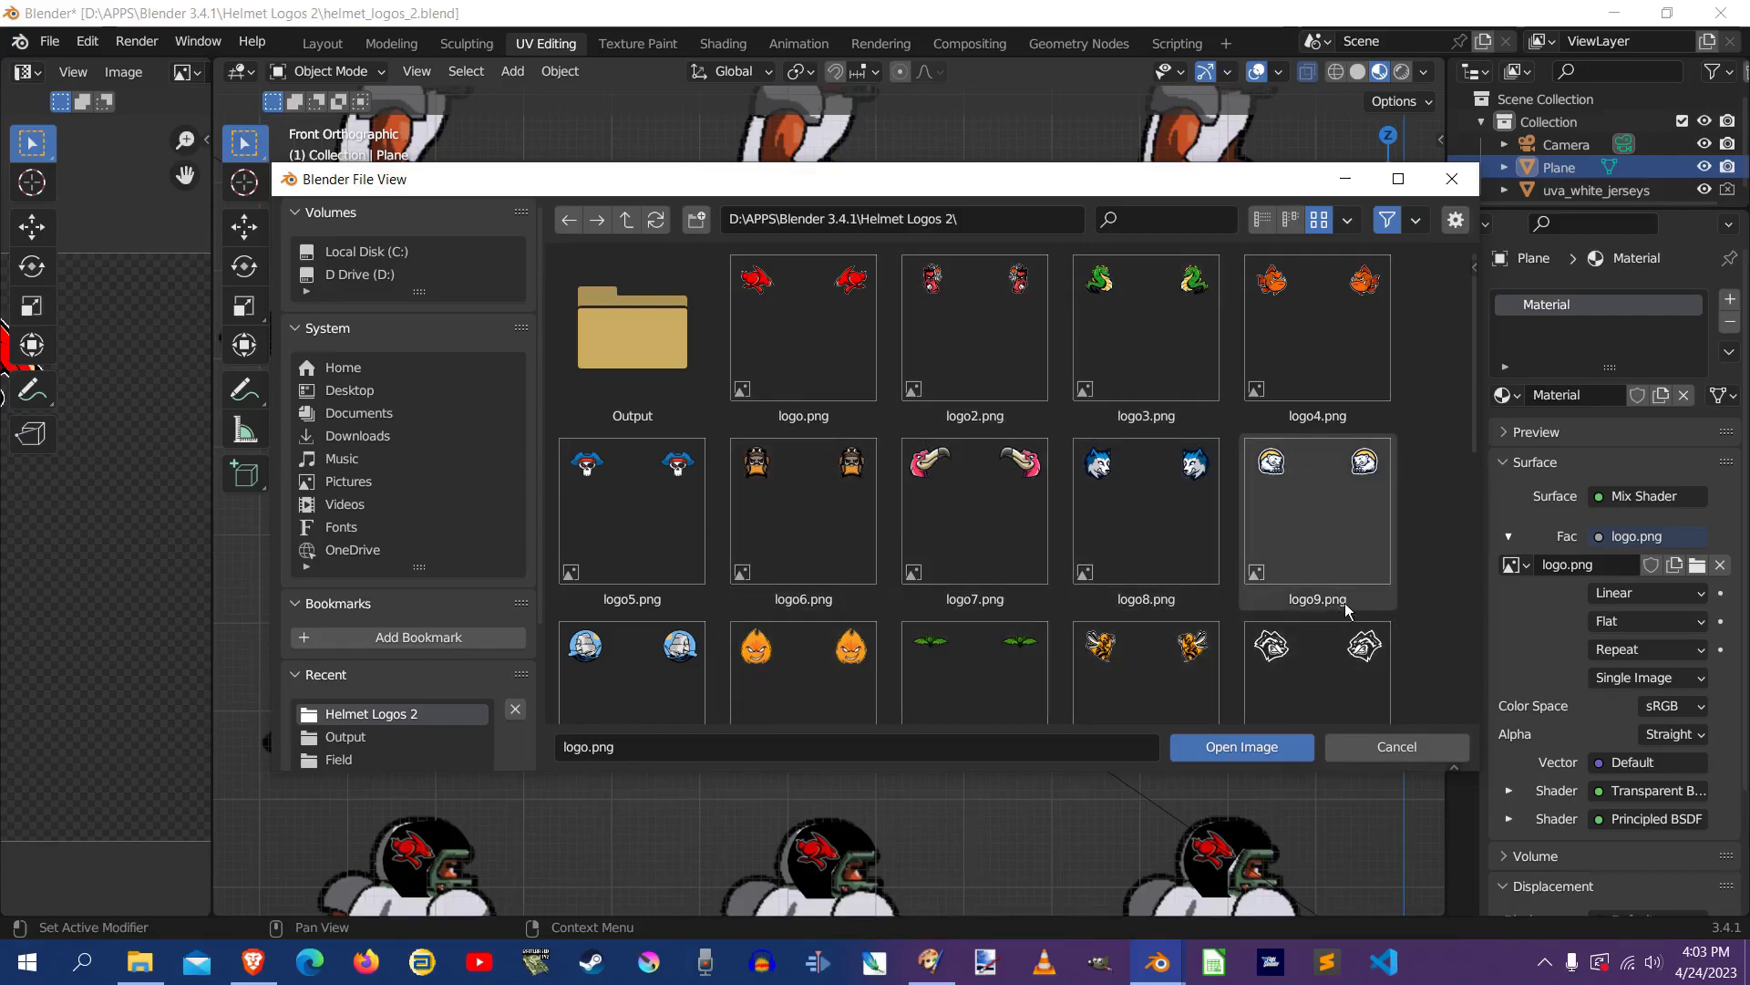
{"action": "mouse_move", "coordinate": [974, 514]}
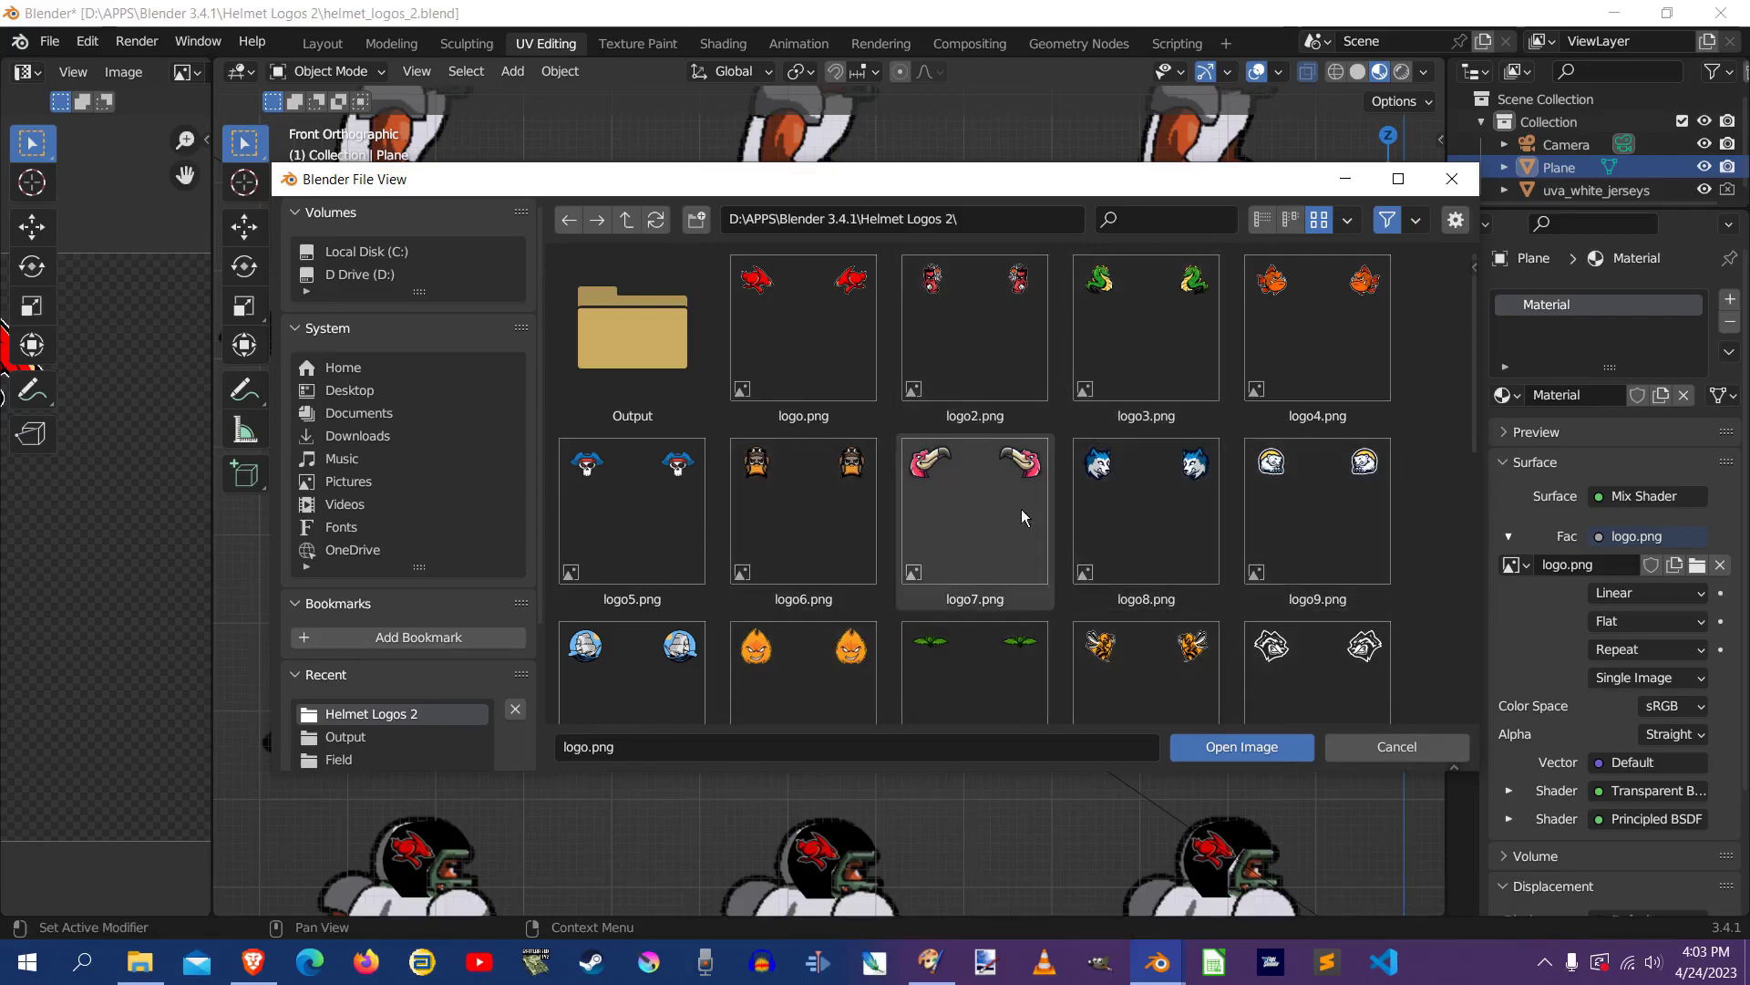
{"action": "left_click", "coordinate": [972, 509]}
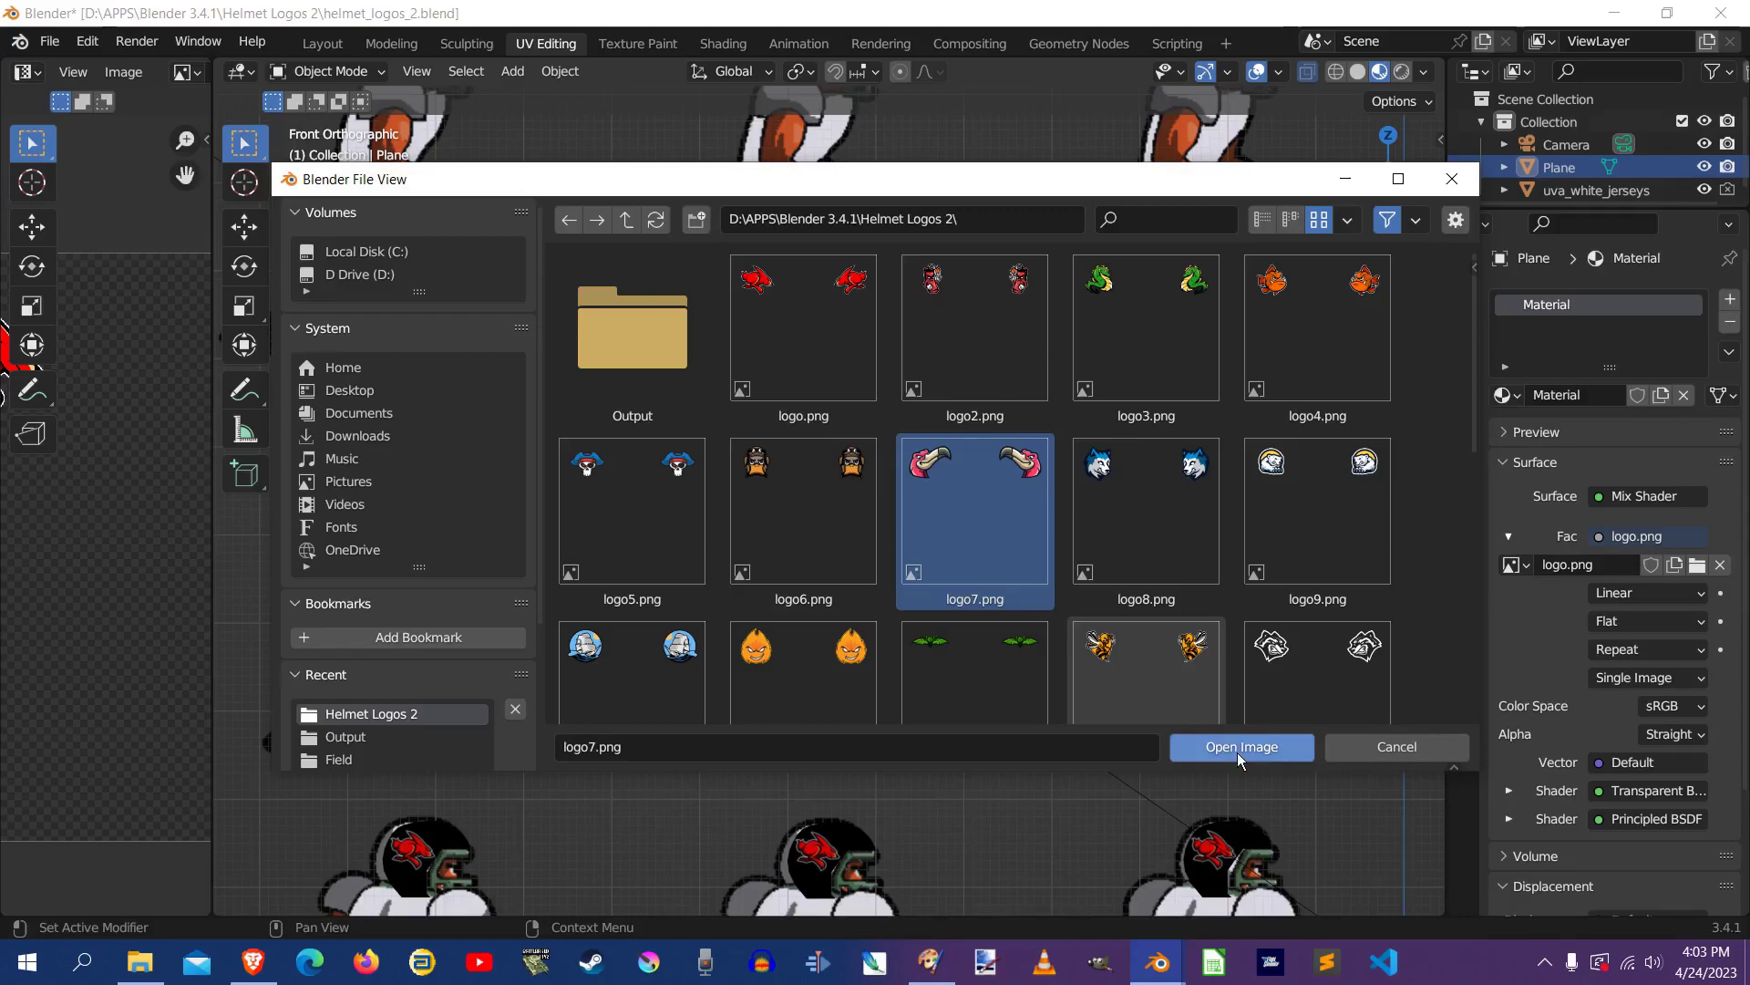
{"action": "left_click", "coordinate": [1240, 747]}
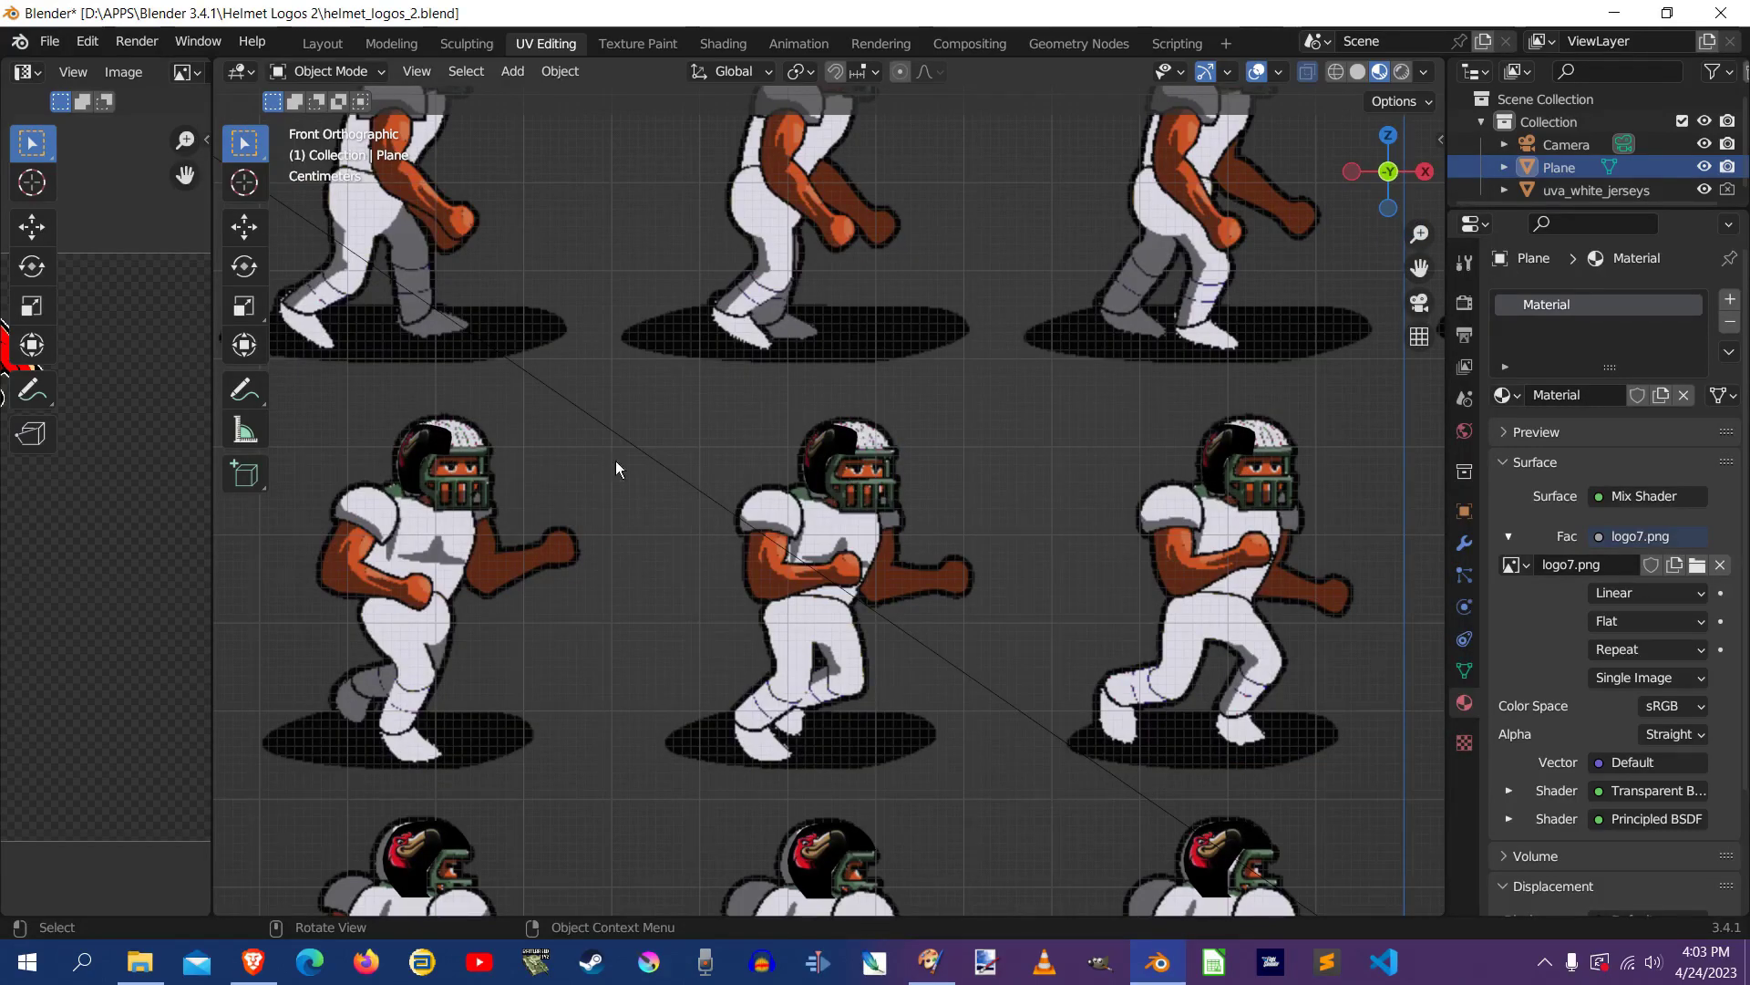
{"action": "mouse_move", "coordinate": [983, 187]}
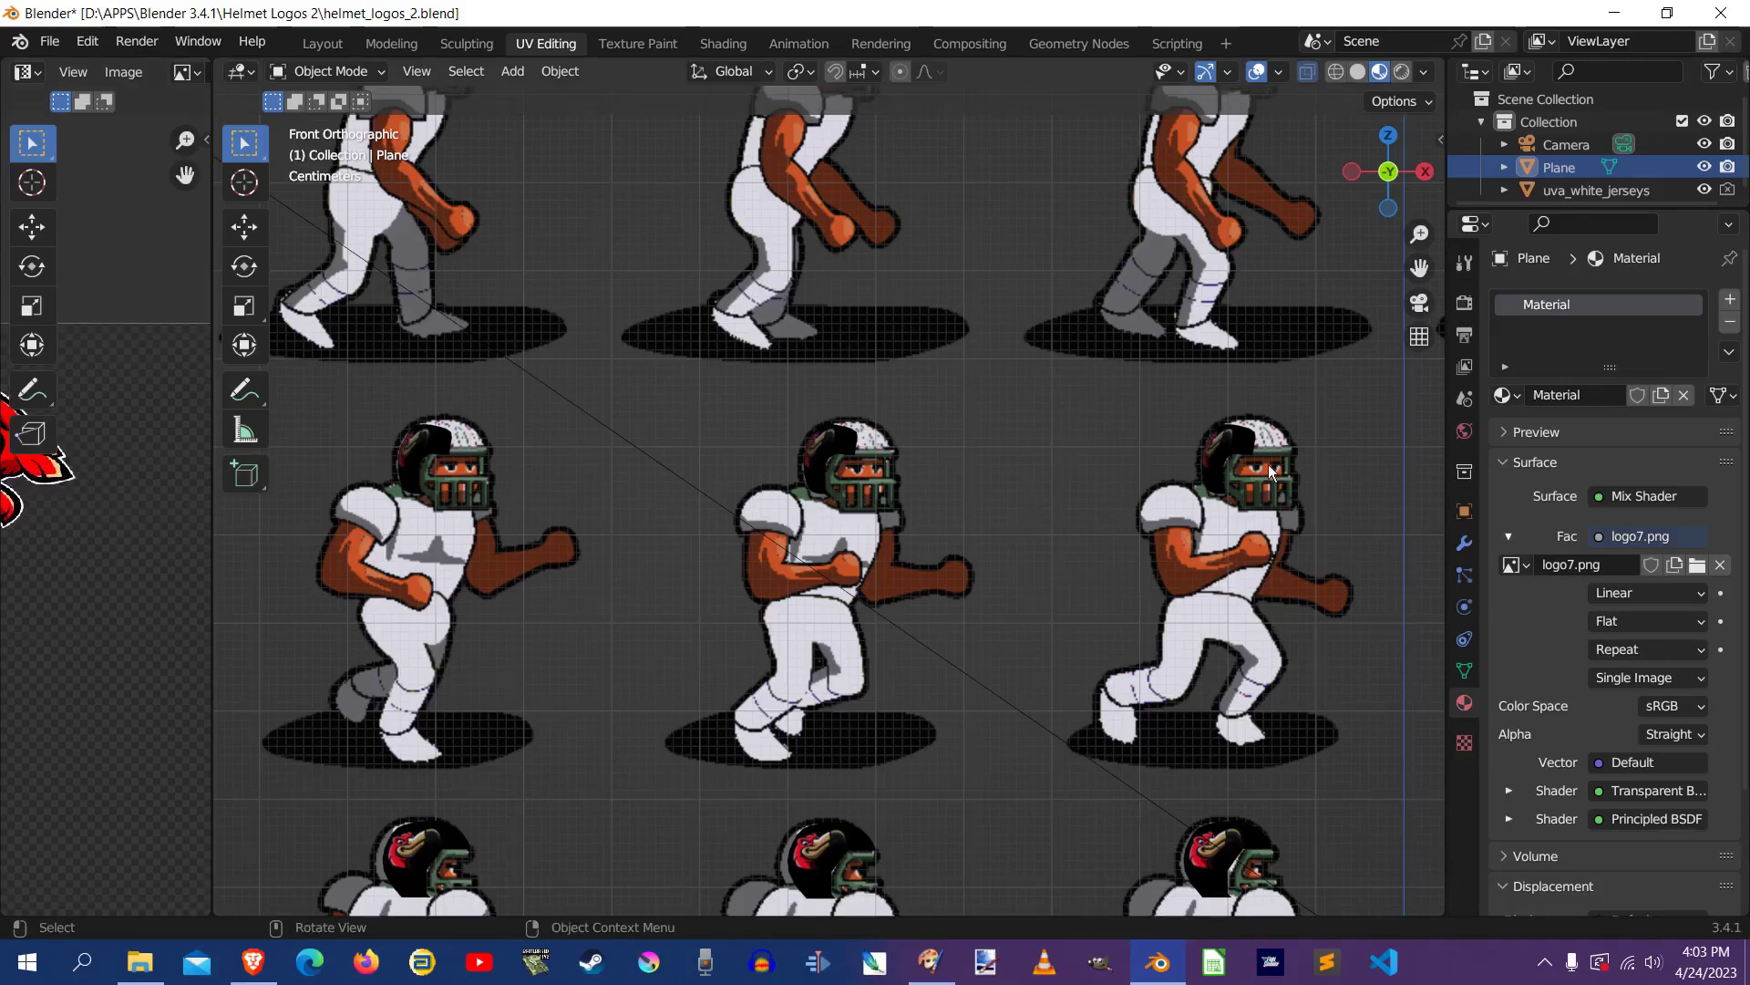
{"action": "mouse_move", "coordinate": [312, 117]}
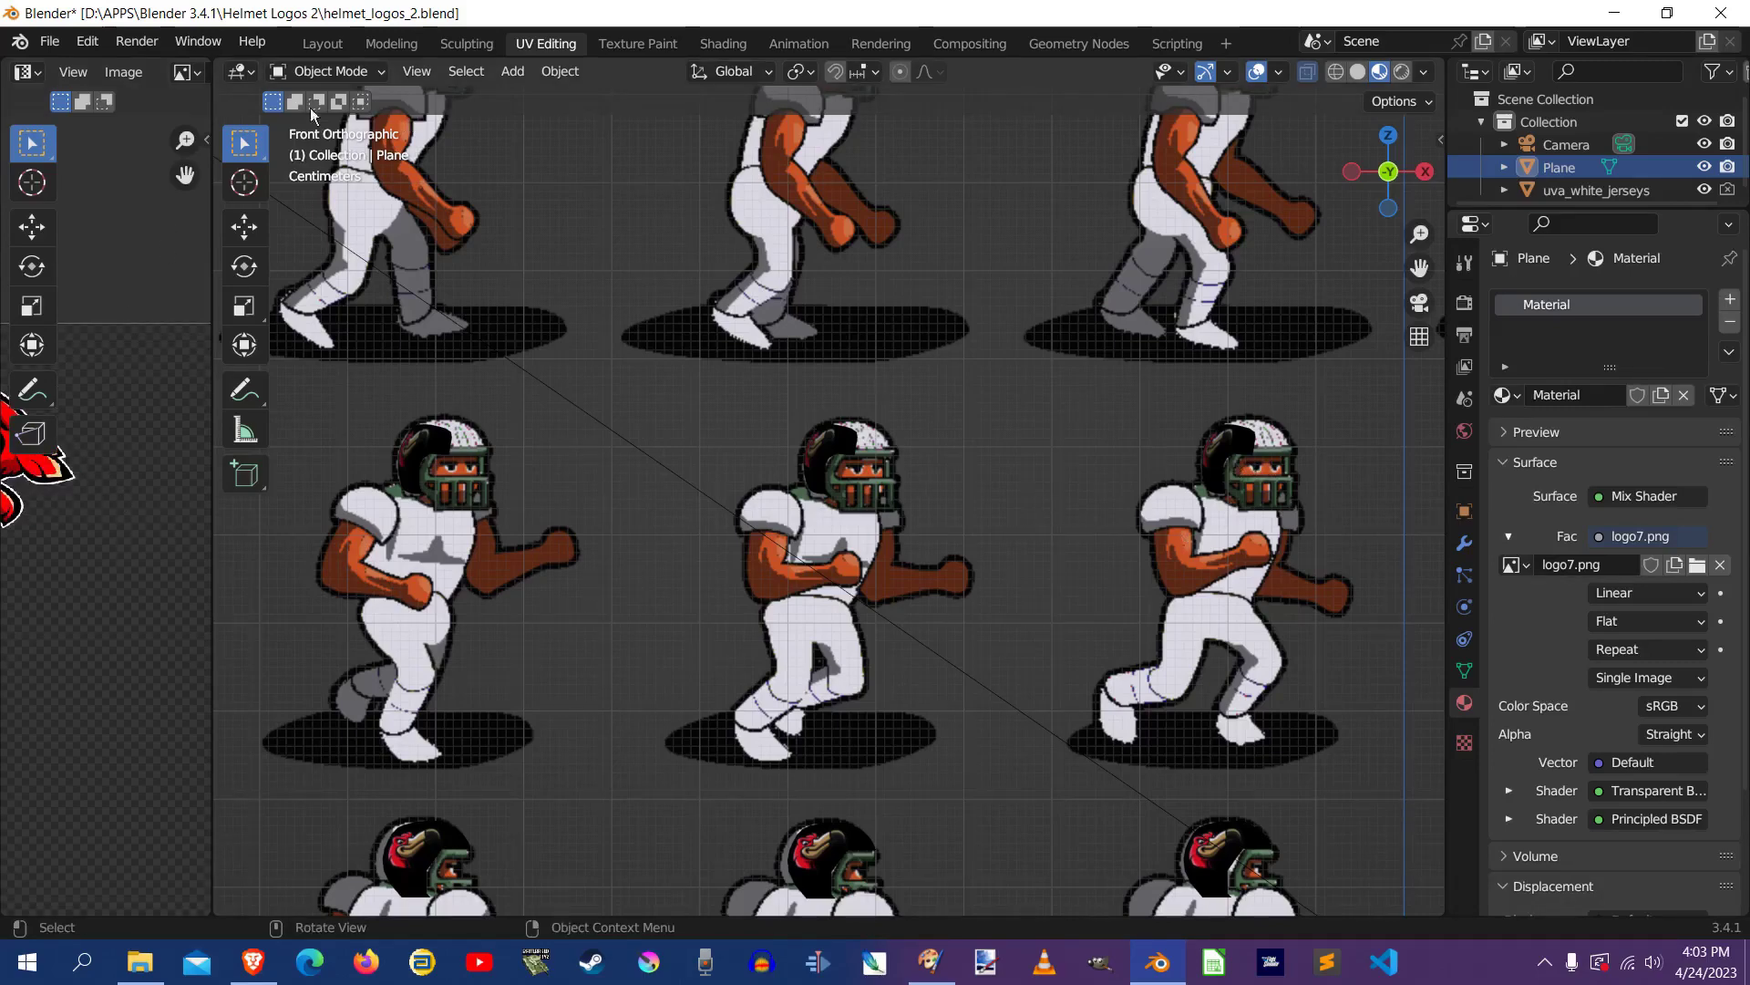
Bring up the Render menu from the top bar
{"action": "left_click", "coordinate": [137, 42]}
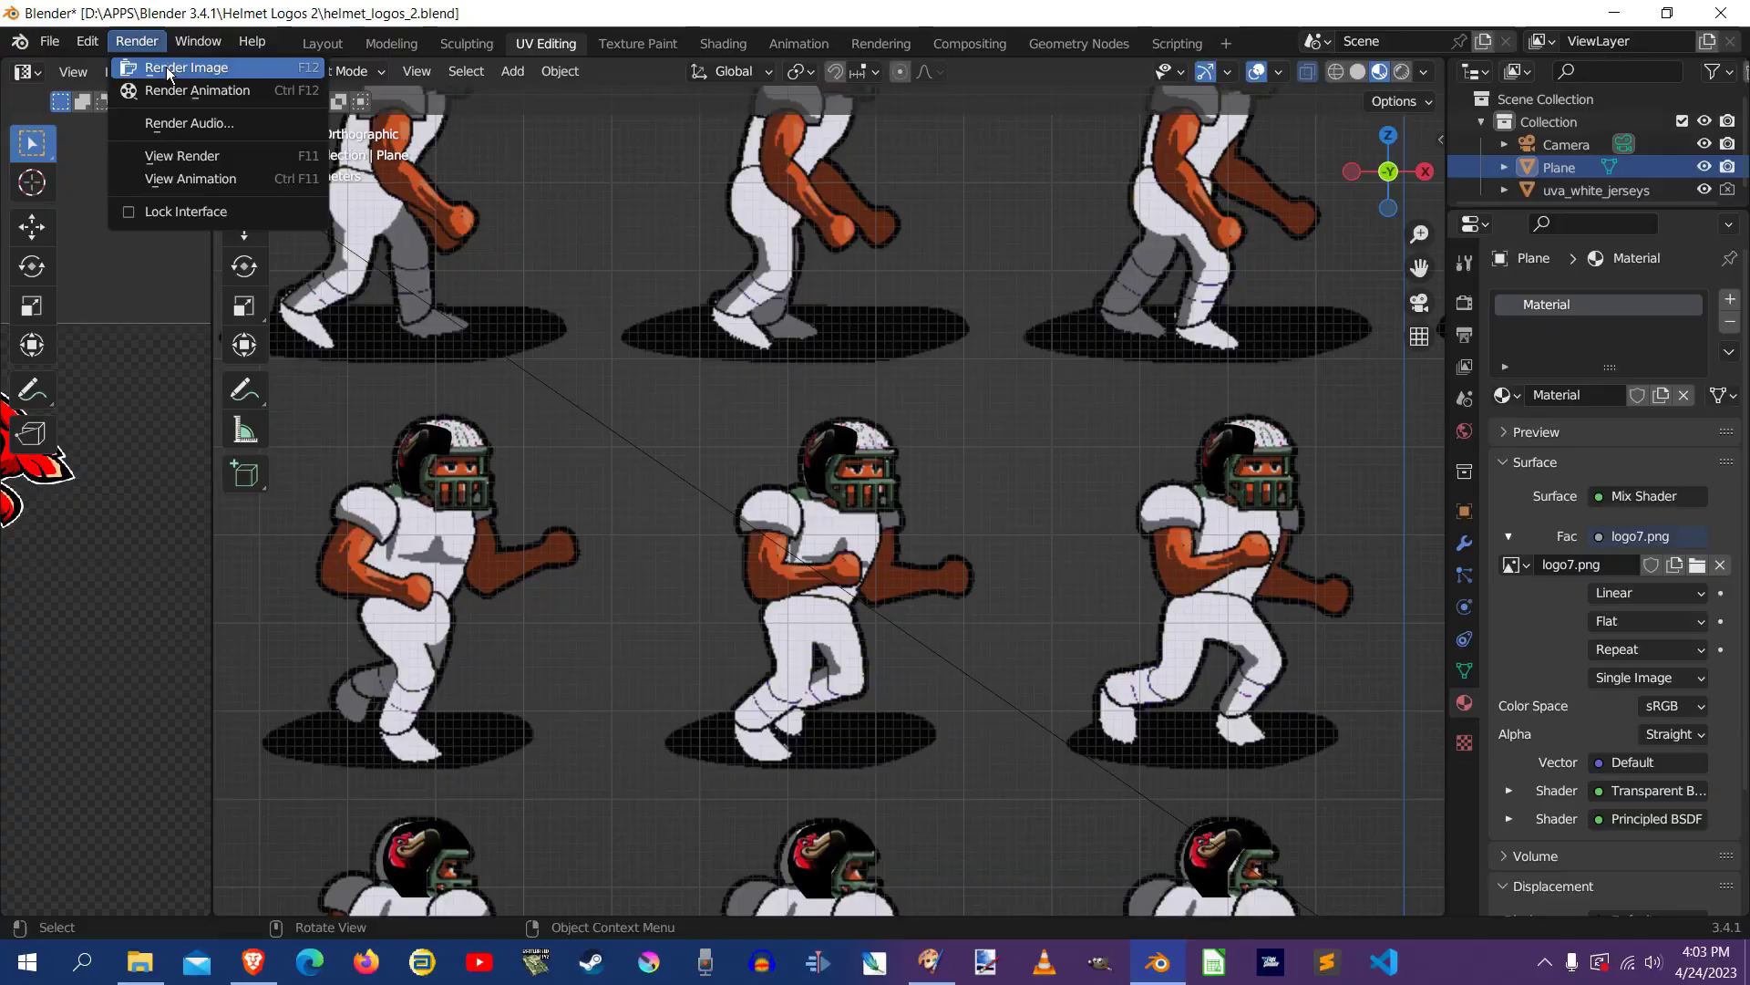
Render the sprite sheet frame as an image with the logo7 helmets
{"action": "left_click", "coordinate": [186, 68]}
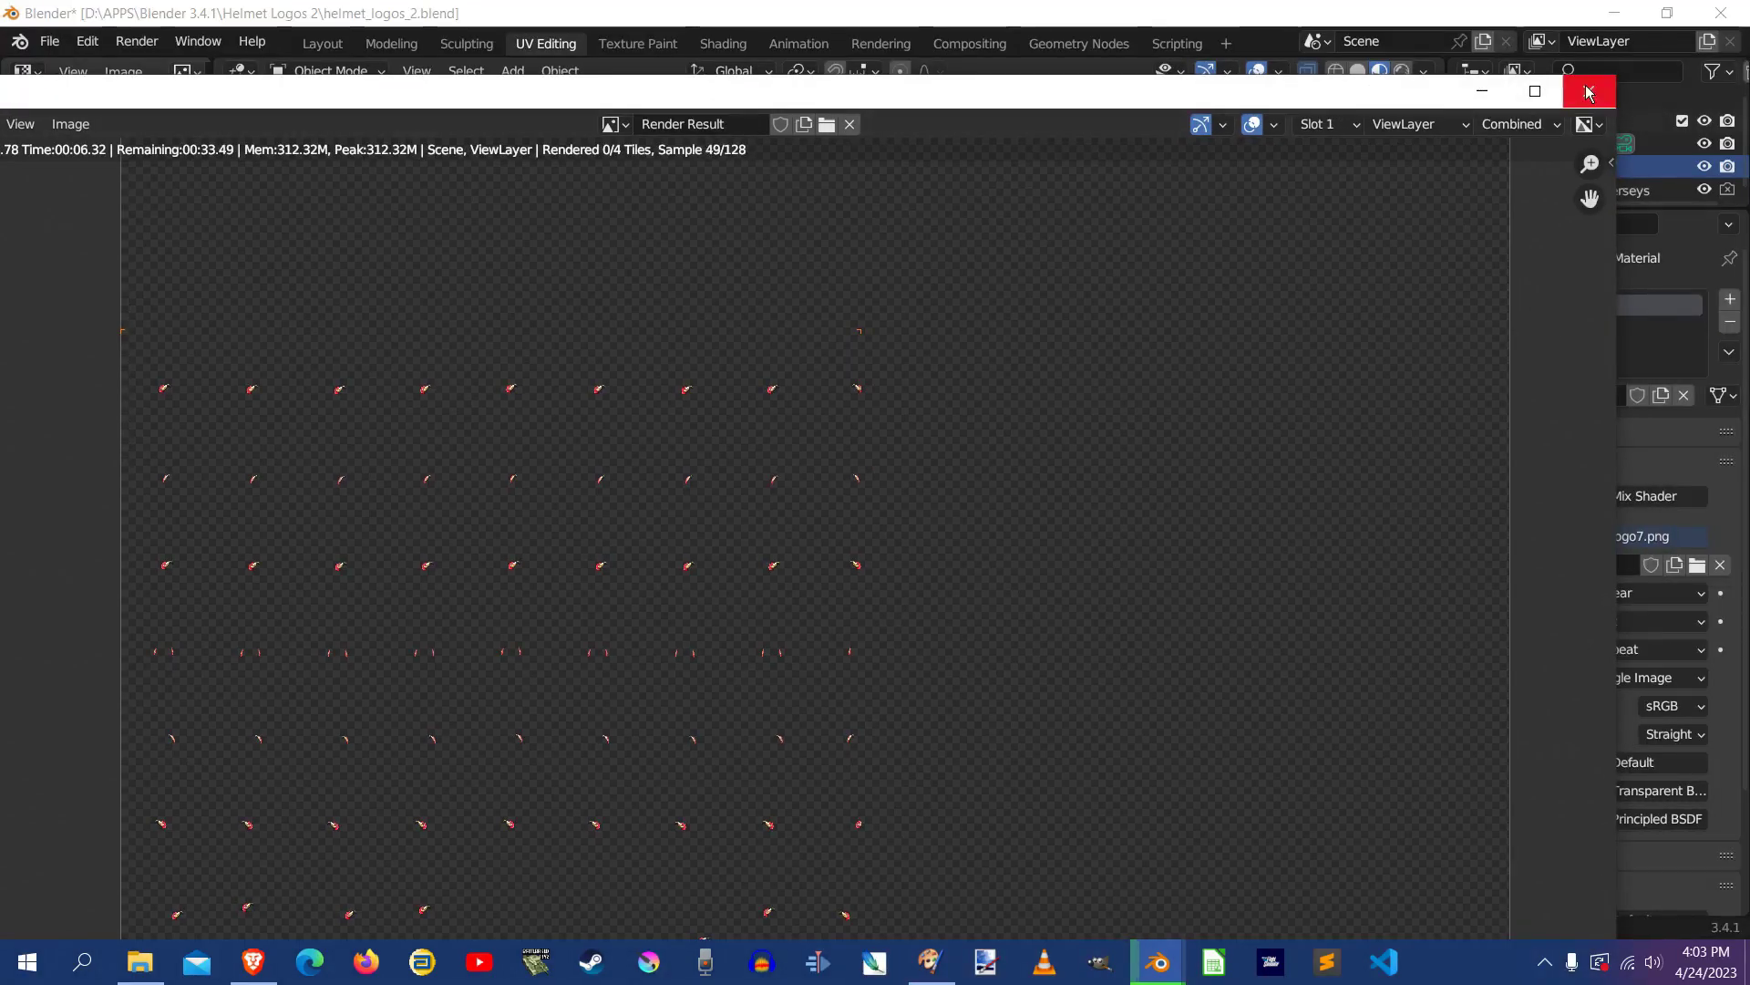
{"action": "mouse_move", "coordinate": [1139, 445]}
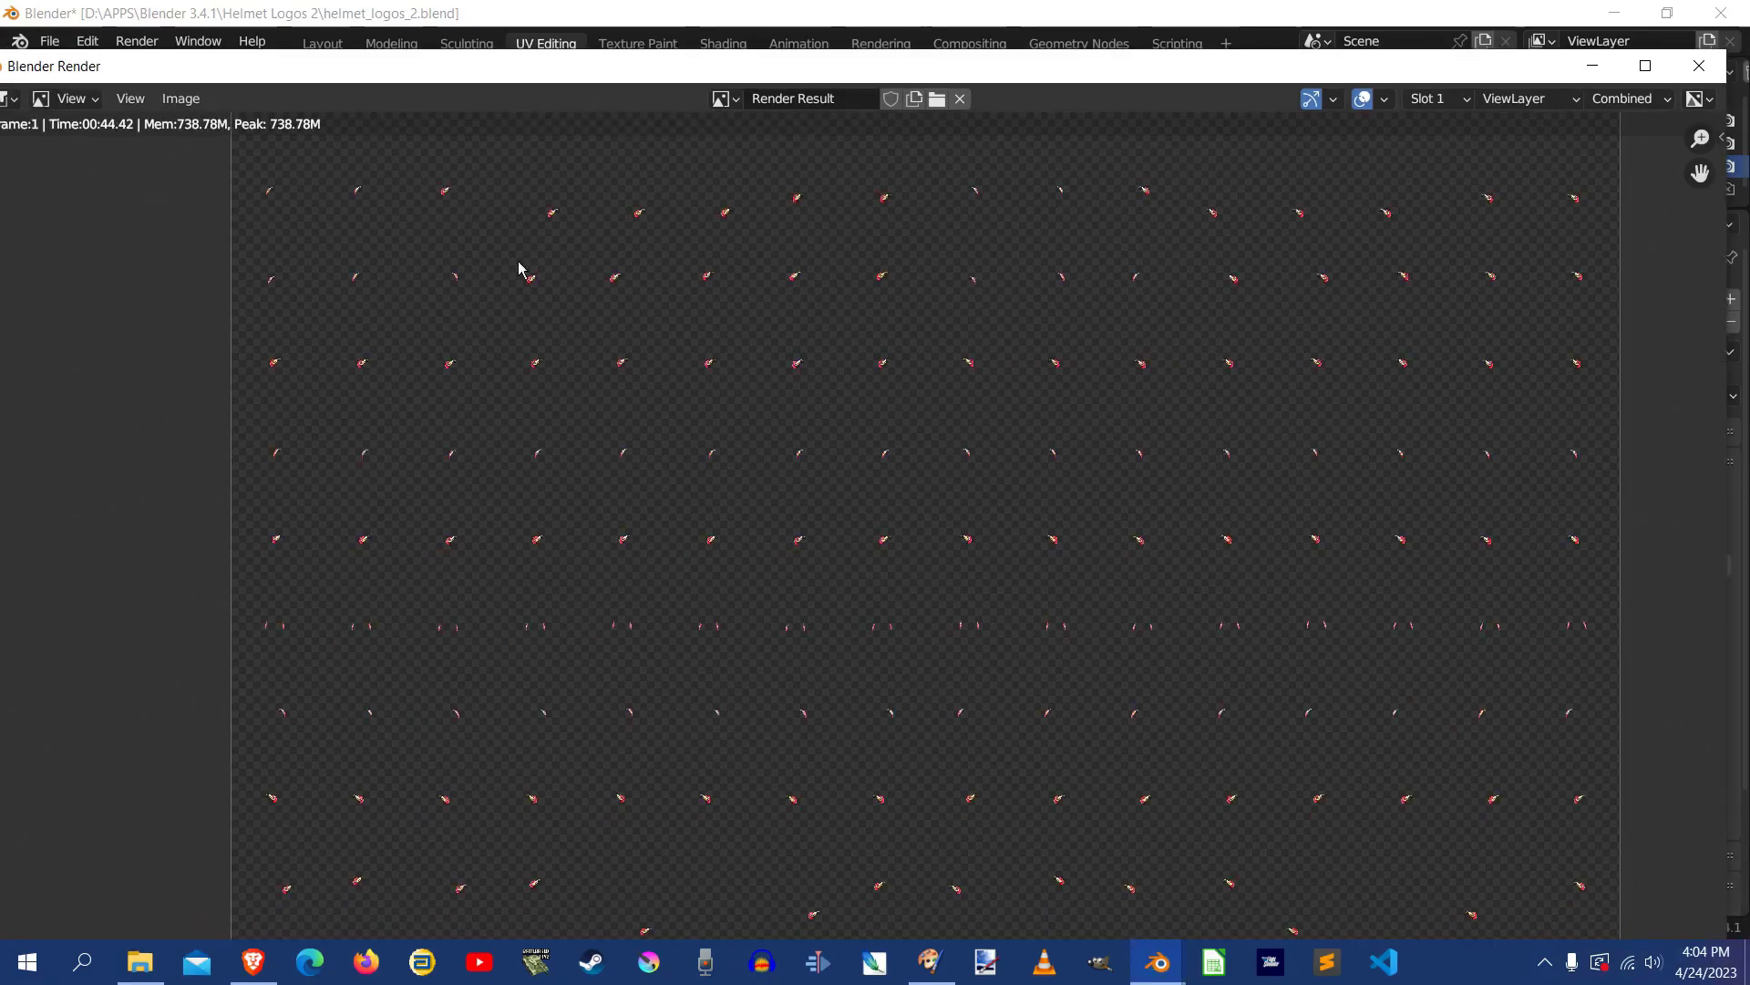
{"action": "mouse_move", "coordinate": [181, 98]}
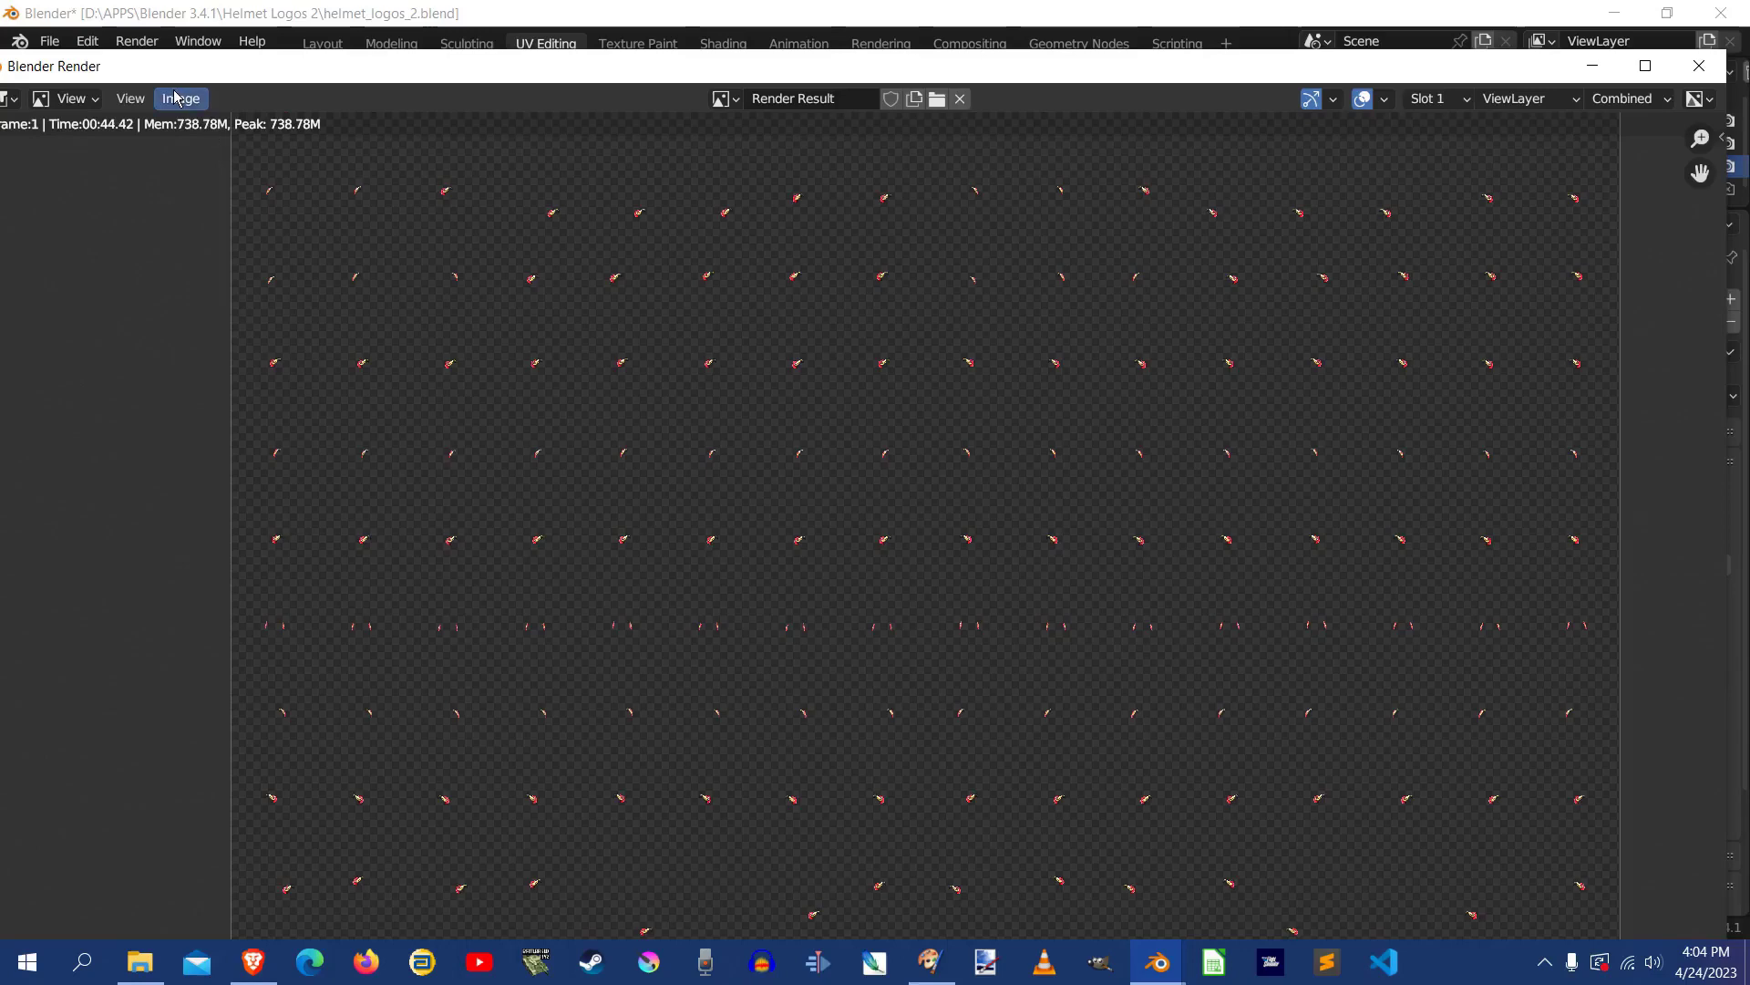
{"action": "left_click", "coordinate": [181, 99]}
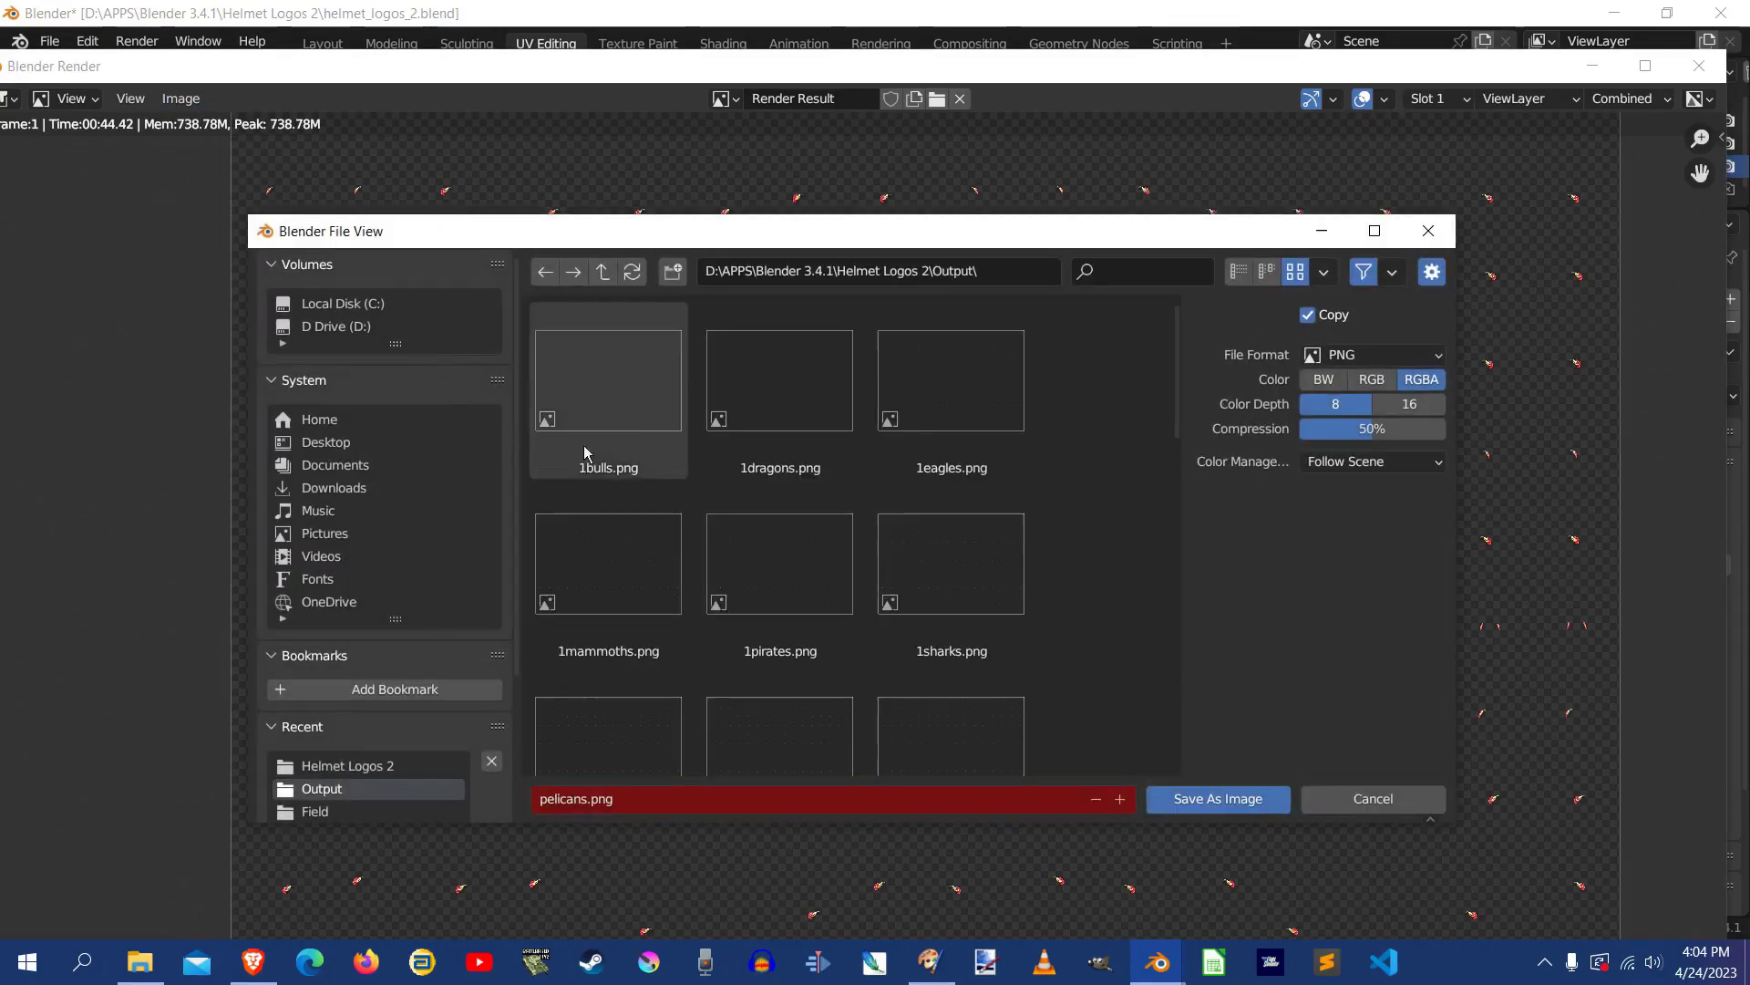
{"action": "scroll", "scroll_direction": "down", "scroll_amount": 3}
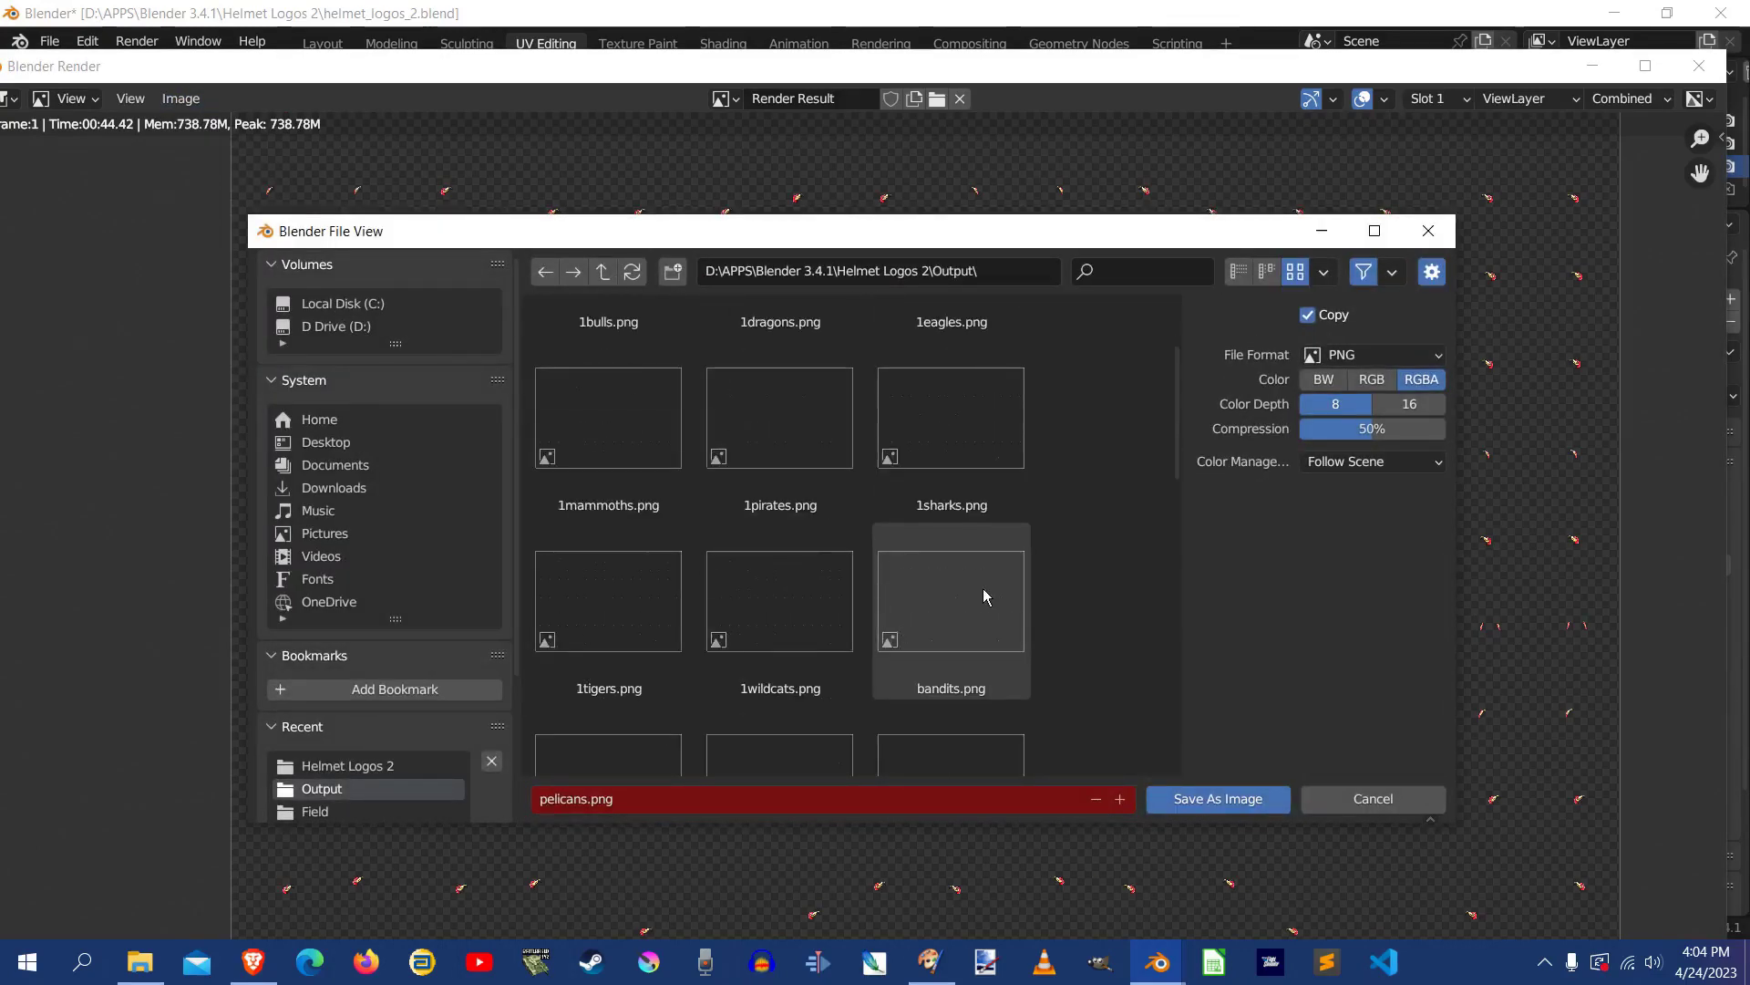
{"action": "scroll", "scroll_direction": "down", "scroll_amount": 3}
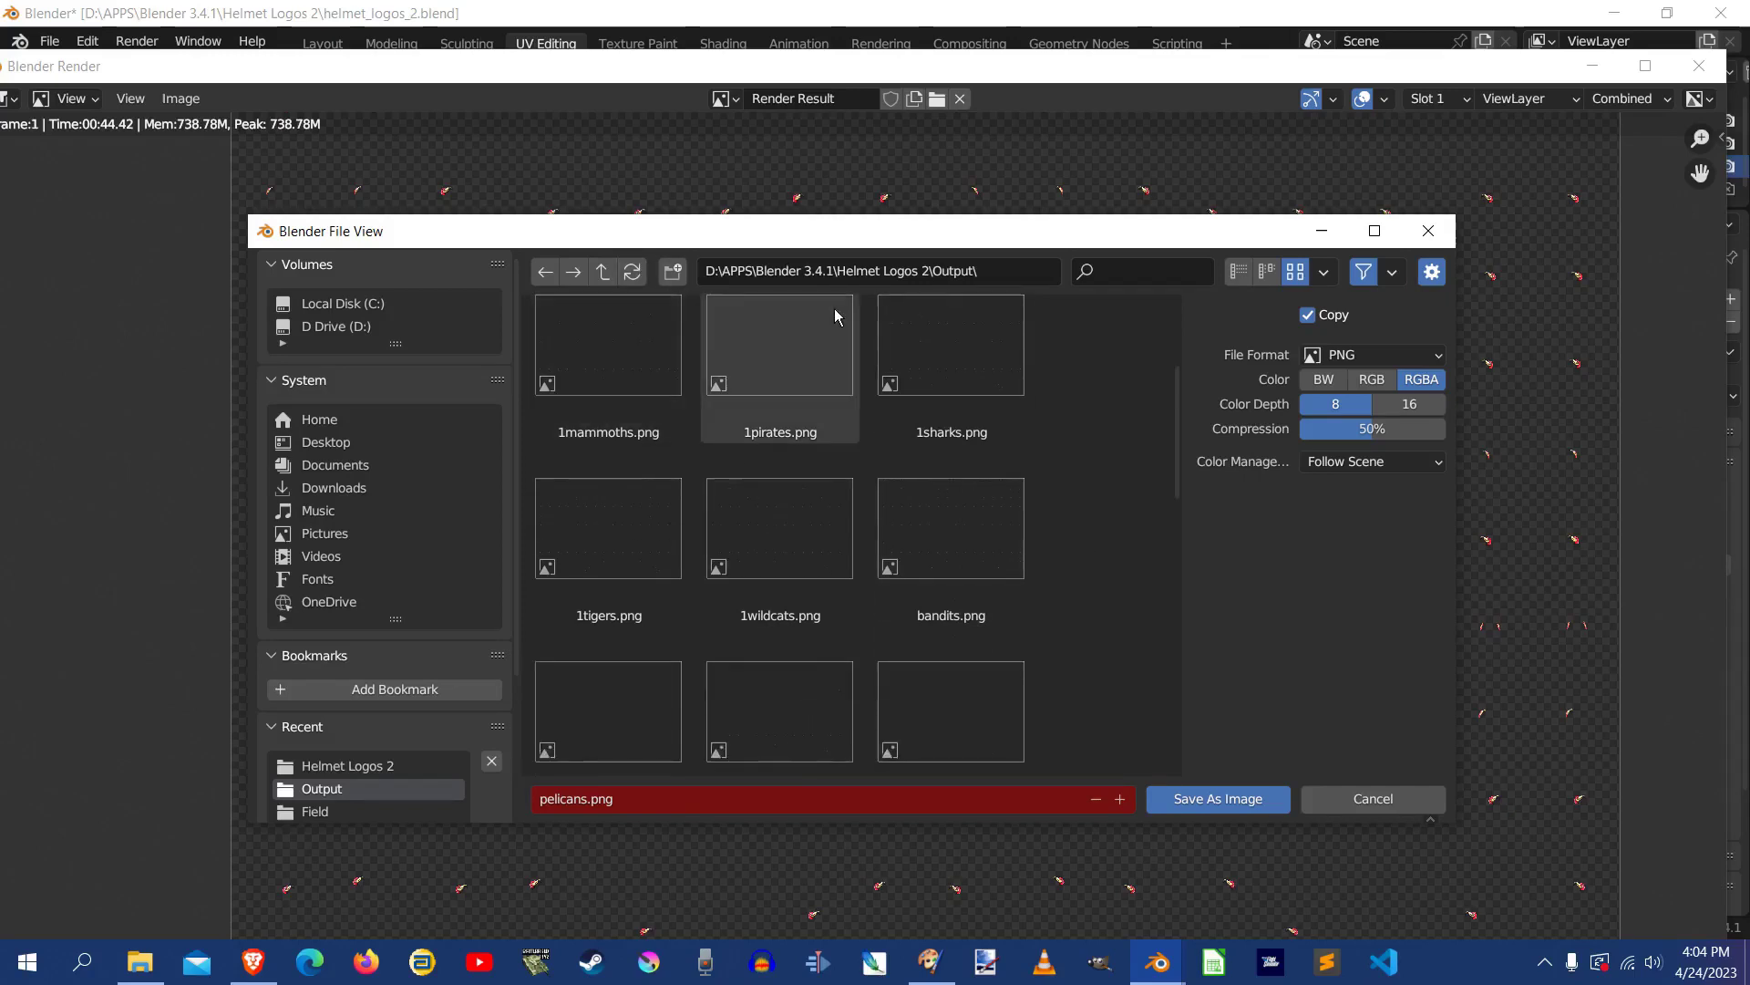
{"action": "scroll", "scroll_direction": "down", "scroll_amount": 3}
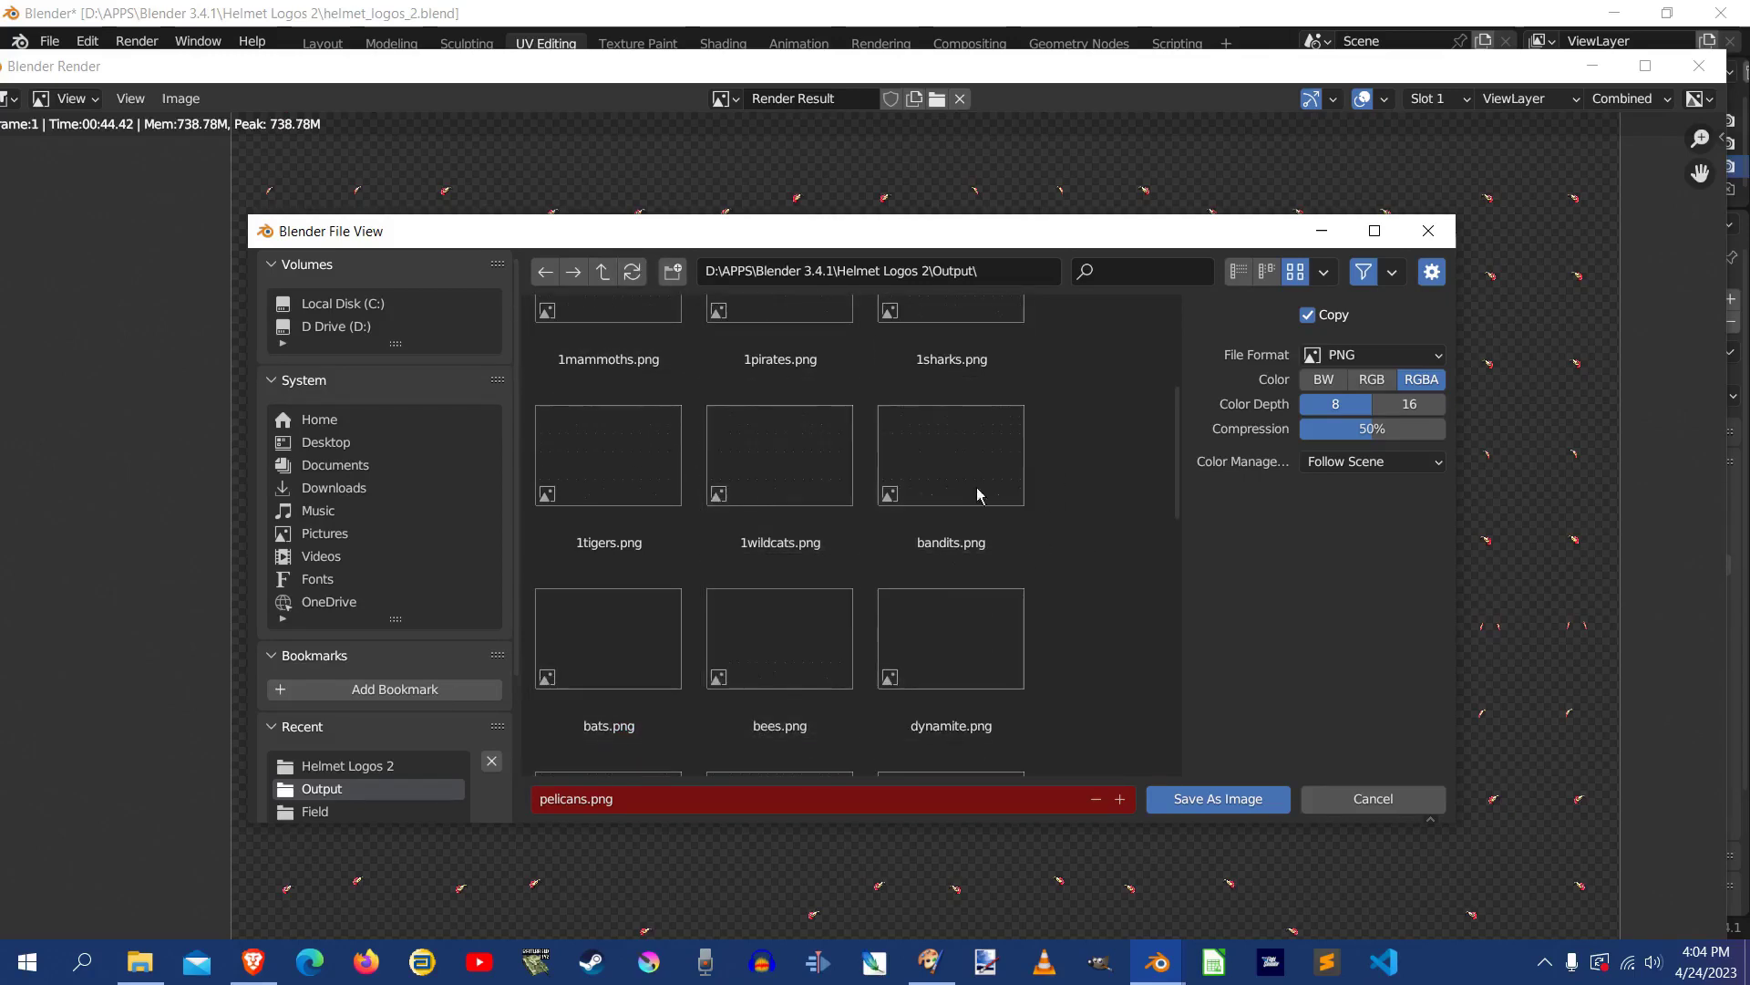
{"action": "scroll", "scroll_direction": "down", "scroll_amount": 3}
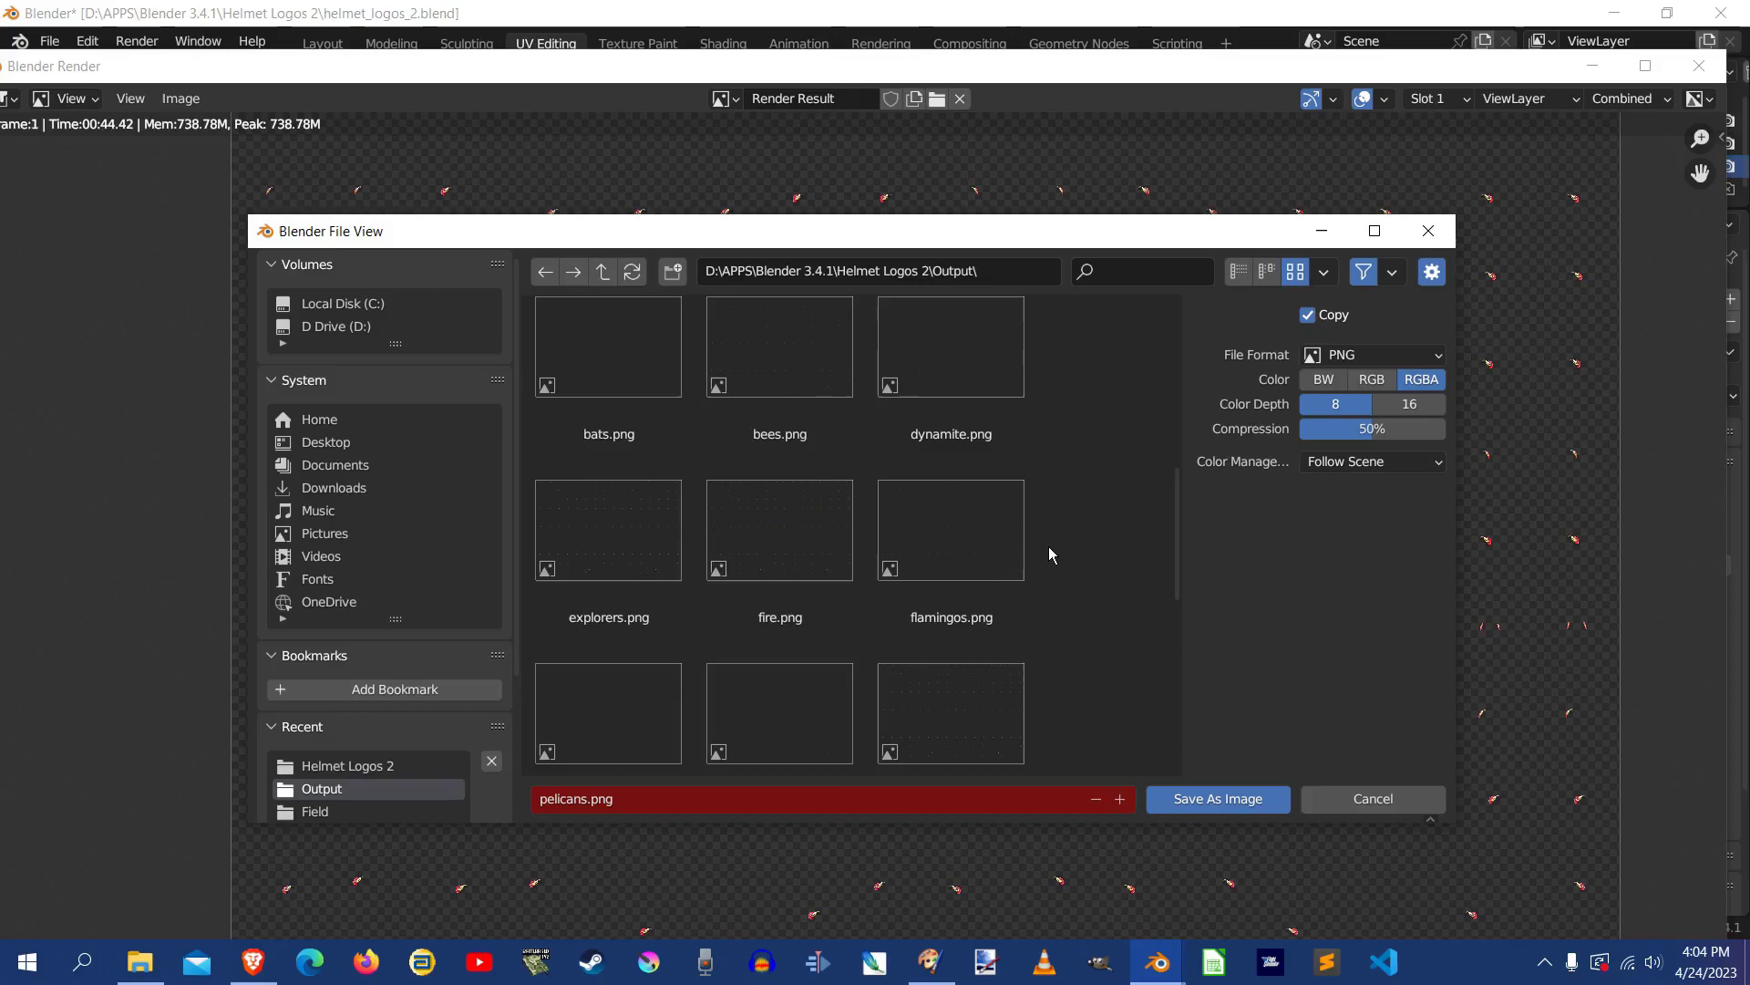
{"action": "scroll", "scroll_direction": "down", "scroll_amount": 3}
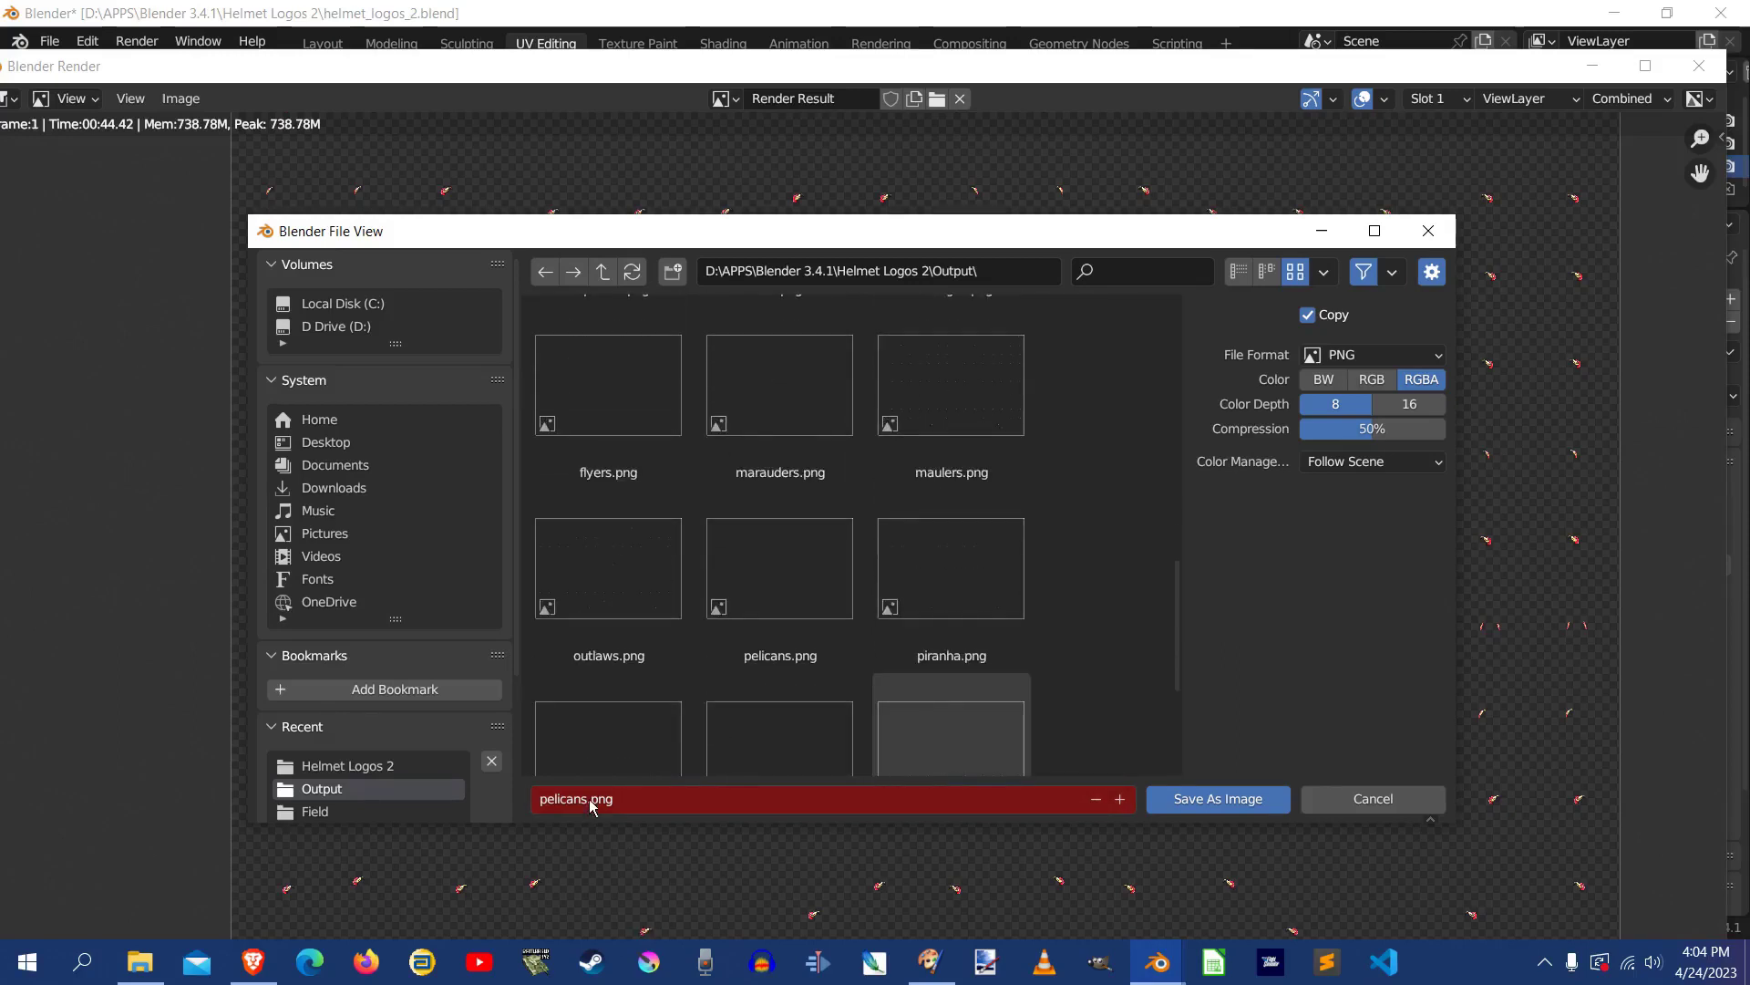
{"action": "mouse_move", "coordinate": [569, 811]}
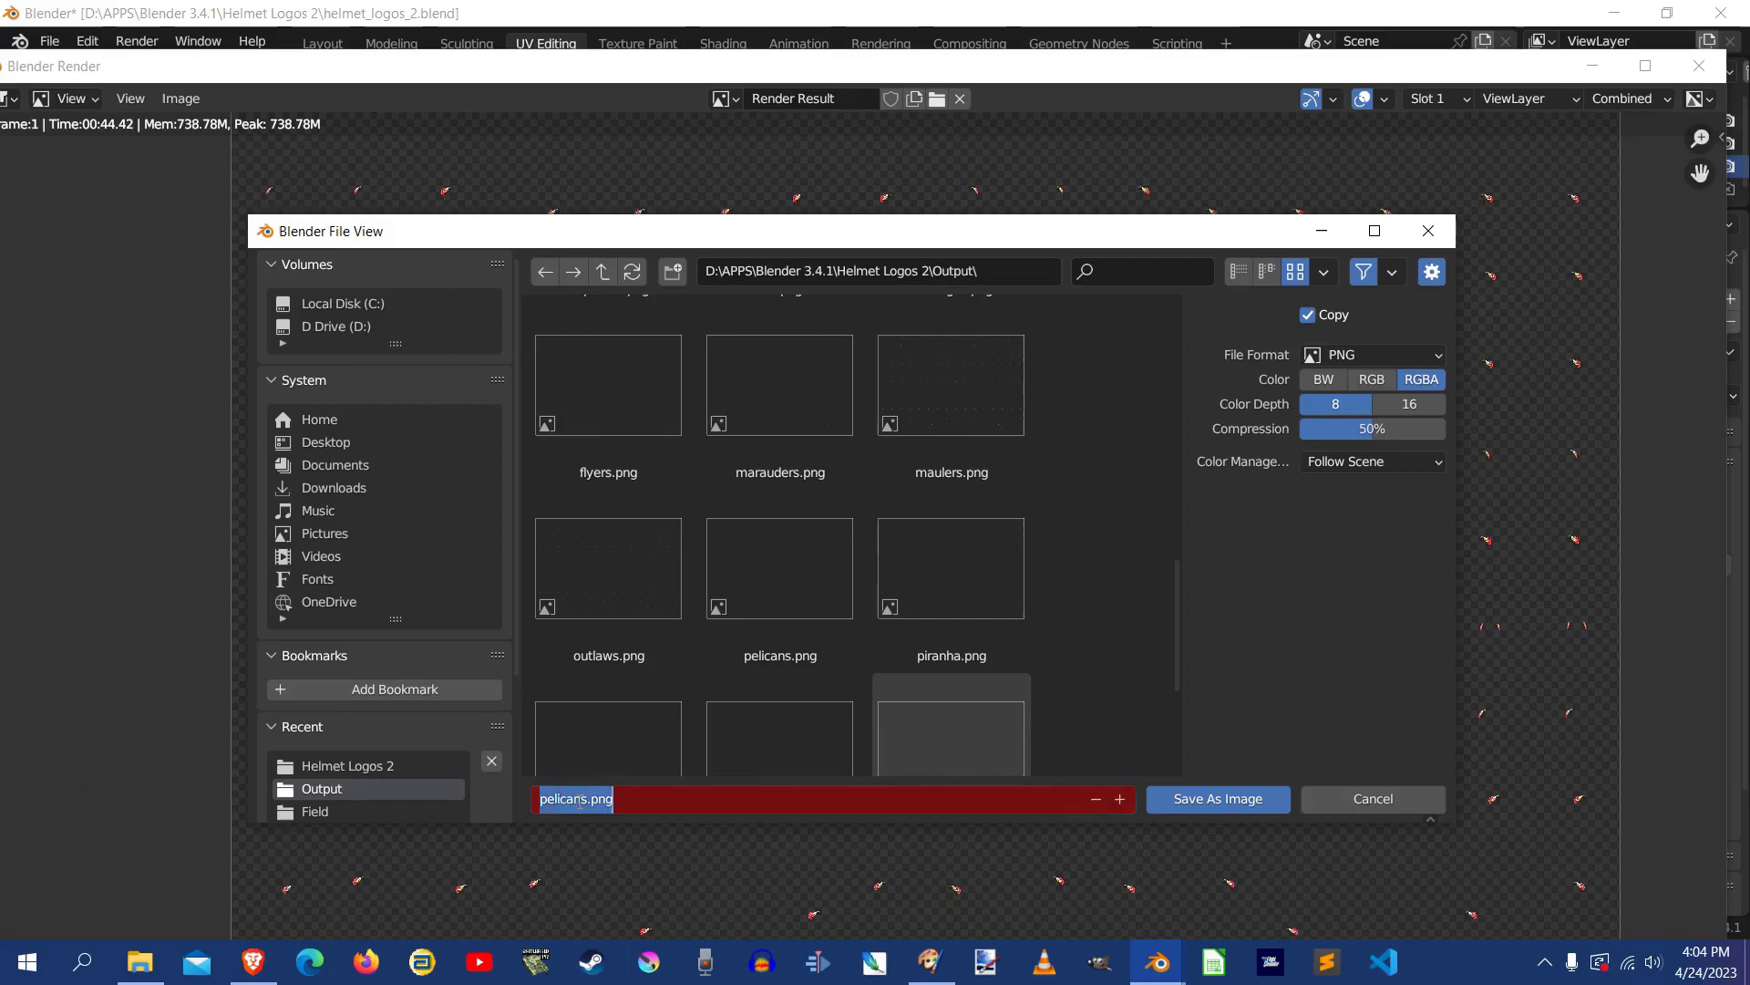
{"action": "left_click", "coordinate": [646, 798]}
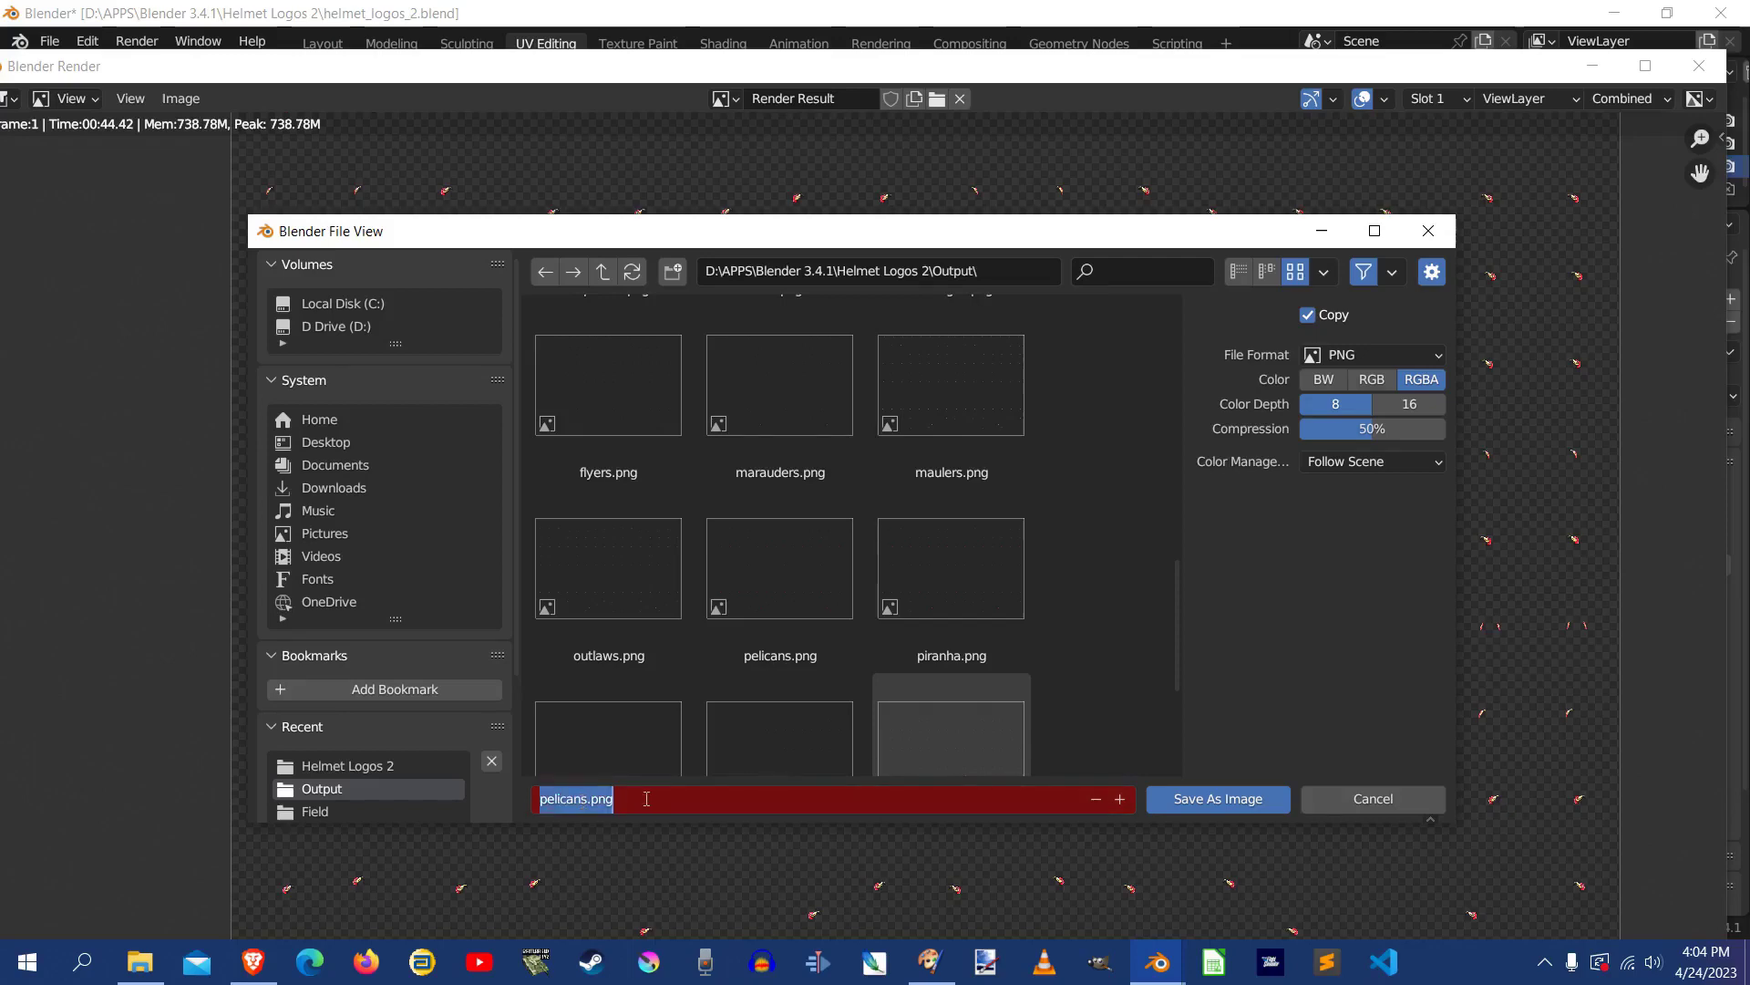
{"action": "left_click", "coordinate": [778, 567]}
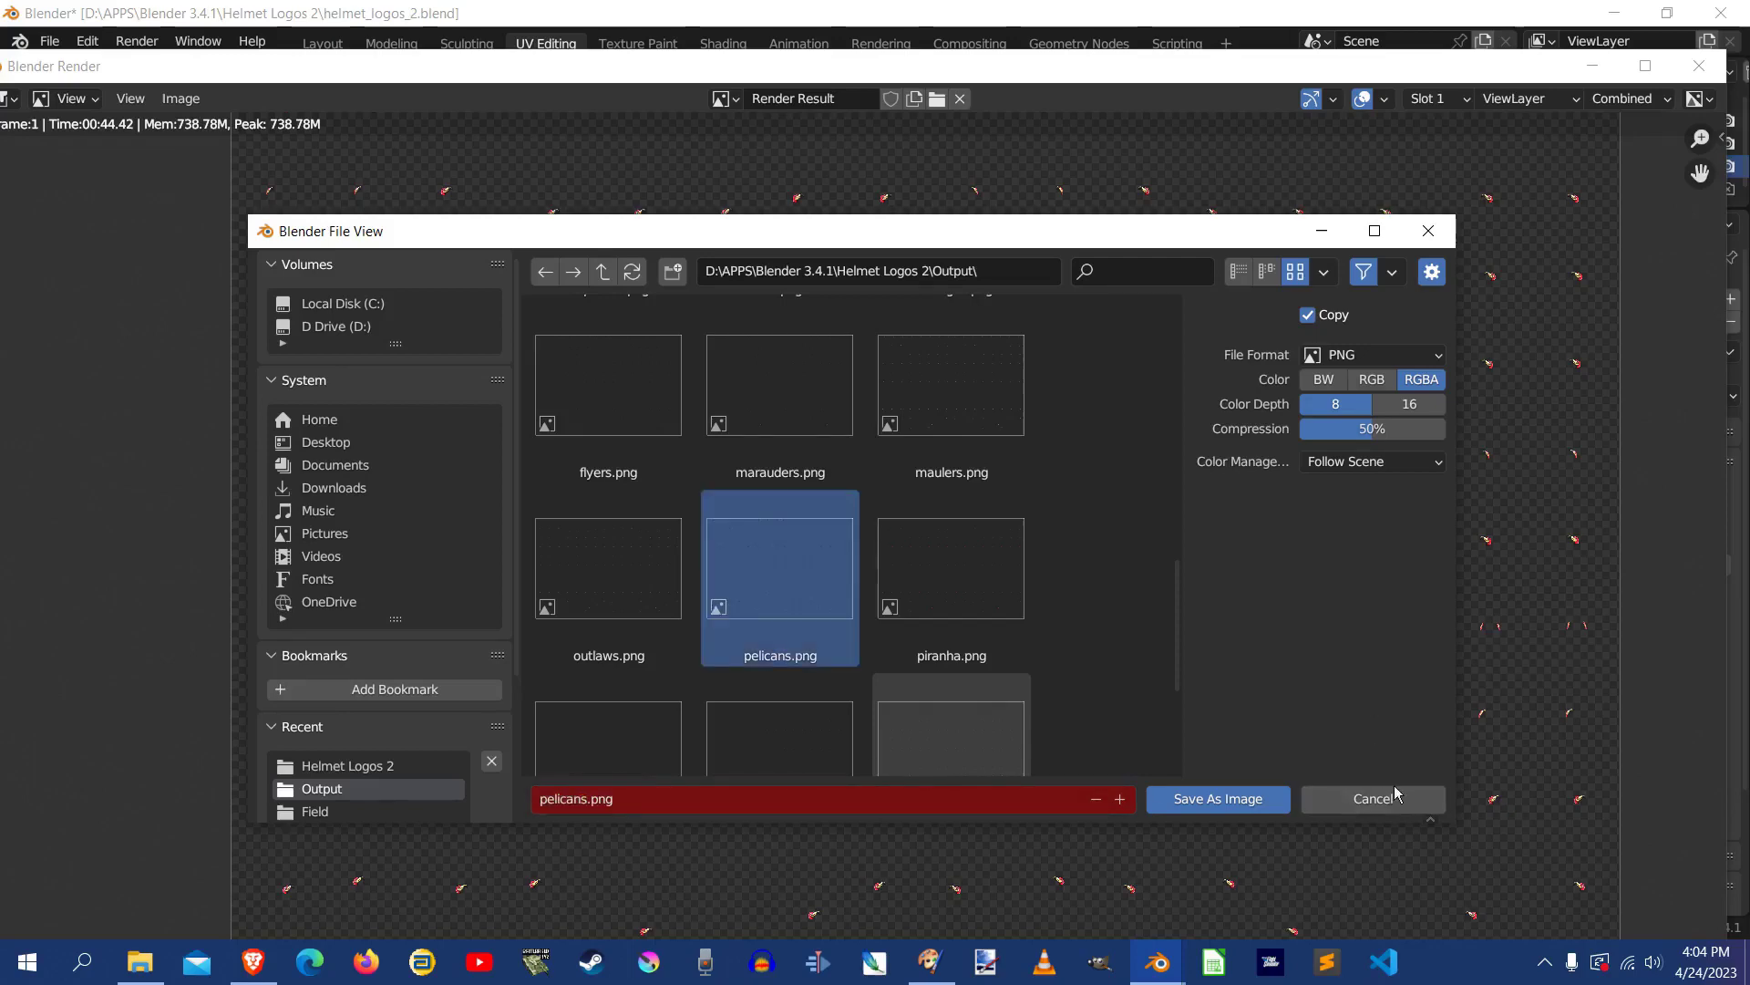
{"action": "left_click", "coordinate": [1369, 799]}
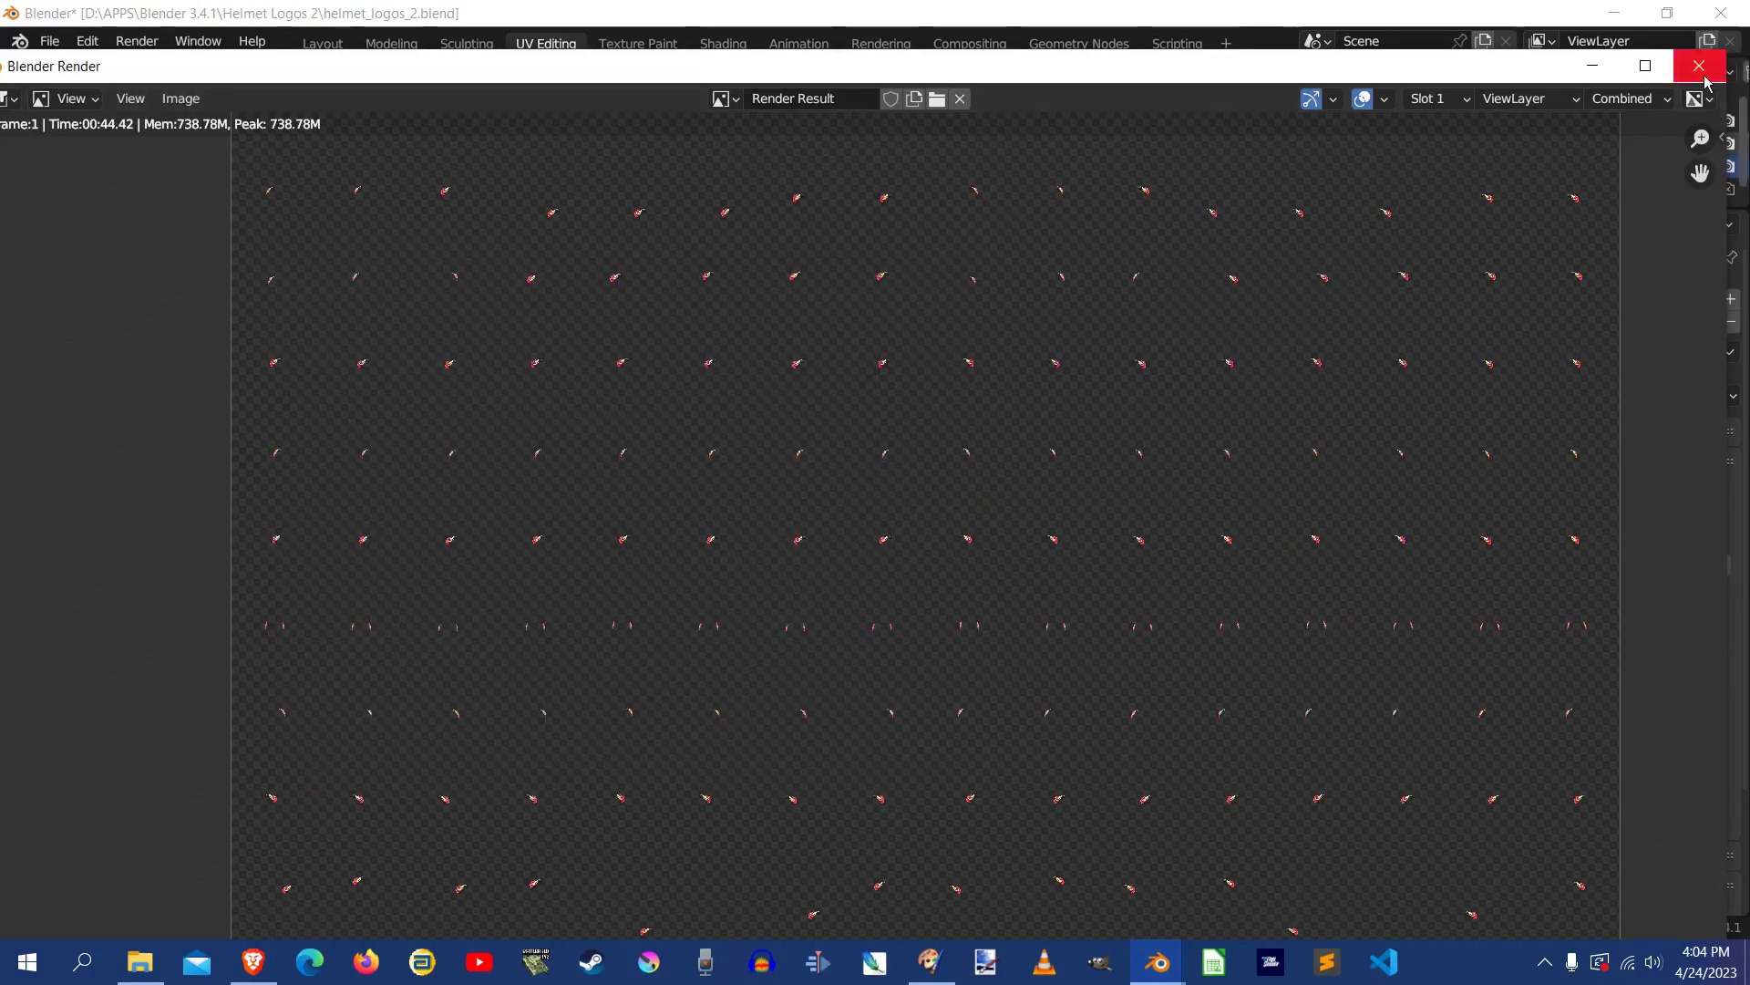
Close the render and load logo8.png as the helmet texture, putting the blue wolf on the helmets
{"action": "left_click", "coordinate": [1698, 65]}
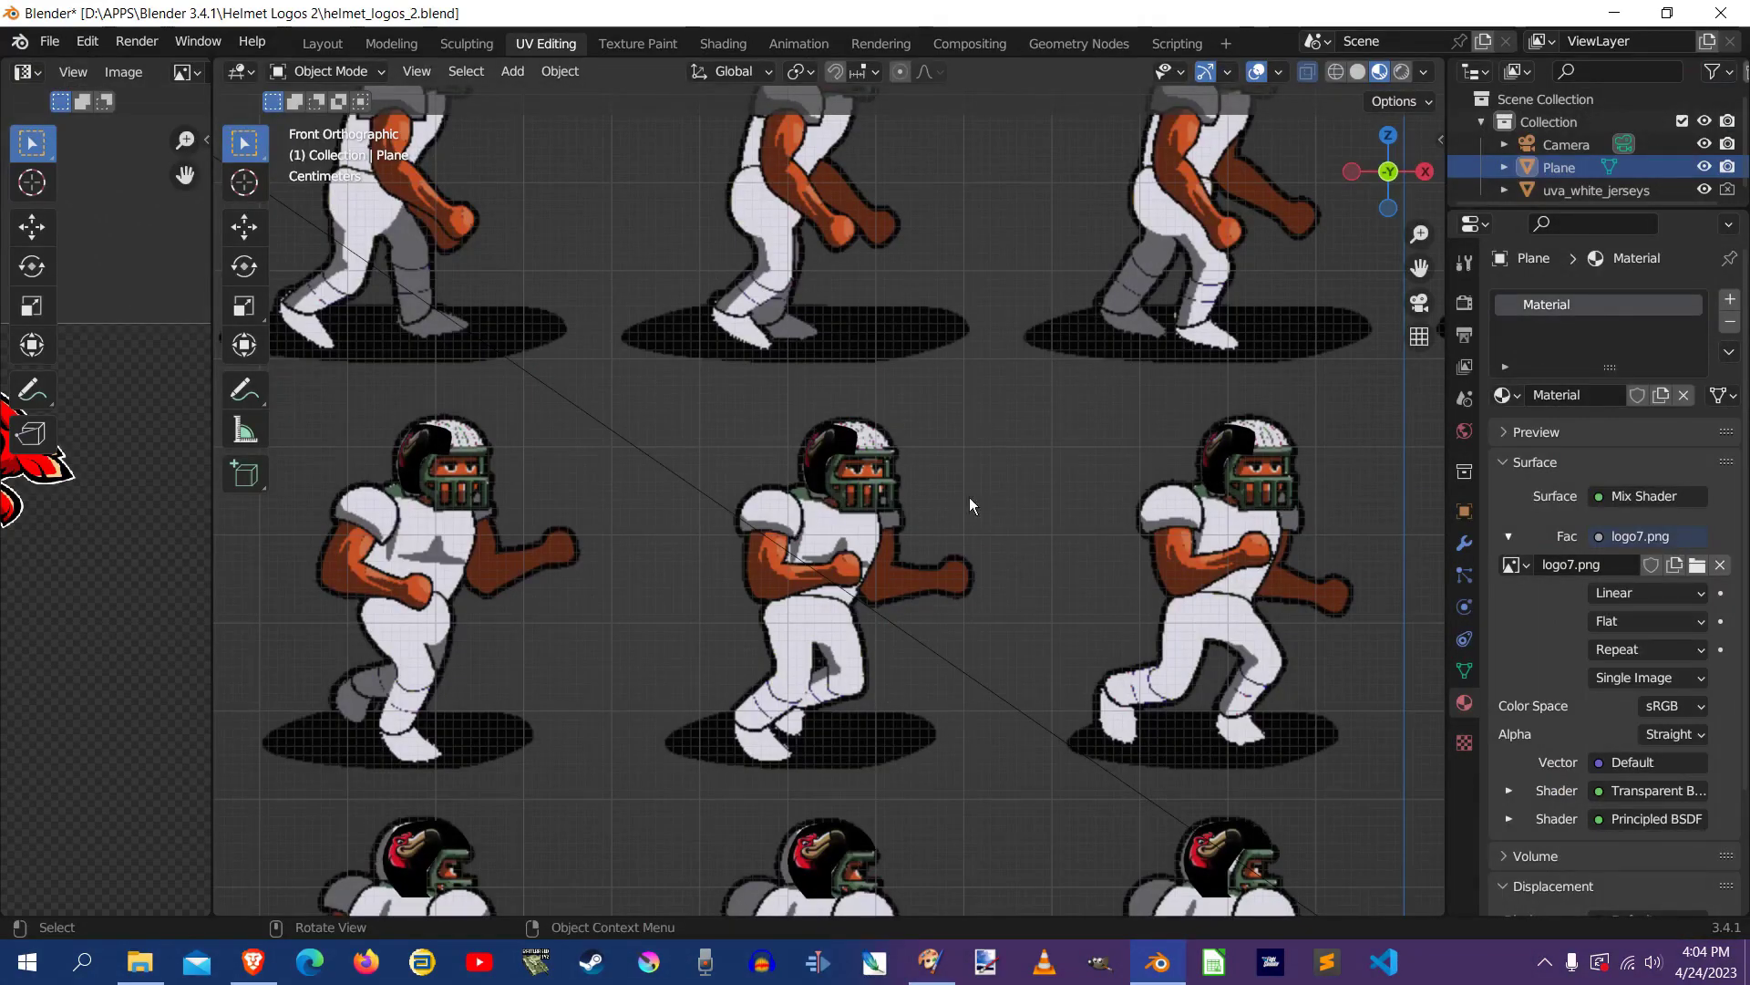
{"action": "mouse_move", "coordinate": [1514, 536]}
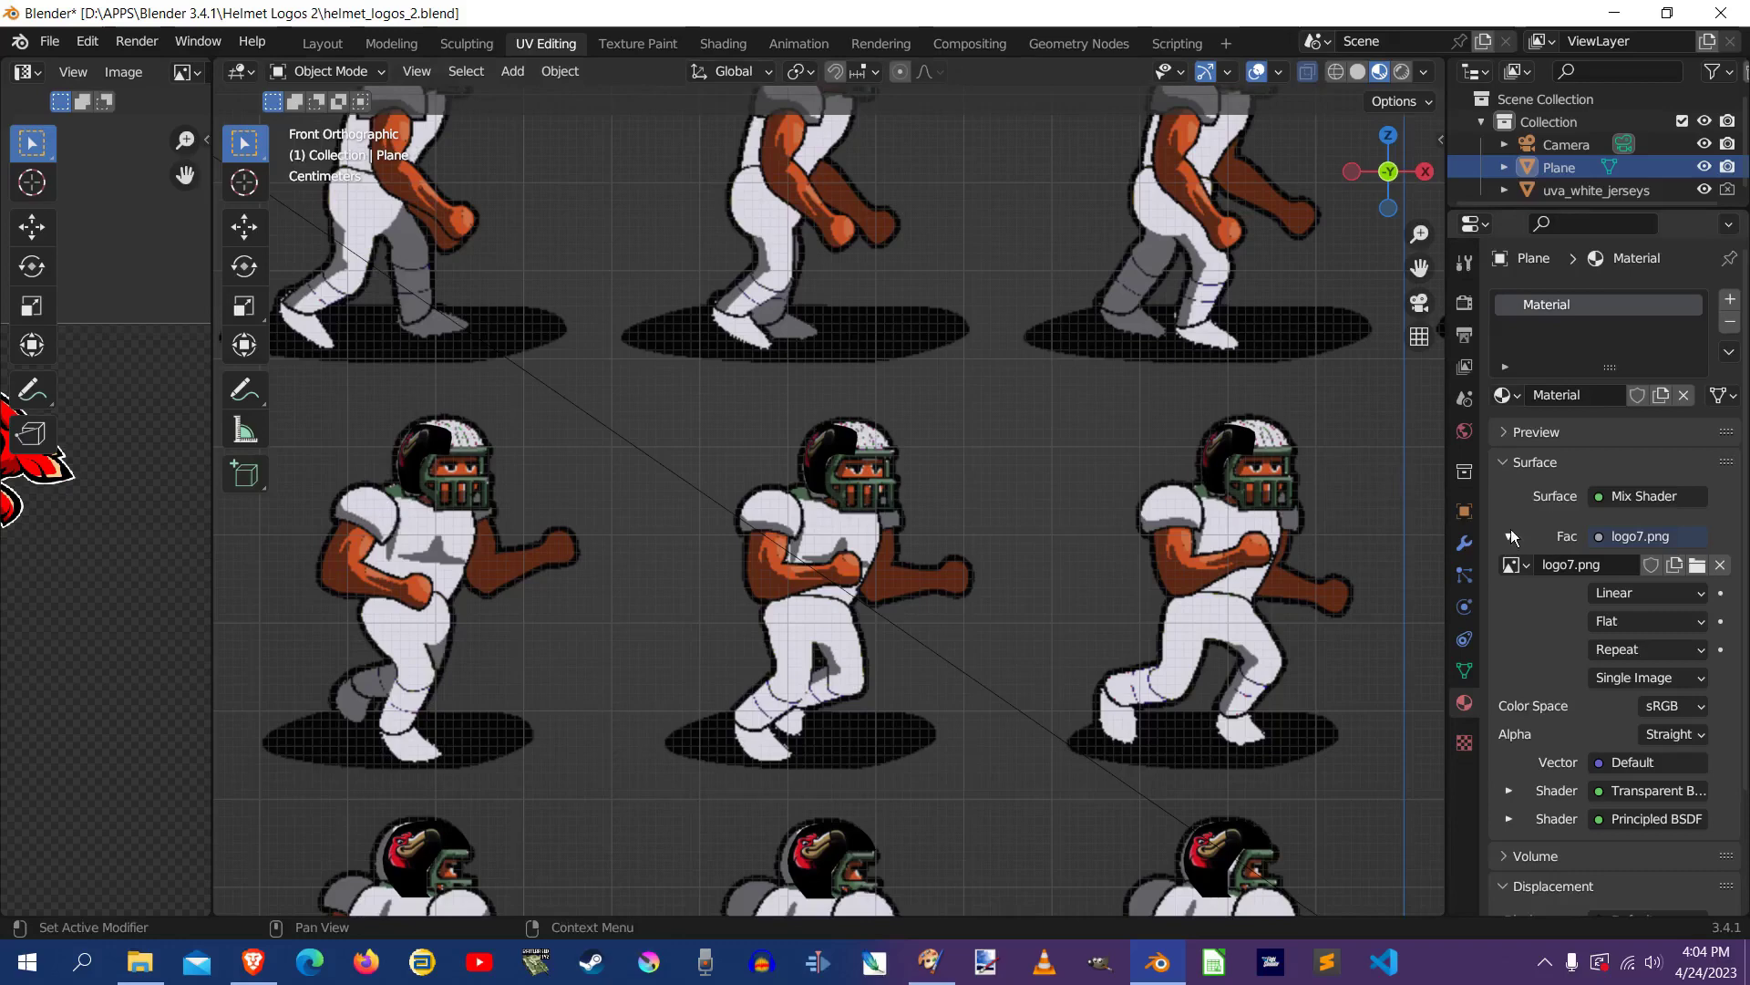
{"action": "left_click", "coordinate": [1698, 563]}
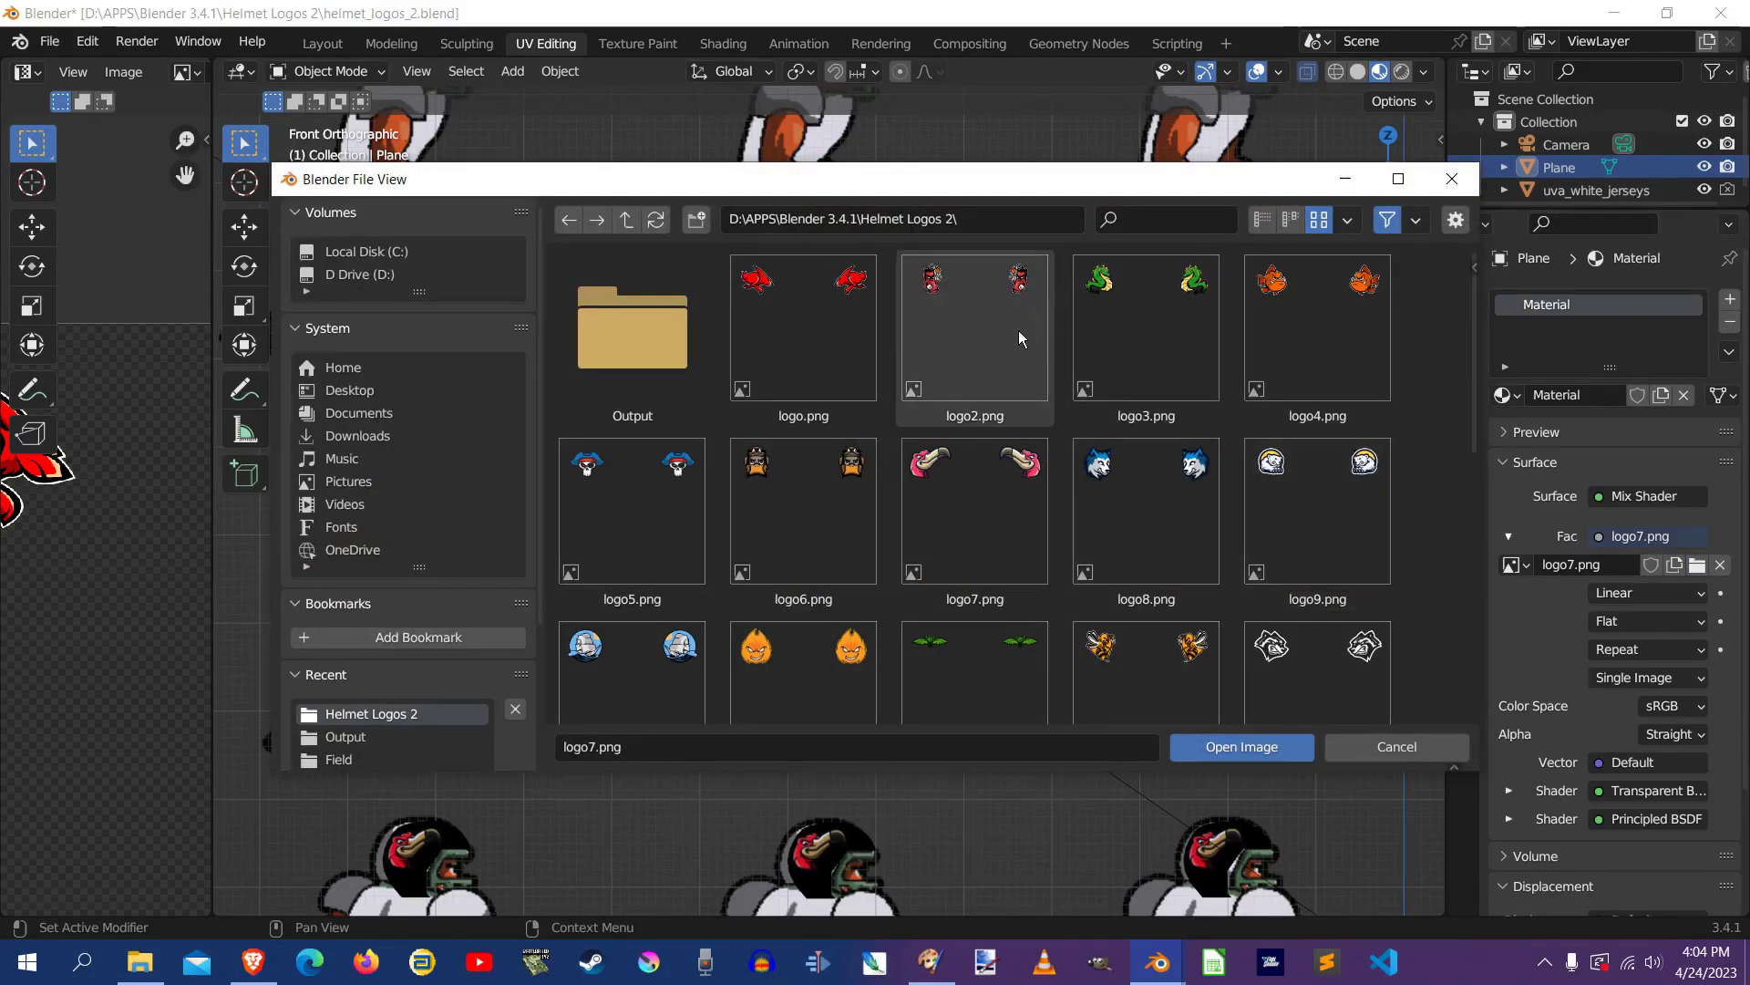
{"action": "left_click", "coordinate": [1145, 509]}
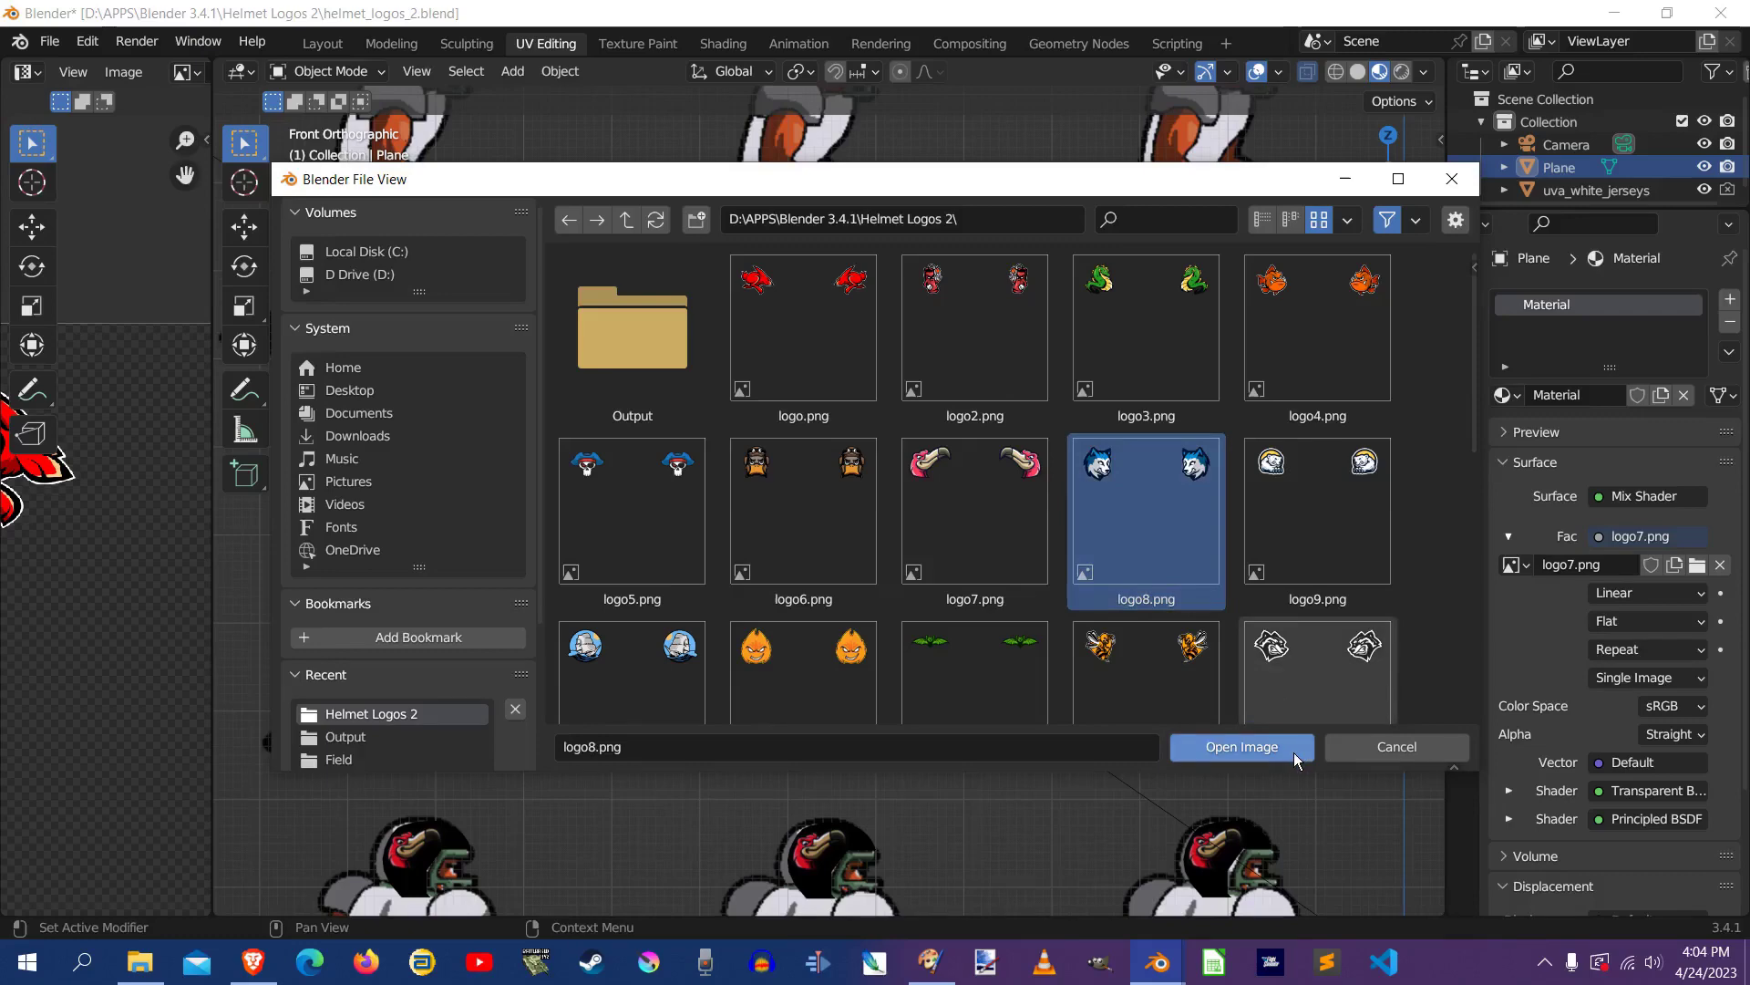
{"action": "left_click", "coordinate": [1240, 747]}
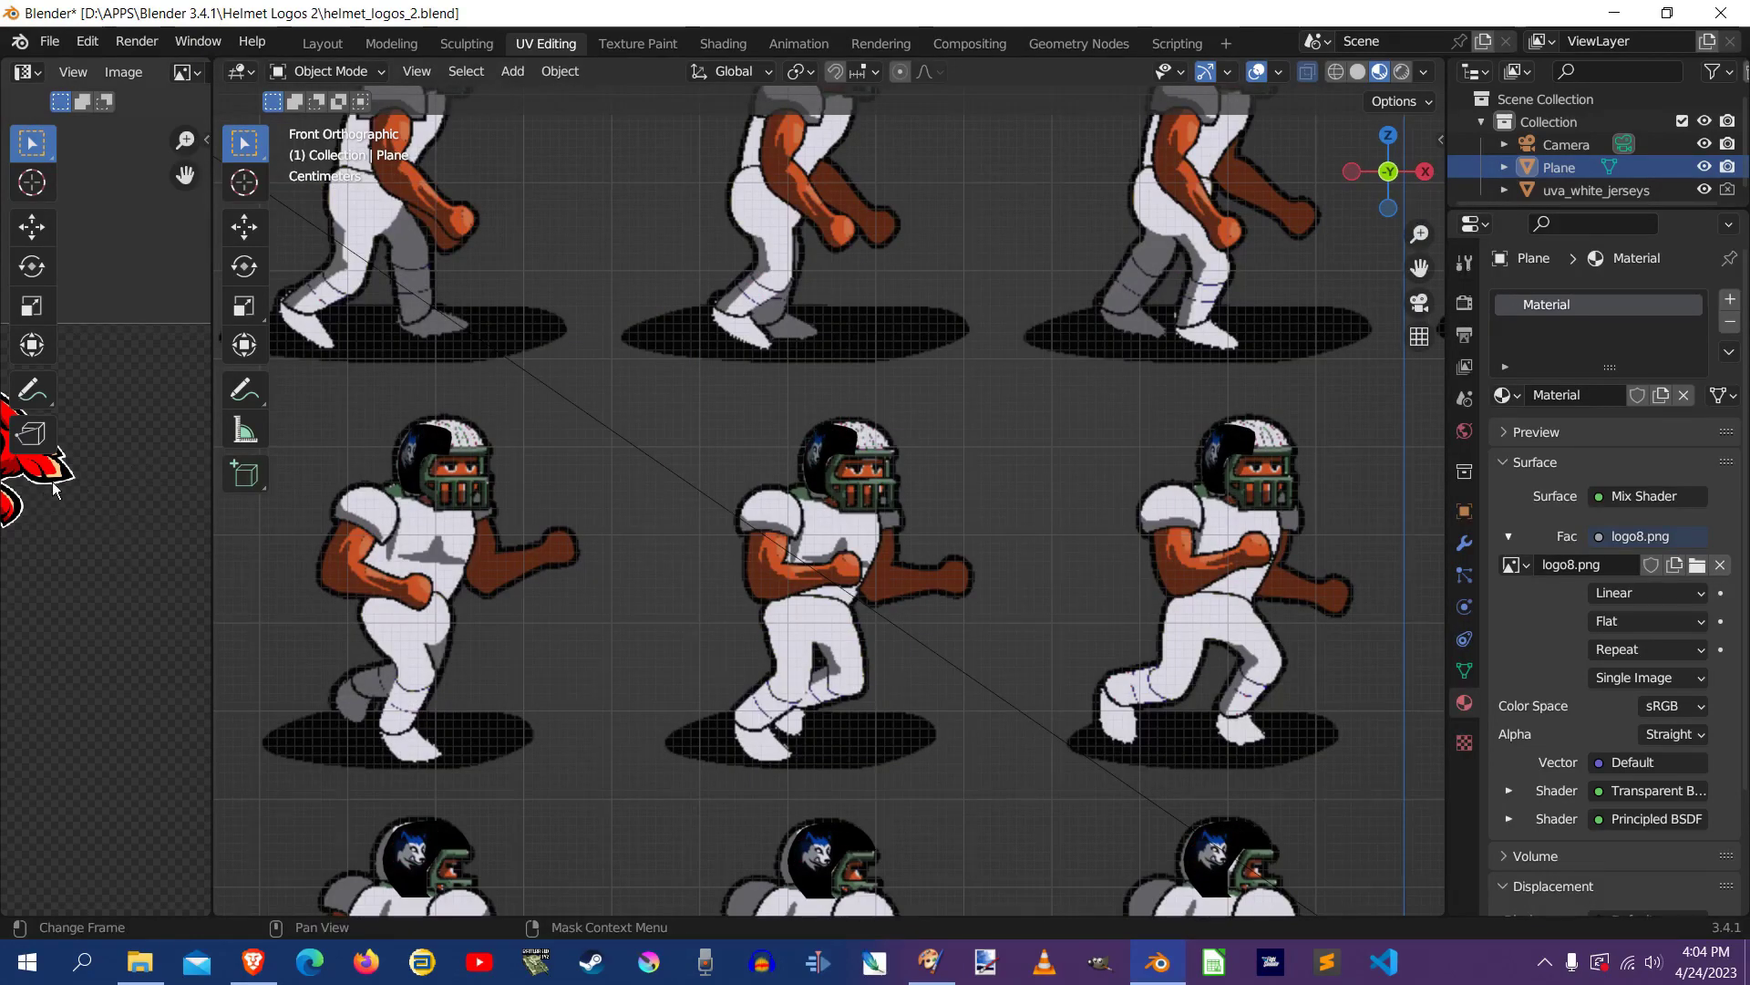
{"action": "mouse_move", "coordinate": [1605, 589]}
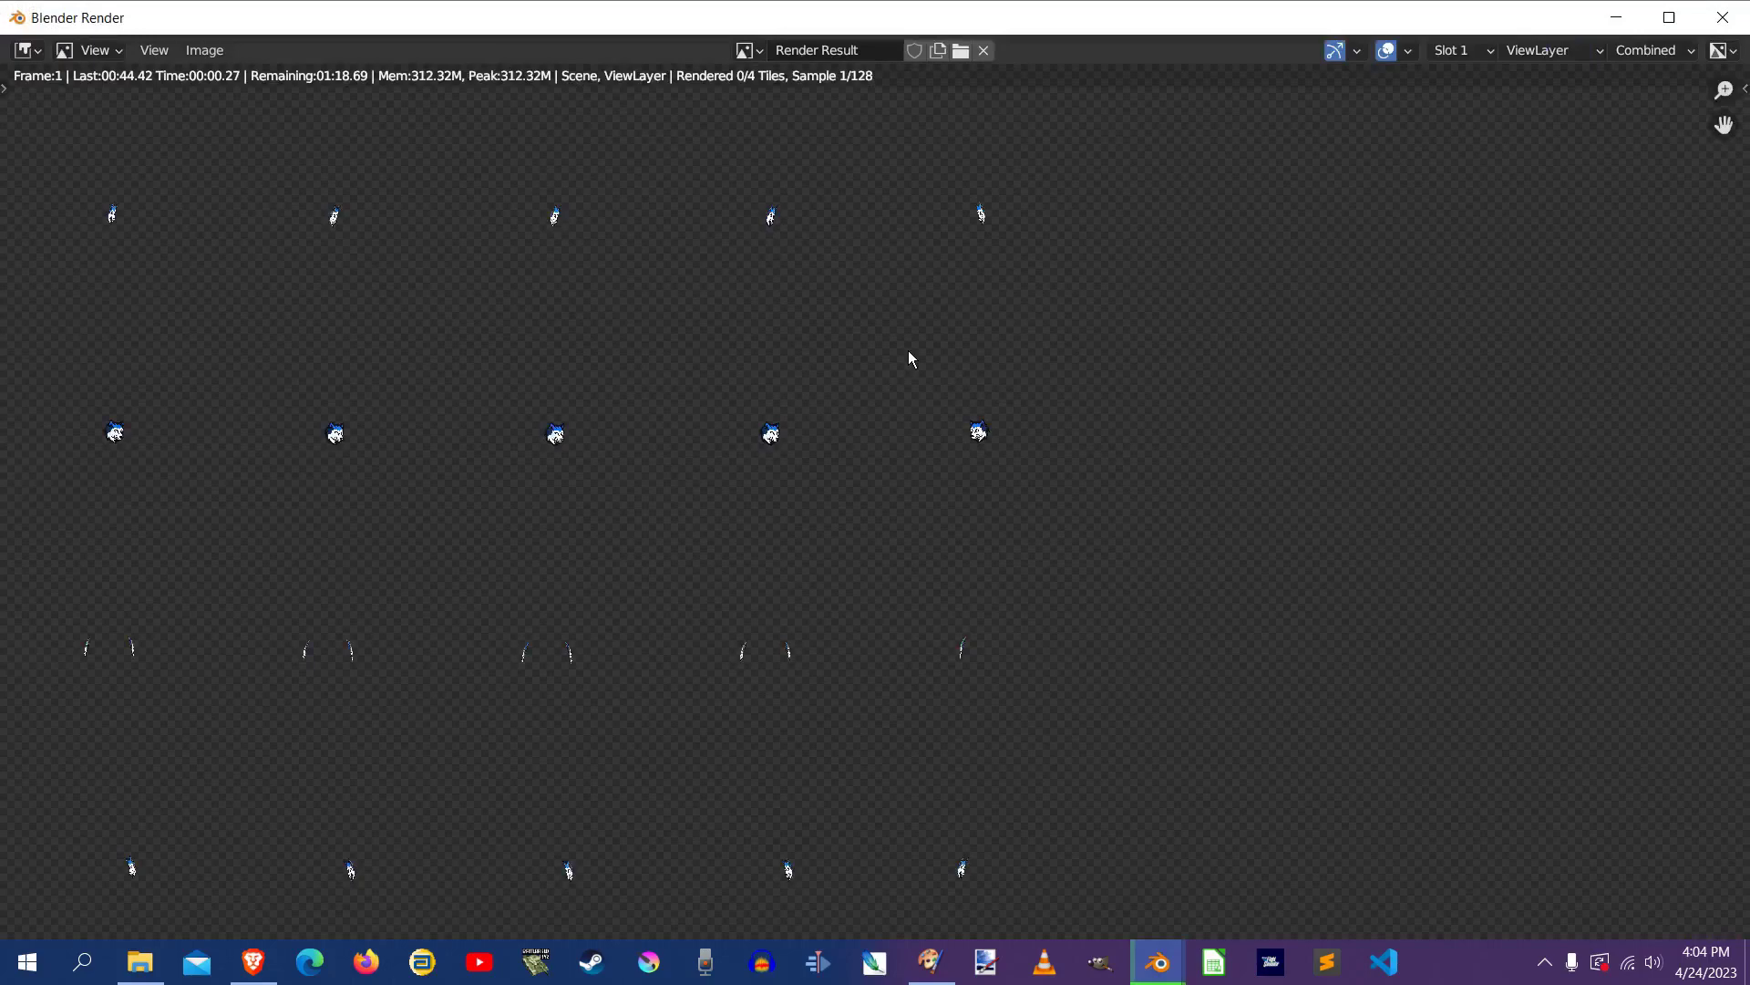
{"action": "mouse_move", "coordinate": [1403, 374]}
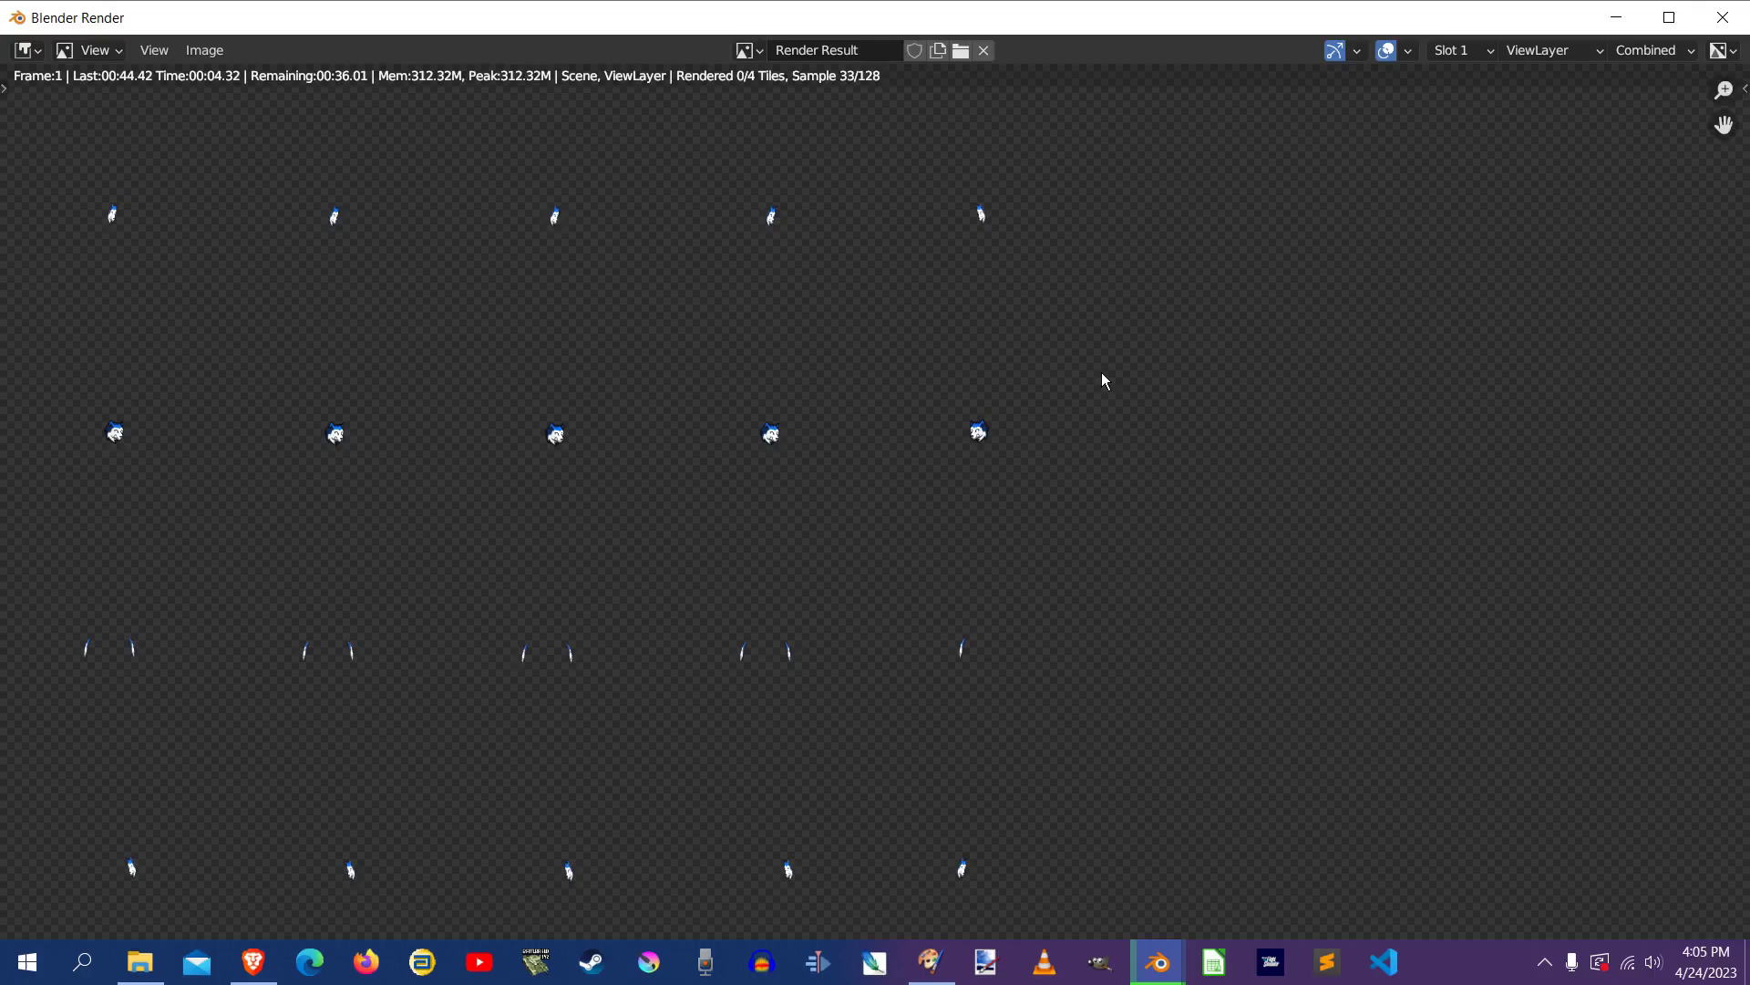
Return to the scene while the blue wolf render completes, briefly checking the logos in the image editor
{"action": "left_click", "coordinate": [204, 49]}
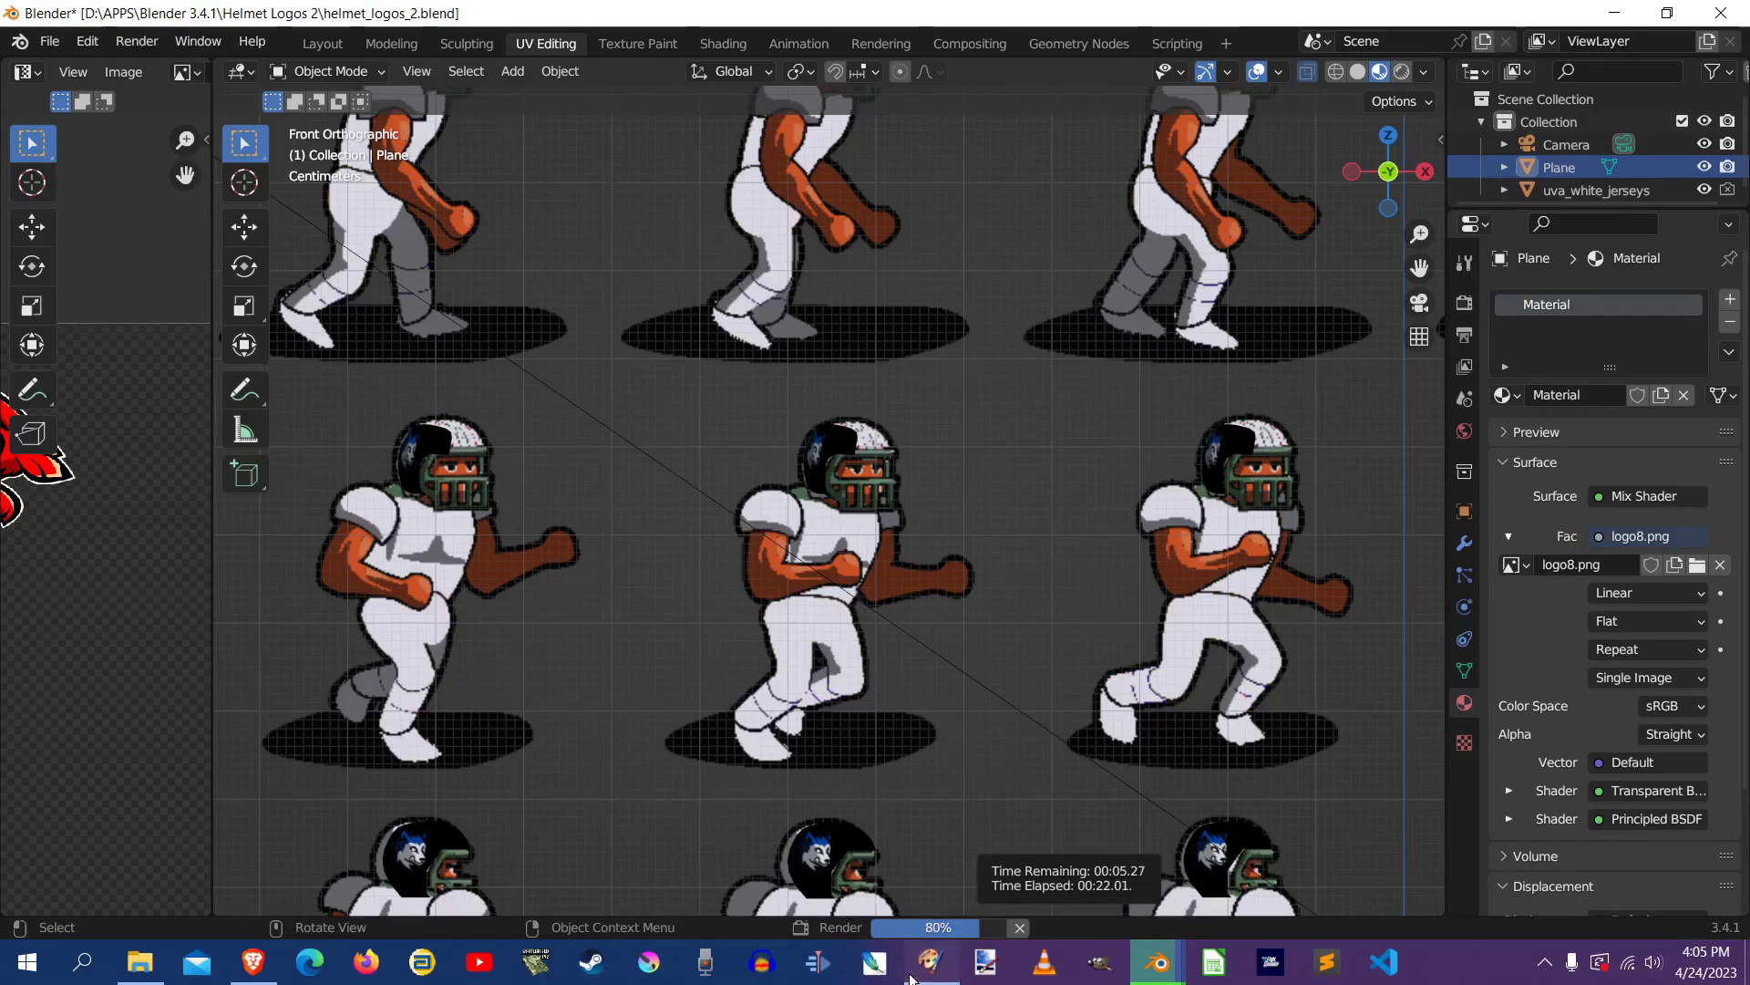
{"action": "left_click", "coordinate": [930, 961]}
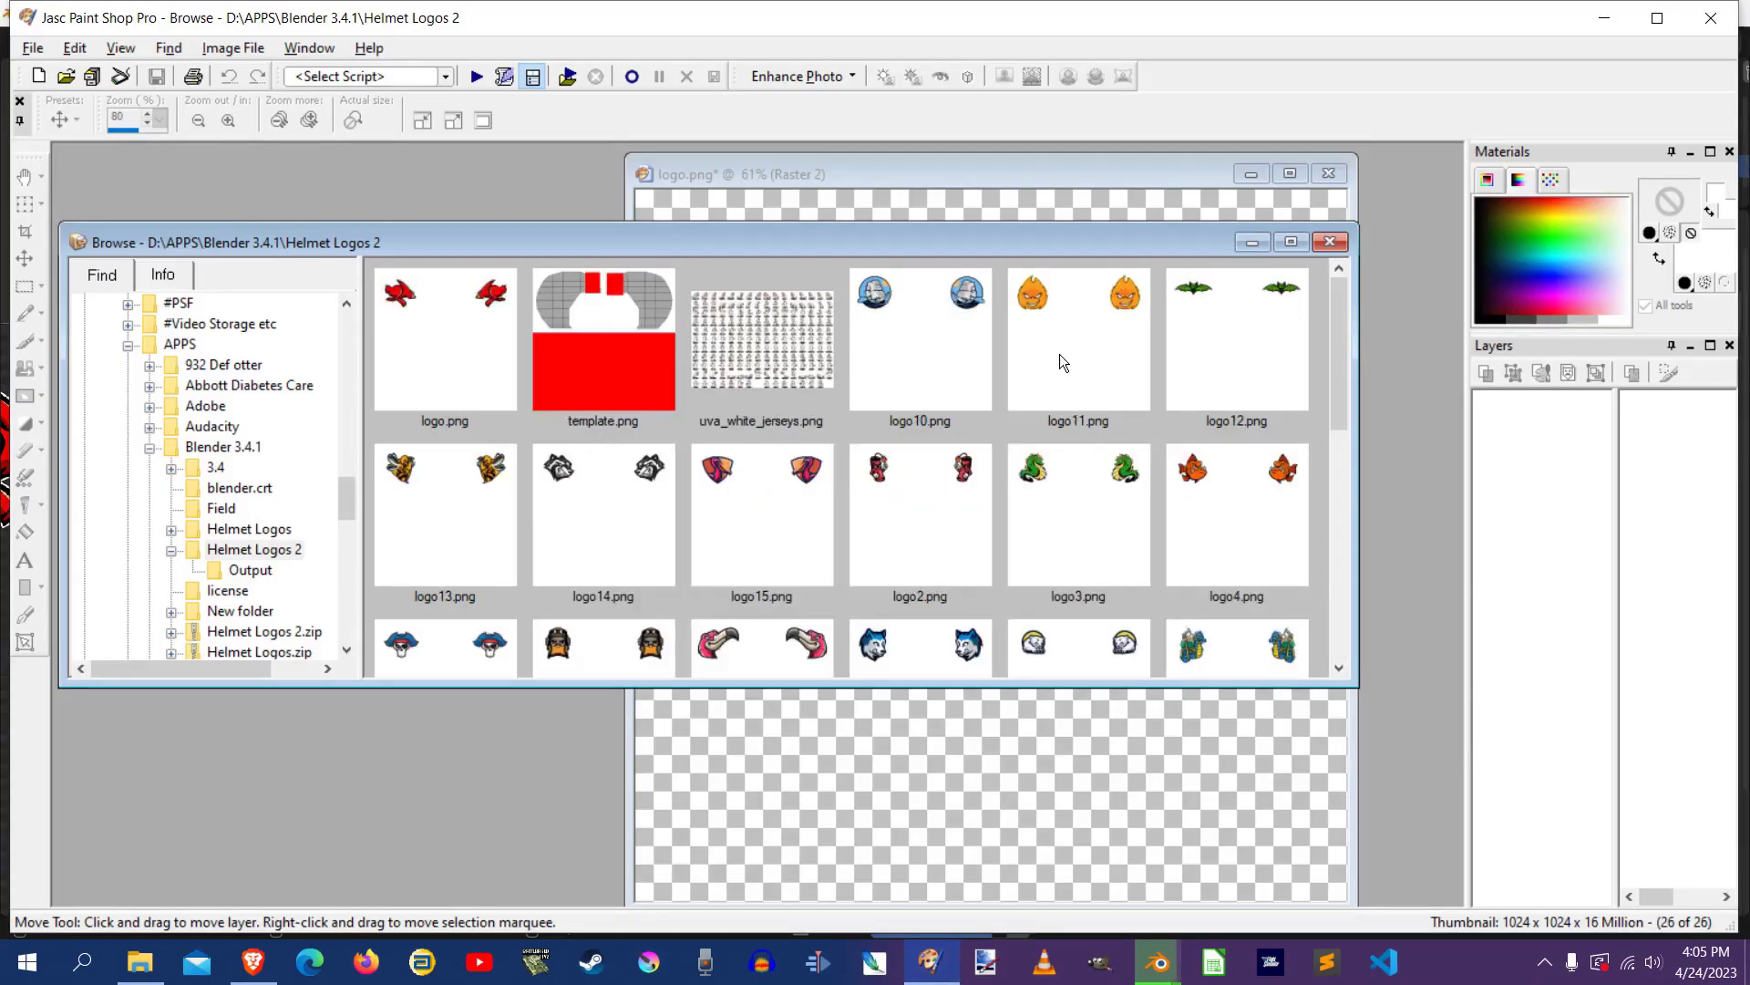
{"action": "scroll", "scroll_direction": "down", "scroll_amount": 3}
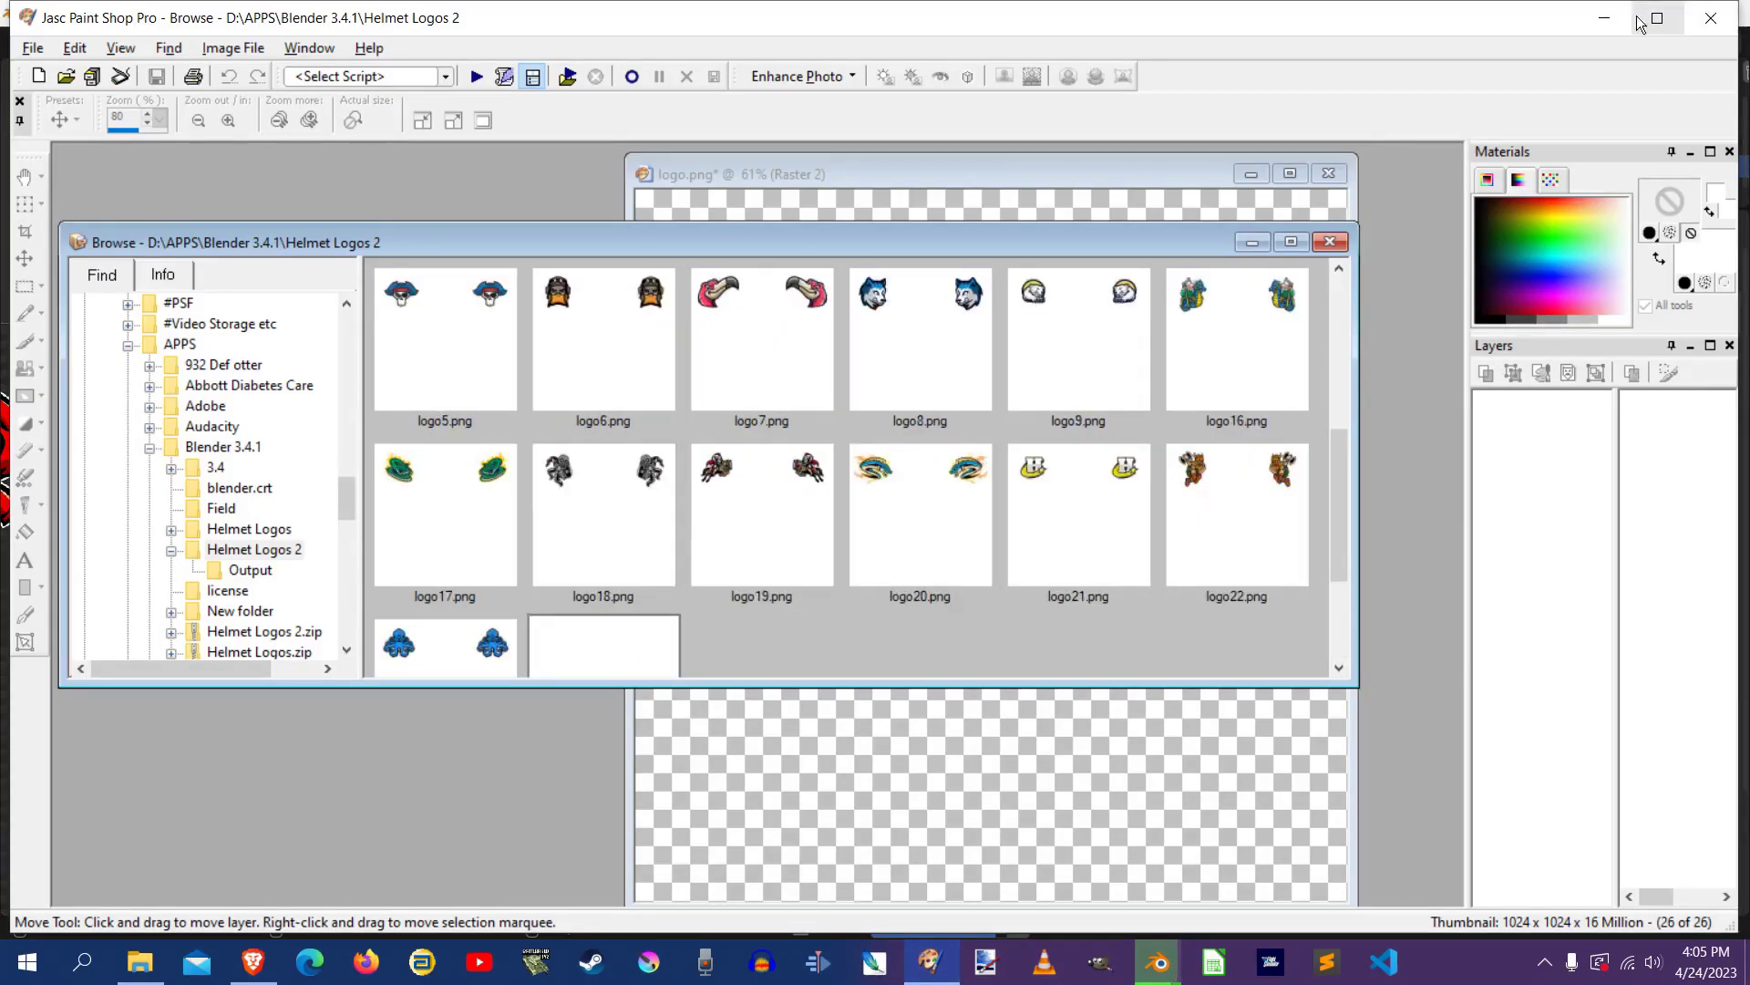
{"action": "left_click", "coordinate": [1156, 961]}
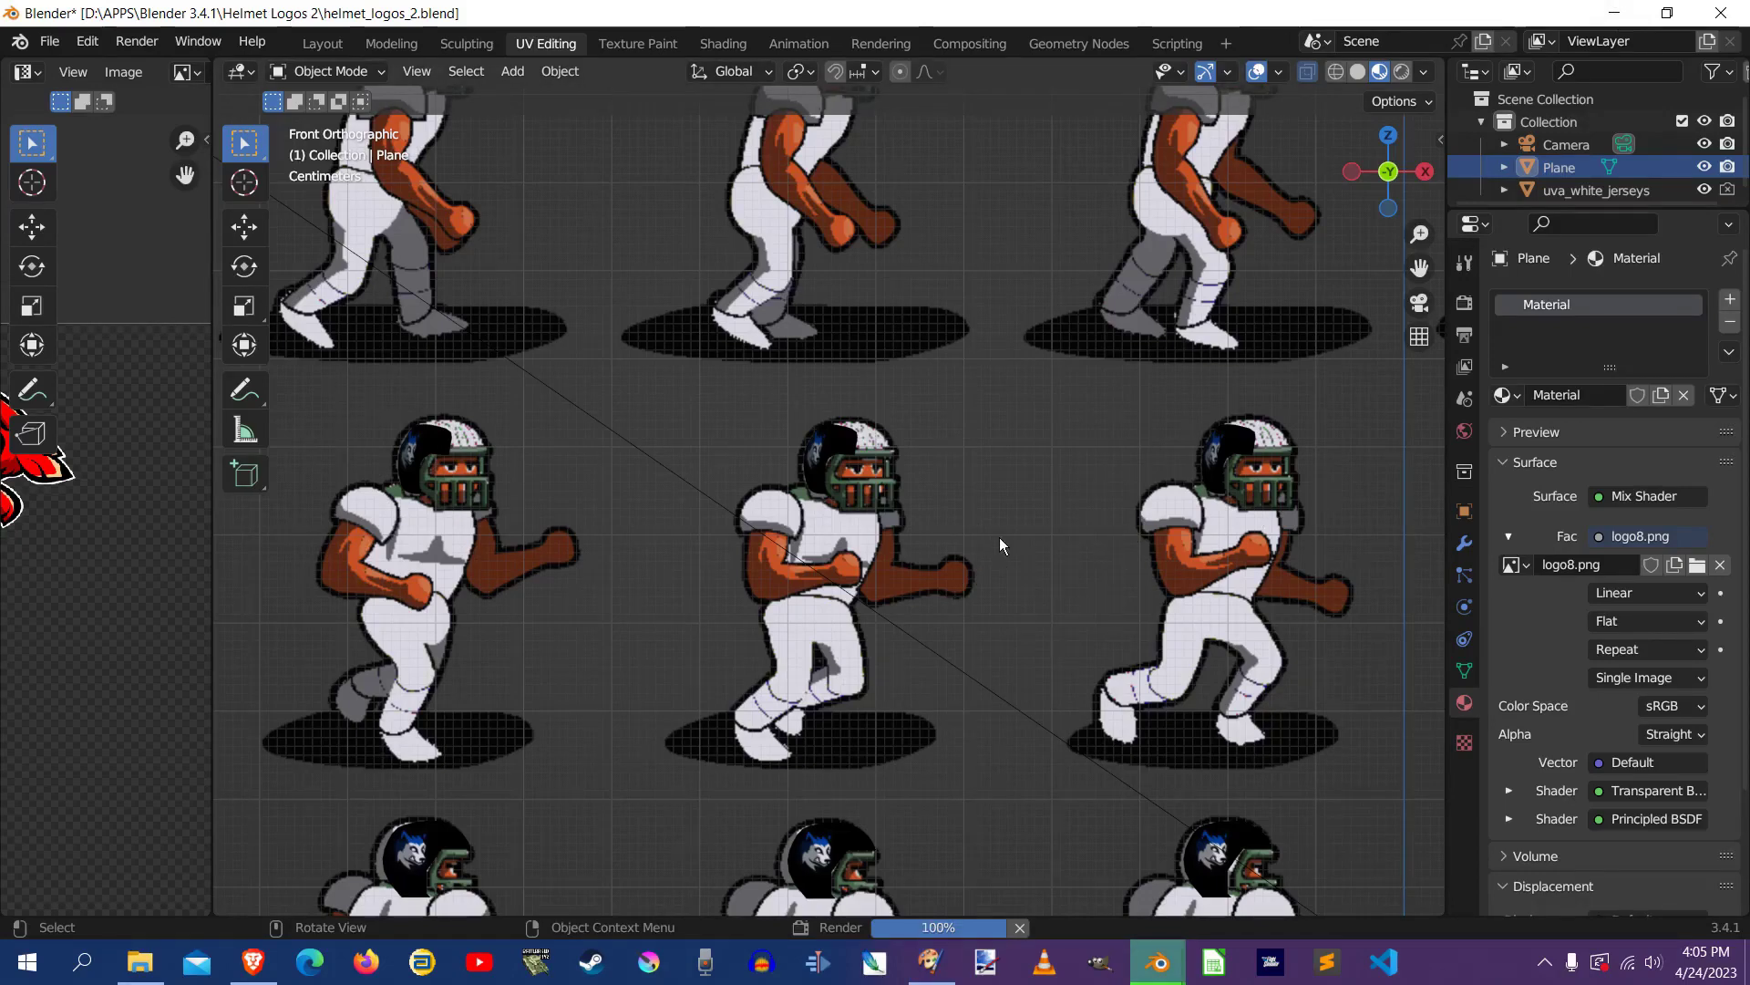
{"action": "mouse_move", "coordinate": [746, 549]}
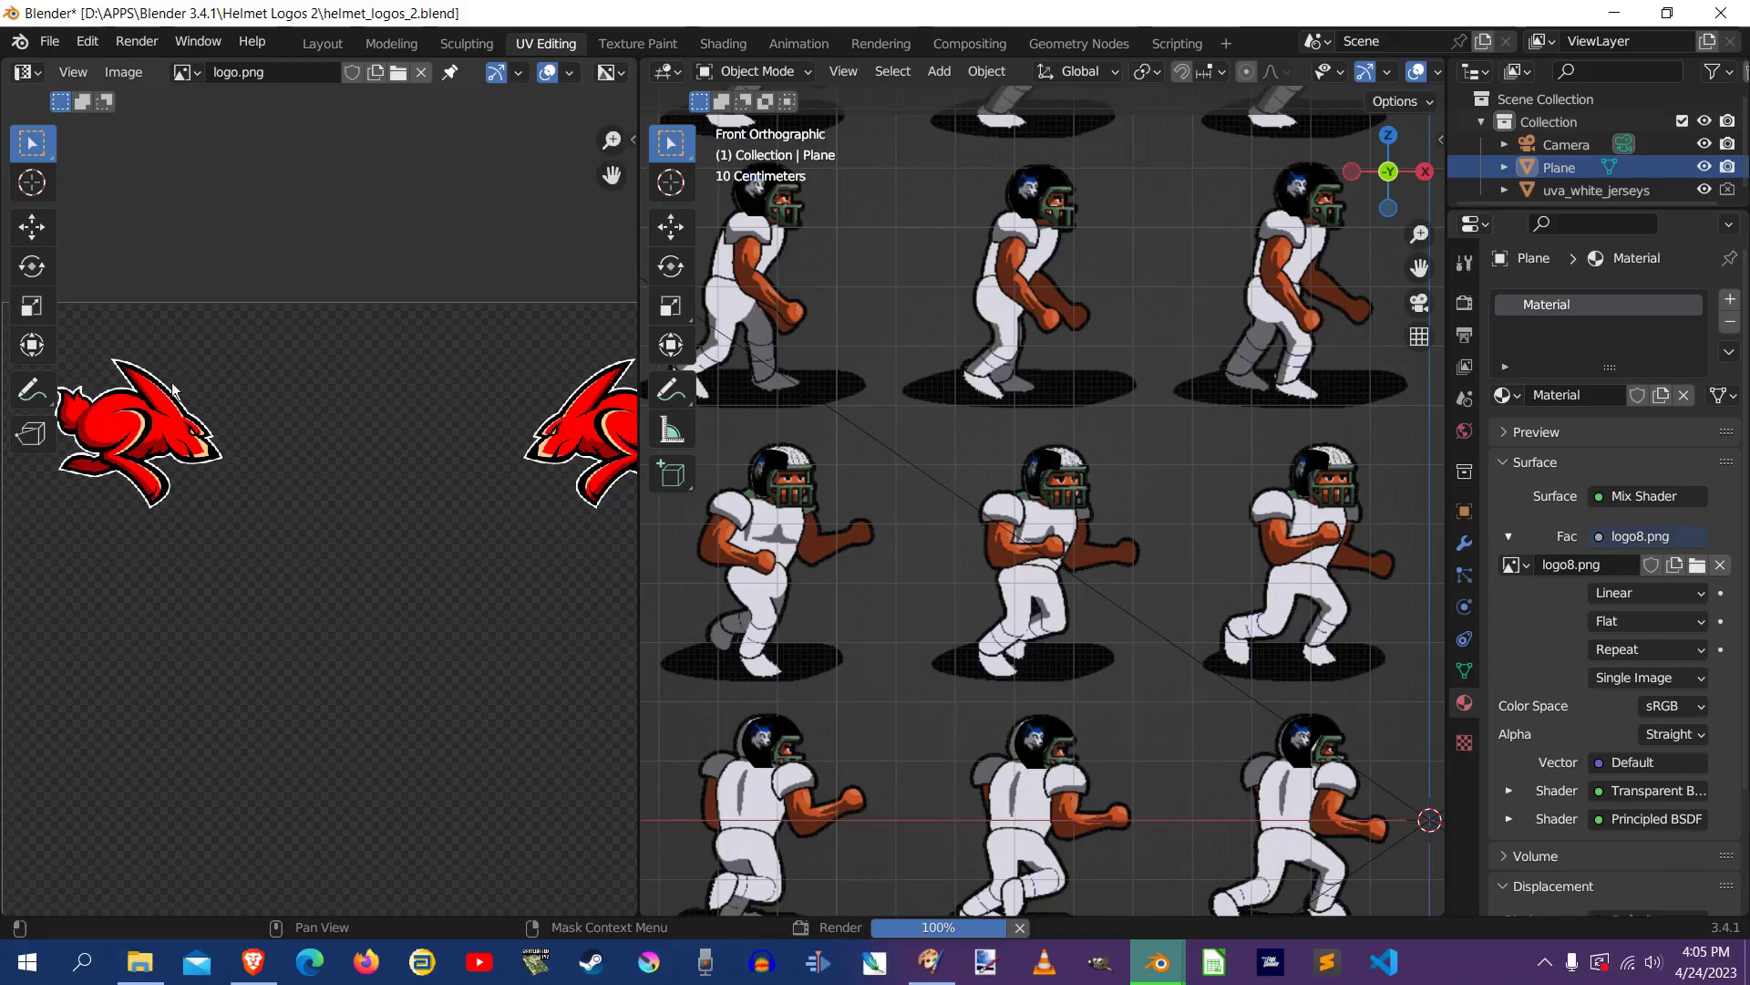
{"action": "mouse_move", "coordinate": [589, 331]}
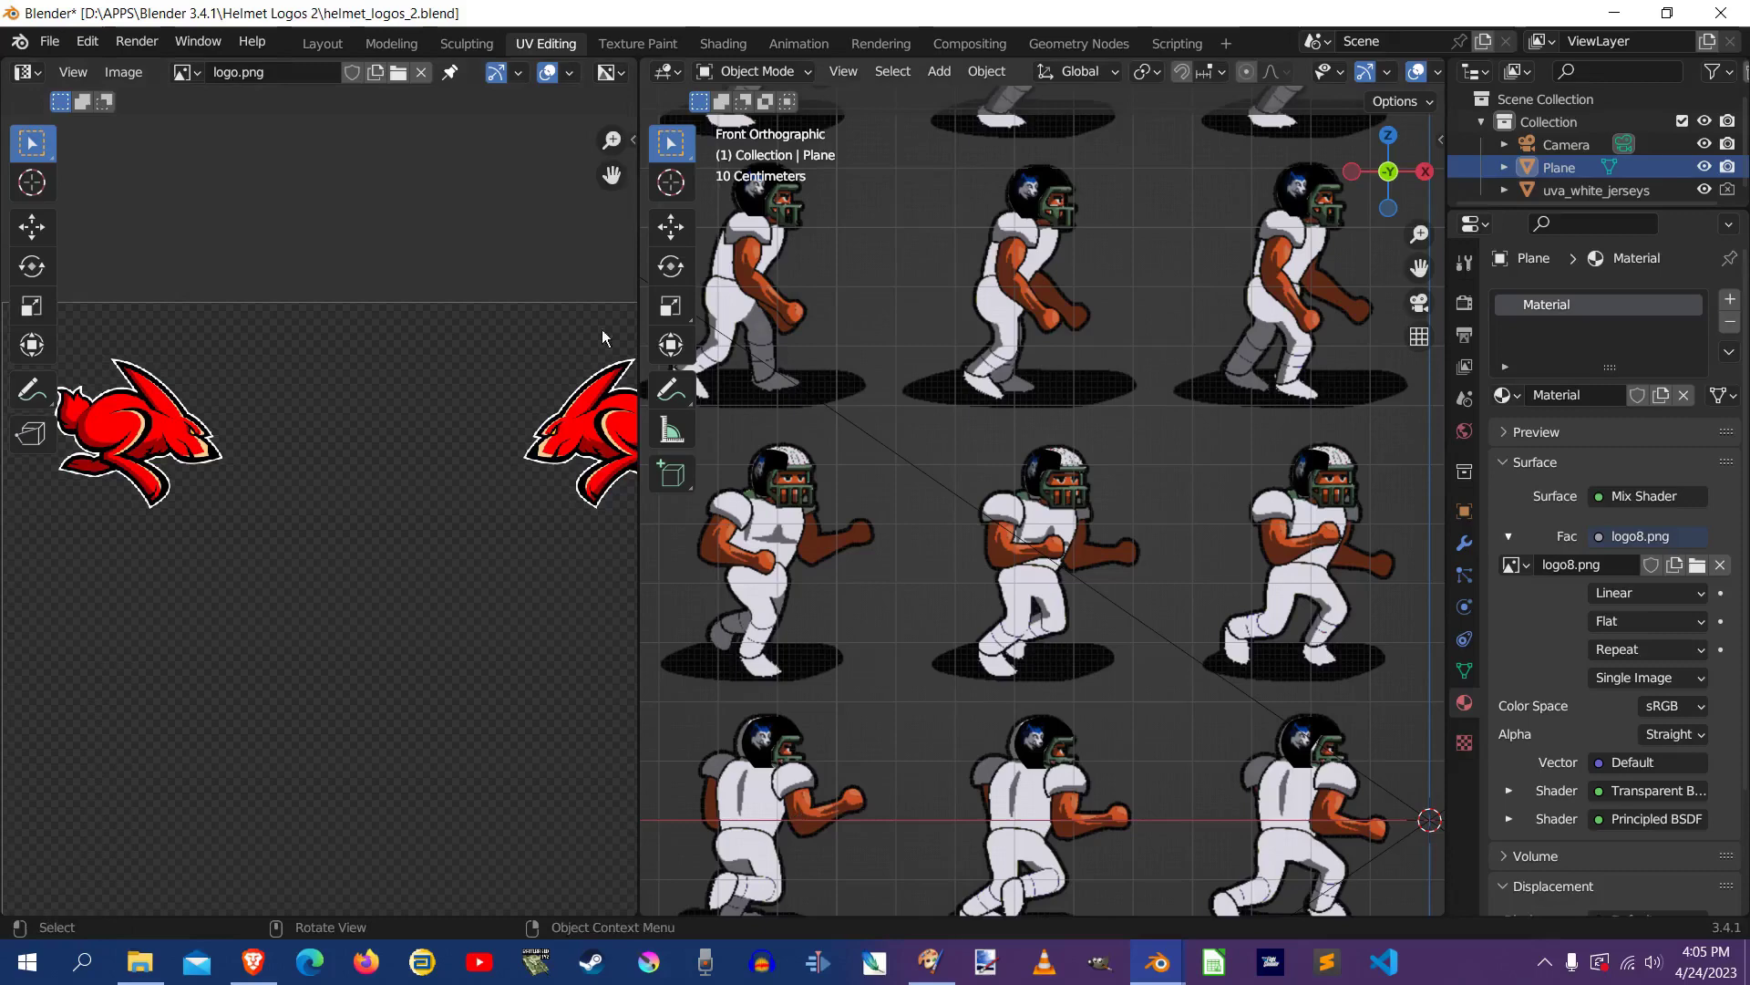
{"action": "mouse_move", "coordinate": [445, 527]}
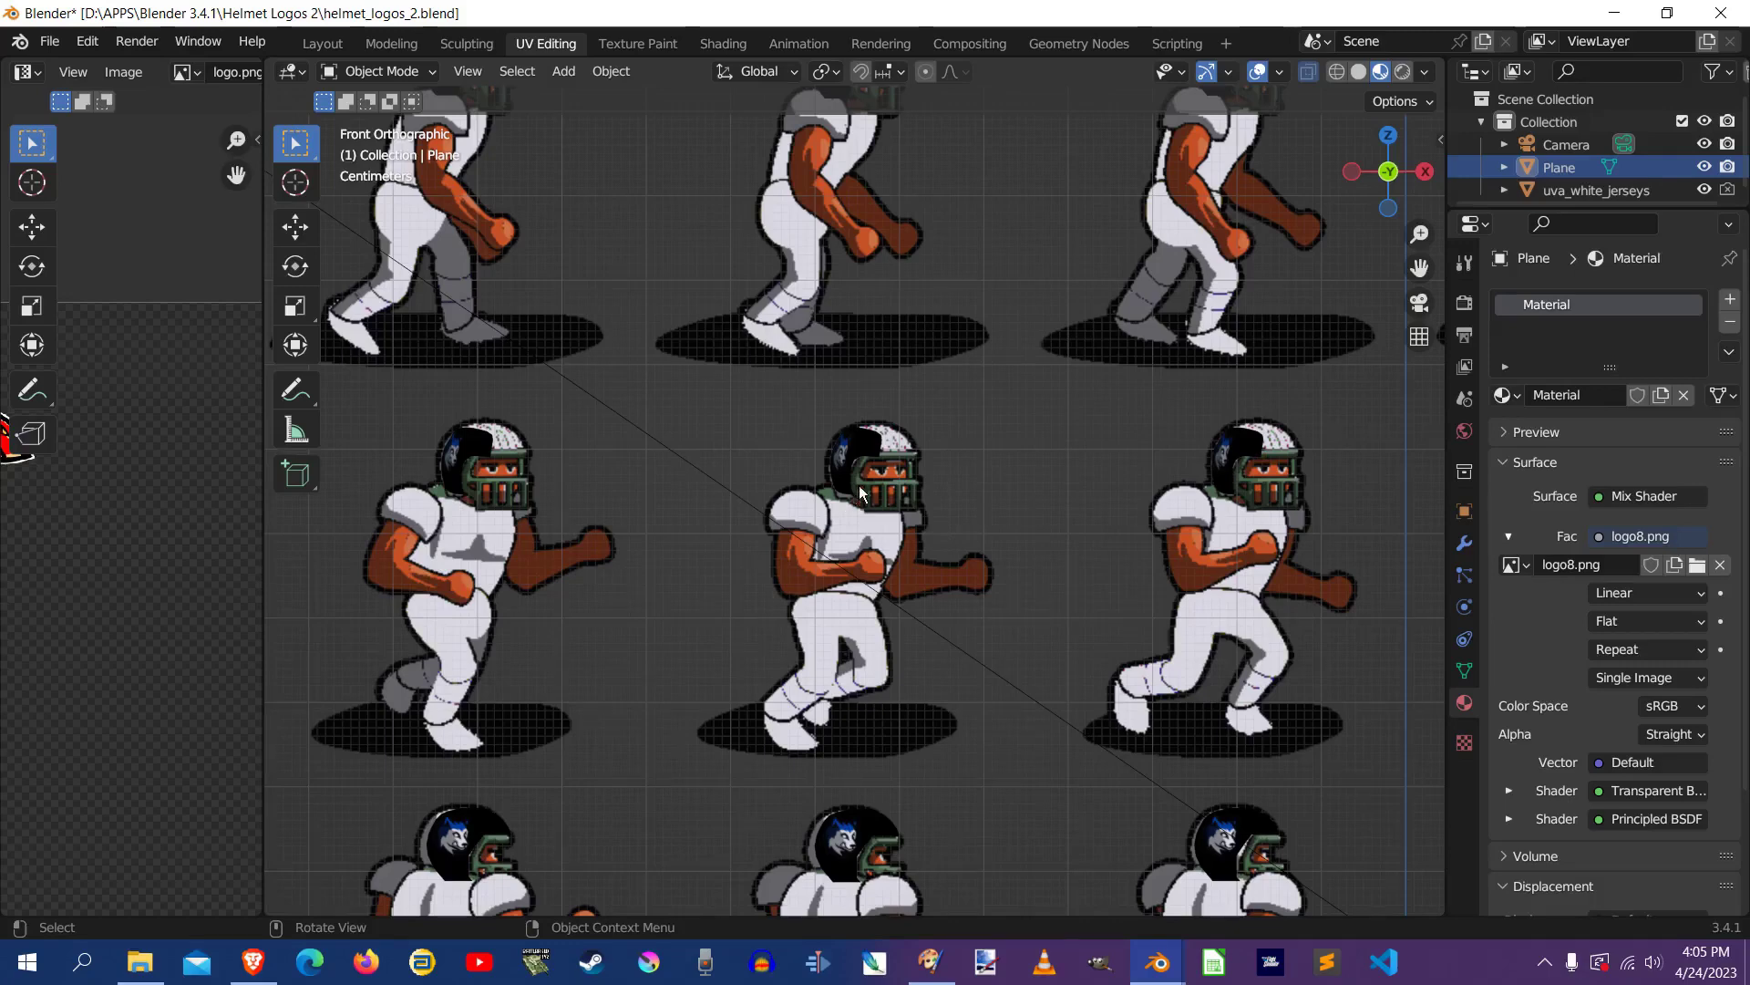
{"action": "mouse_move", "coordinate": [973, 454]}
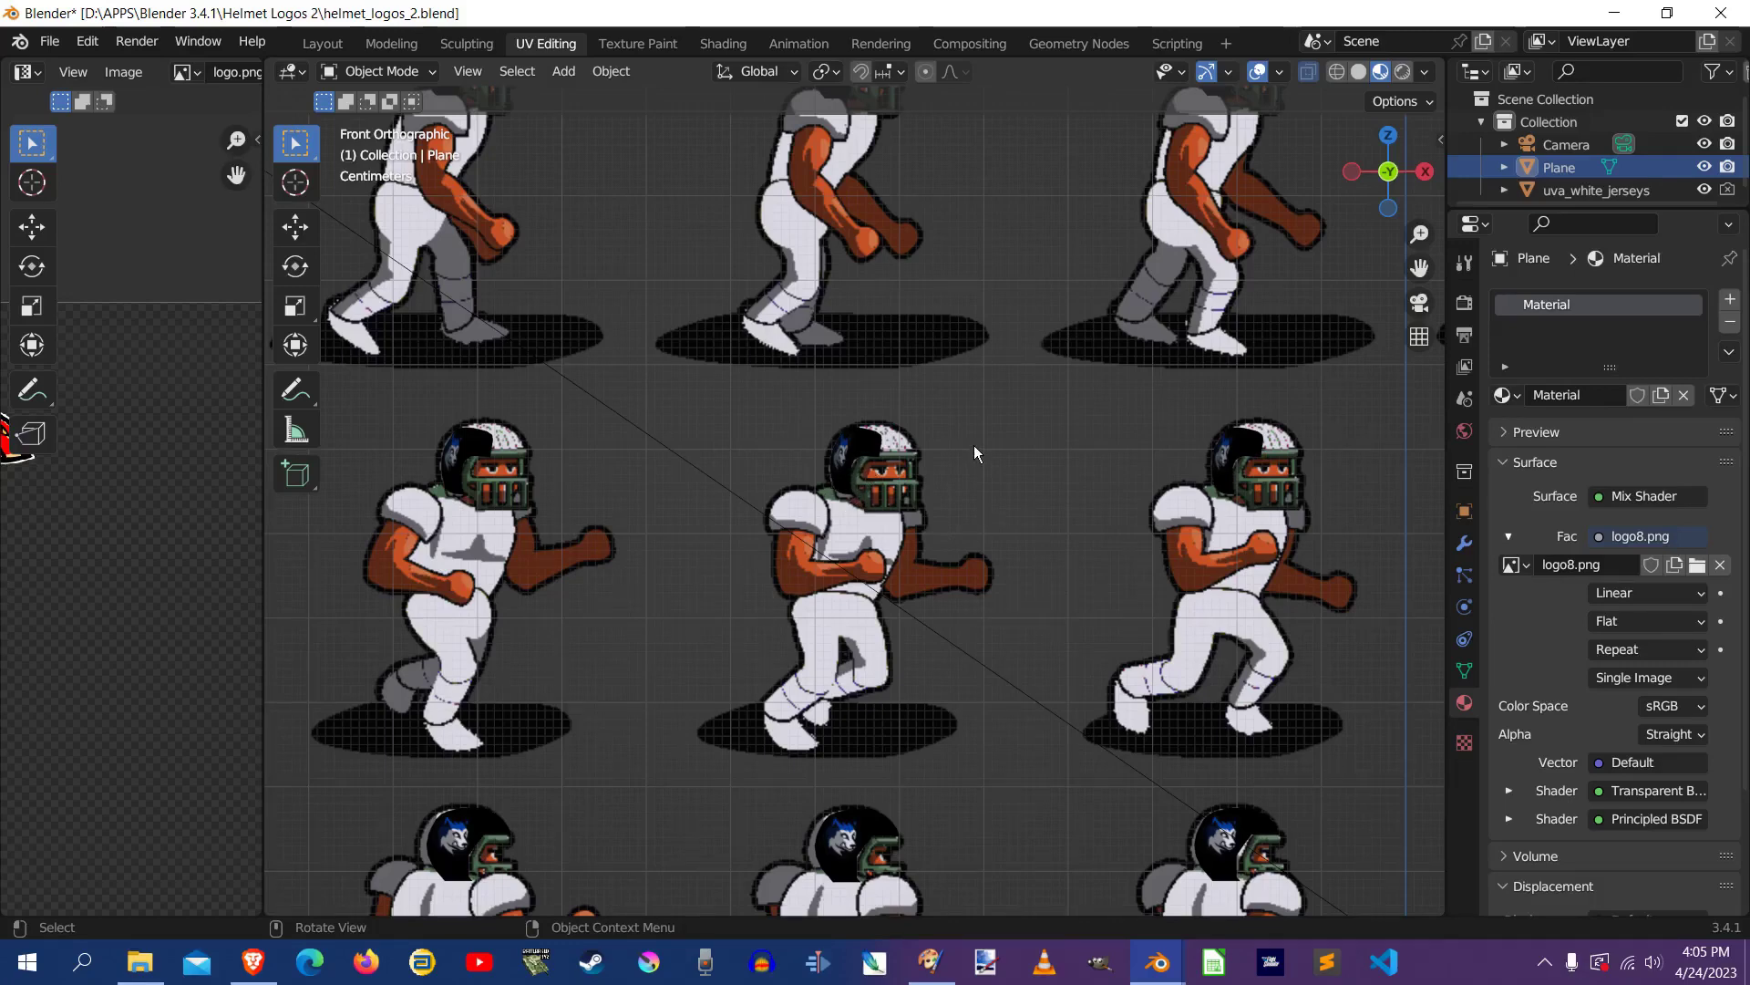
{"action": "mouse_move", "coordinate": [1008, 469]}
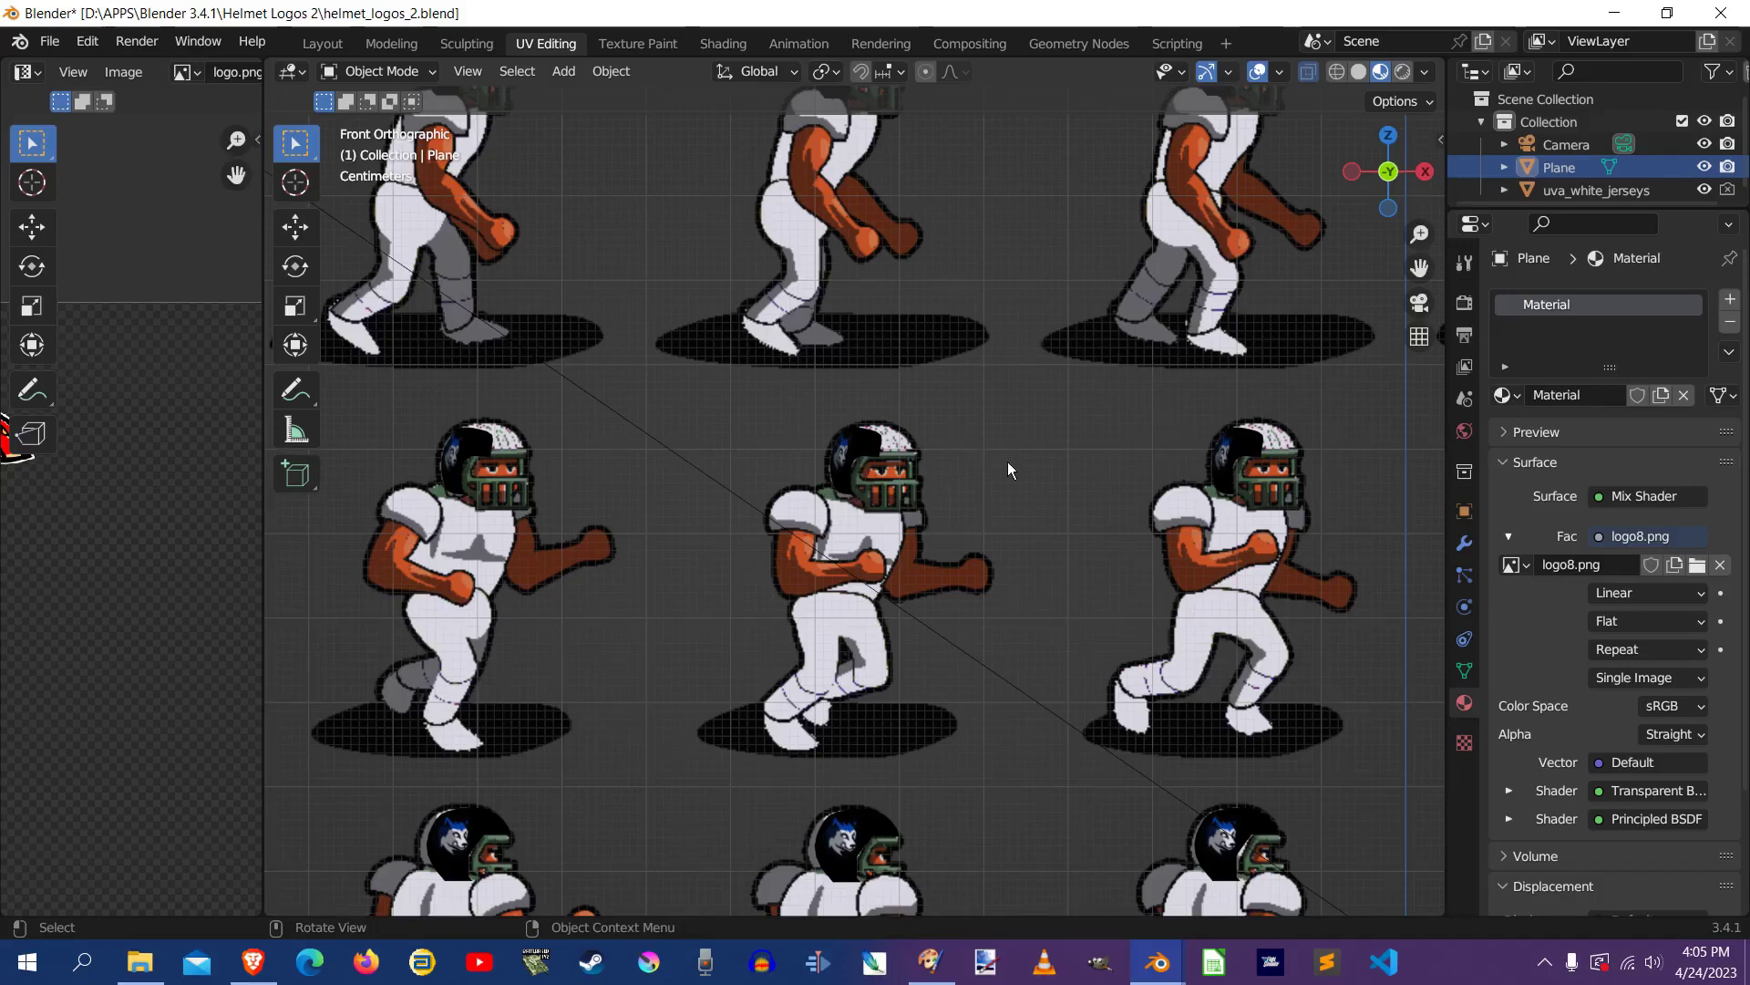
{"action": "mouse_move", "coordinate": [1127, 594]}
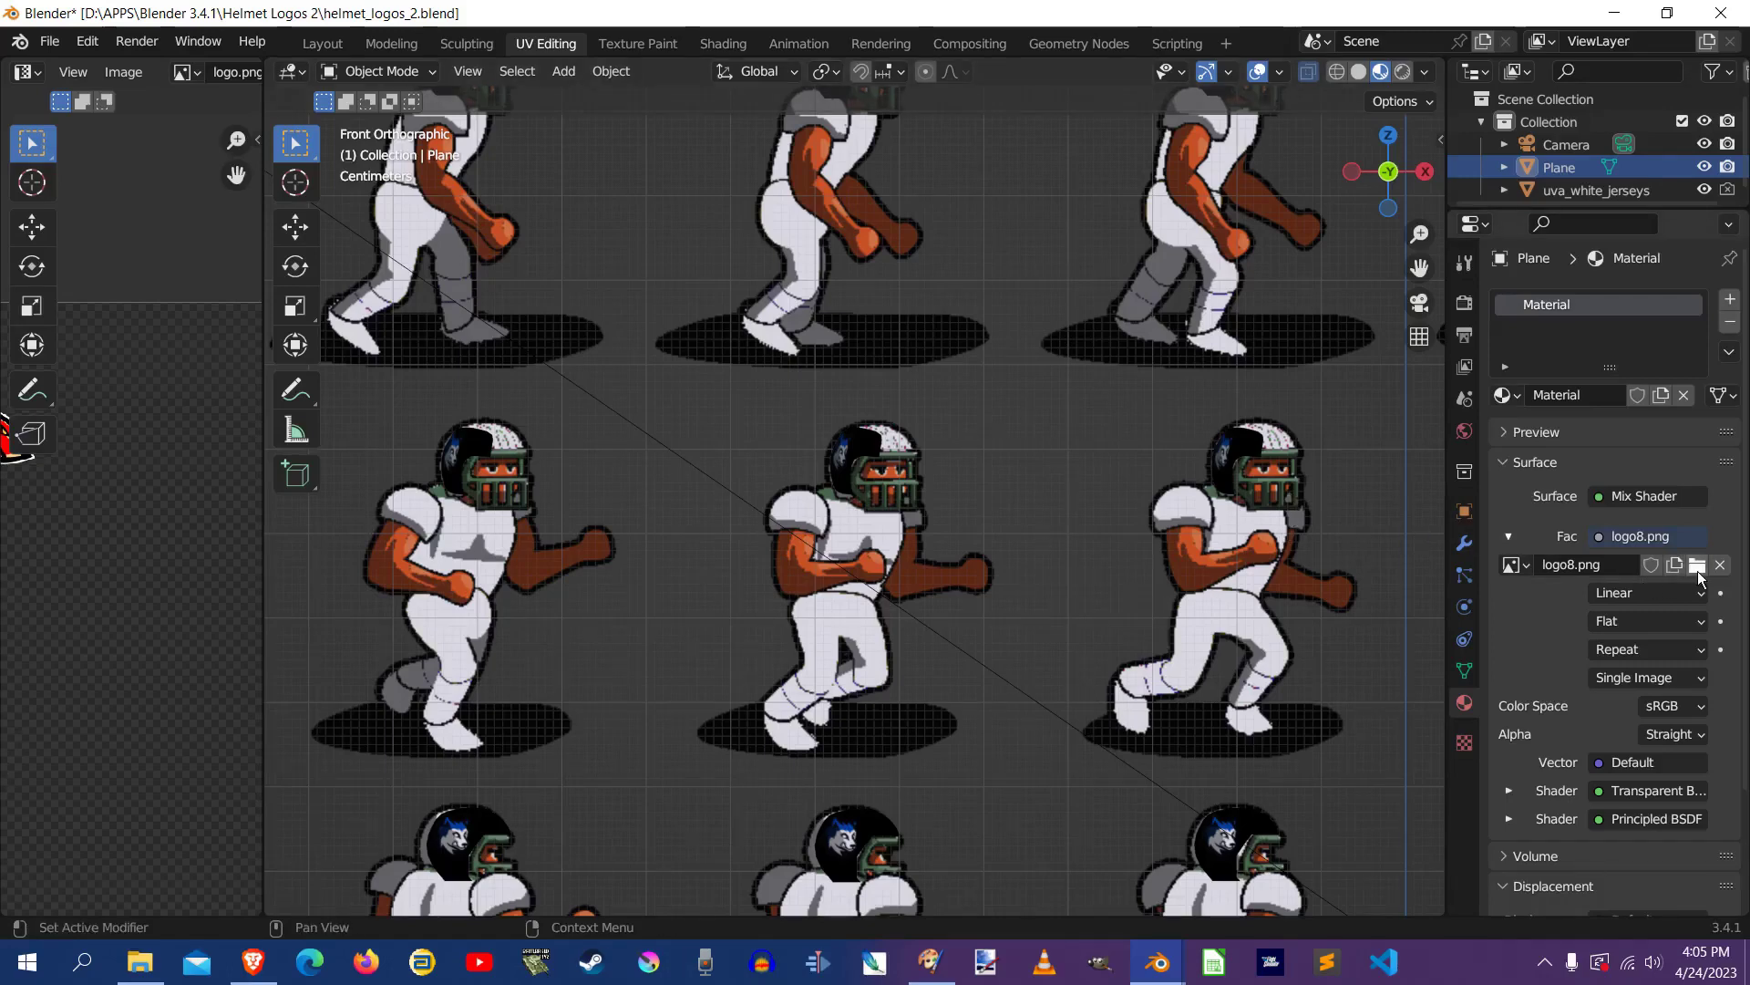
{"action": "mouse_move", "coordinate": [1698, 565]}
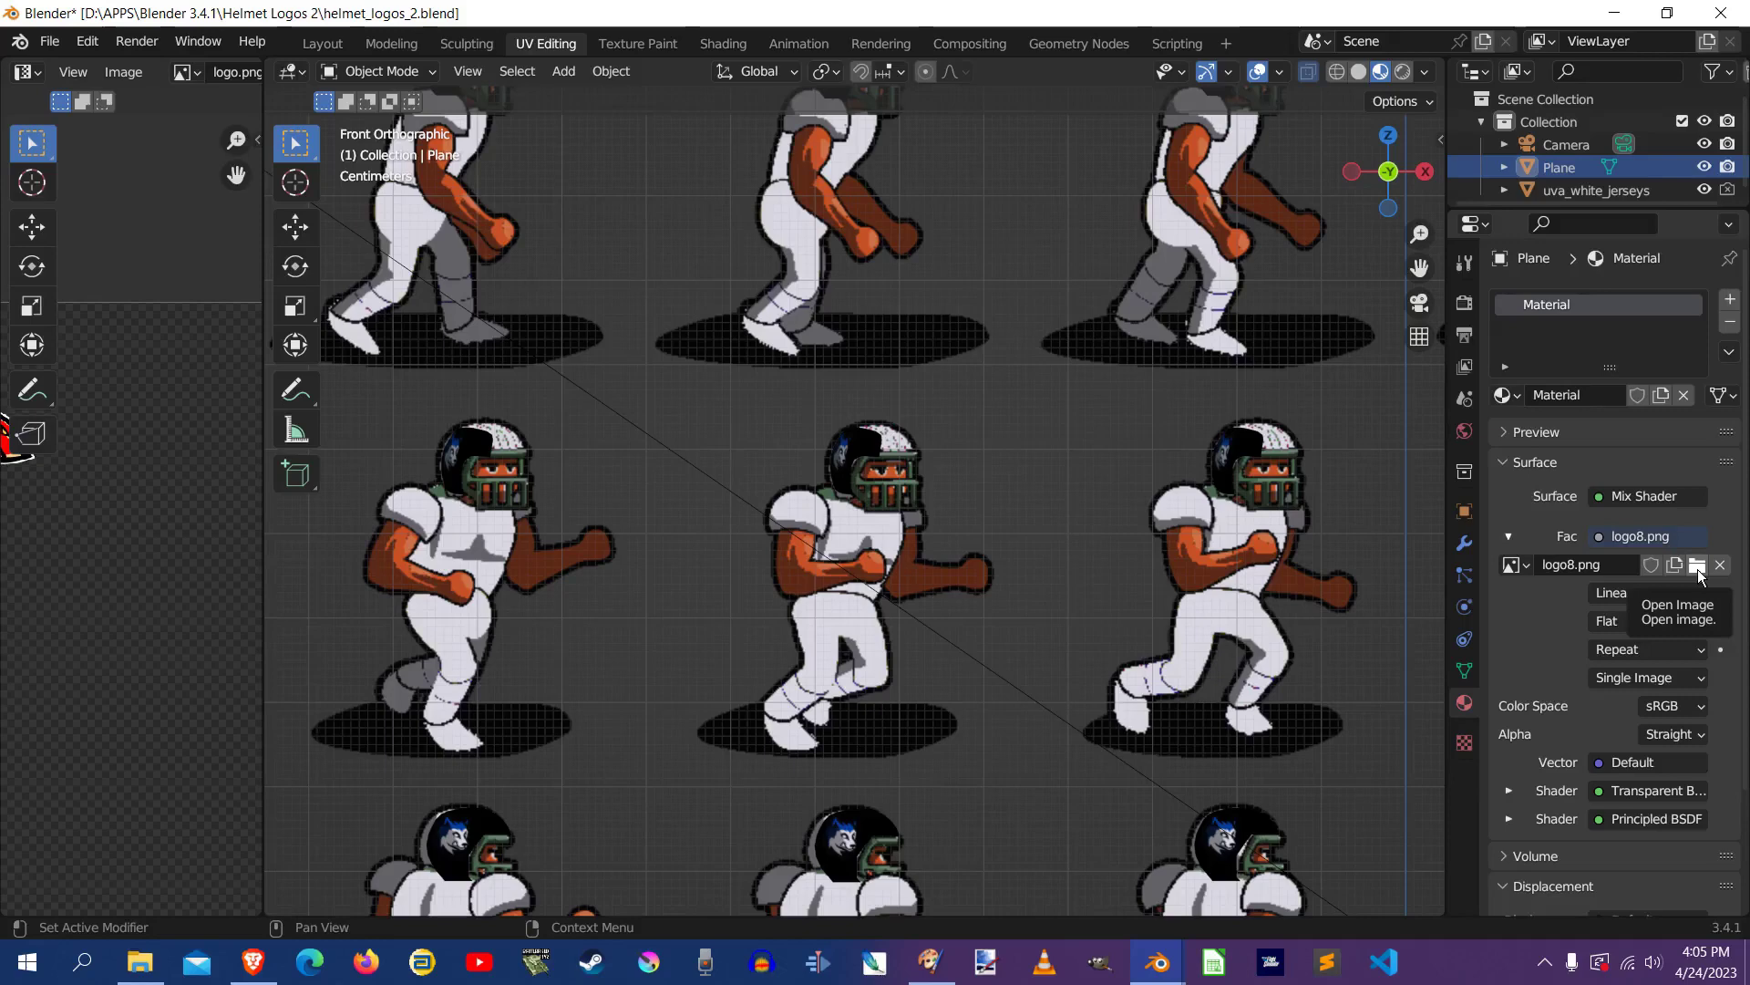
{"action": "mouse_move", "coordinate": [1552, 574]}
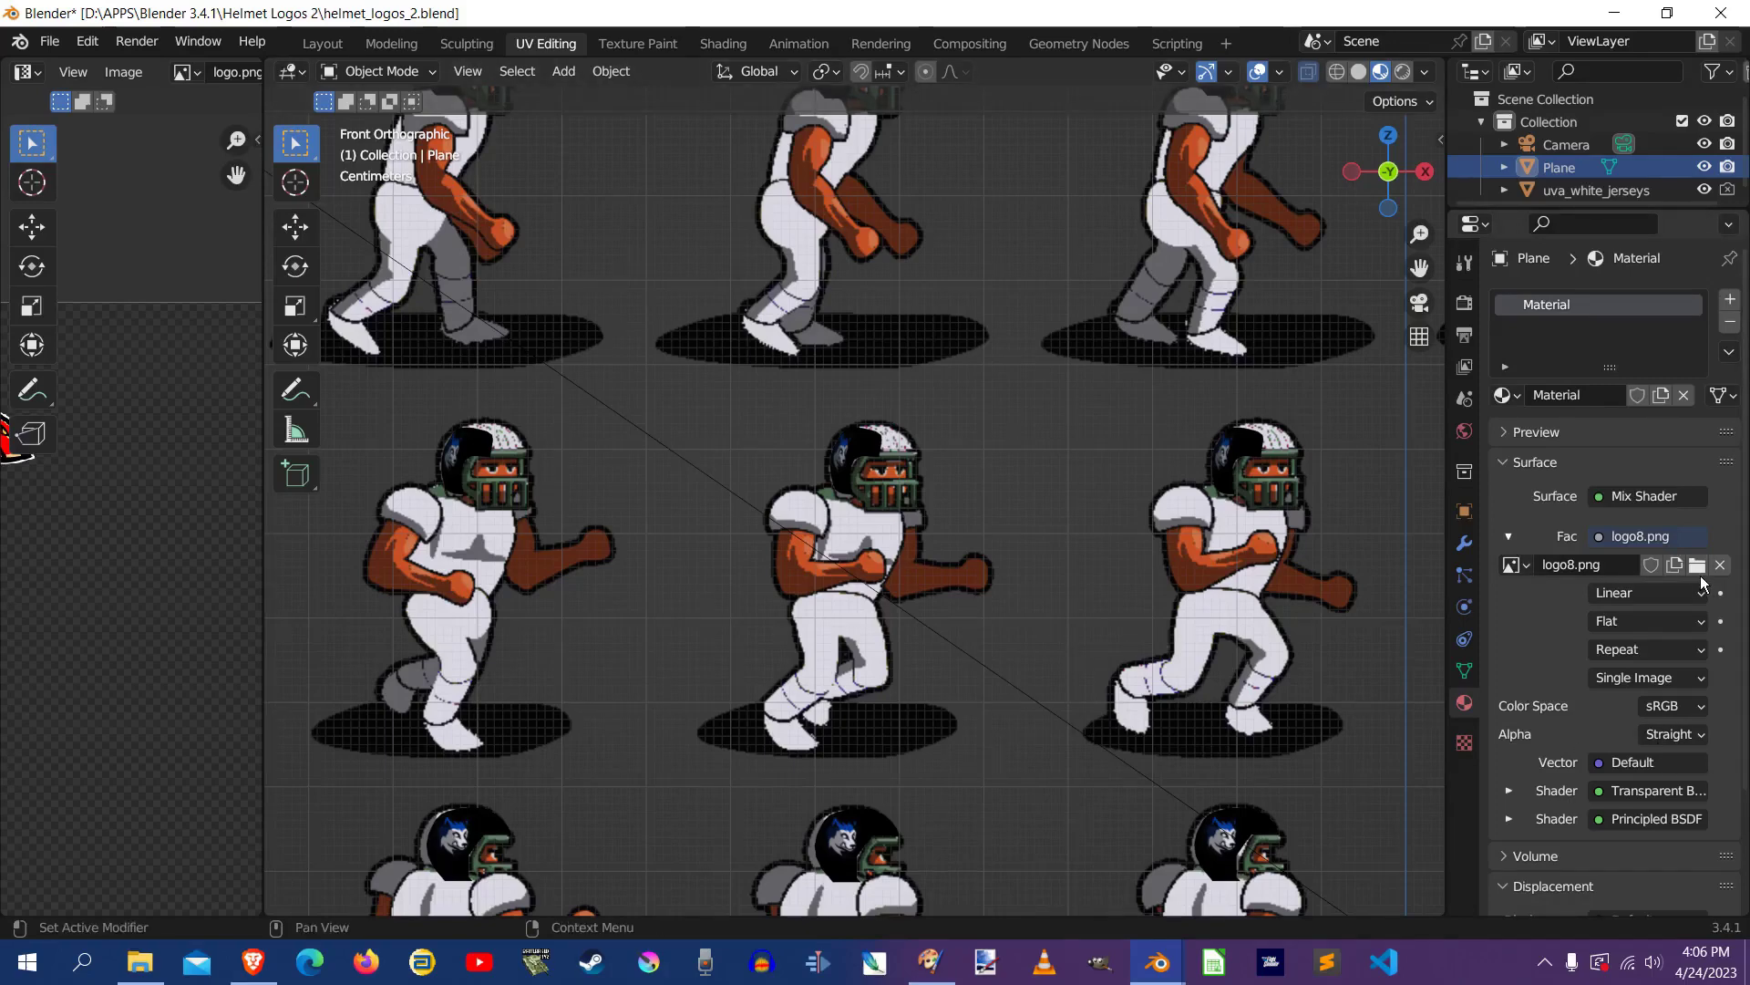
{"action": "mouse_move", "coordinate": [1598, 710]}
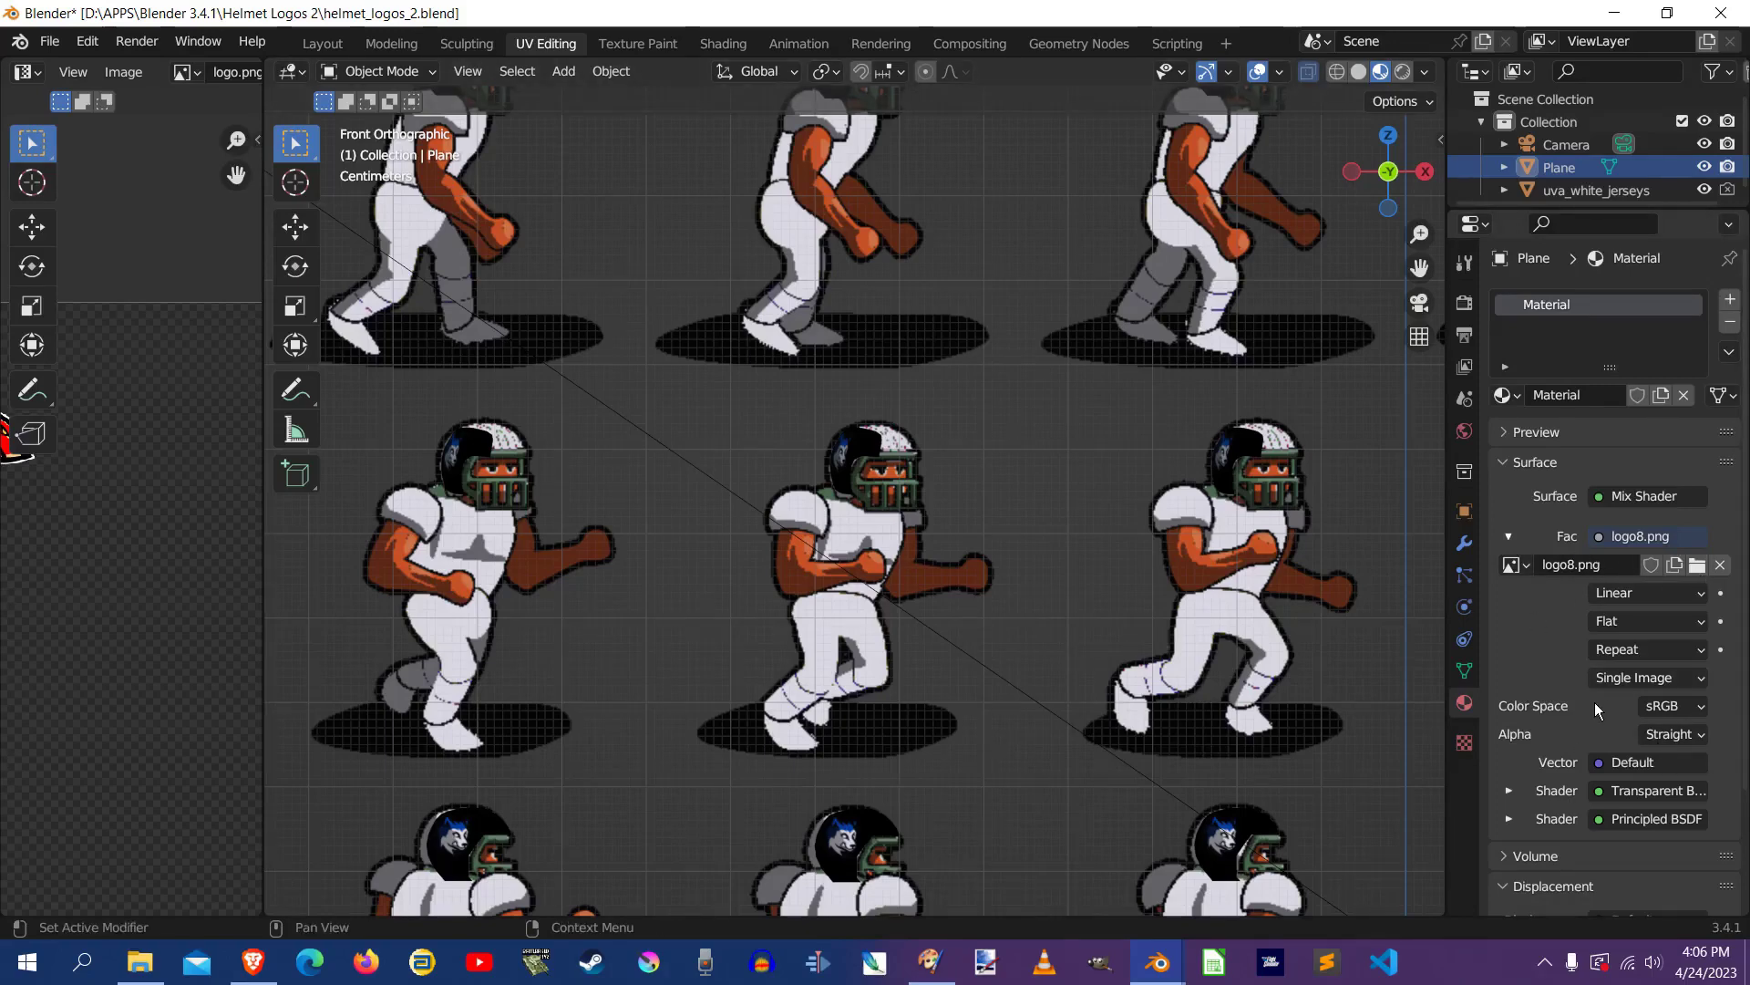
{"action": "mouse_move", "coordinate": [1528, 600]}
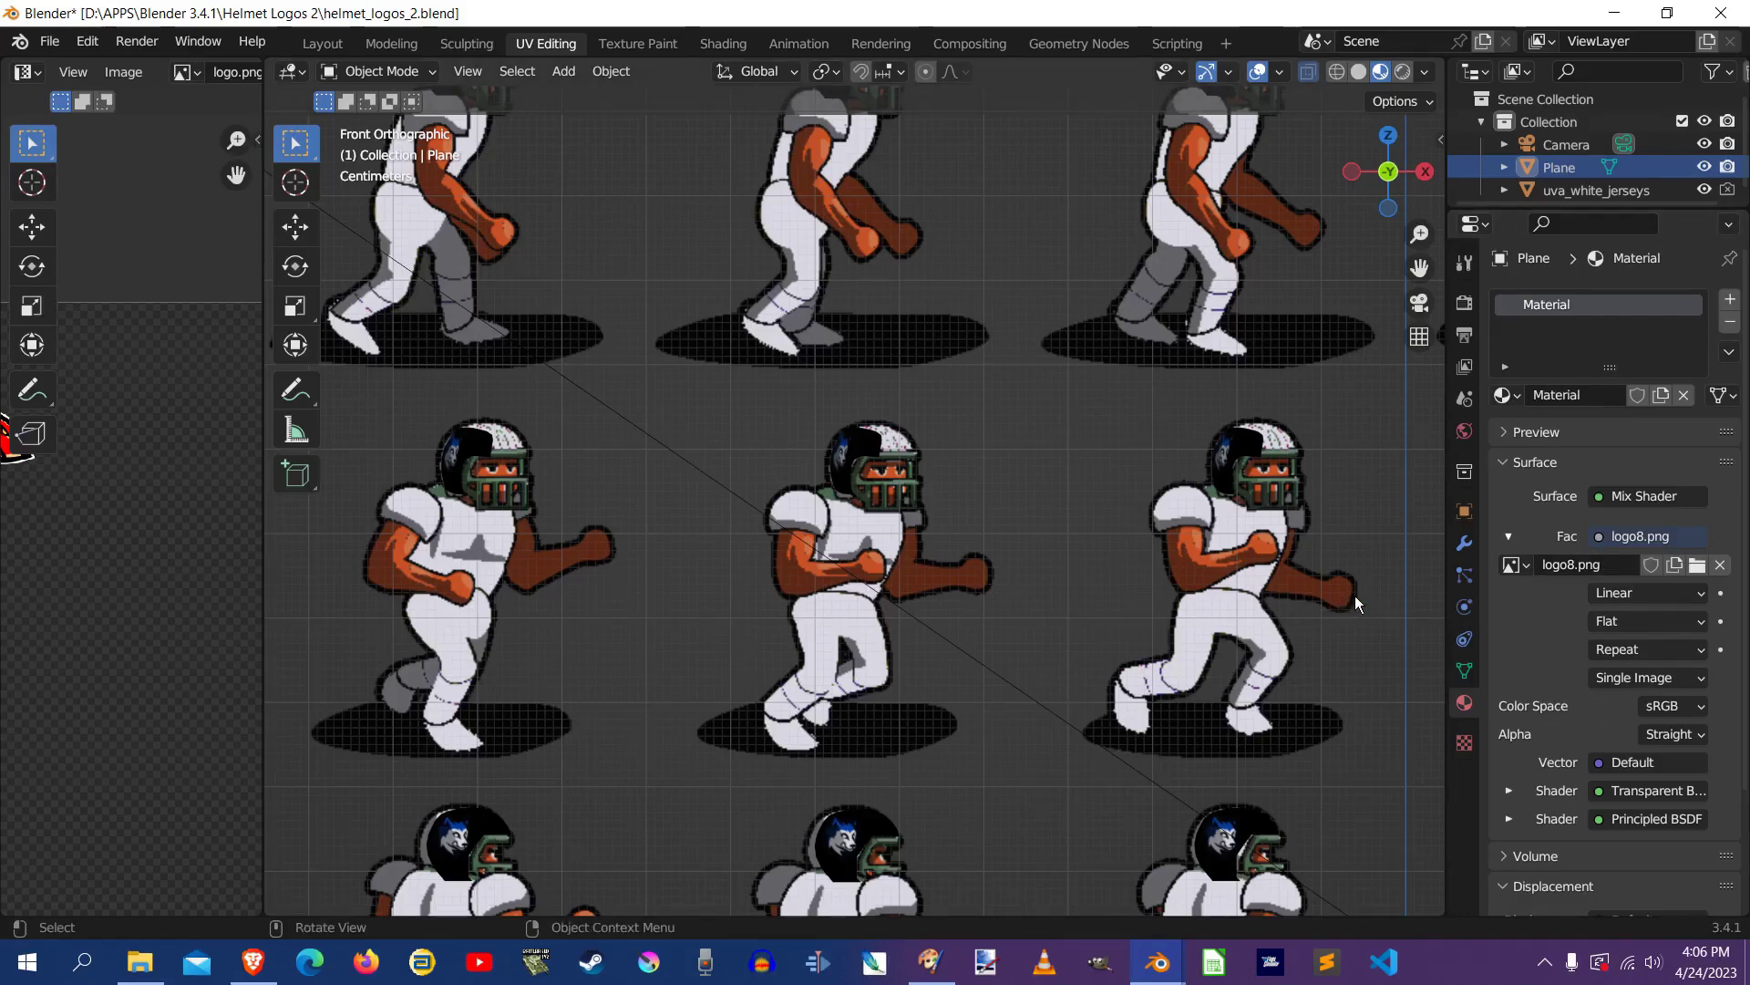
{"action": "left_click", "coordinate": [1506, 461]}
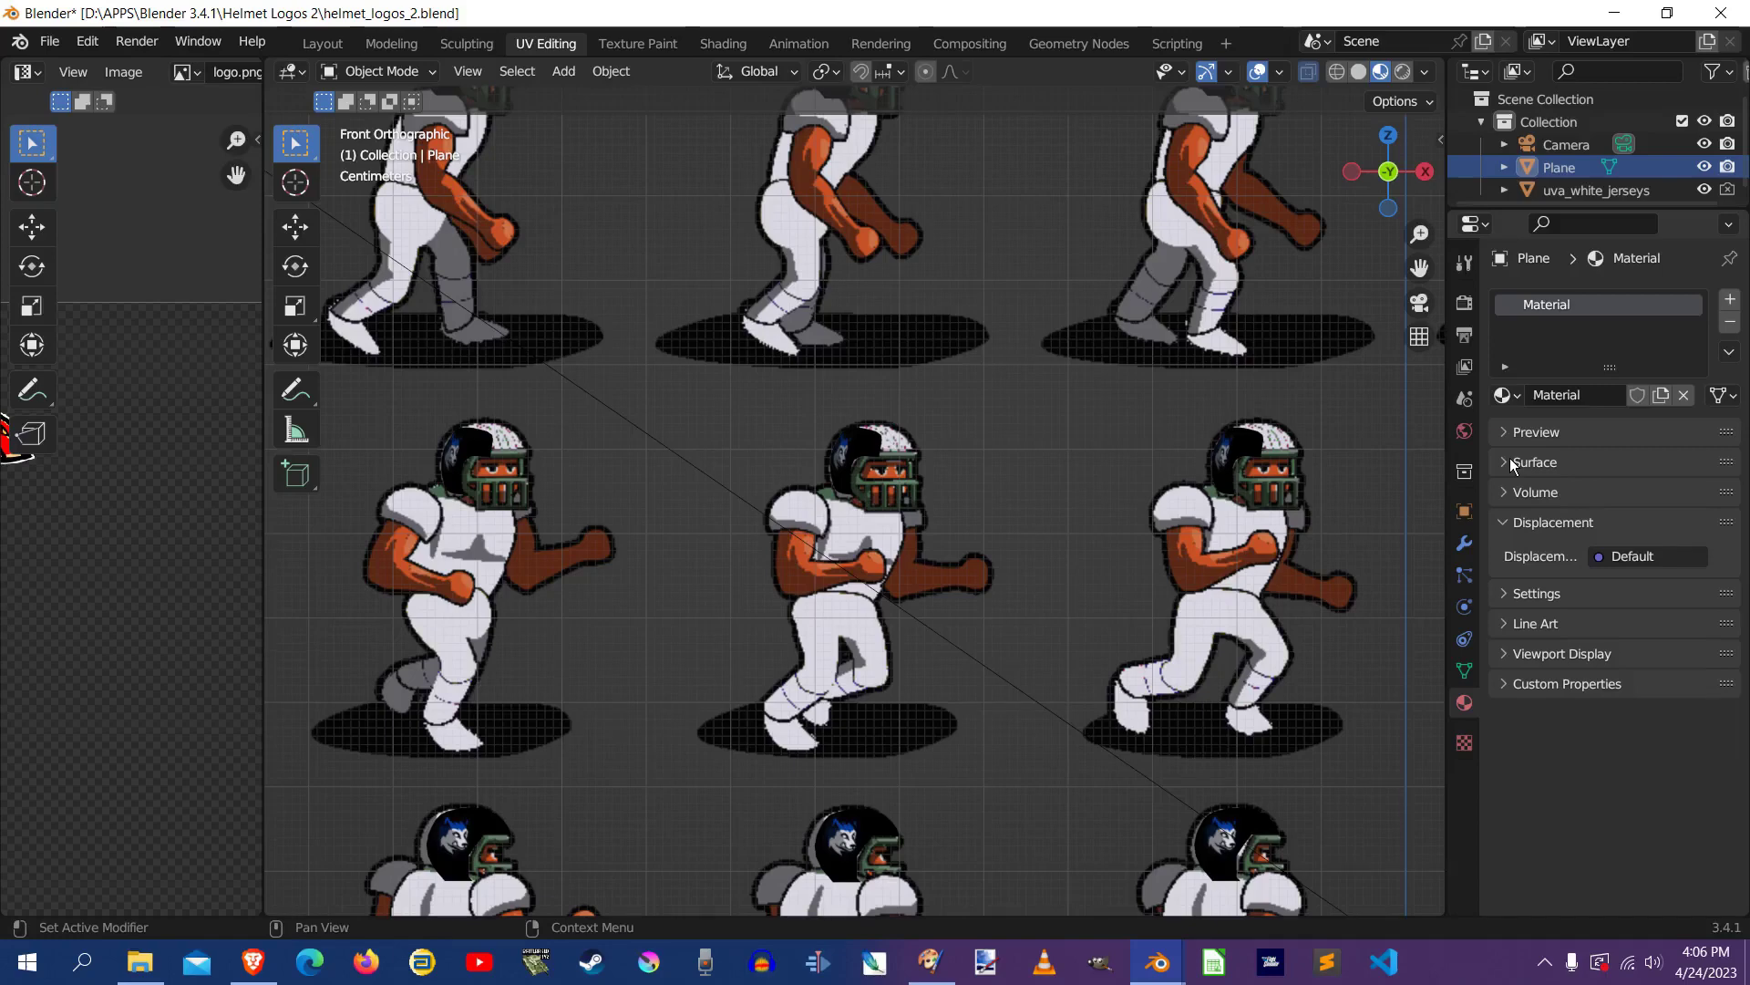
{"action": "left_click", "coordinate": [1506, 461]}
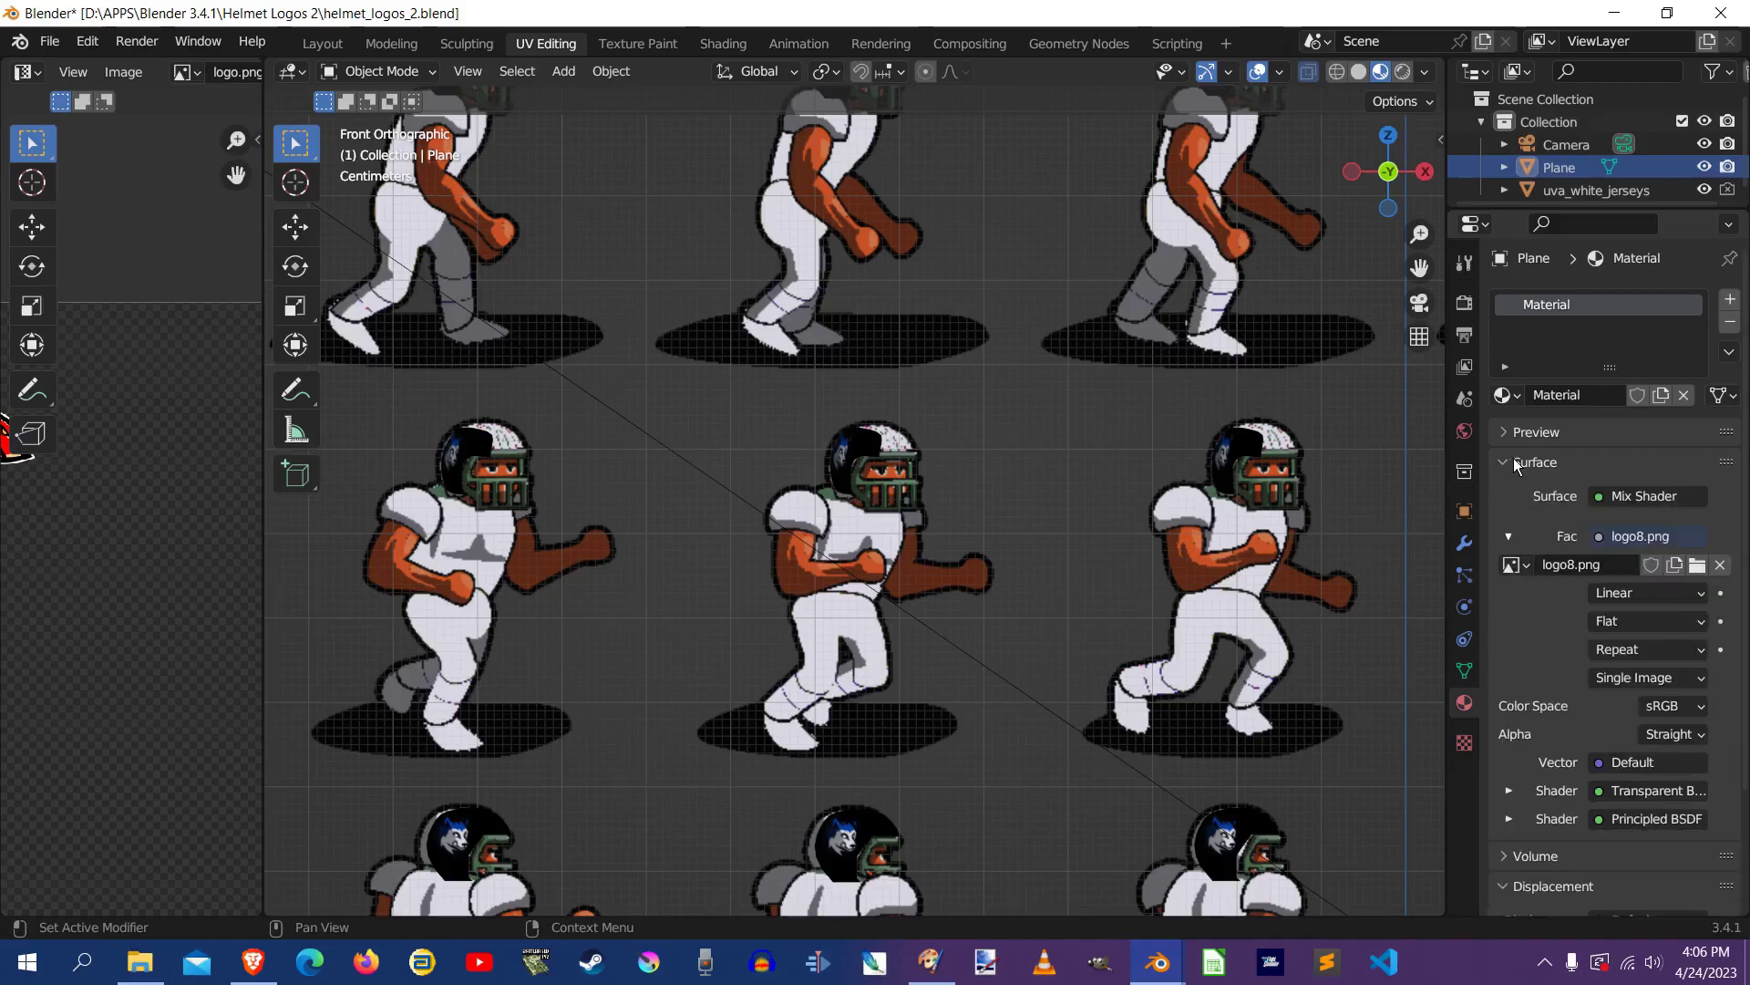
{"action": "left_click", "coordinate": [1504, 461]}
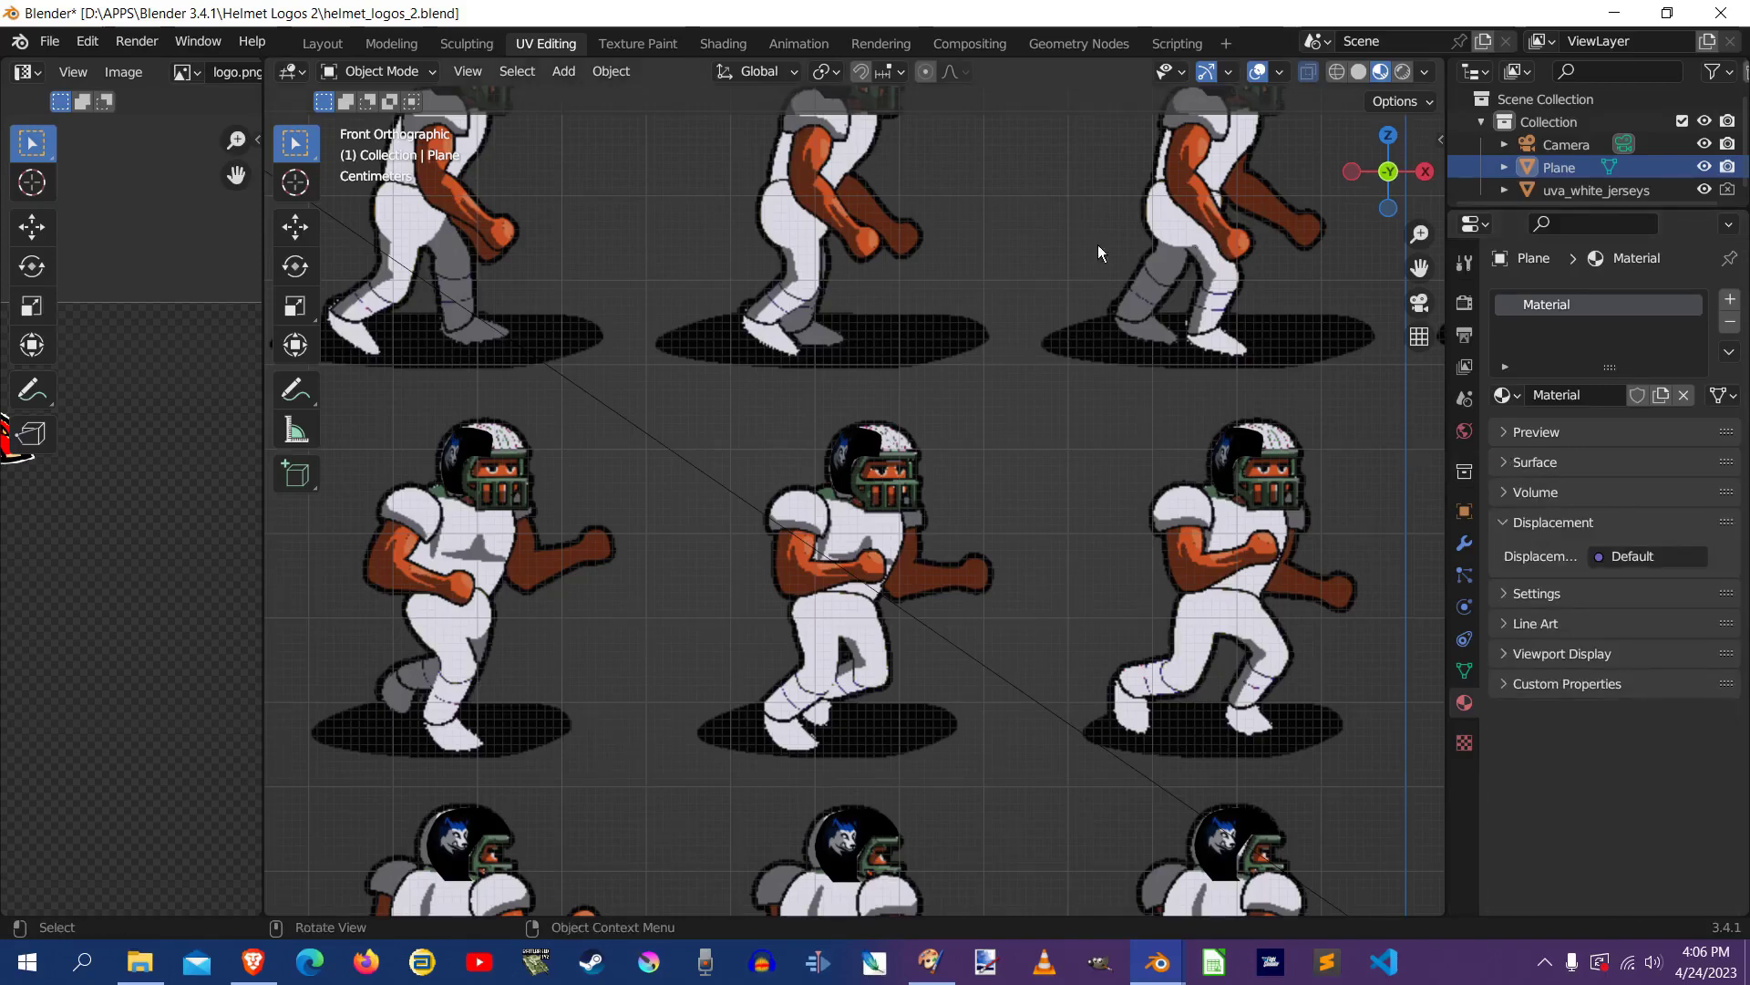
{"action": "mouse_move", "coordinate": [642, 330]}
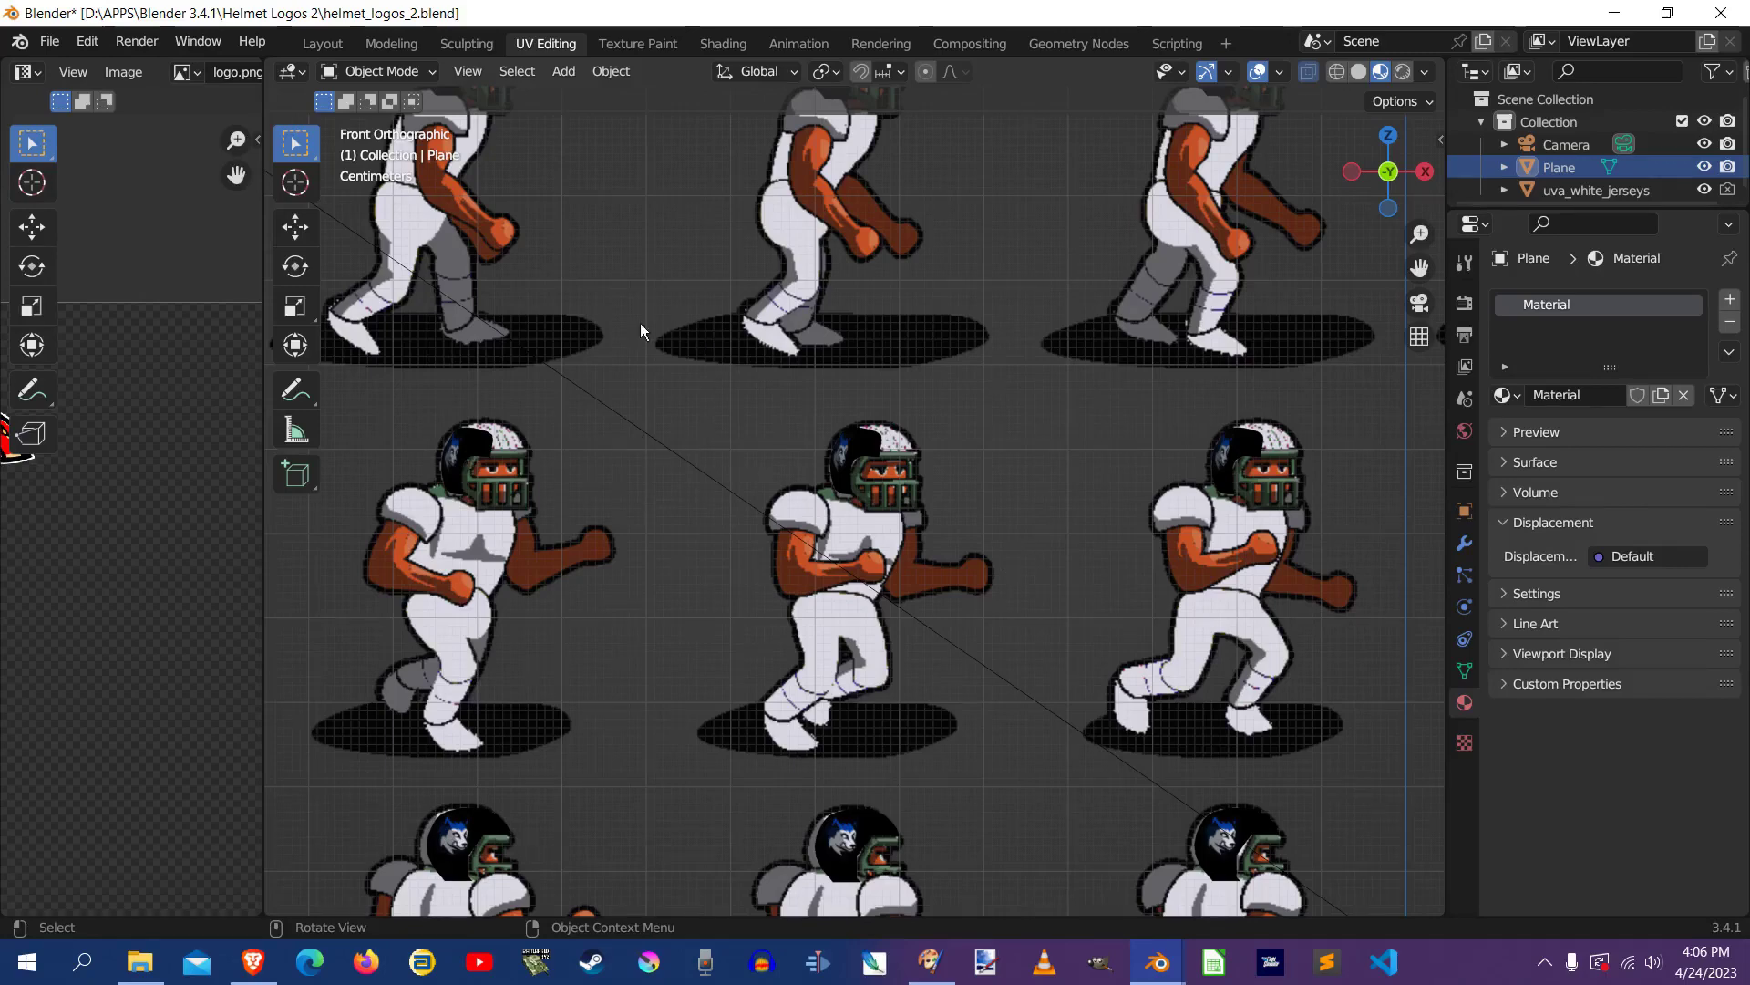
{"action": "mouse_move", "coordinate": [296, 426]}
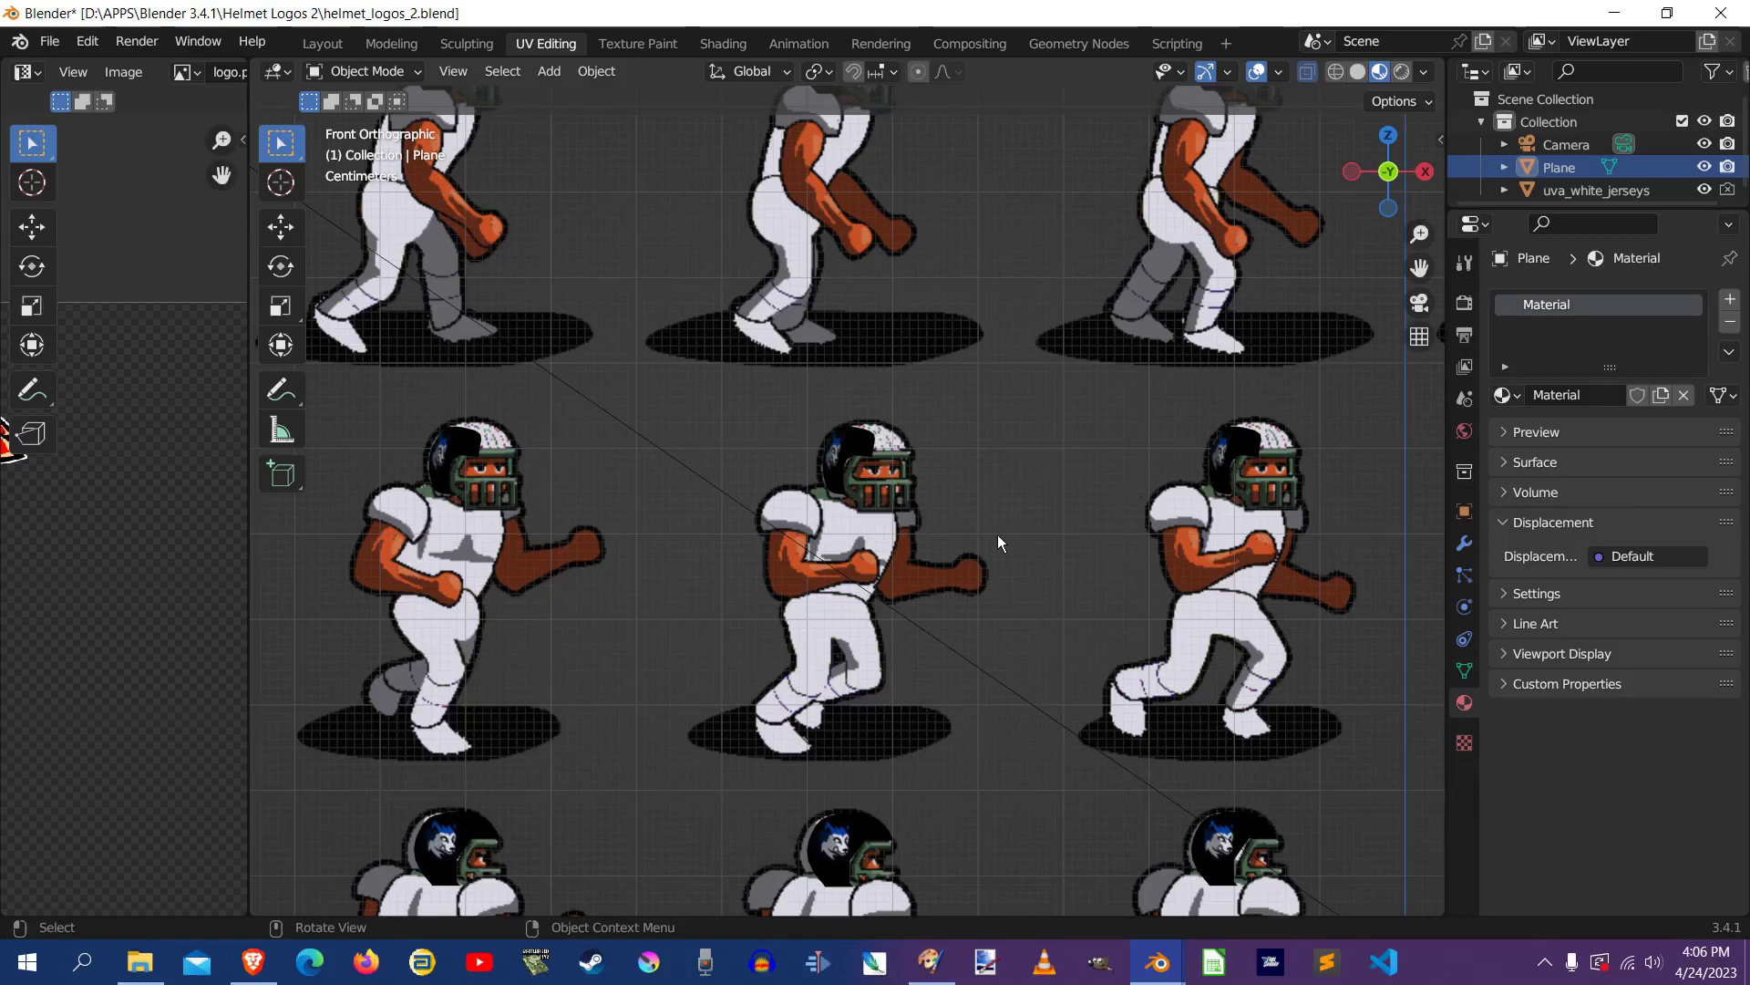
{"action": "mouse_move", "coordinate": [241, 580]}
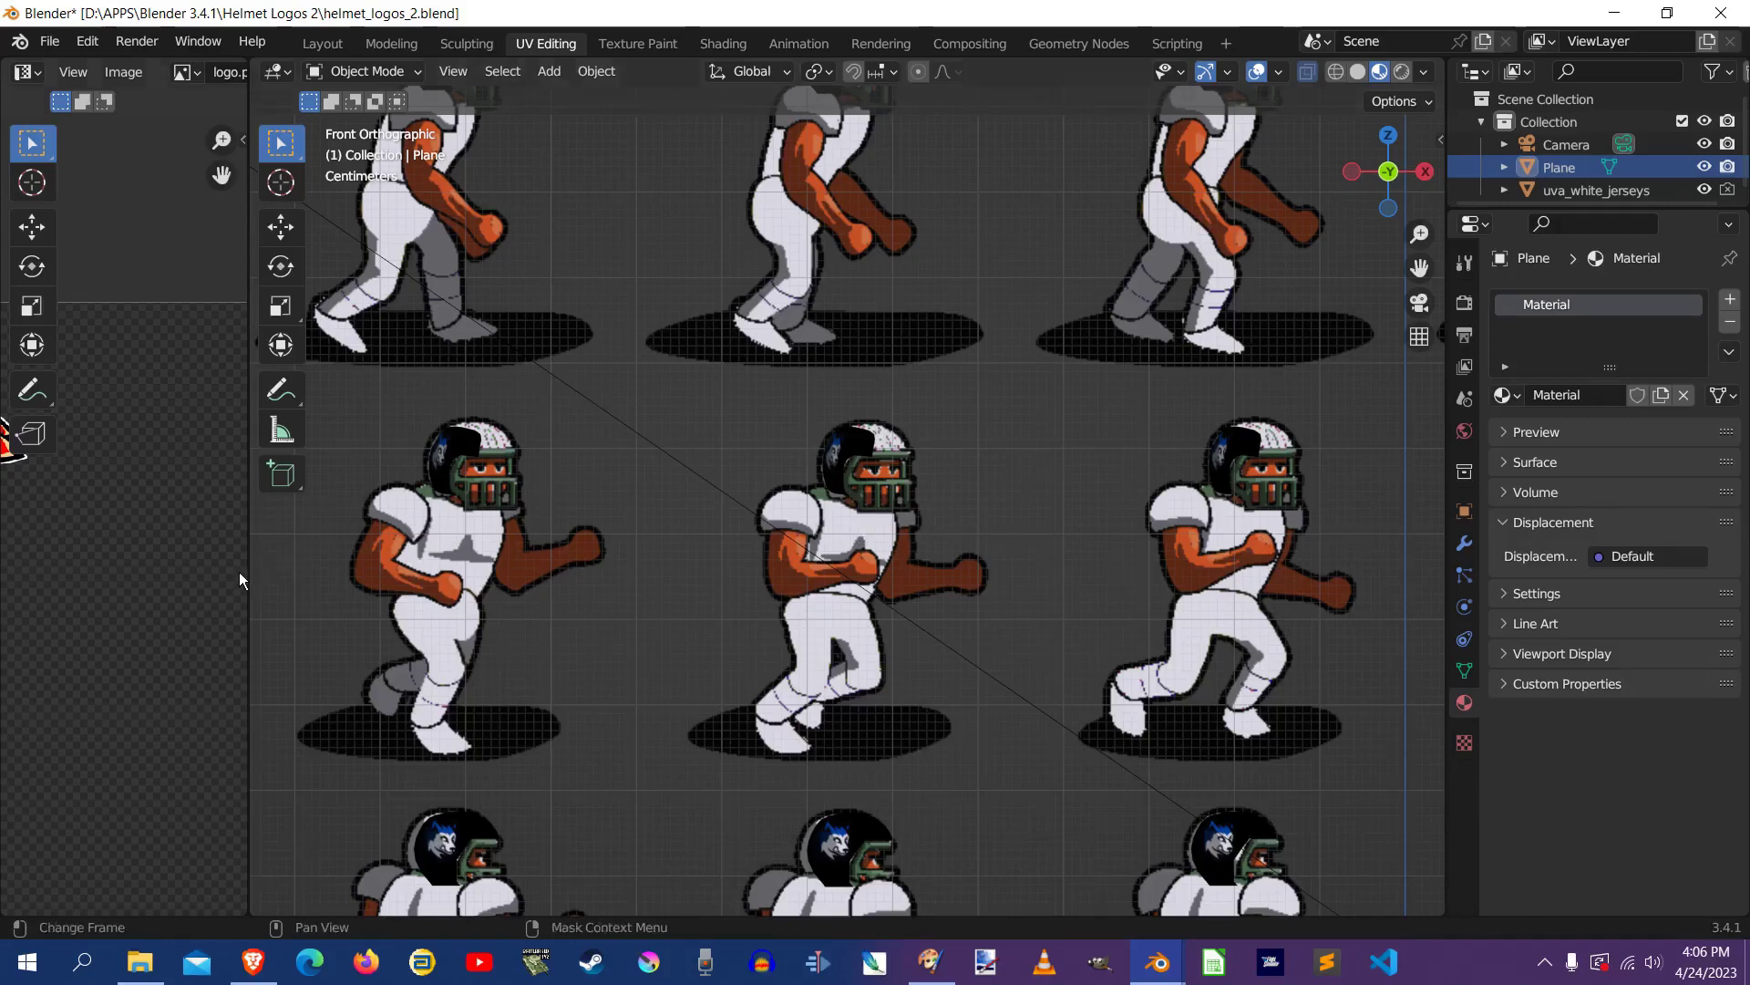
{"action": "mouse_move", "coordinate": [1474, 698]}
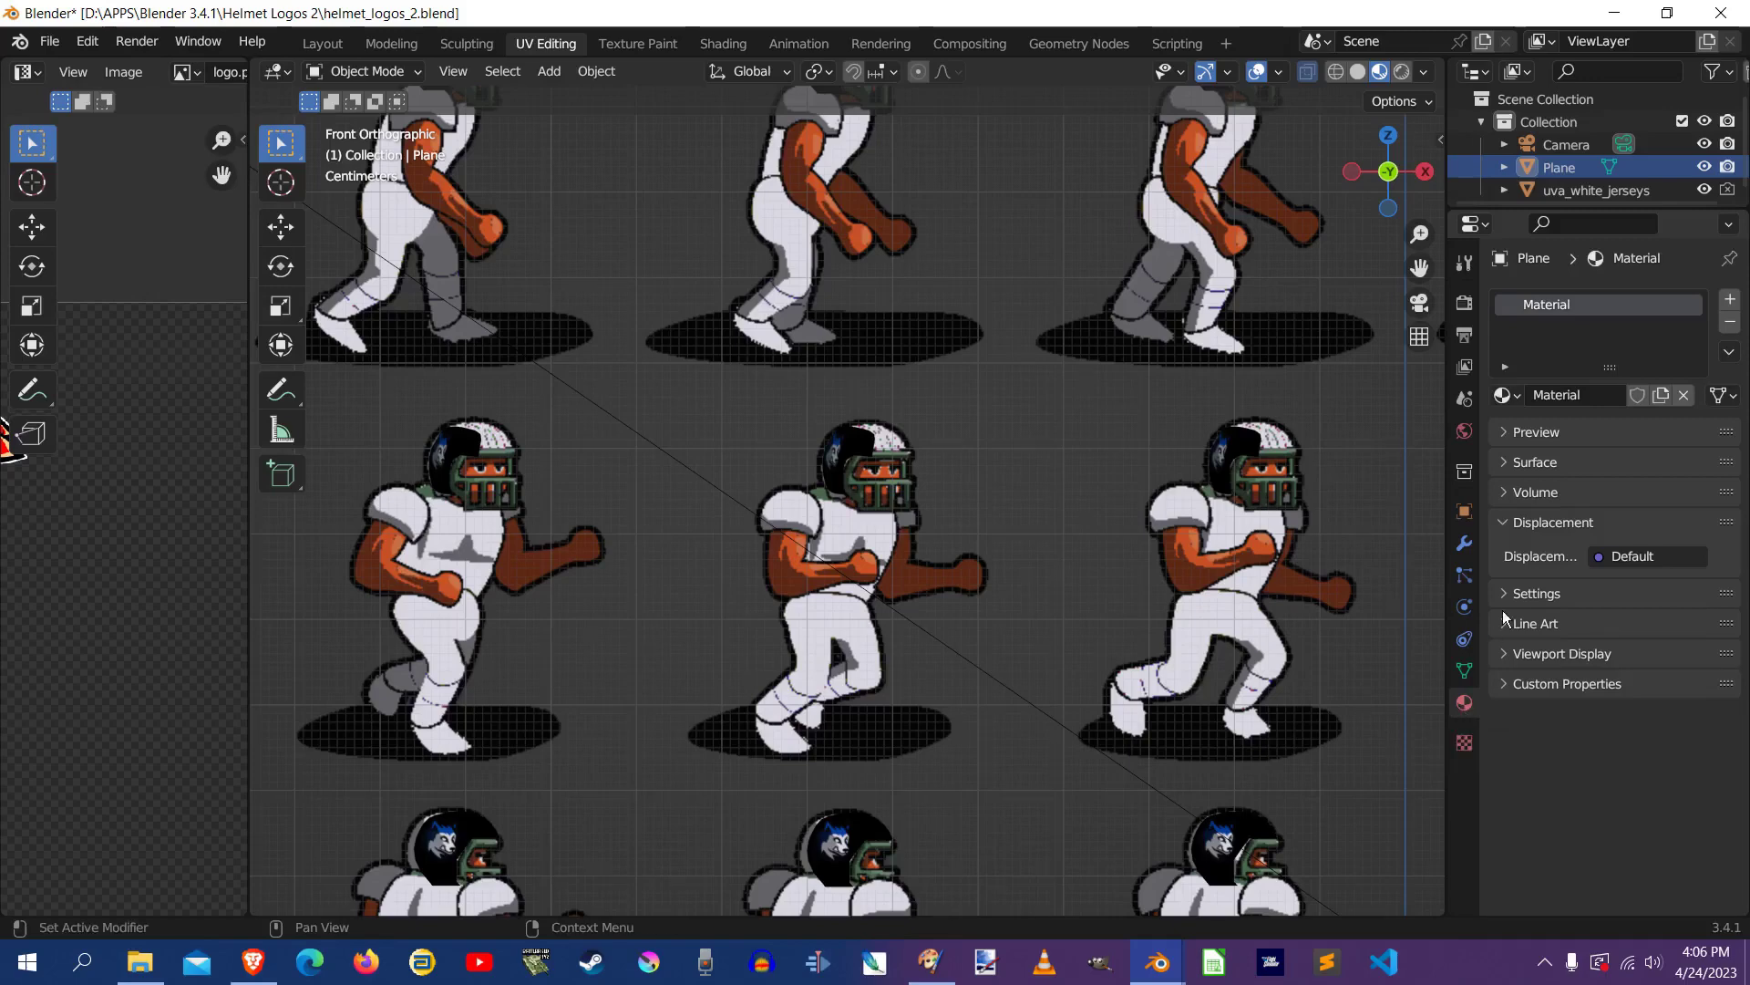
{"action": "left_click", "coordinate": [1504, 462]}
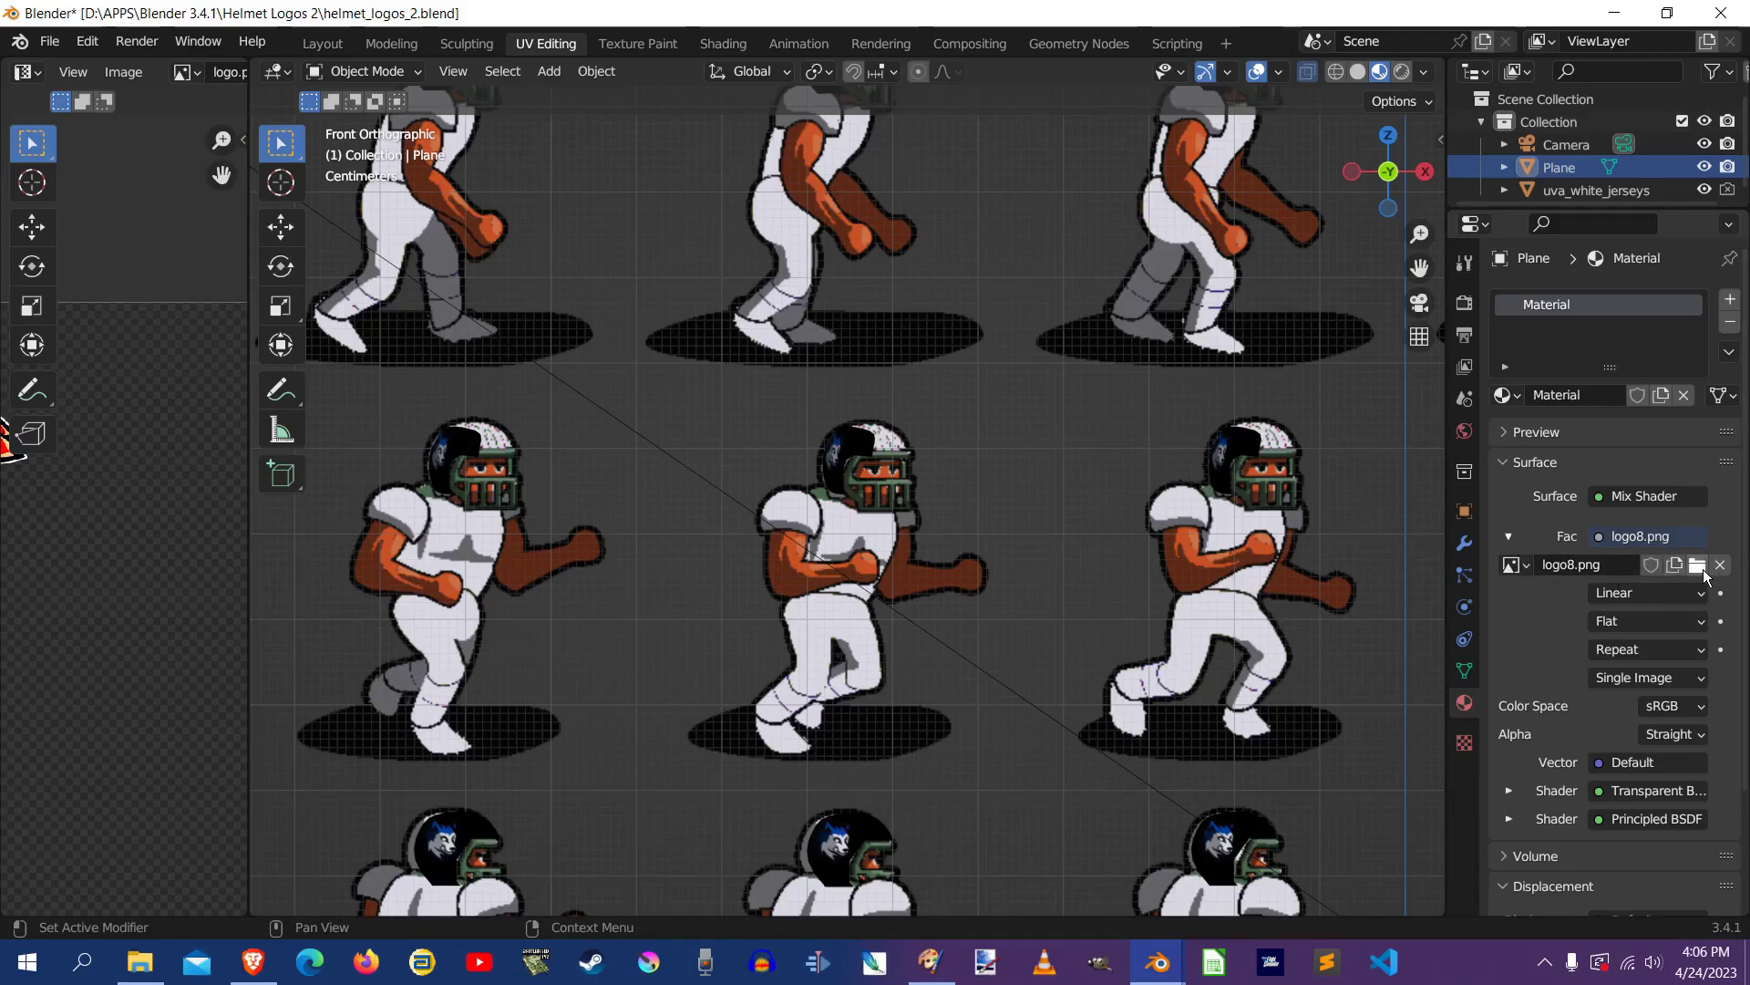
{"action": "left_click", "coordinate": [1697, 563]}
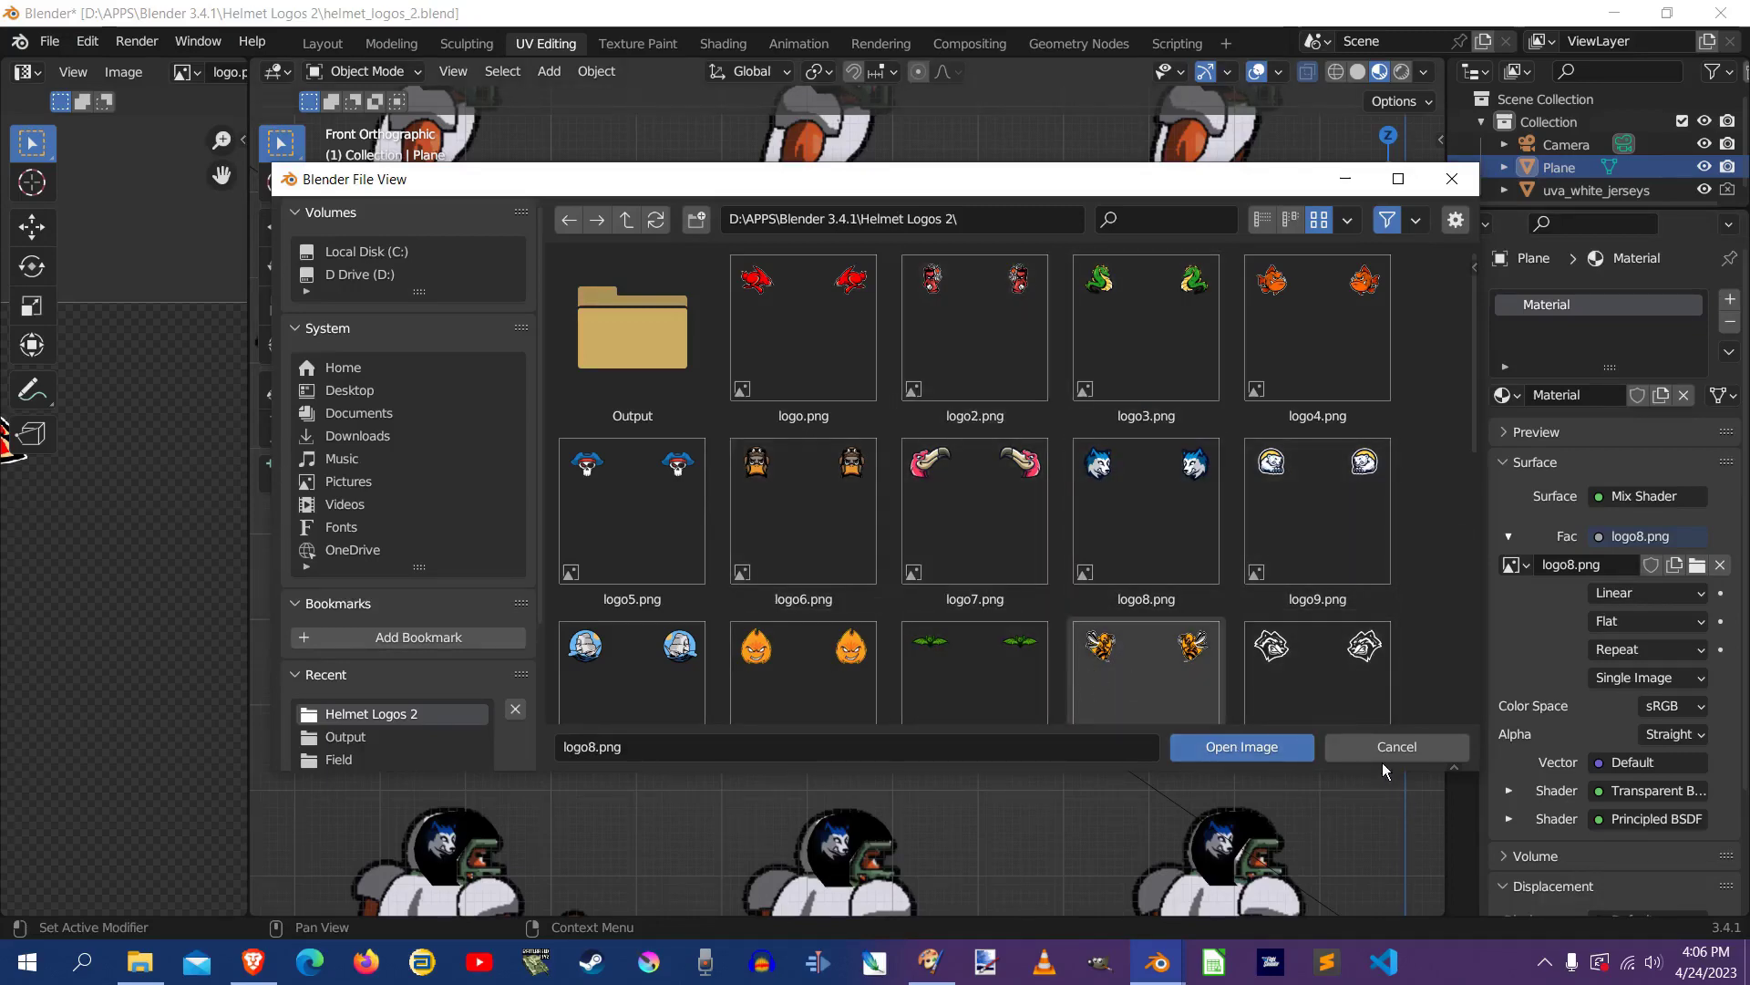
{"action": "left_click", "coordinate": [1240, 748]}
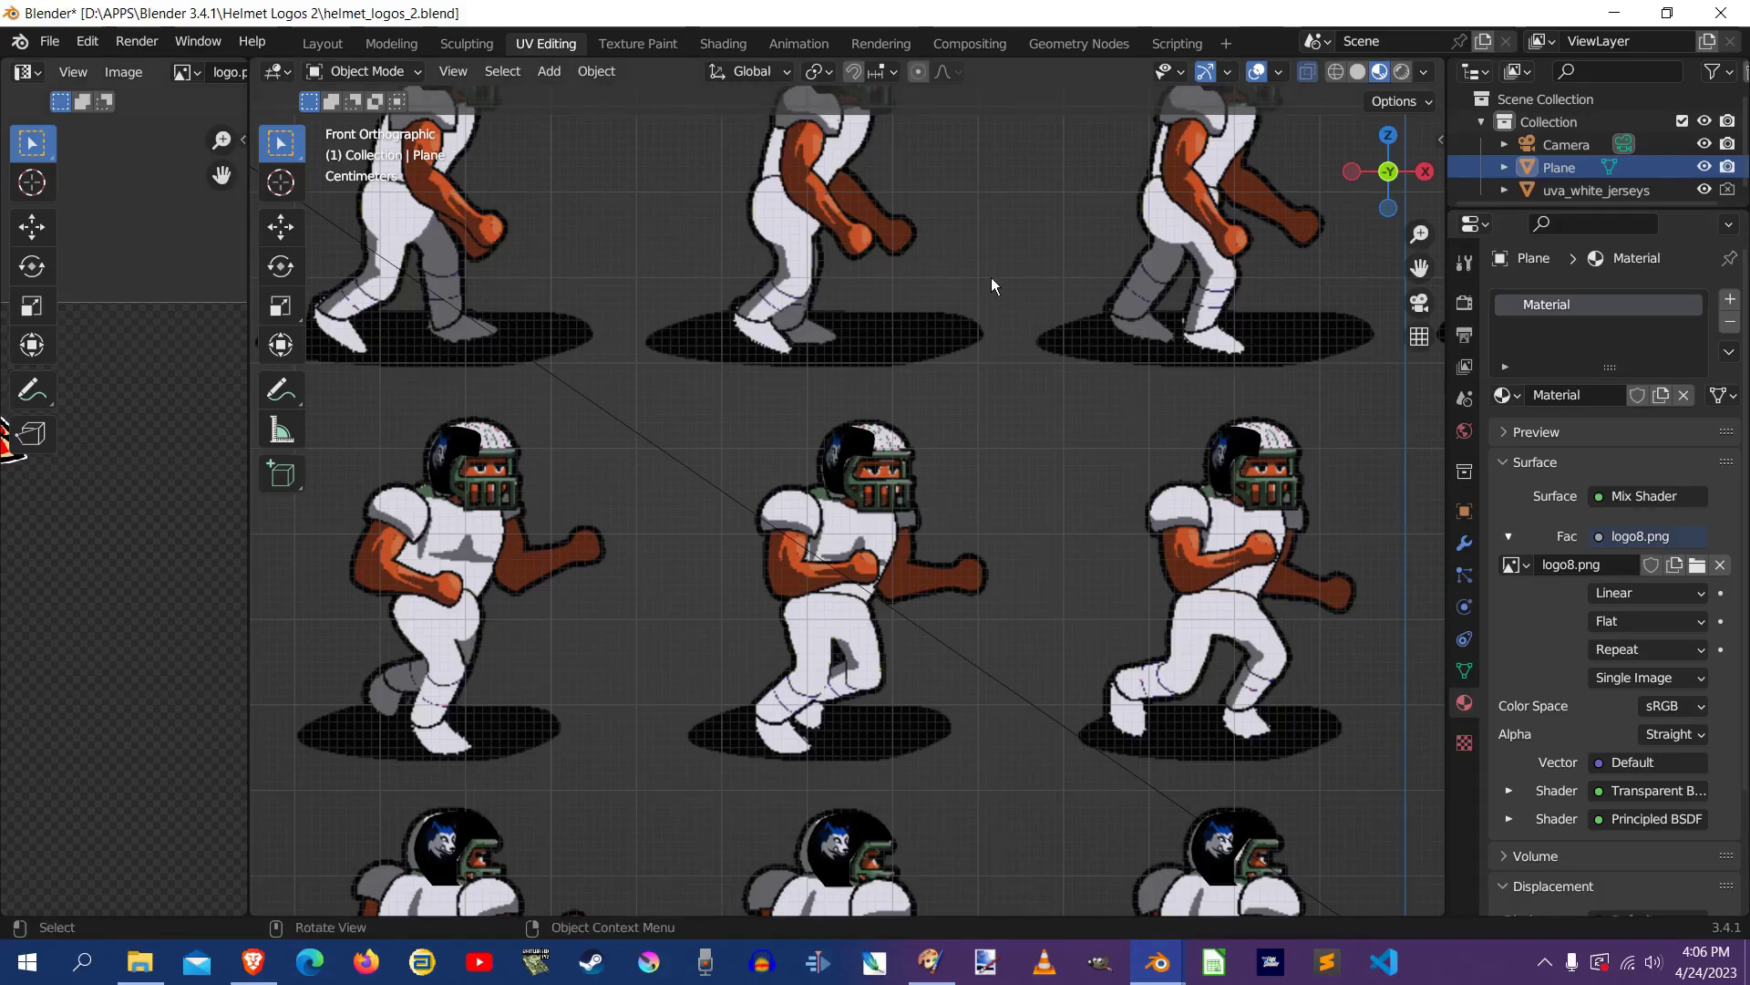
{"action": "mouse_move", "coordinate": [1067, 354]}
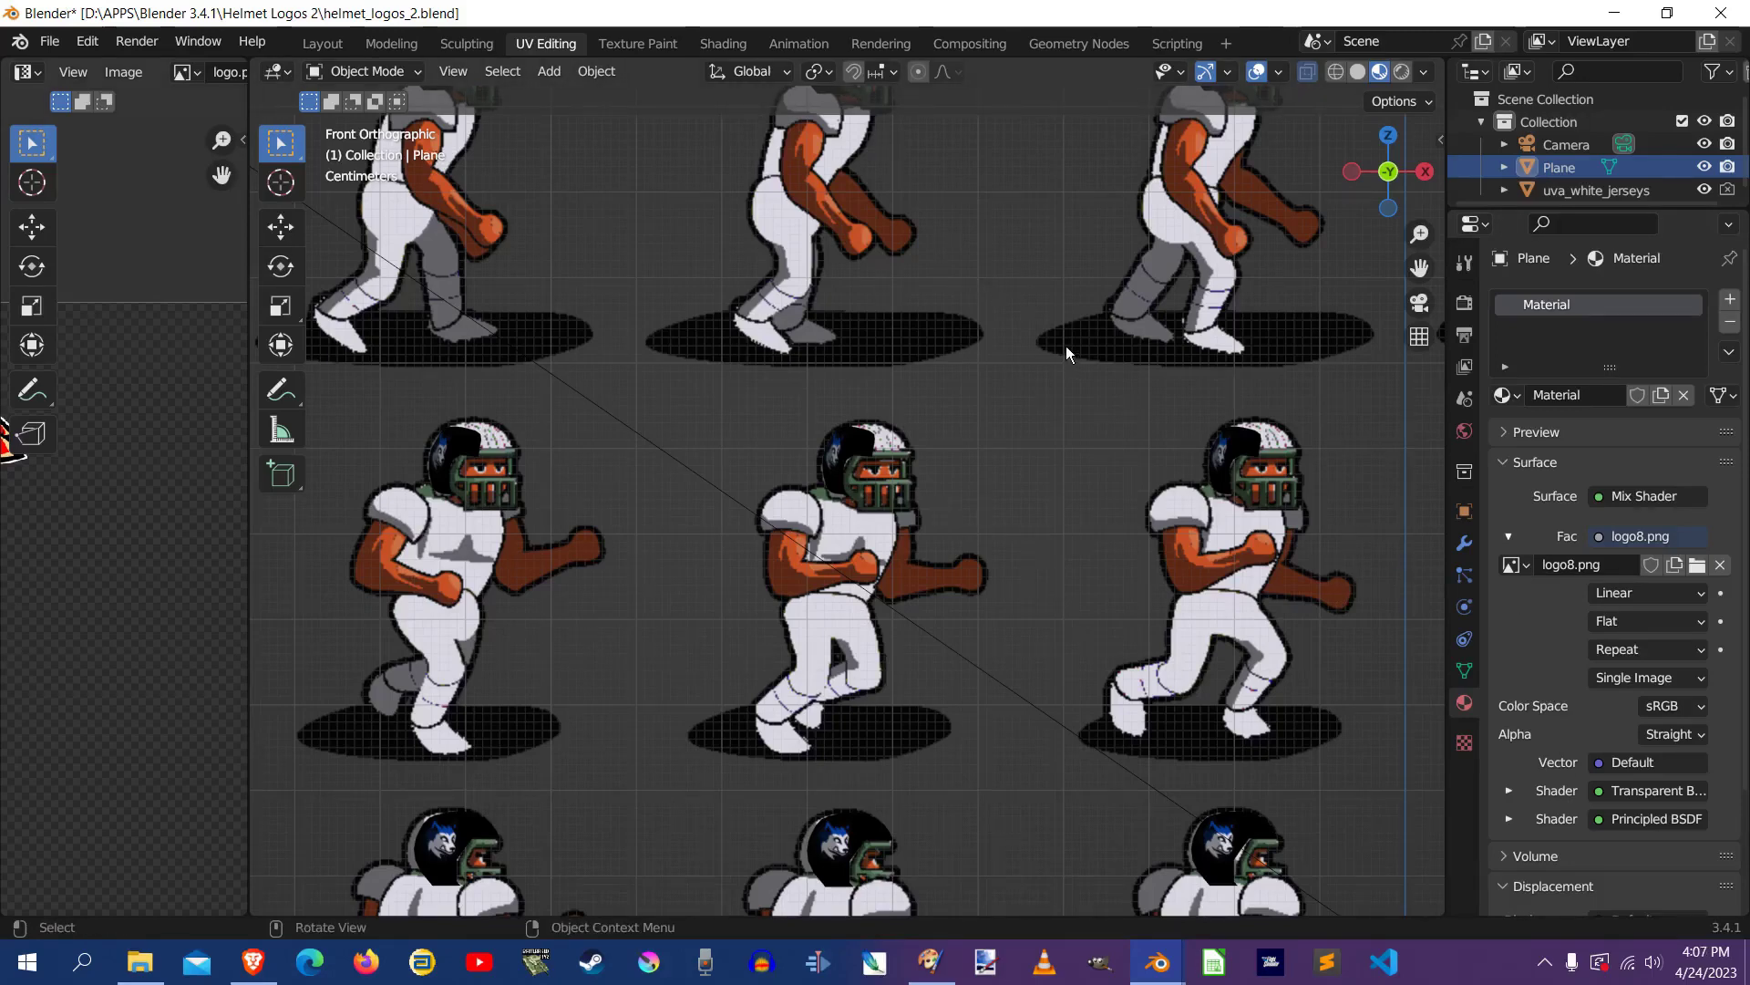
{"action": "mouse_move", "coordinate": [1727, 13]}
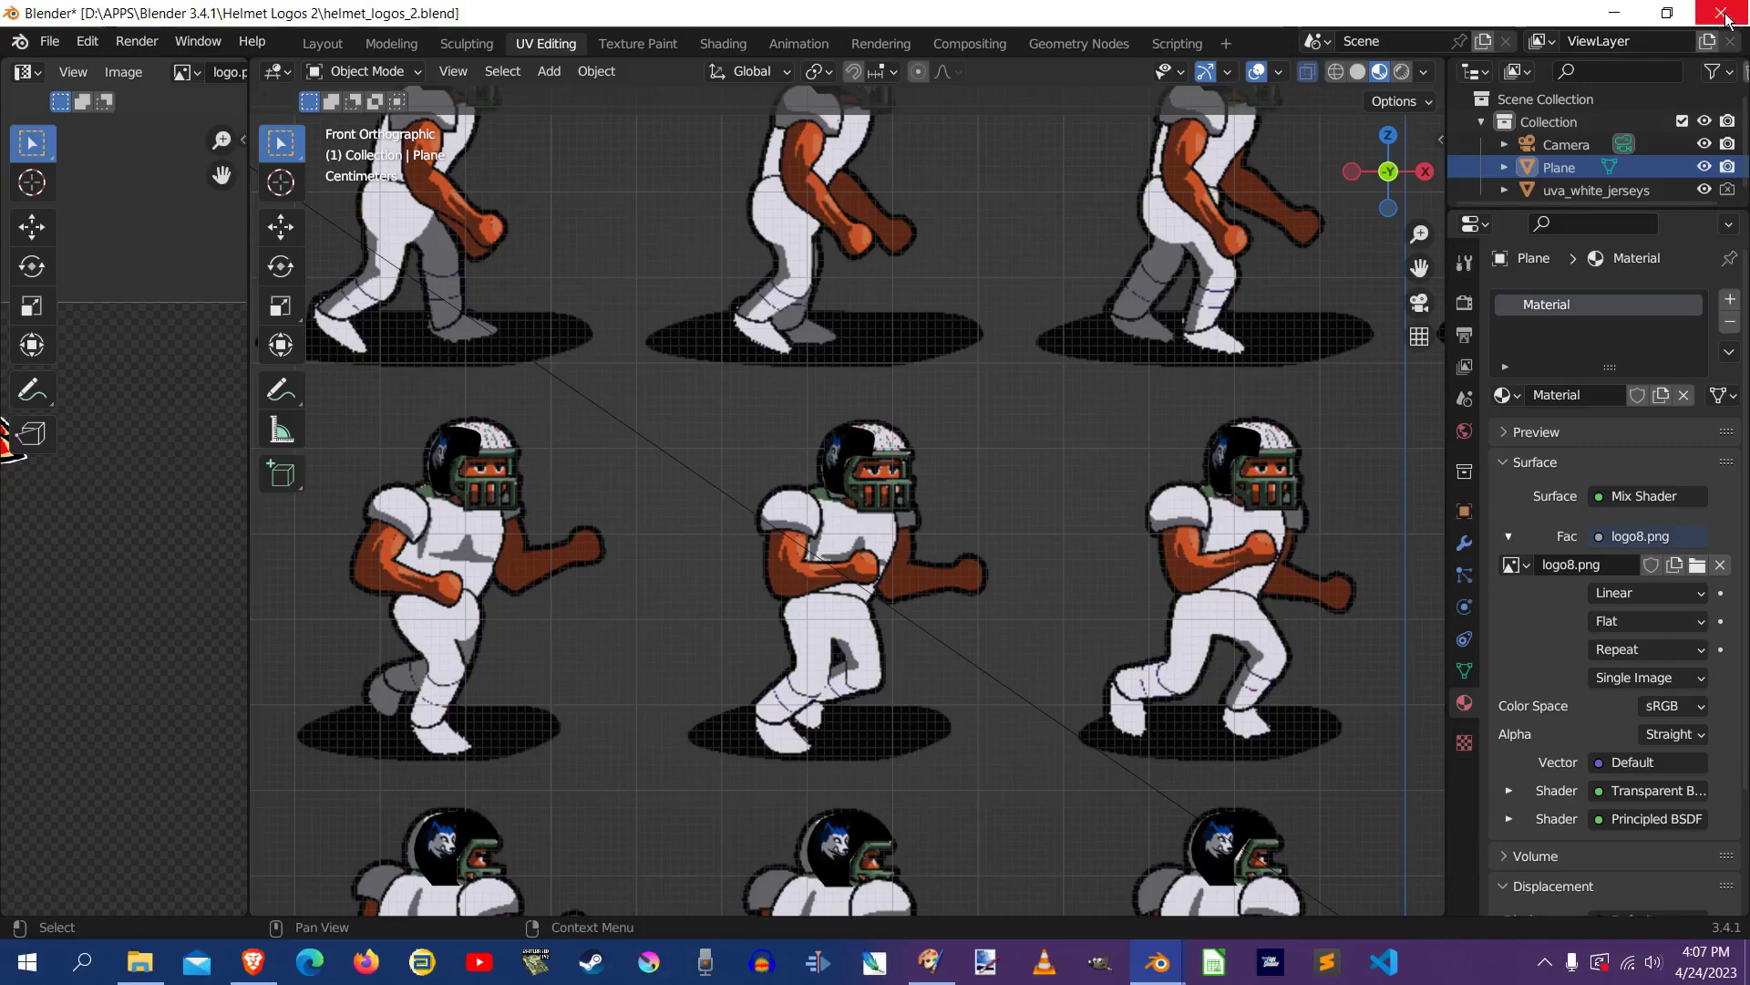
{"action": "mouse_move", "coordinate": [1728, 13]}
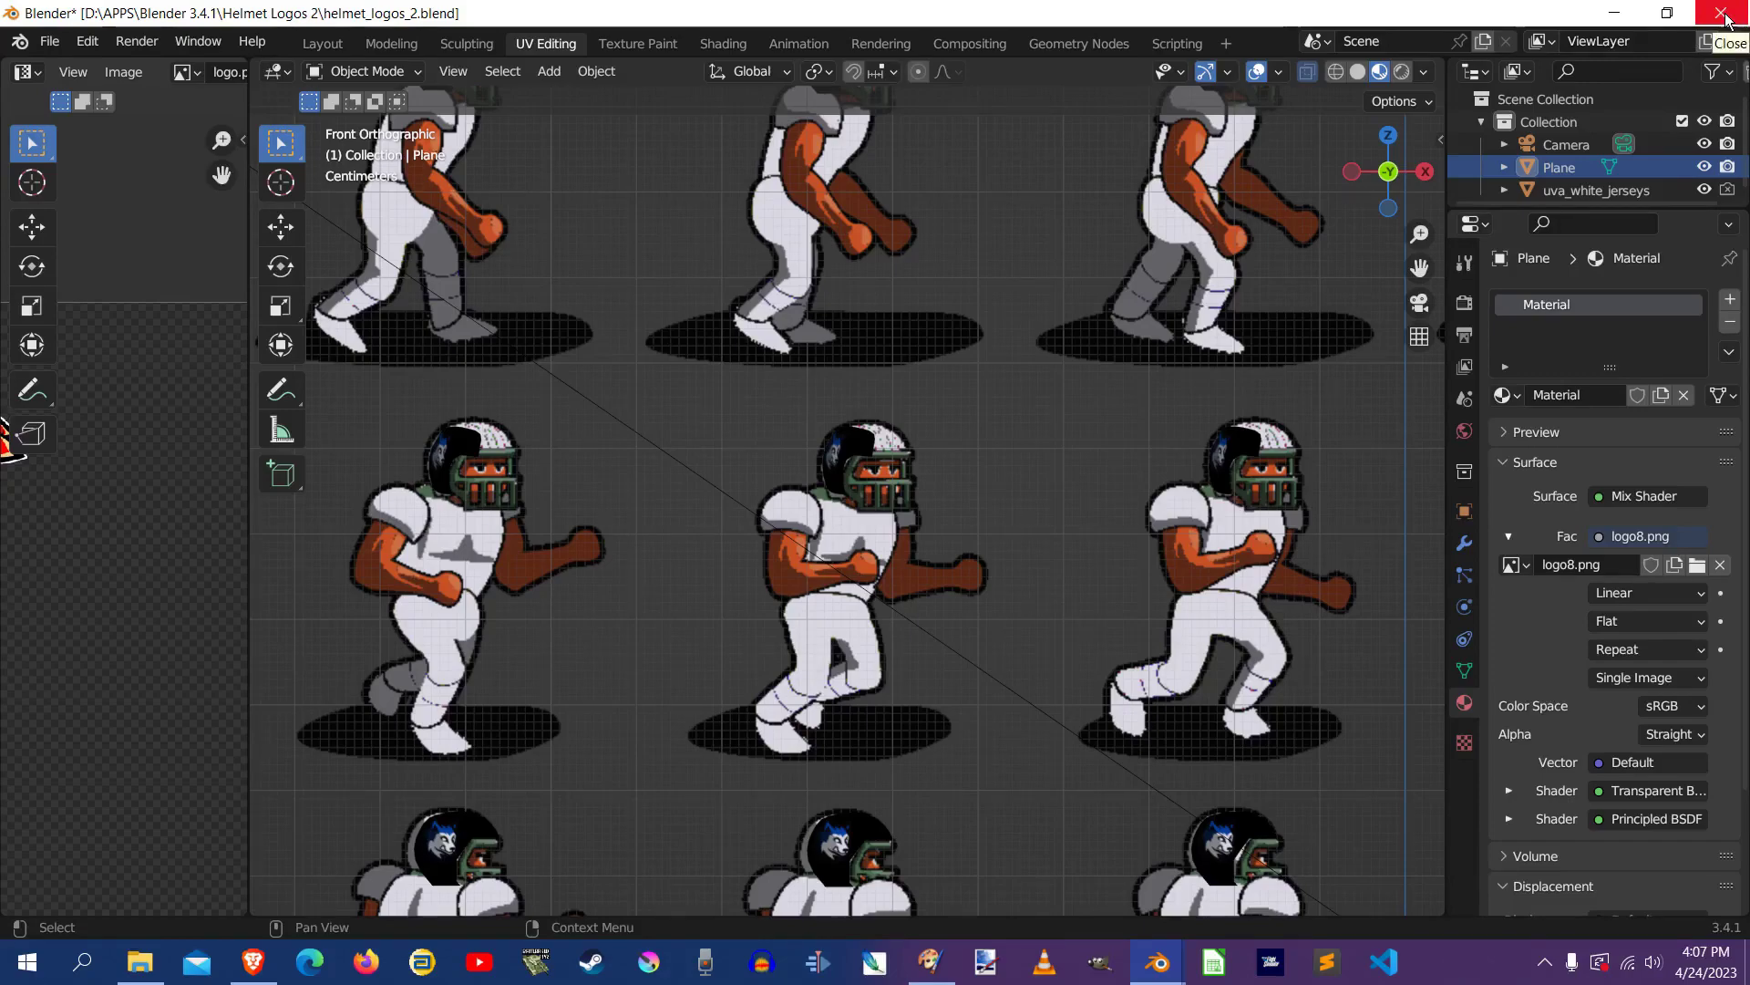